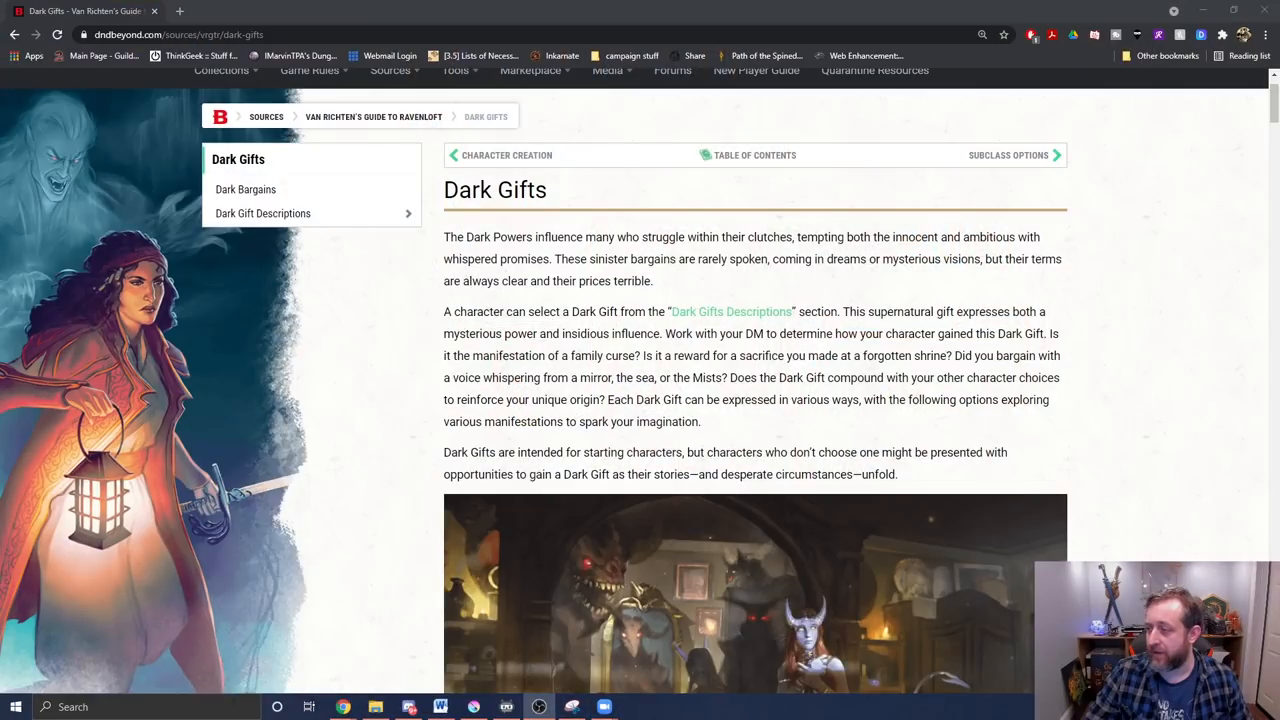
{"action": "mouse_move", "coordinate": [884, 178]}
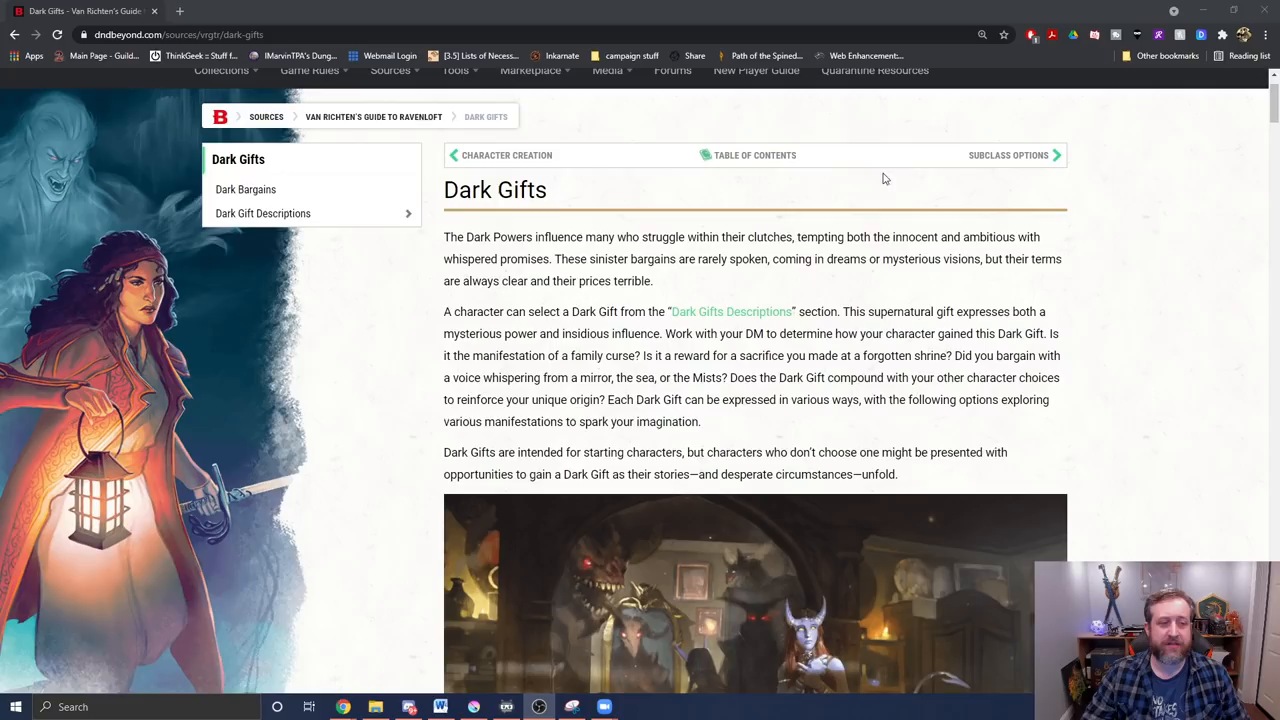
{"action": "mouse_move", "coordinate": [680, 224]}
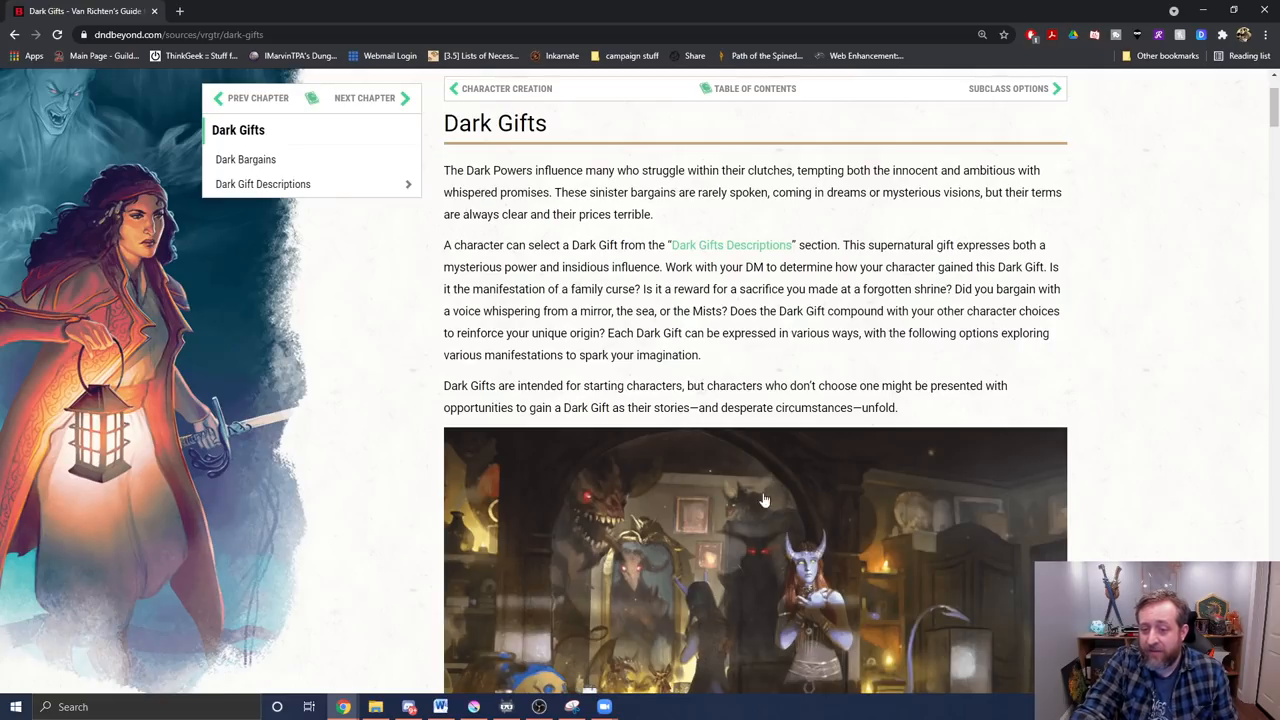
{"action": "mouse_move", "coordinate": [918, 586]}
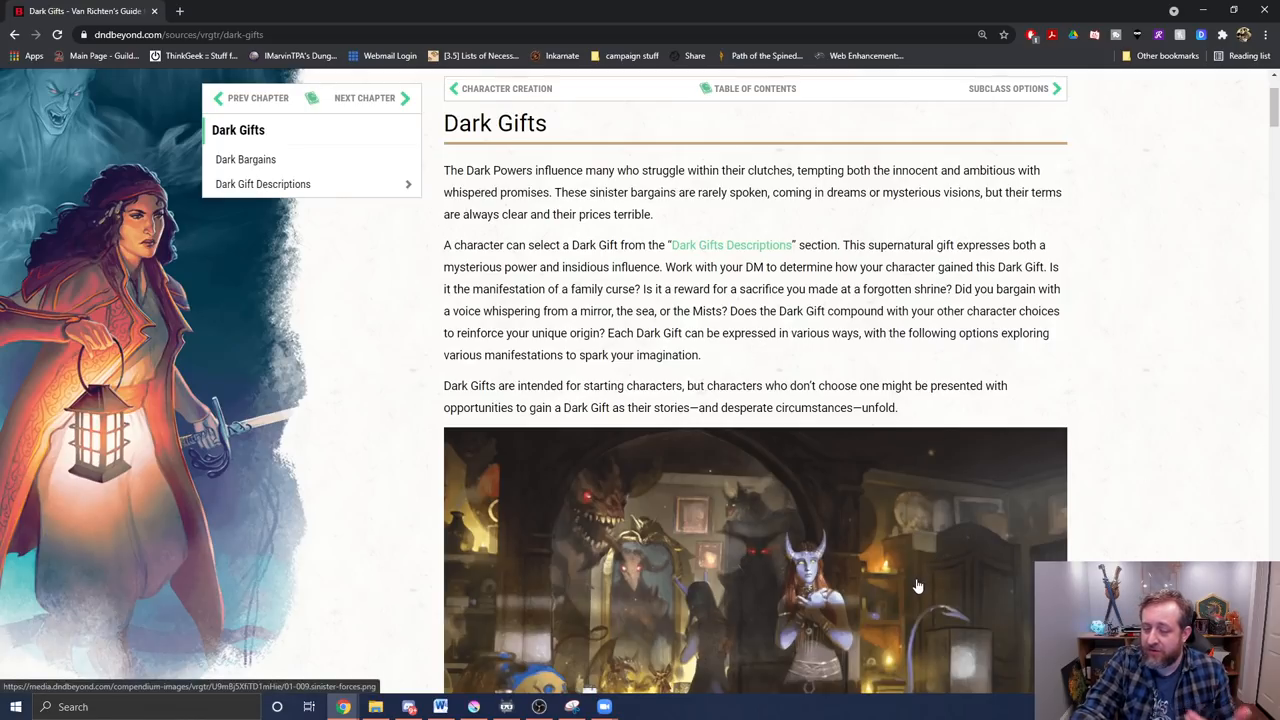
{"action": "mouse_move", "coordinate": [840, 542]}
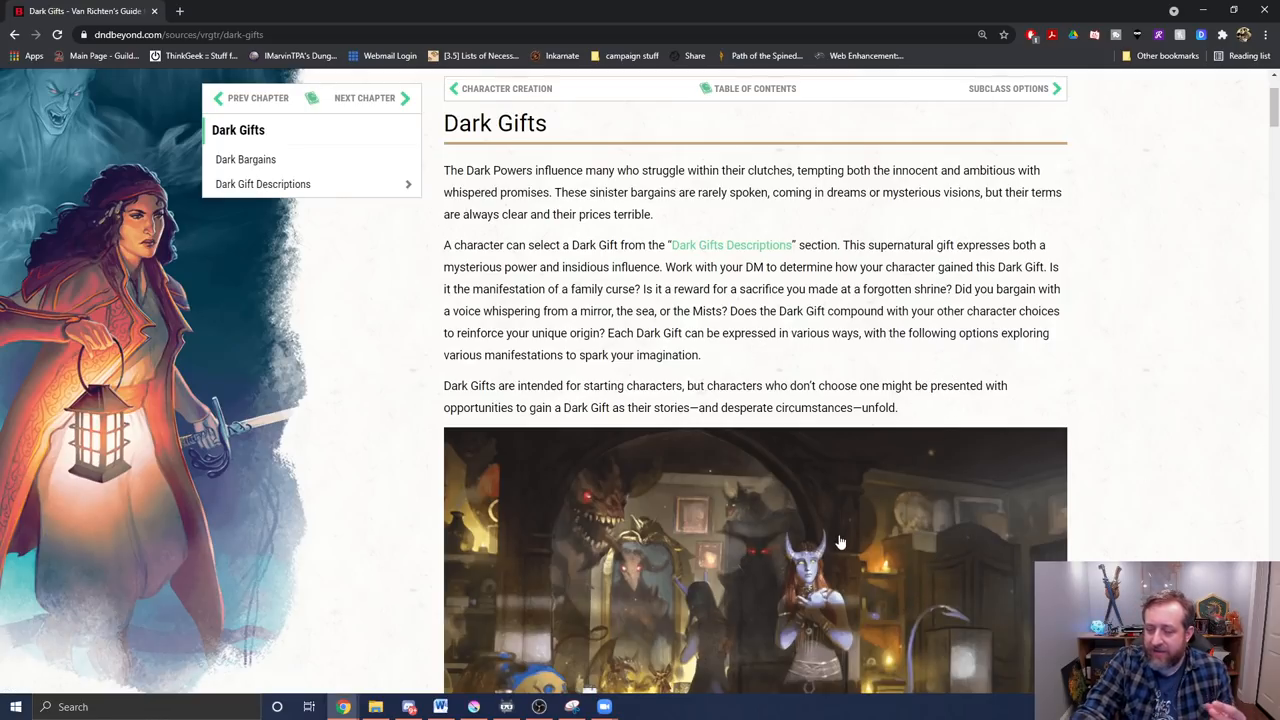
{"action": "mouse_move", "coordinate": [458, 694]}
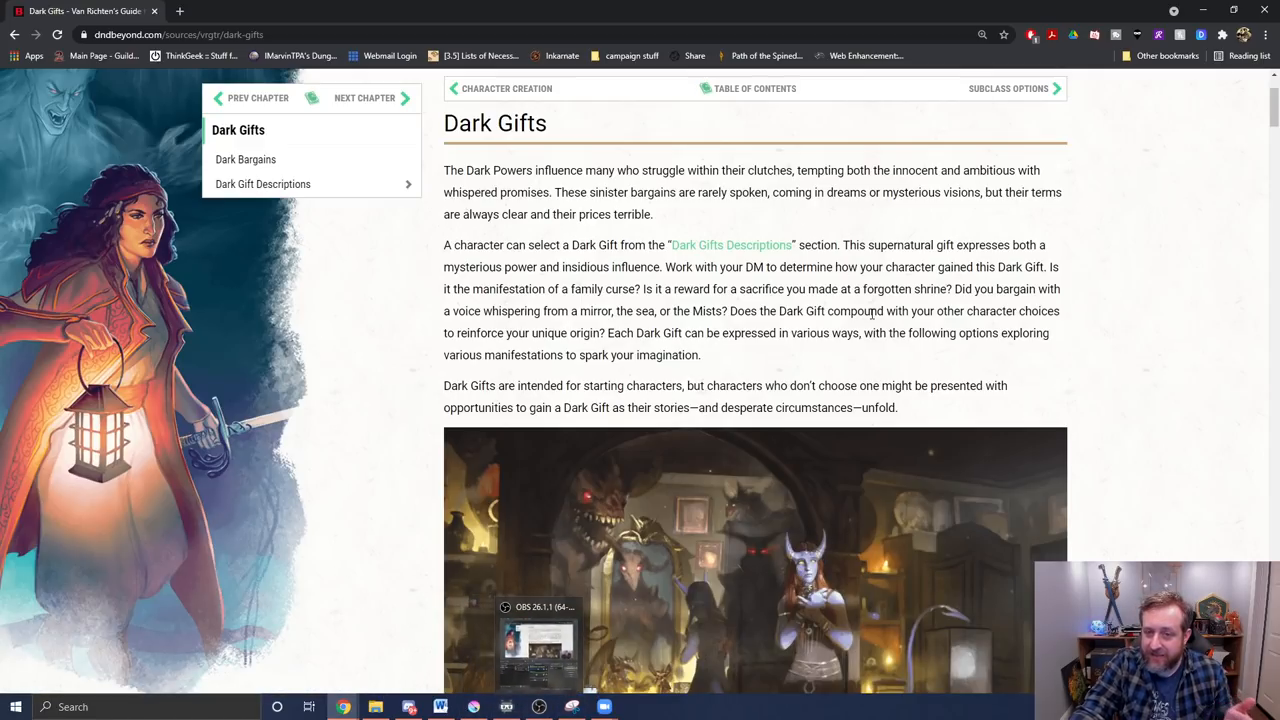
{"action": "mouse_move", "coordinate": [1236, 444]}
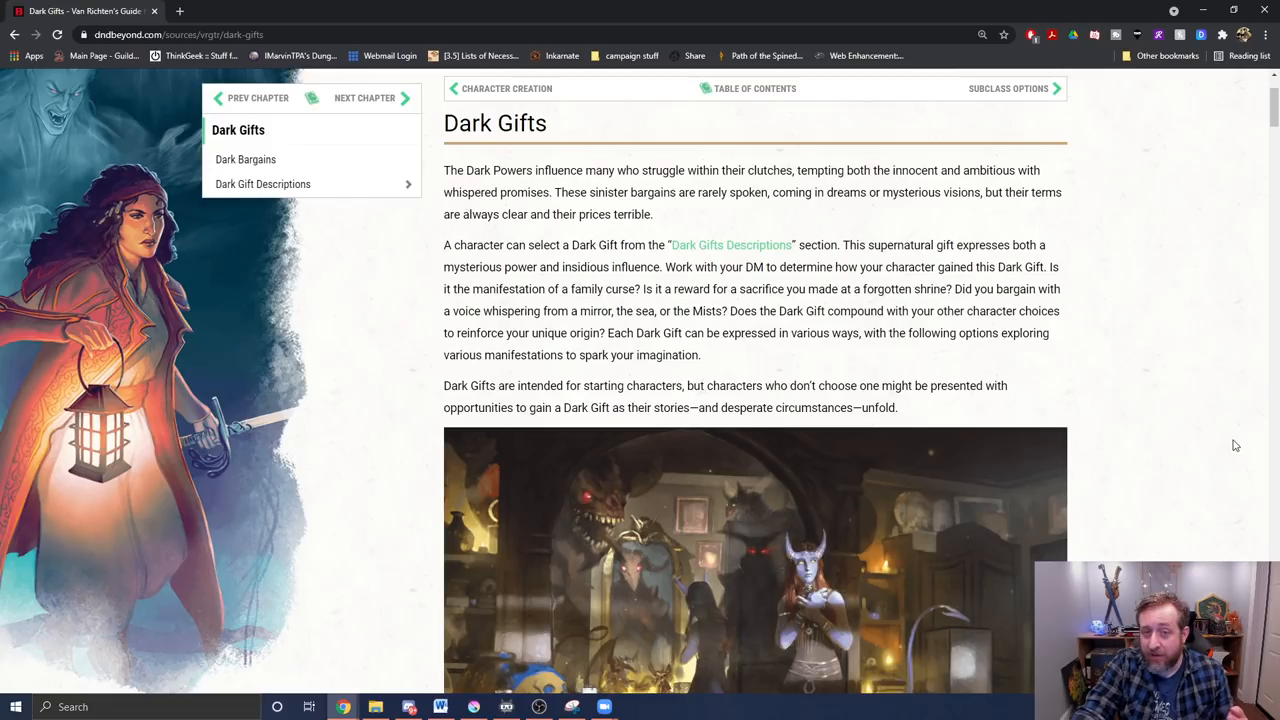
{"action": "mouse_move", "coordinate": [520, 638]}
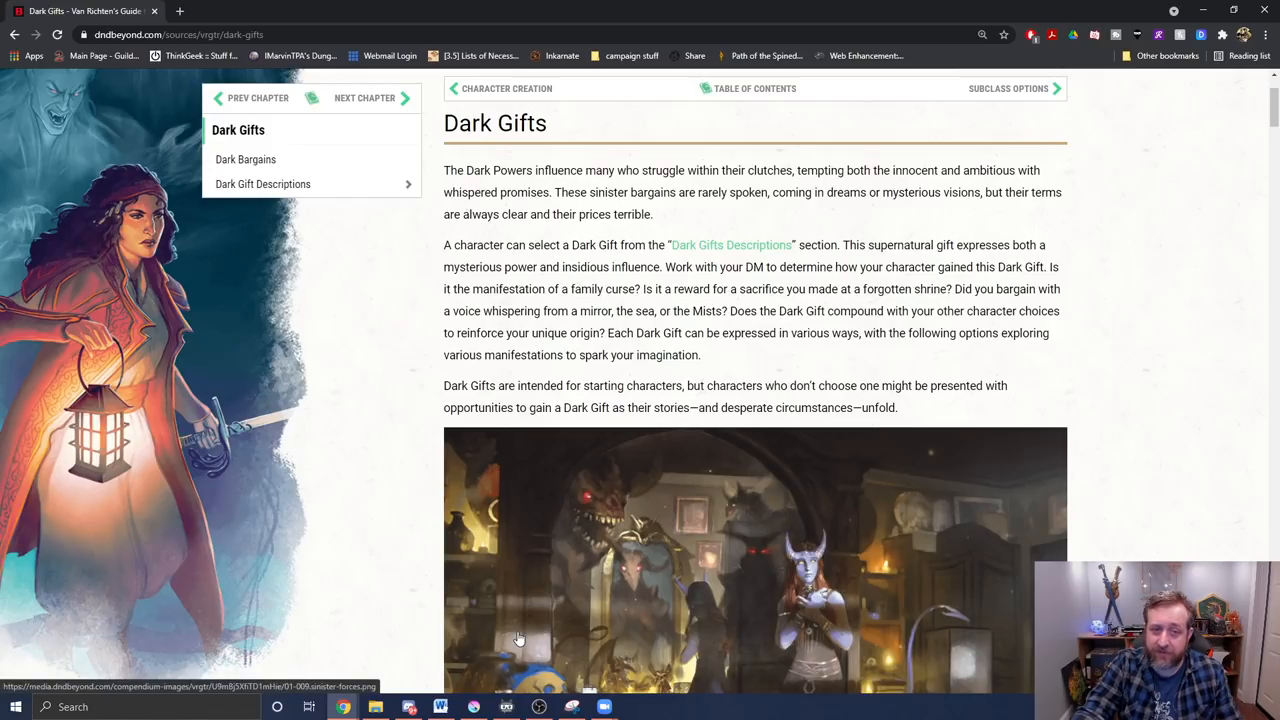
Scroll through the Dark Bargains section and its bullet list down to Dark Gift Descriptions
{"action": "scroll", "scroll_direction": "down", "scroll_amount": 3}
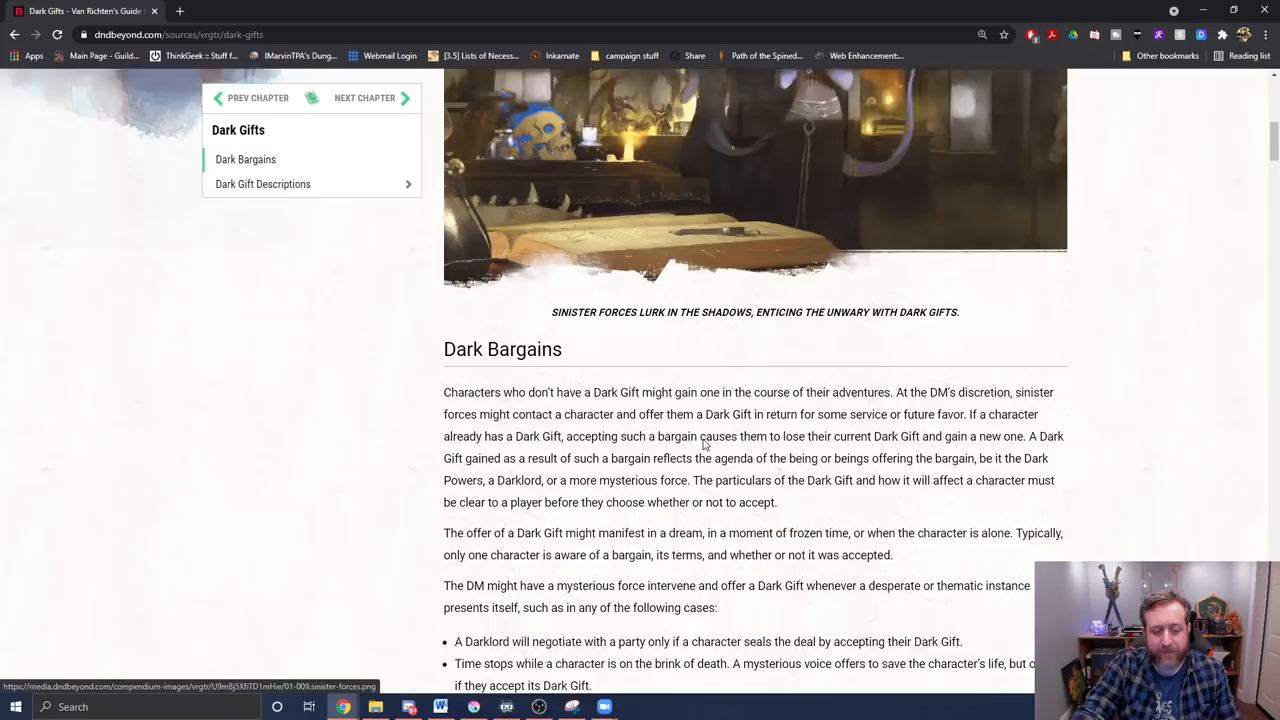
{"action": "scroll", "scroll_direction": "down", "scroll_amount": 3}
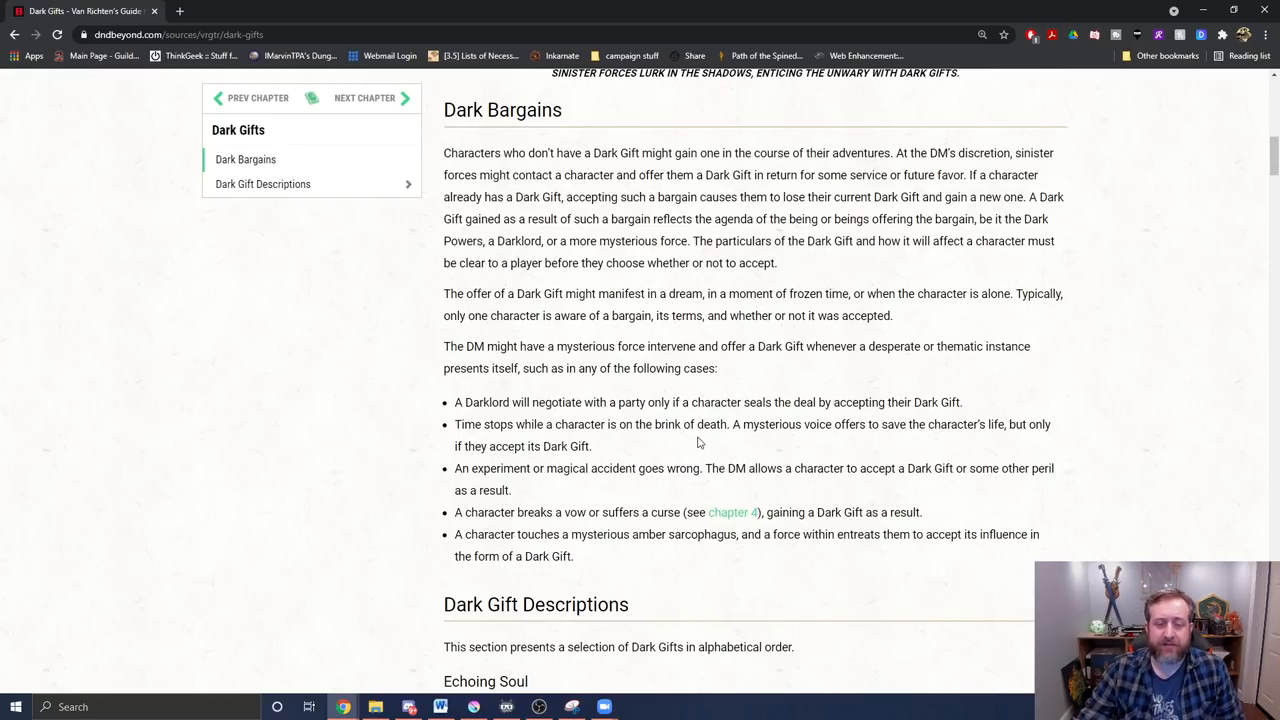
{"action": "scroll", "scroll_direction": "up", "scroll_amount": 3}
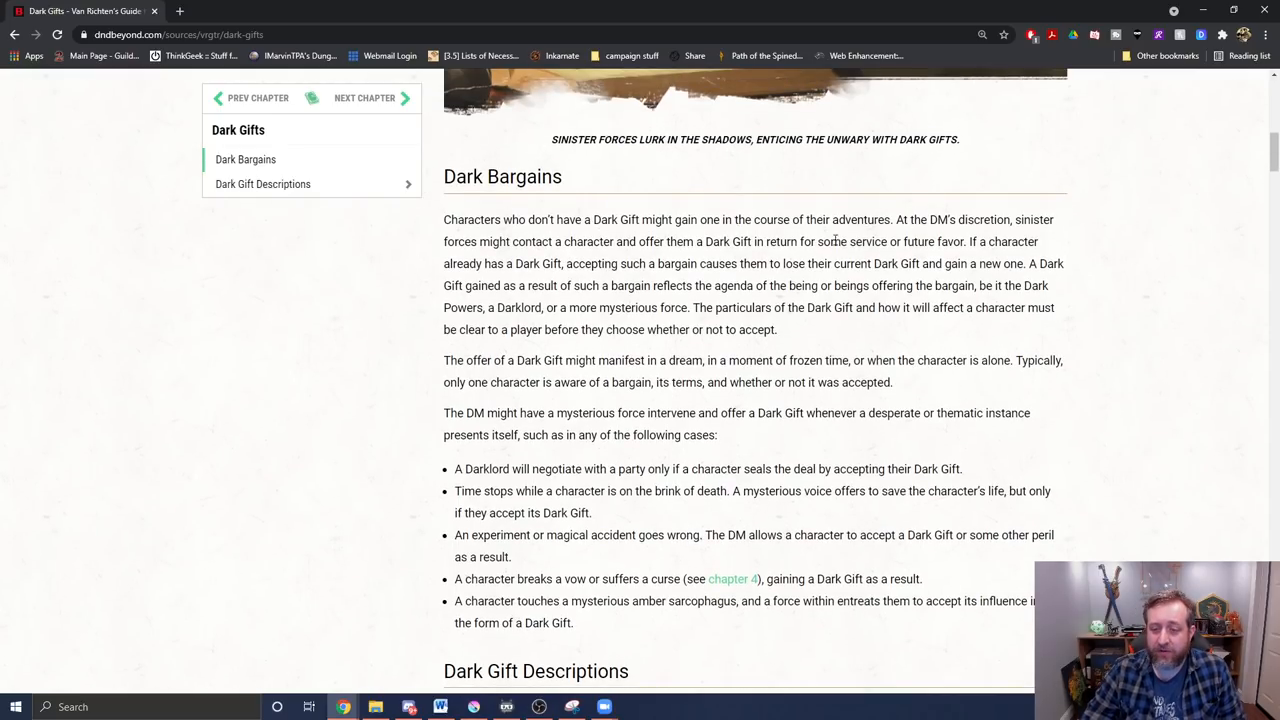
{"action": "scroll", "scroll_direction": "down", "scroll_amount": 3}
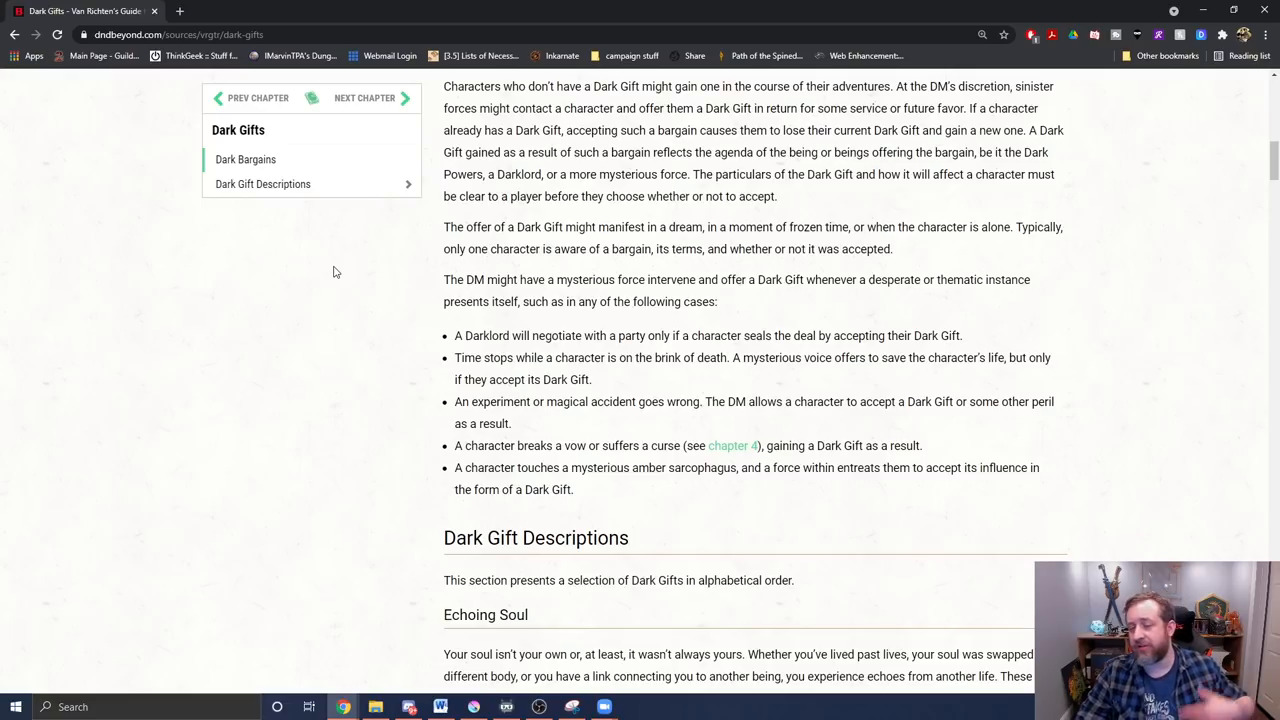
{"action": "mouse_move", "coordinate": [508, 274]}
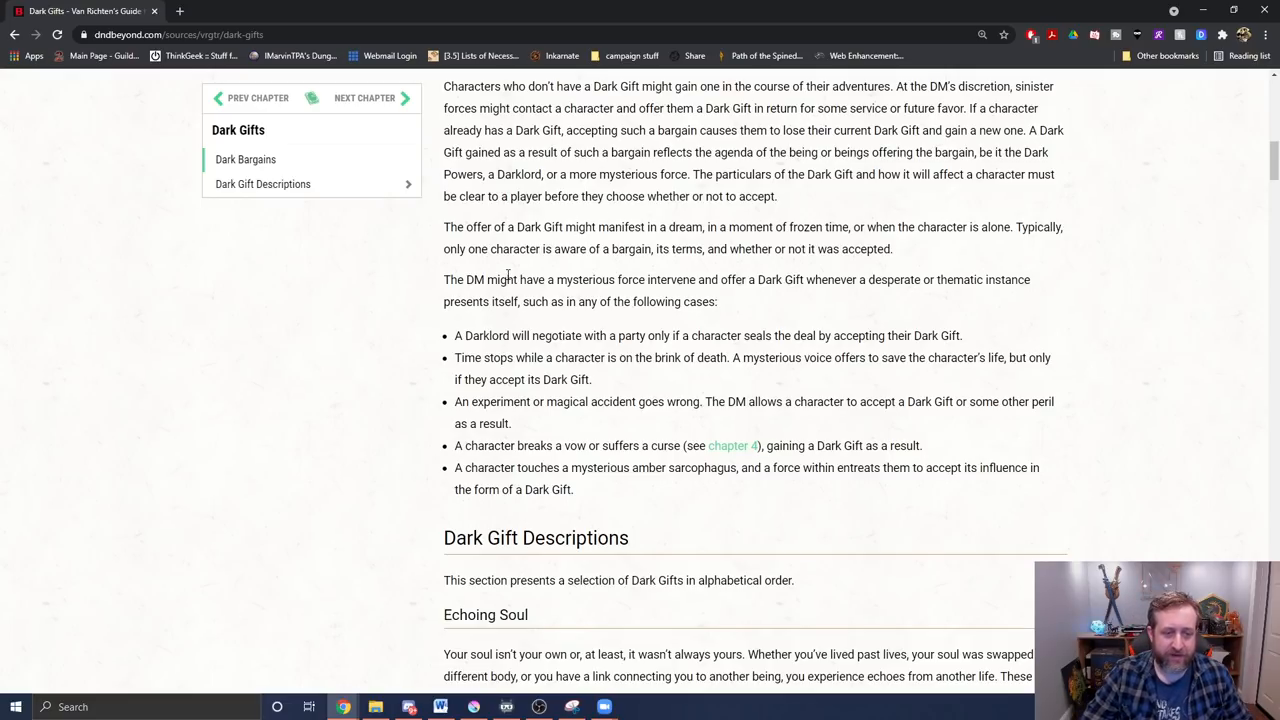
{"action": "mouse_move", "coordinate": [668, 296]}
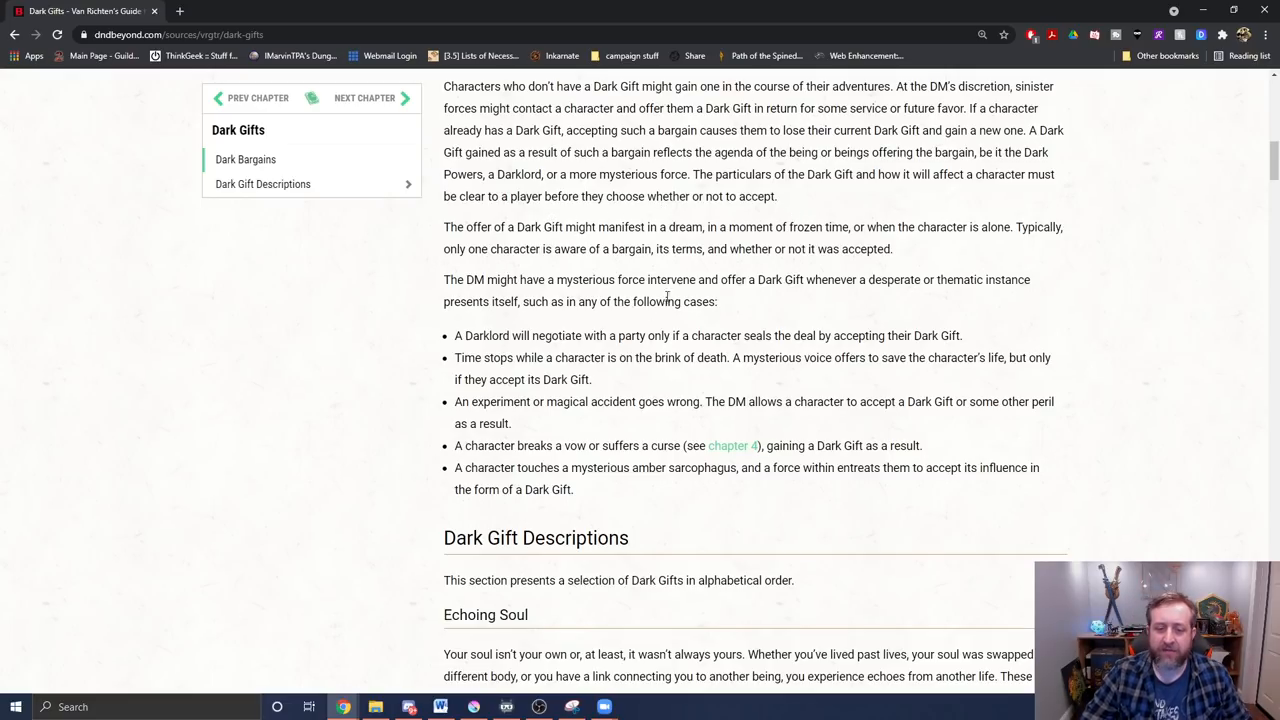
{"action": "mouse_move", "coordinate": [818, 352]}
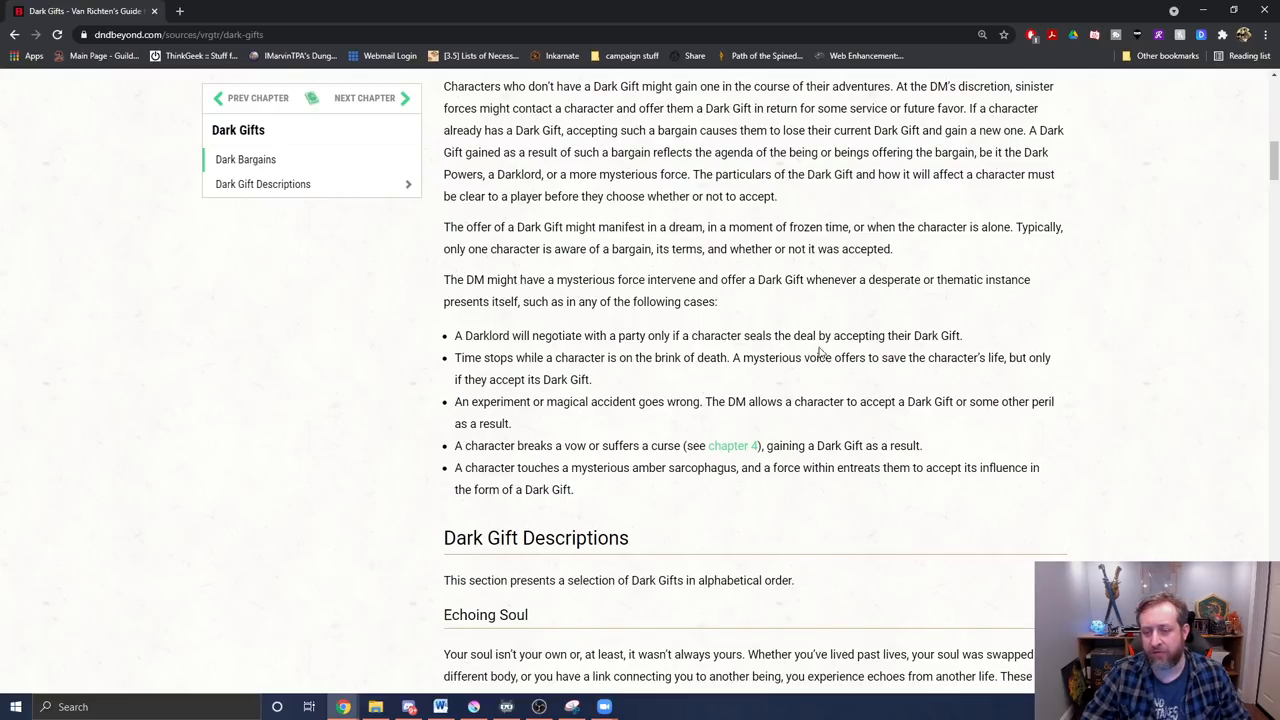
{"action": "mouse_move", "coordinate": [294, 328]}
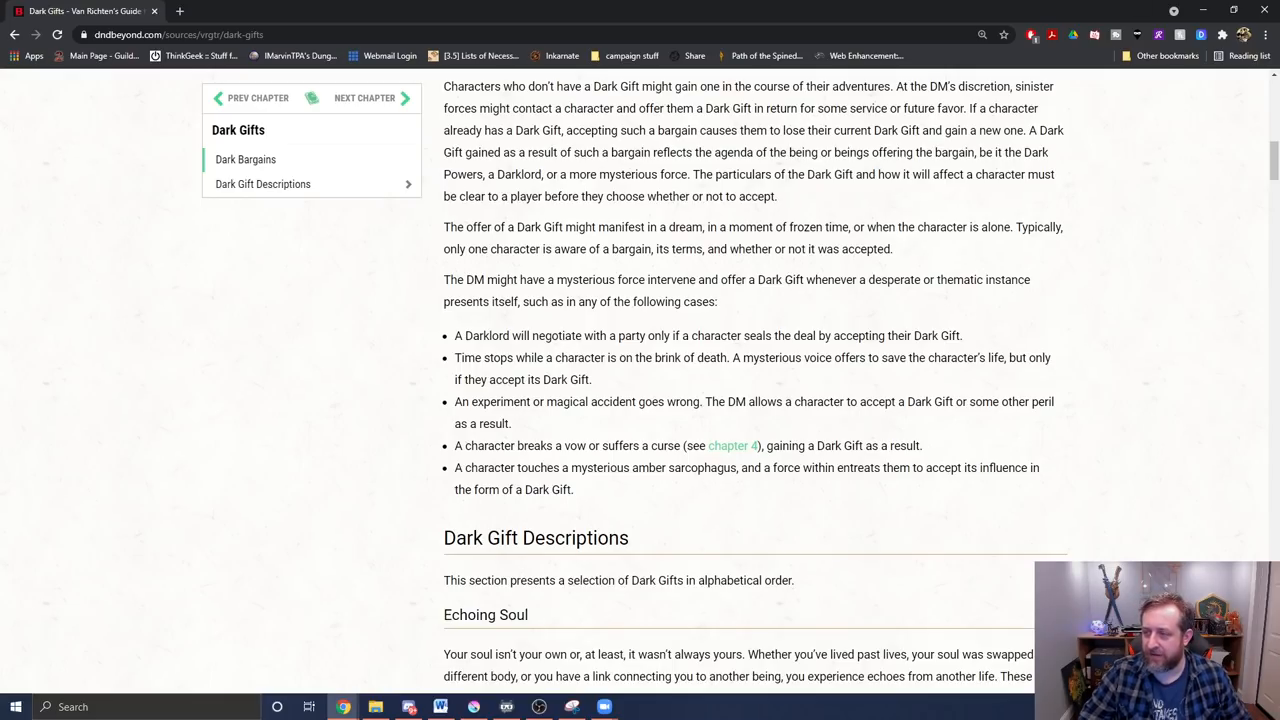
{"action": "mouse_move", "coordinate": [272, 442]}
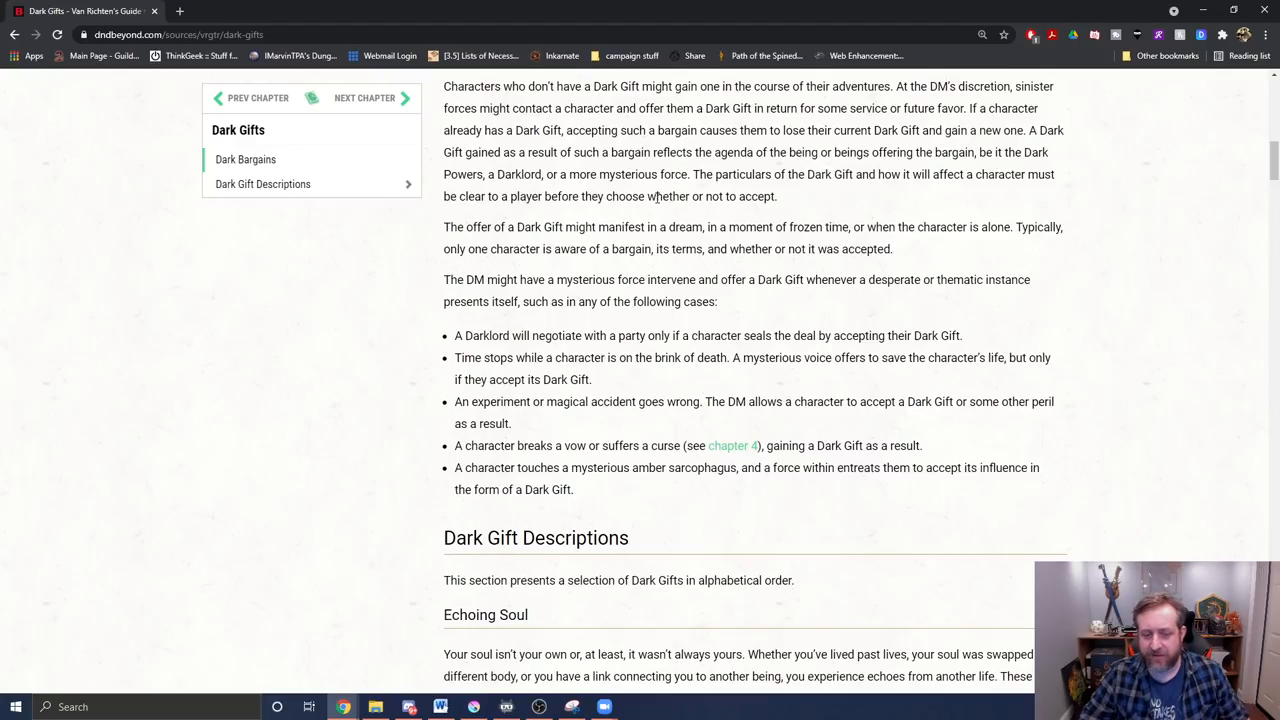
{"action": "mouse_move", "coordinate": [592, 468]}
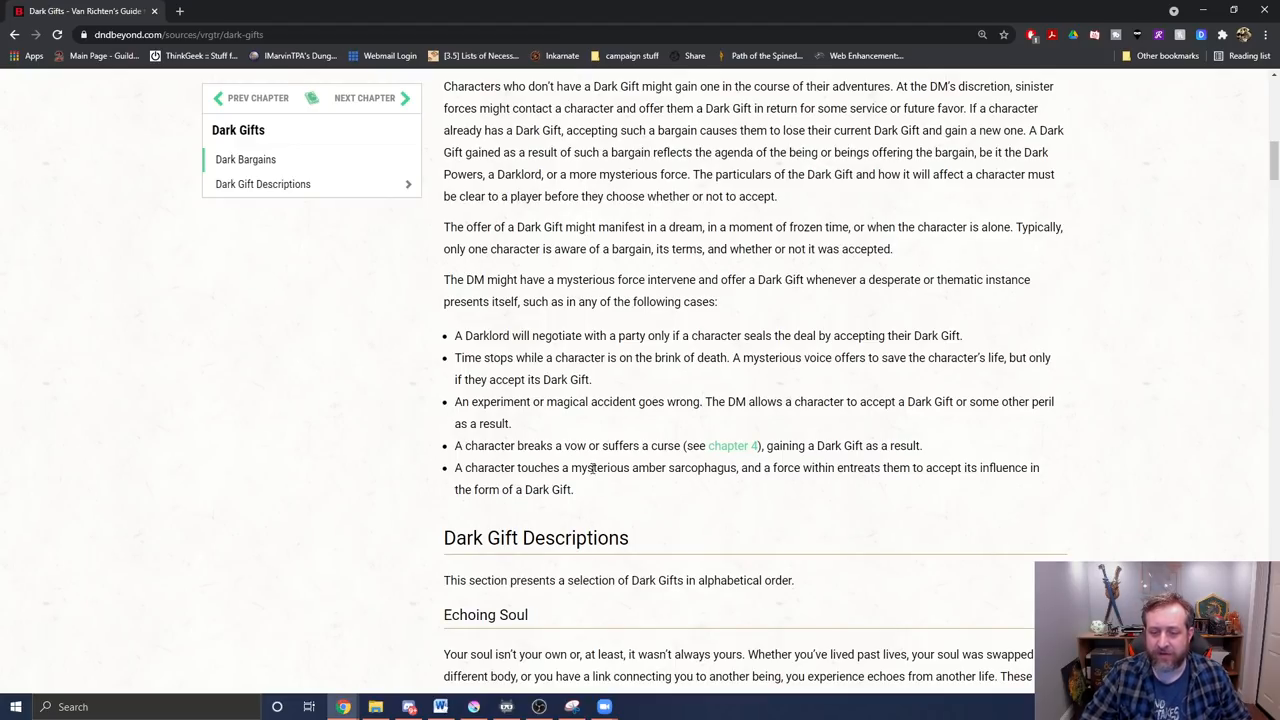
{"action": "mouse_move", "coordinate": [704, 318]}
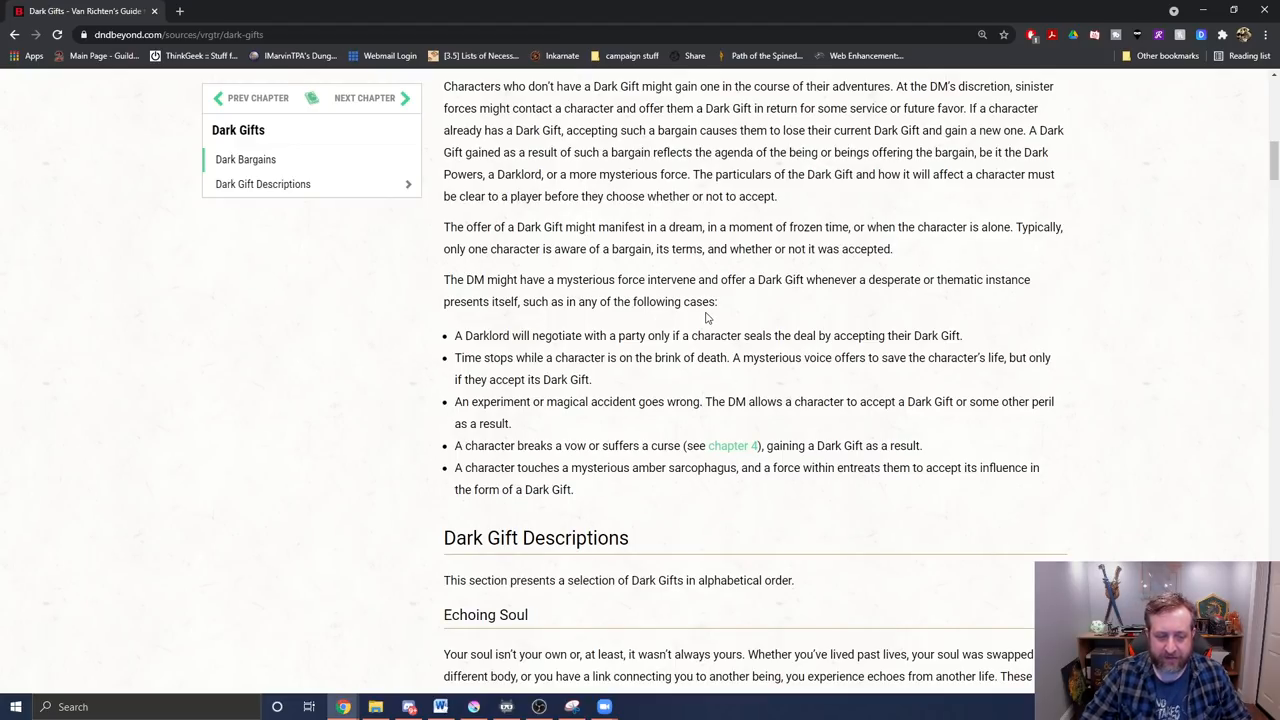
{"action": "mouse_move", "coordinate": [84, 12]}
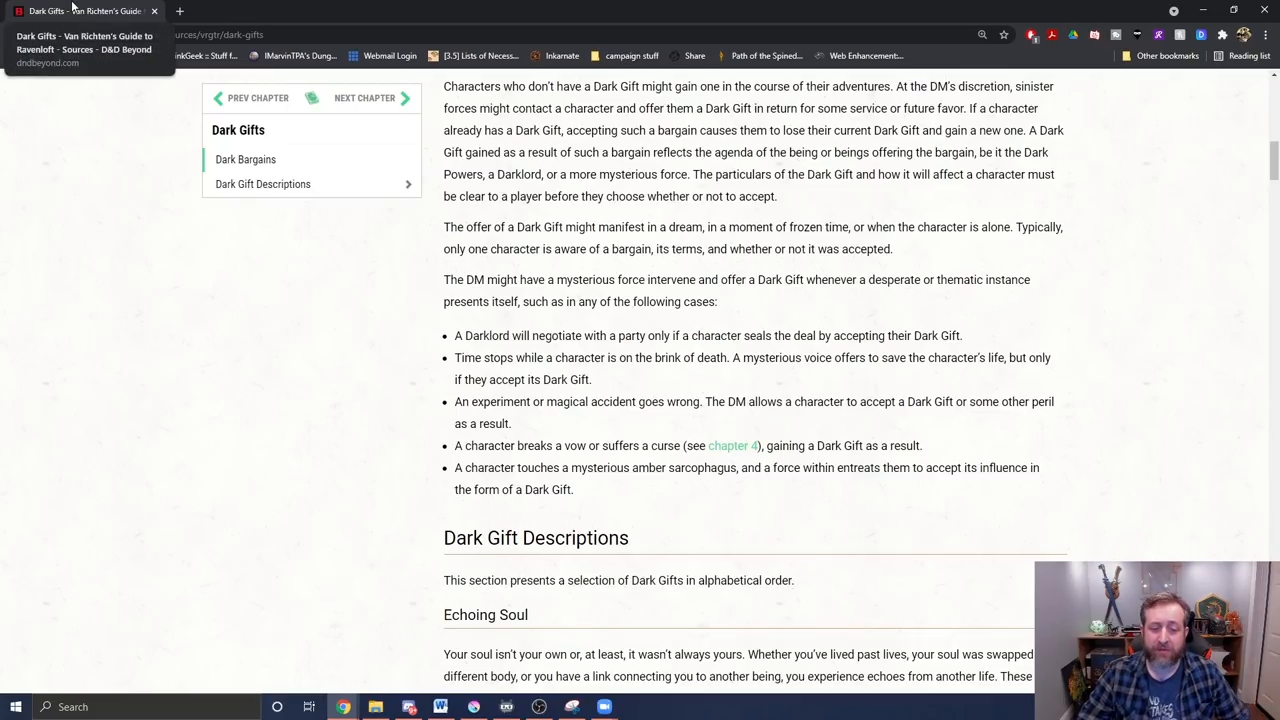
{"action": "mouse_move", "coordinate": [320, 494]}
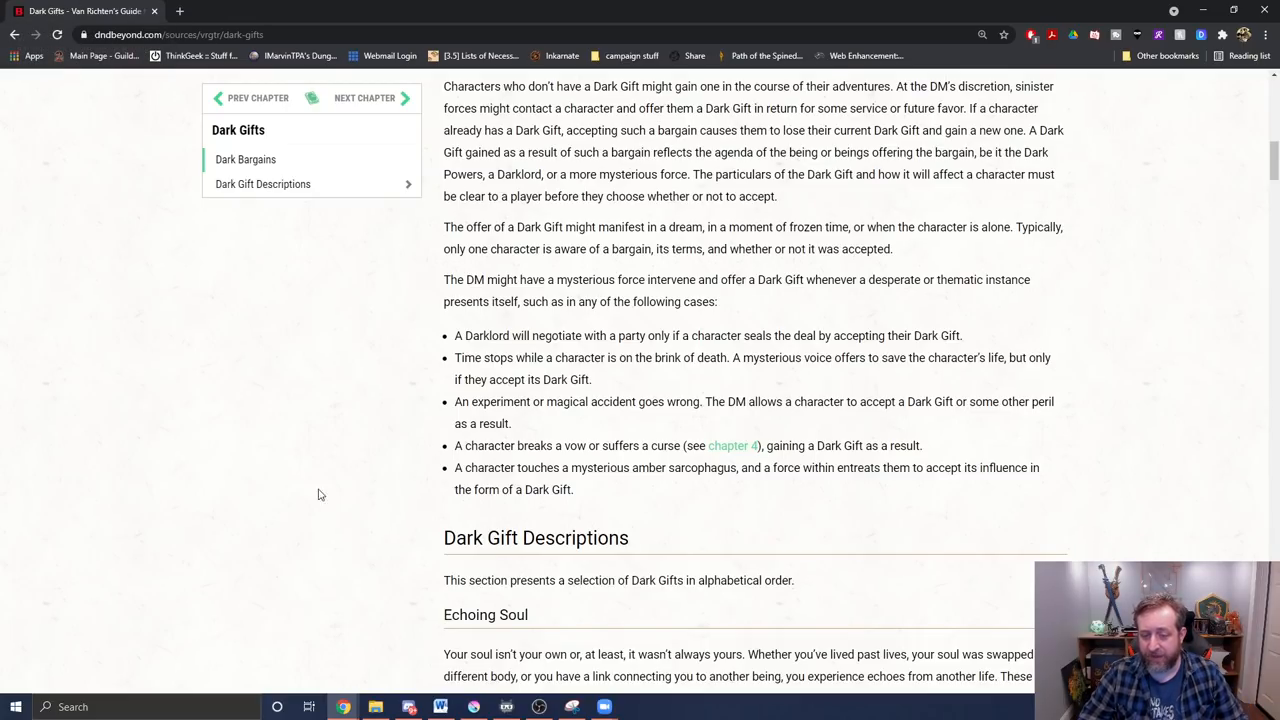
{"action": "mouse_move", "coordinate": [504, 376]}
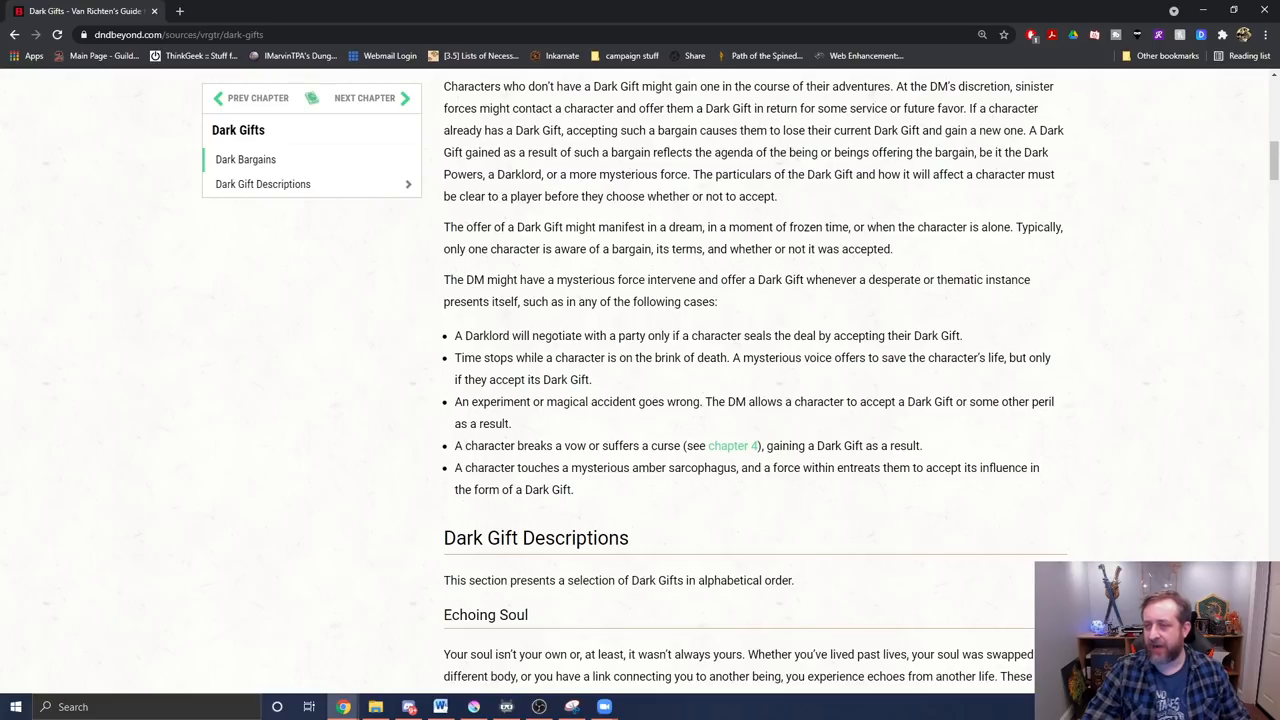
{"action": "mouse_move", "coordinate": [372, 408]}
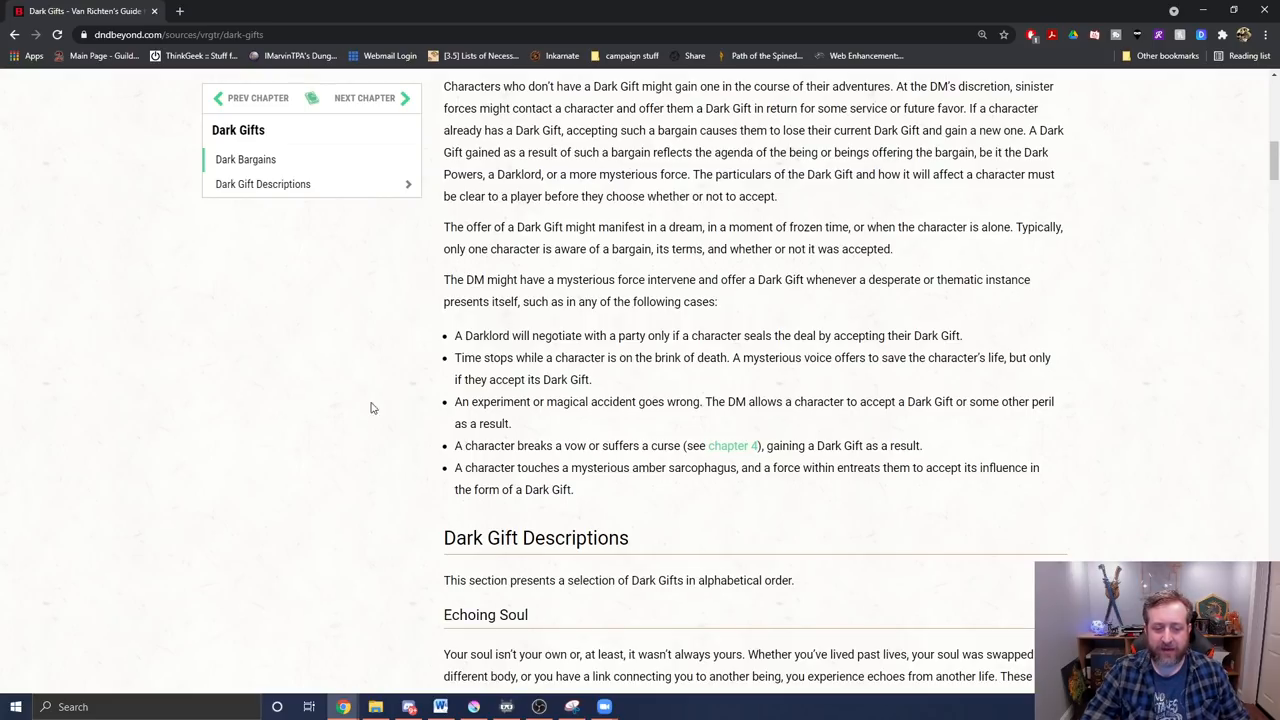
{"action": "mouse_move", "coordinate": [712, 356]}
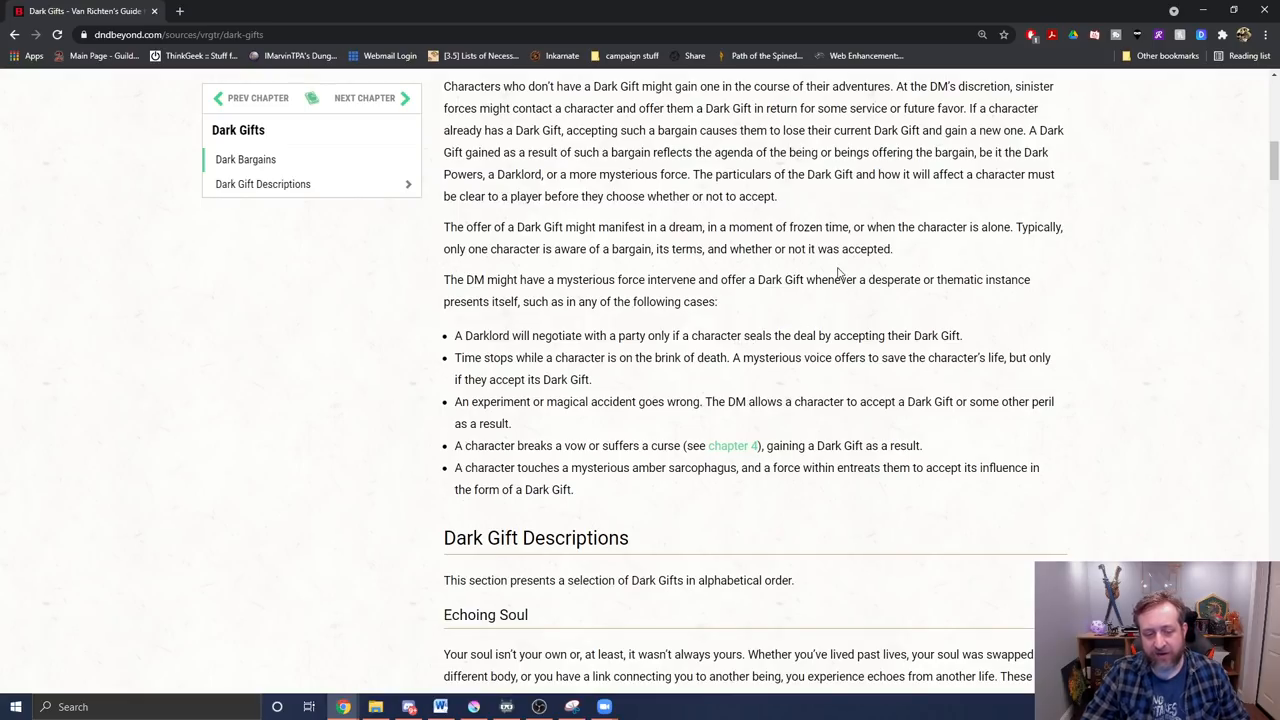
{"action": "mouse_move", "coordinate": [558, 396]}
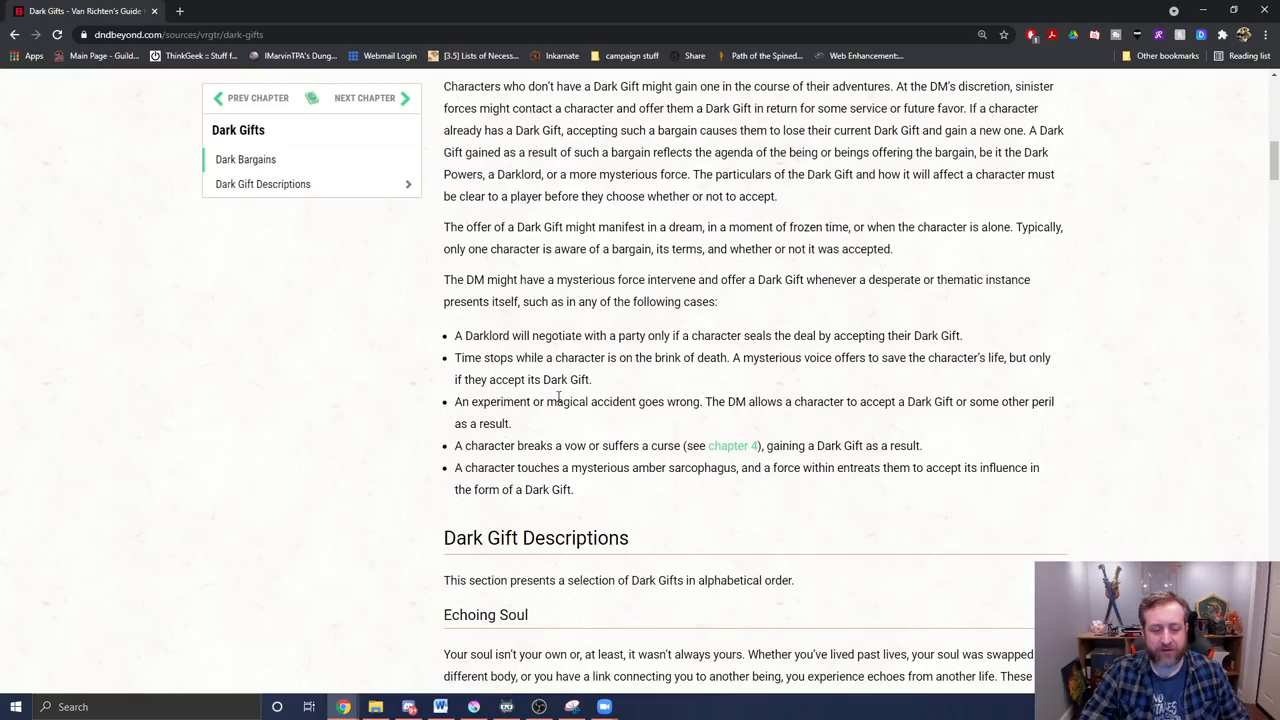
{"action": "left_click_drag", "start_coordinate": [454, 356], "coordinate": [592, 380]}
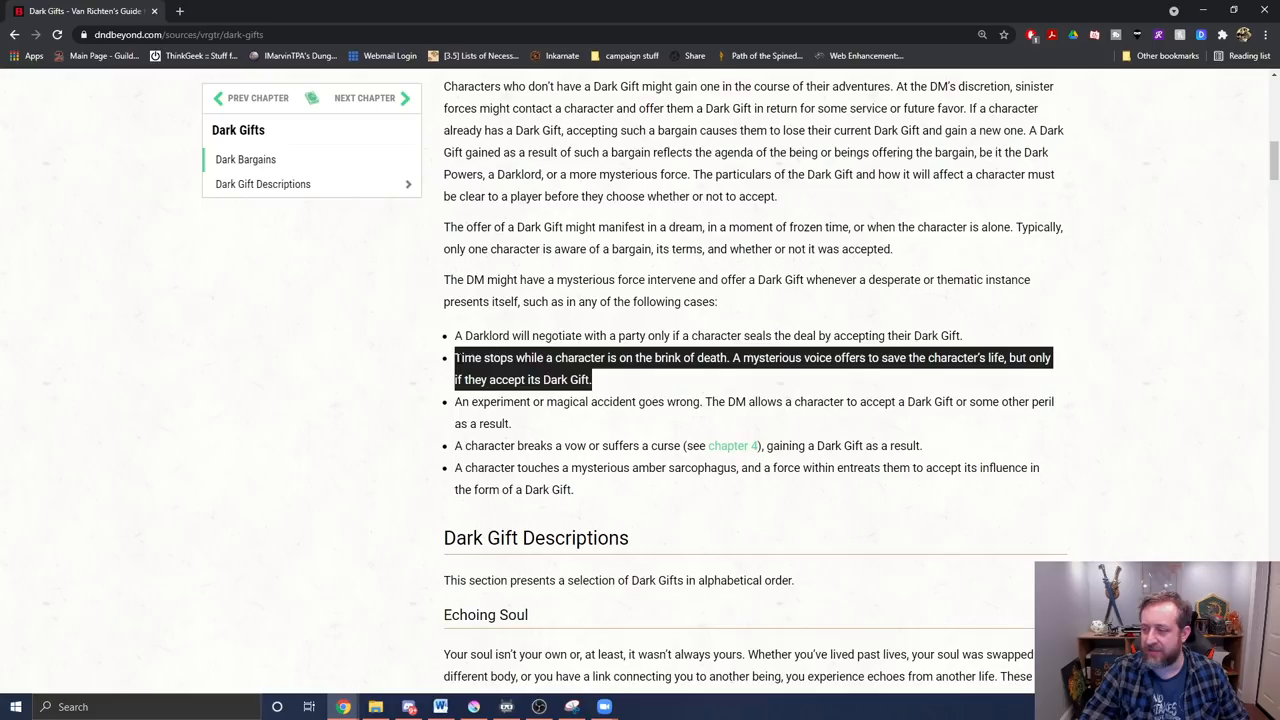
{"action": "left_click", "coordinate": [450, 336]}
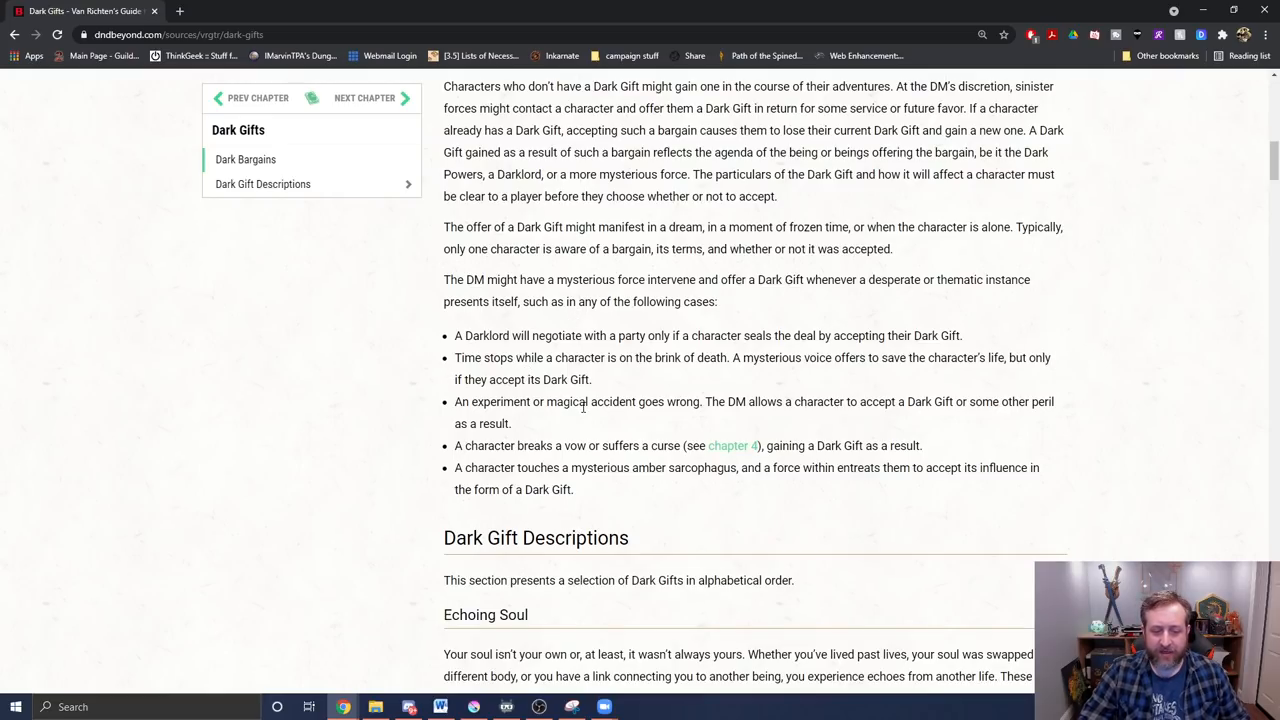
{"action": "mouse_move", "coordinate": [494, 632]}
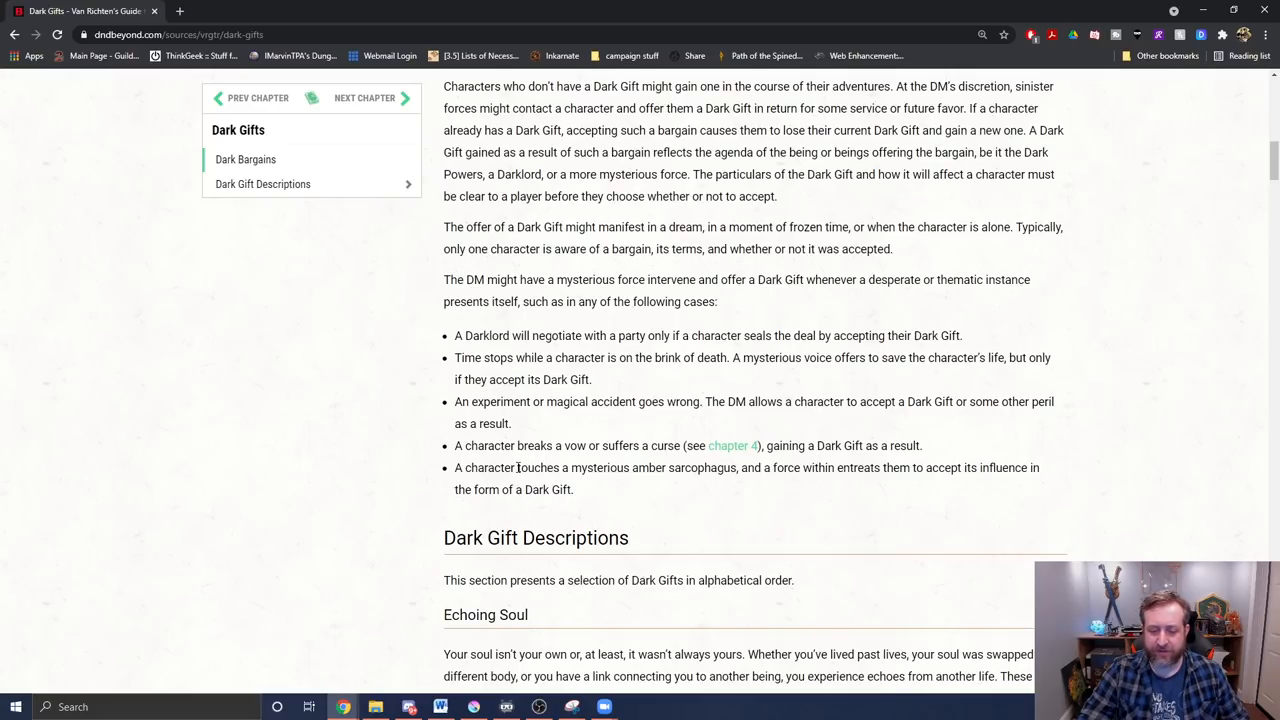
{"action": "mouse_move", "coordinate": [738, 302]}
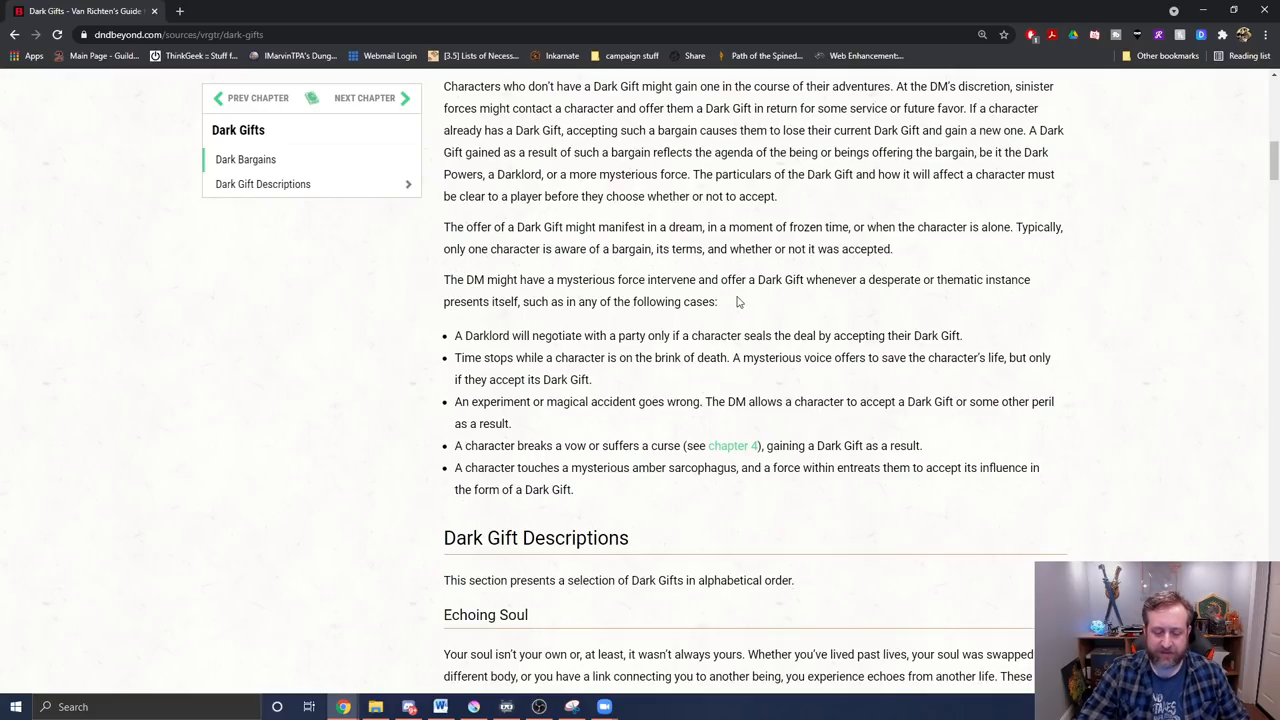
{"action": "mouse_move", "coordinate": [772, 488]}
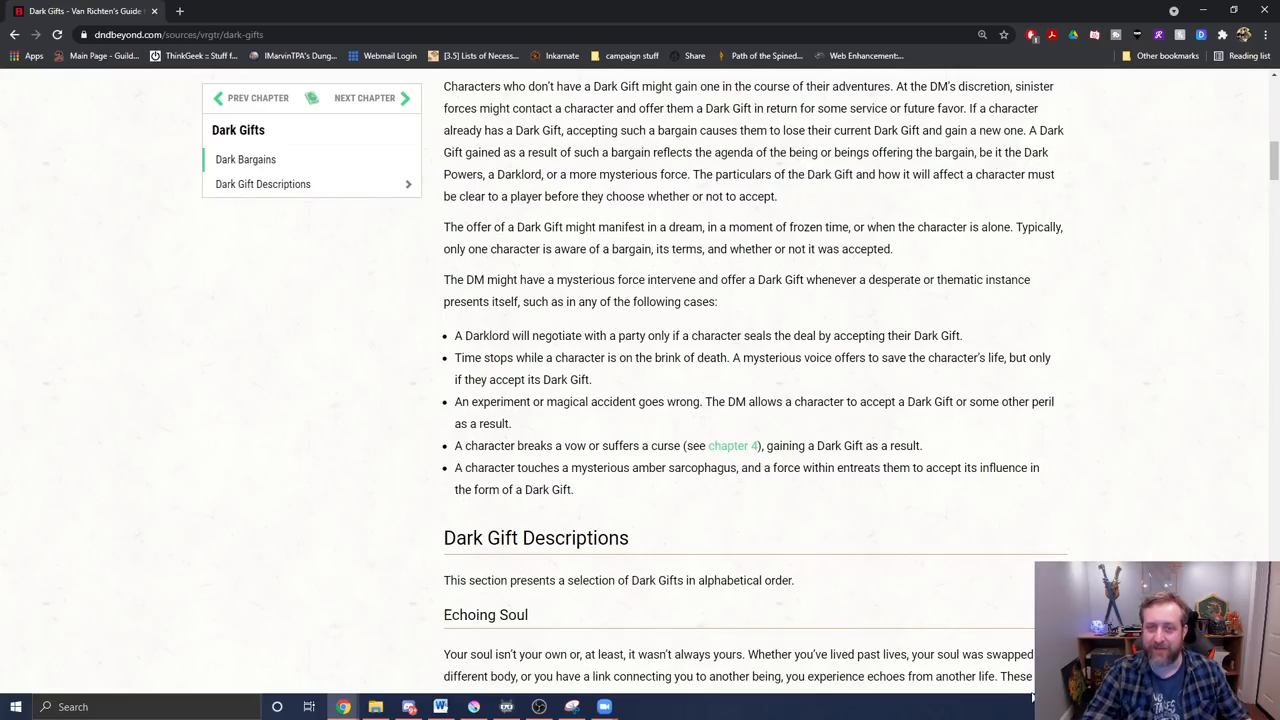
{"action": "mouse_move", "coordinate": [584, 298]}
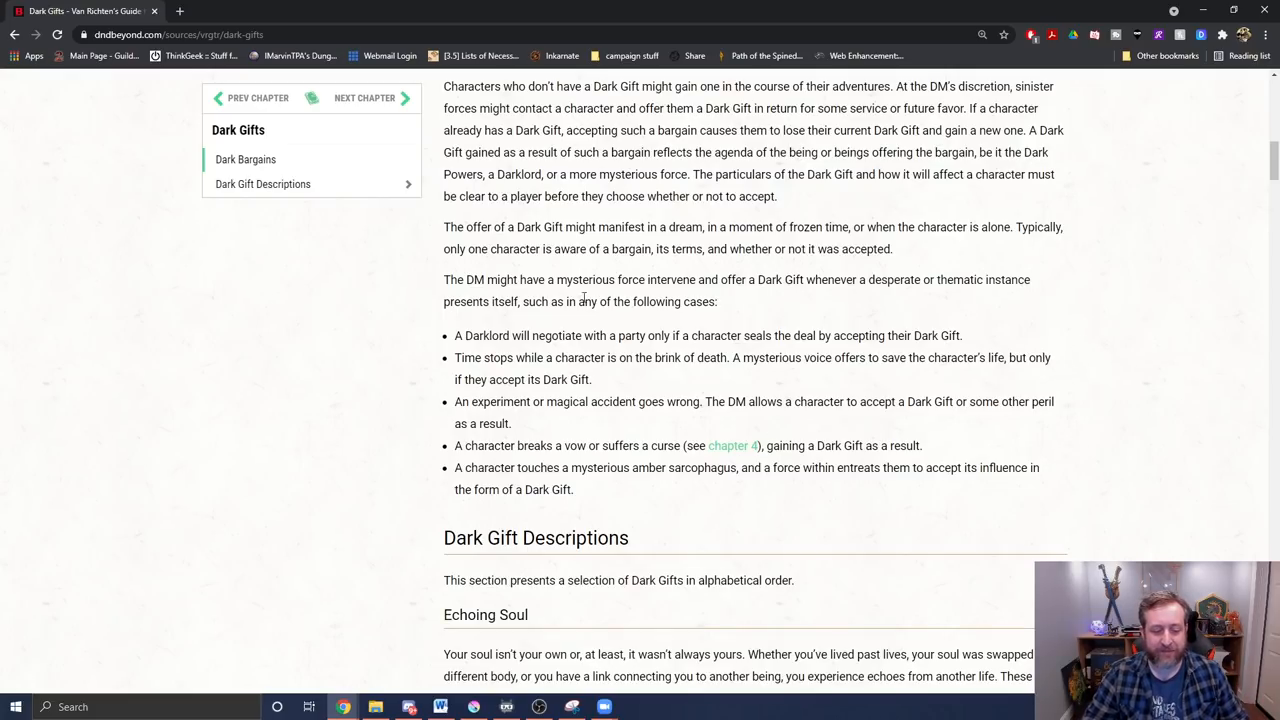
Scroll through Echoing Soul's Soul Echoes table, traits and Intrusive Echoes table
{"action": "scroll", "scroll_direction": "down", "scroll_amount": 3}
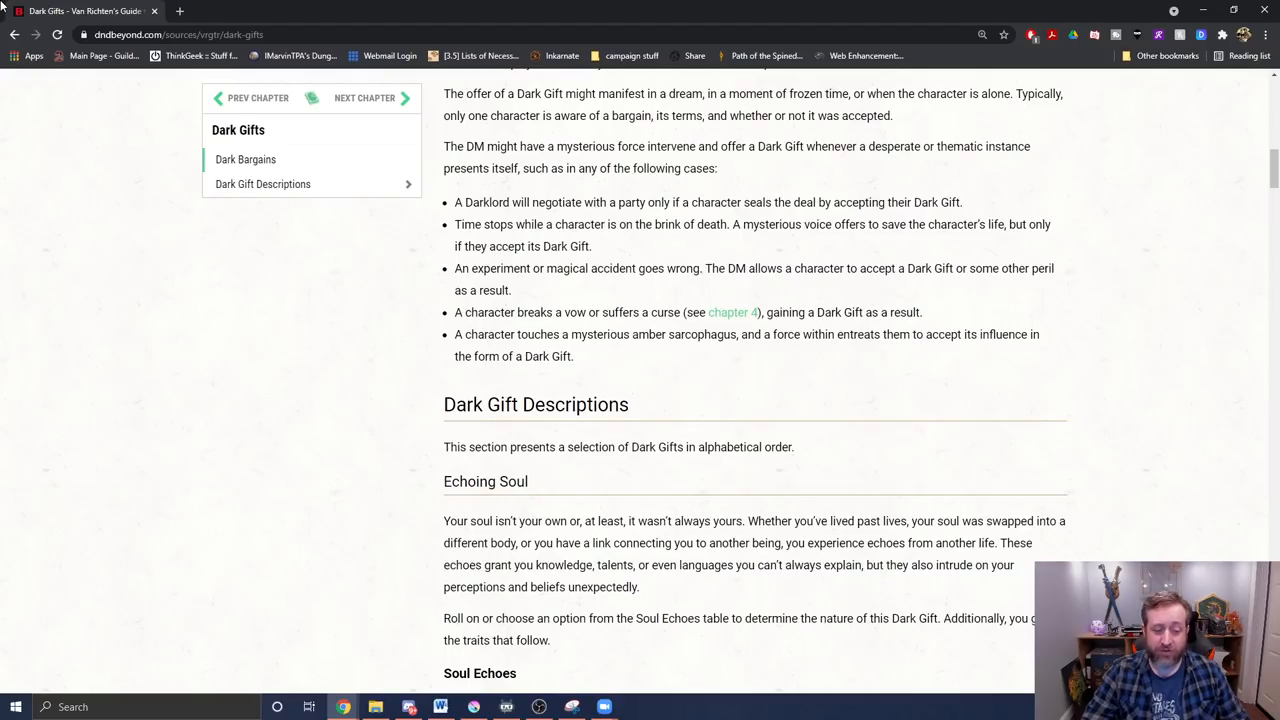
{"action": "mouse_move", "coordinate": [230, 312]}
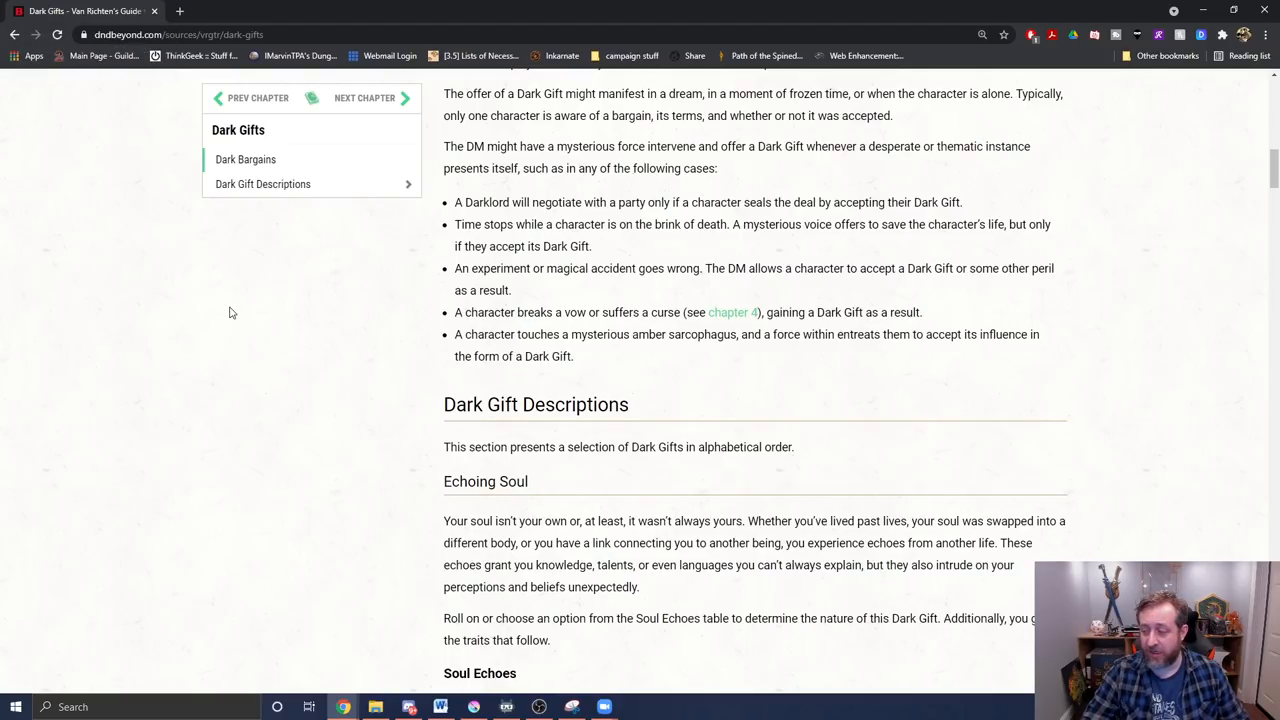
{"action": "mouse_move", "coordinate": [452, 324]}
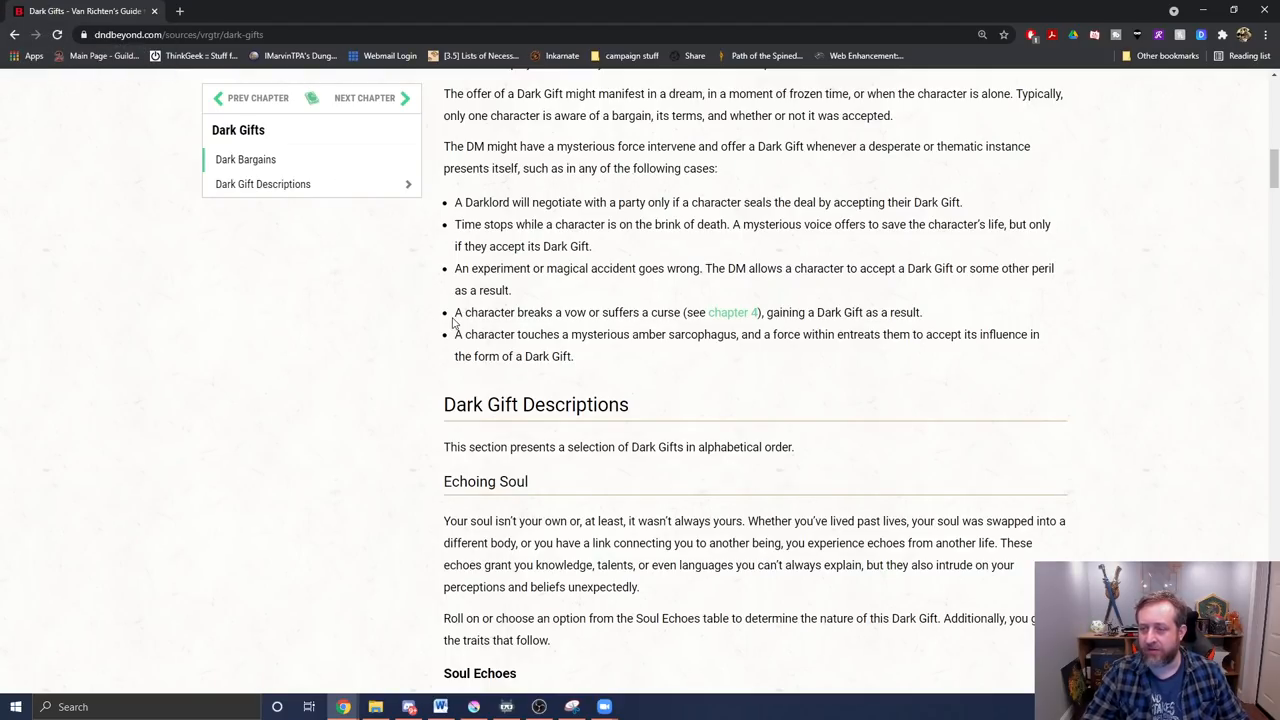
{"action": "mouse_move", "coordinate": [648, 352]}
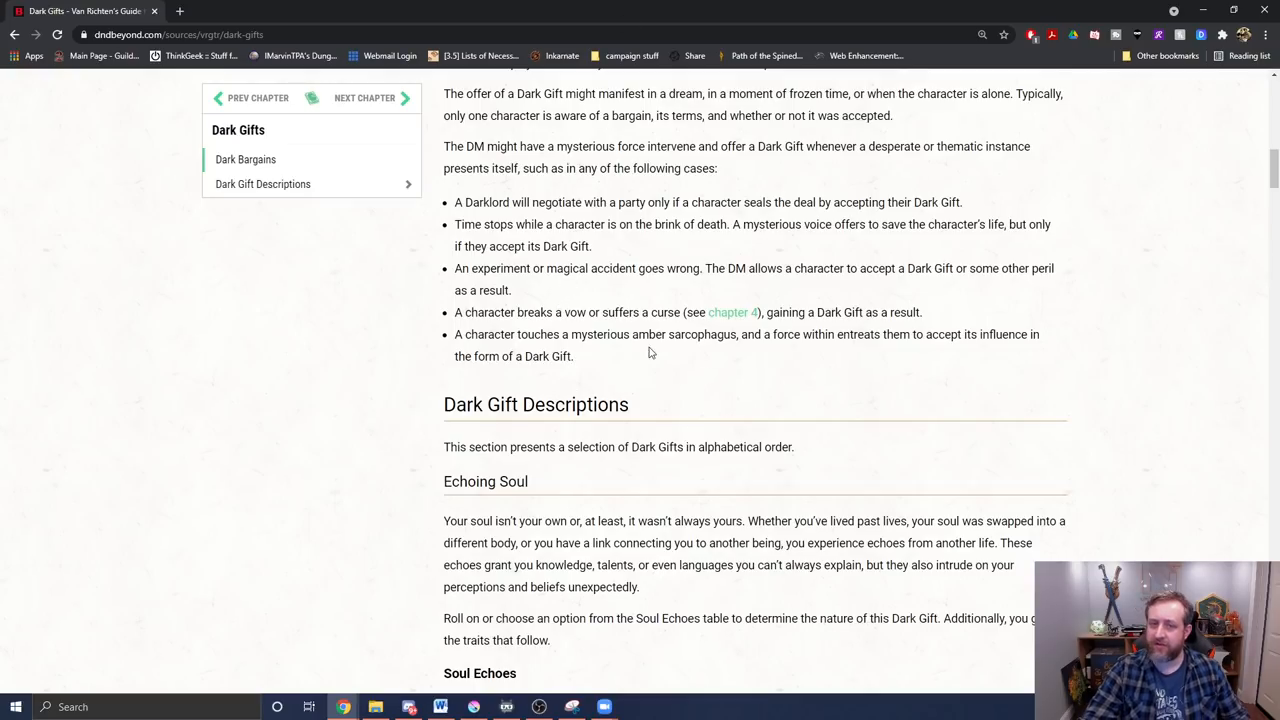
{"action": "scroll", "scroll_direction": "down", "scroll_amount": 3}
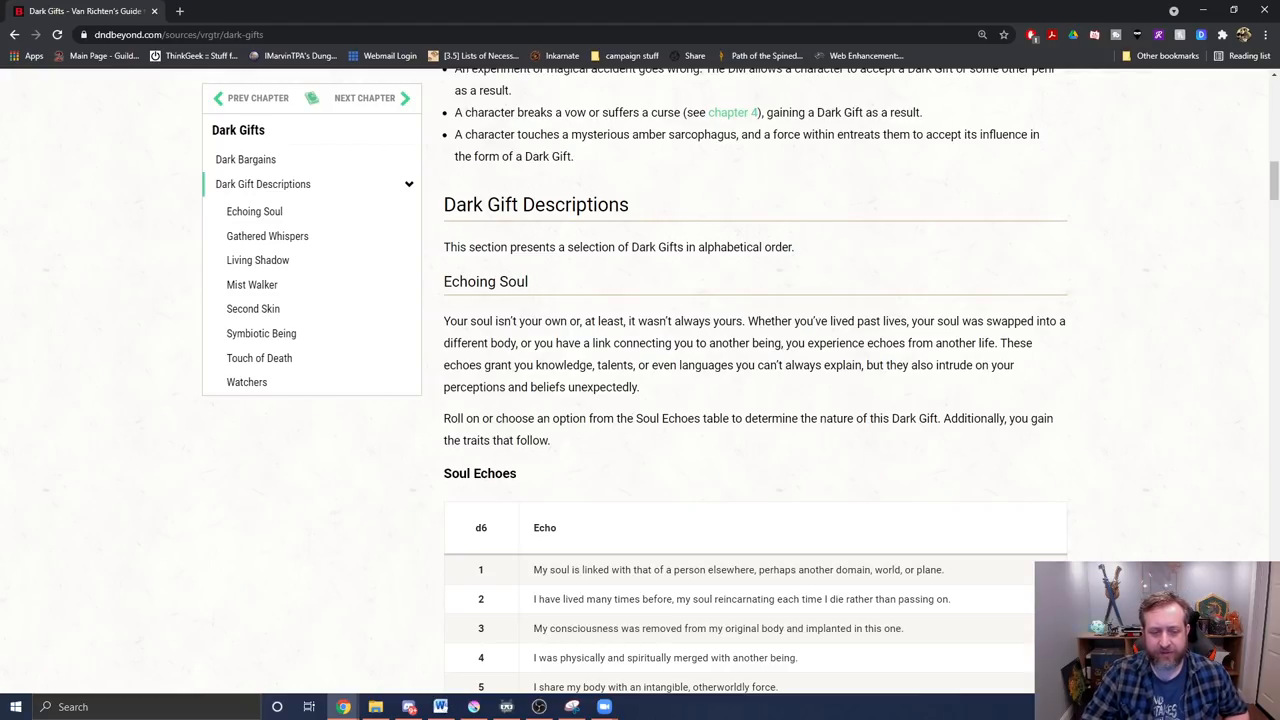
{"action": "mouse_move", "coordinate": [584, 404]}
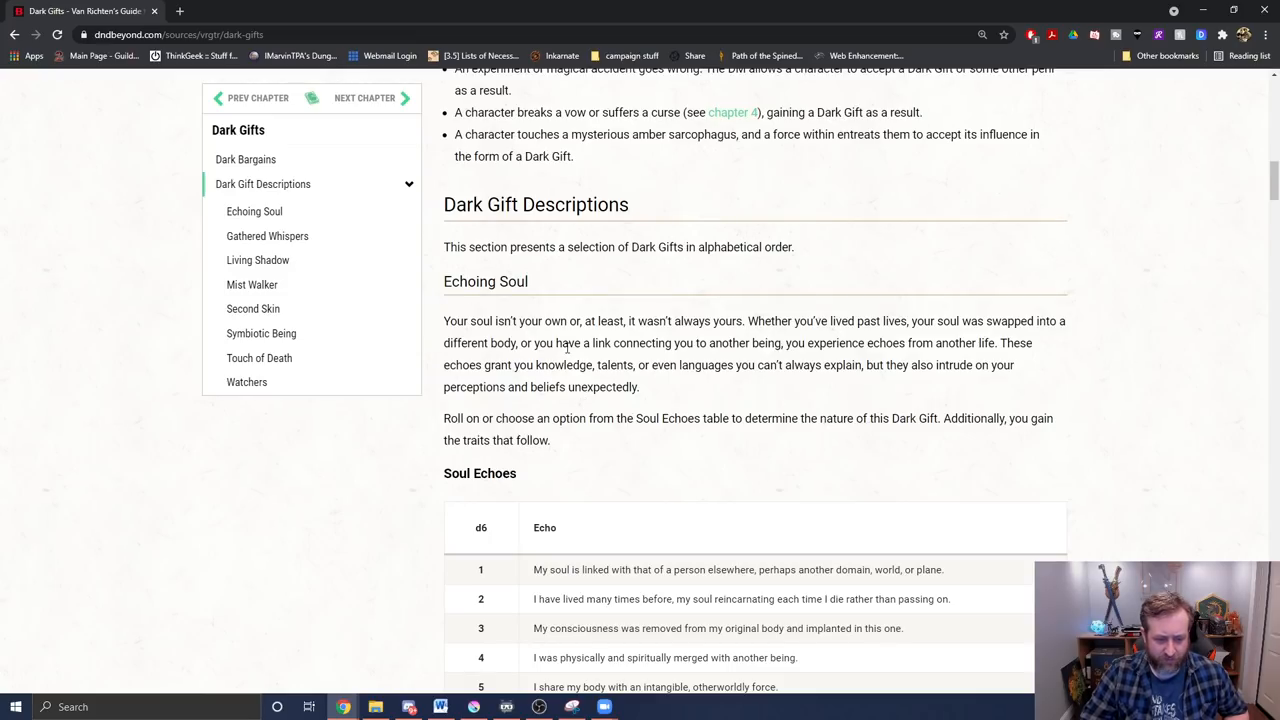
{"action": "scroll", "scroll_direction": "down", "scroll_amount": 3}
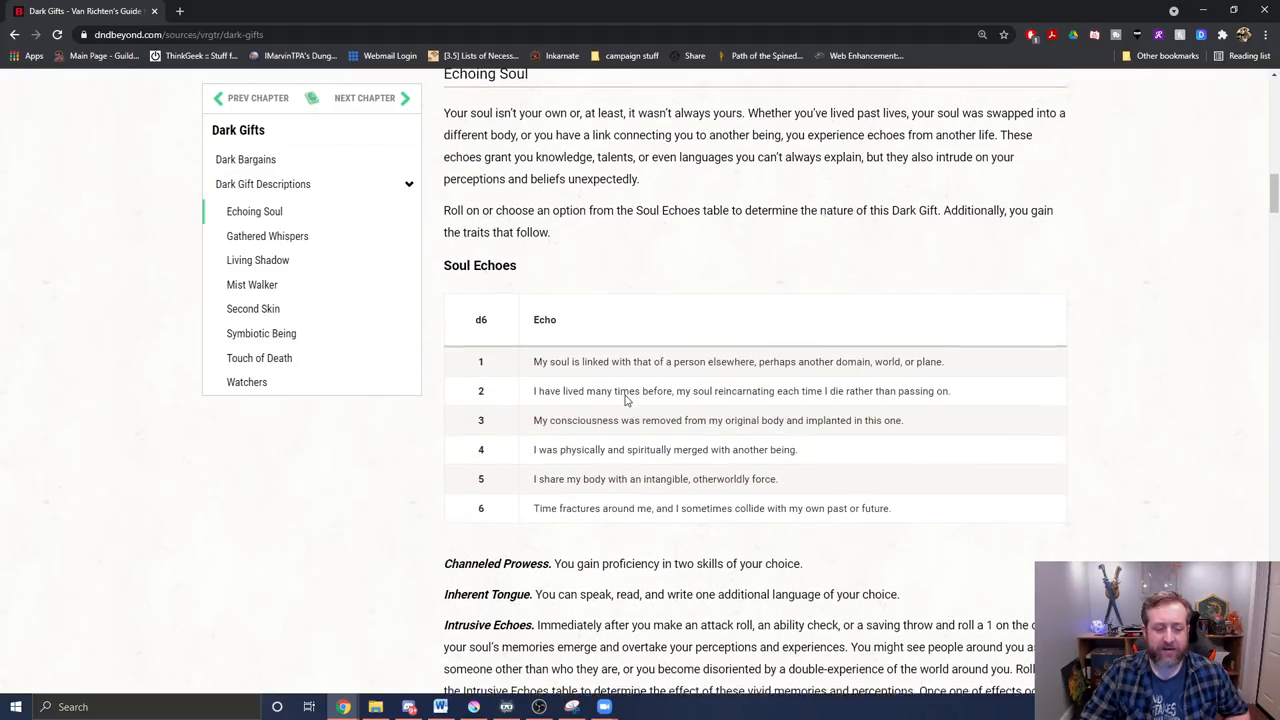
{"action": "scroll", "scroll_direction": "down", "scroll_amount": 3}
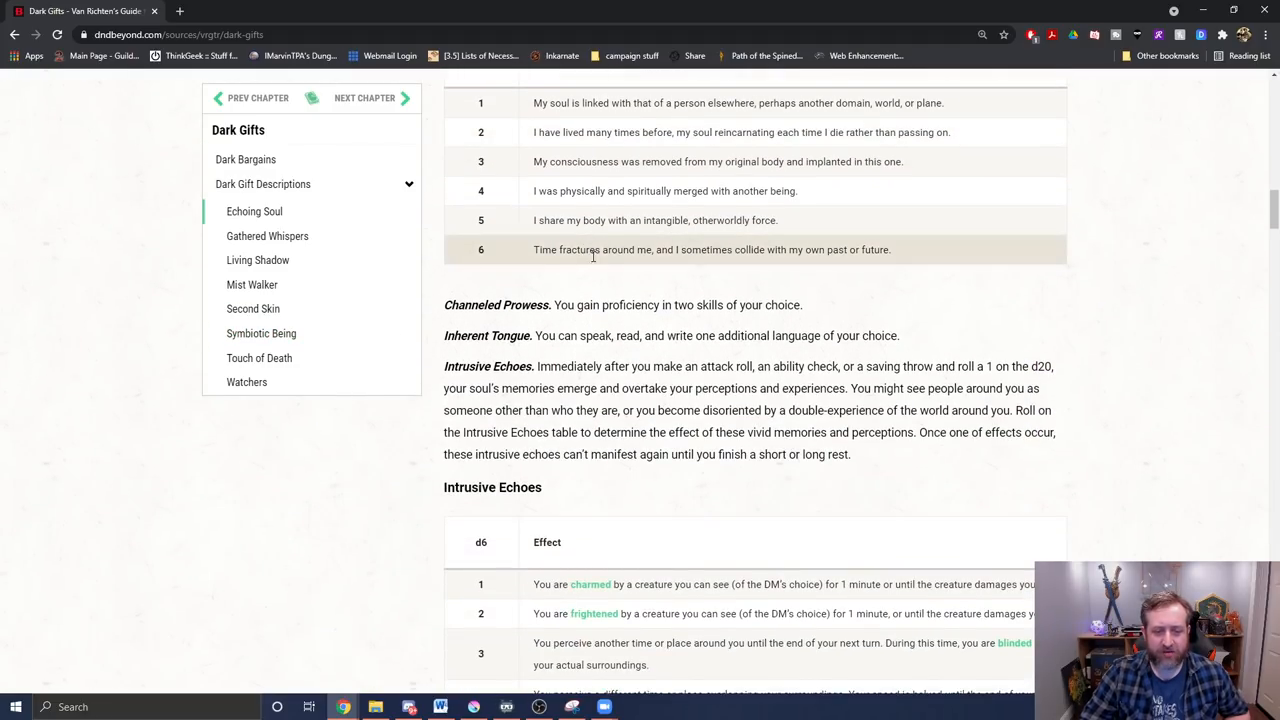
{"action": "mouse_move", "coordinate": [748, 412]}
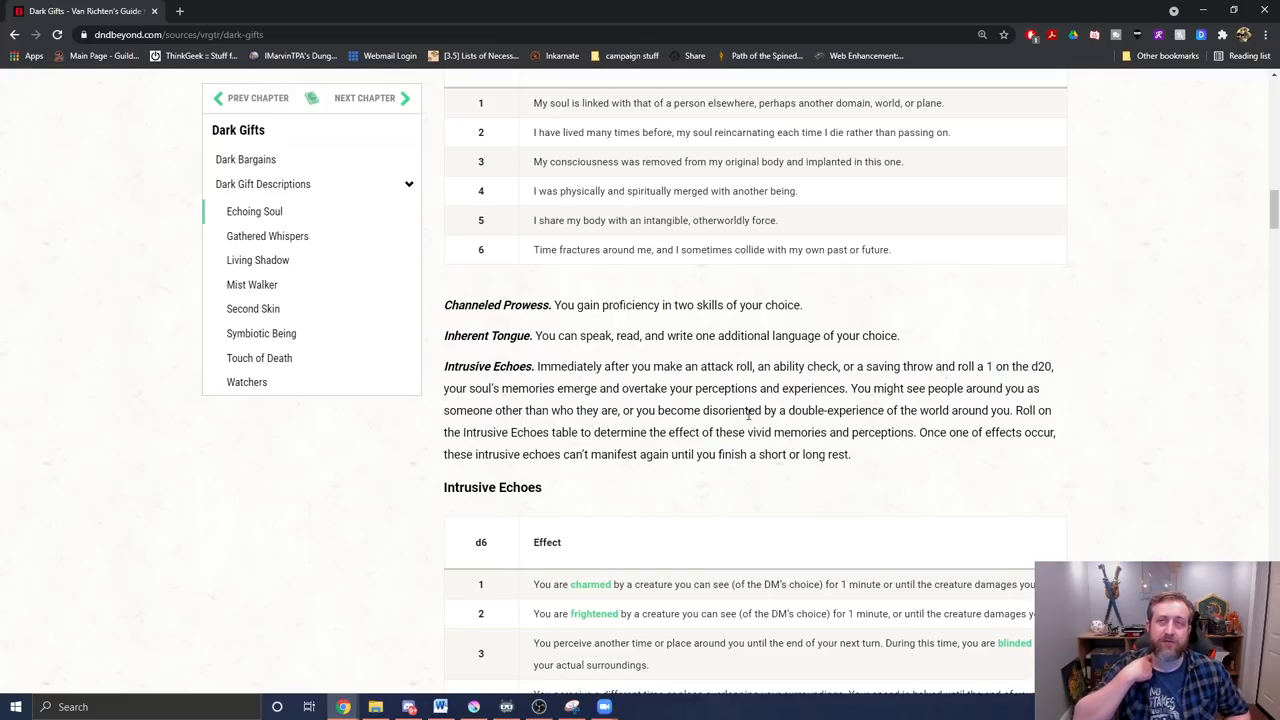
{"action": "scroll", "scroll_direction": "down", "scroll_amount": 3}
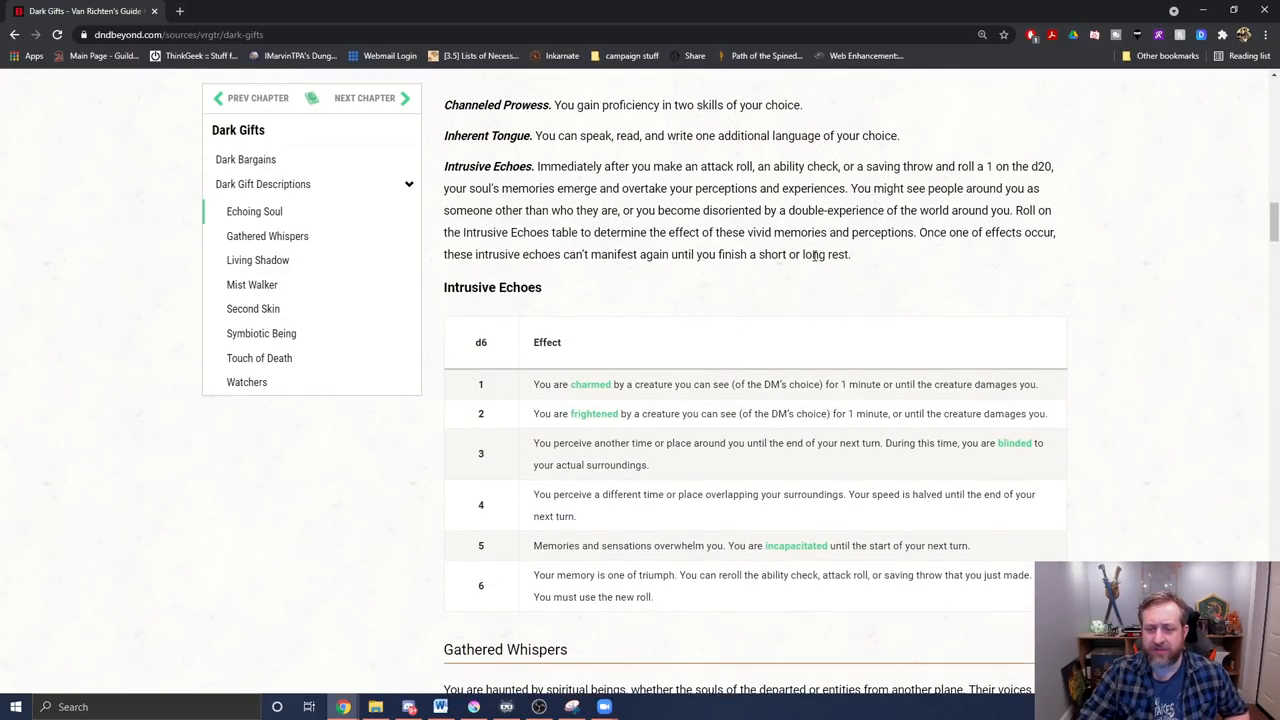
{"action": "mouse_move", "coordinate": [616, 228]}
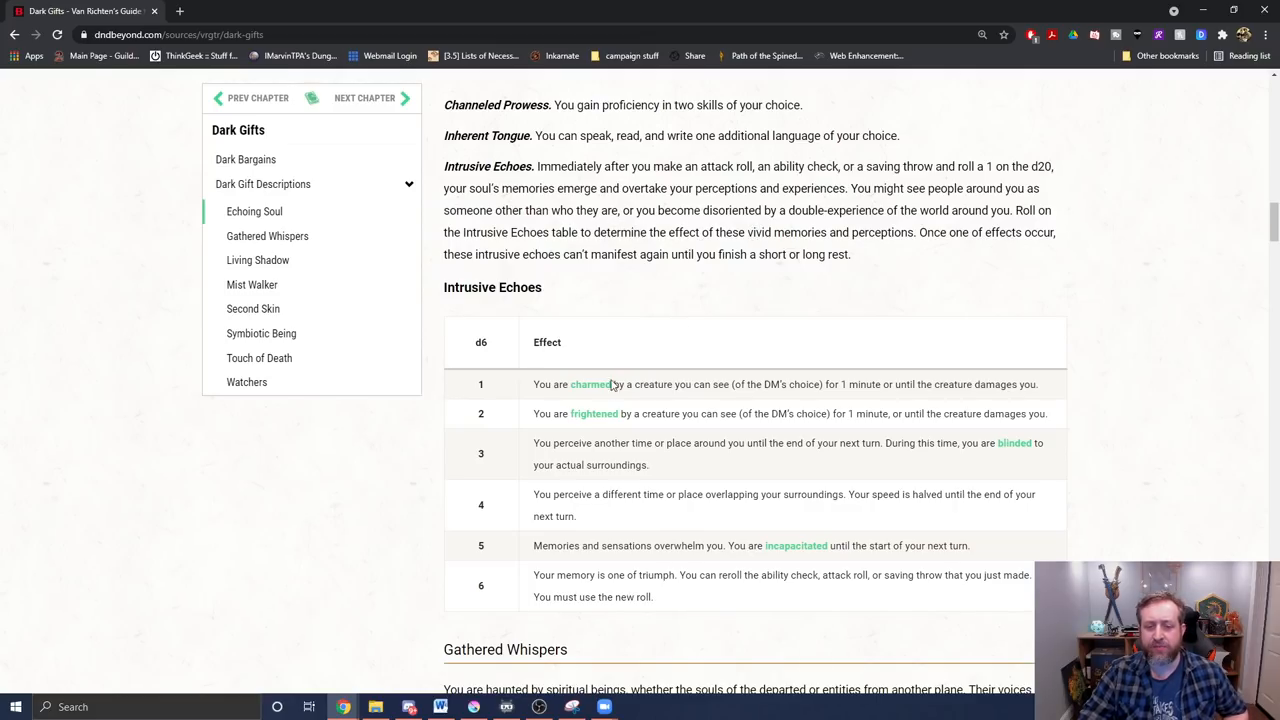
{"action": "mouse_move", "coordinate": [684, 328]}
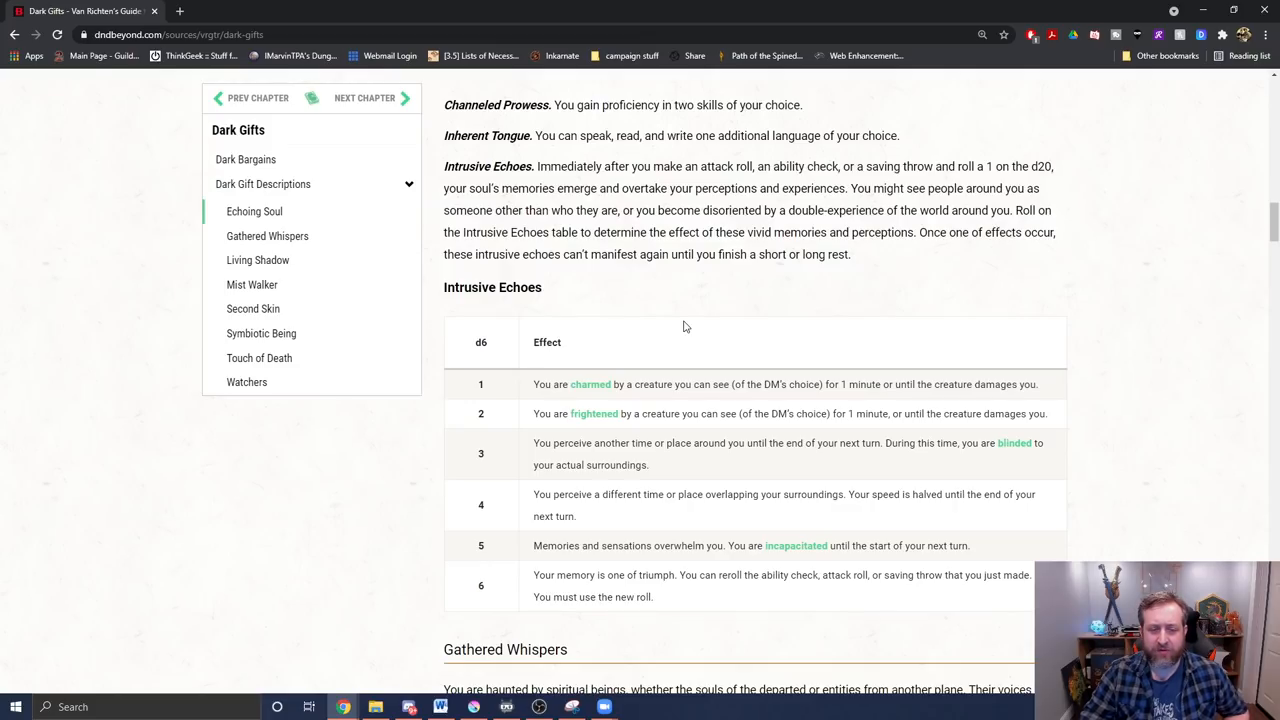
{"action": "mouse_move", "coordinate": [1184, 352]}
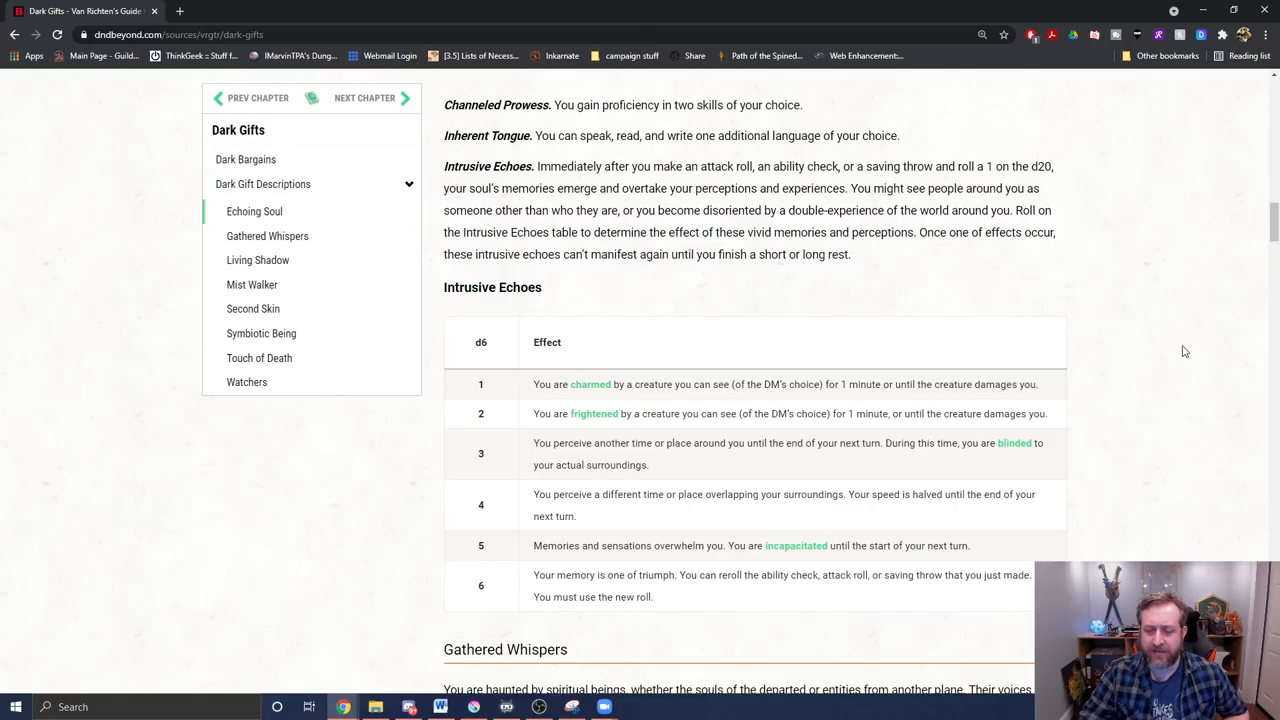
{"action": "mouse_move", "coordinate": [764, 238]}
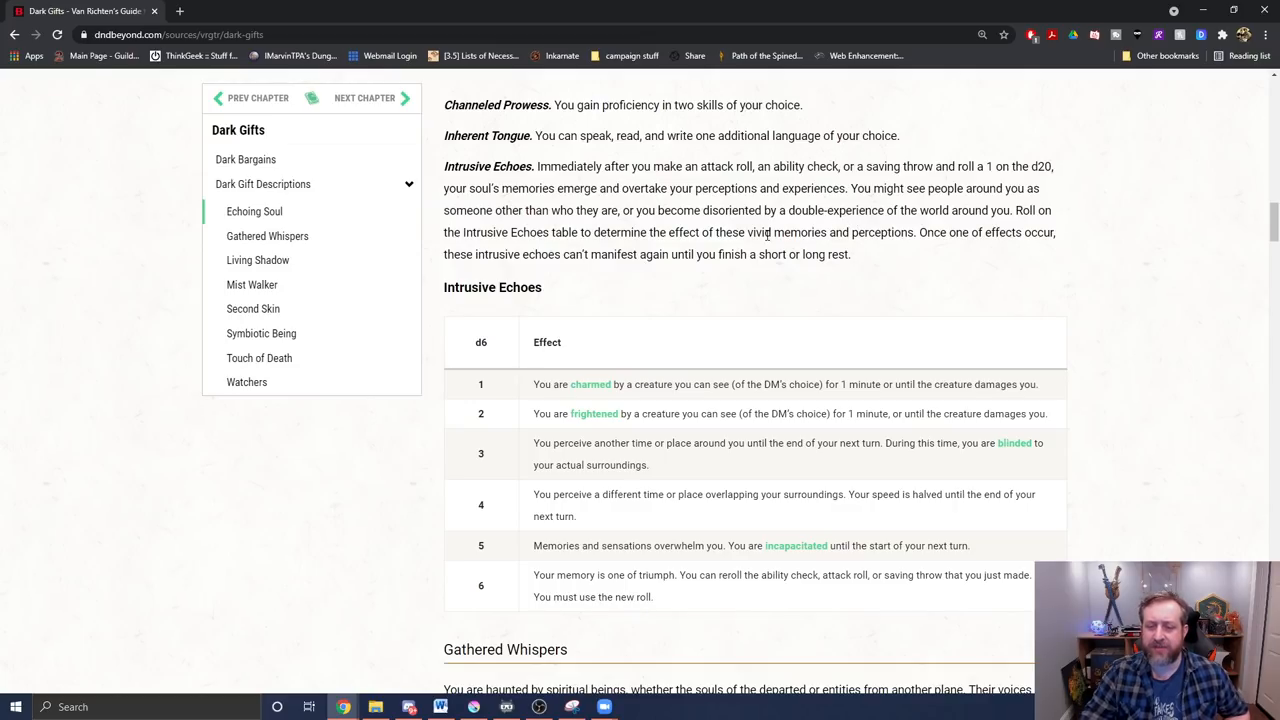
{"action": "mouse_move", "coordinate": [530, 316]}
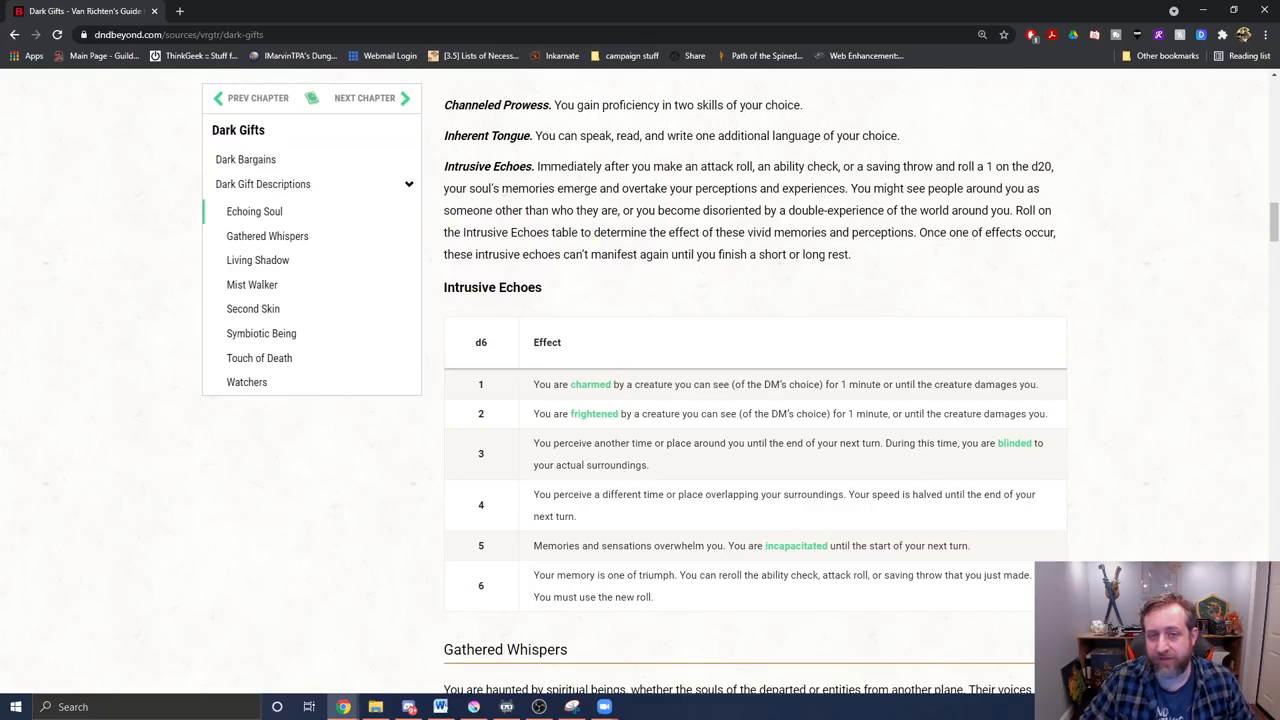
{"action": "mouse_move", "coordinate": [590, 296]}
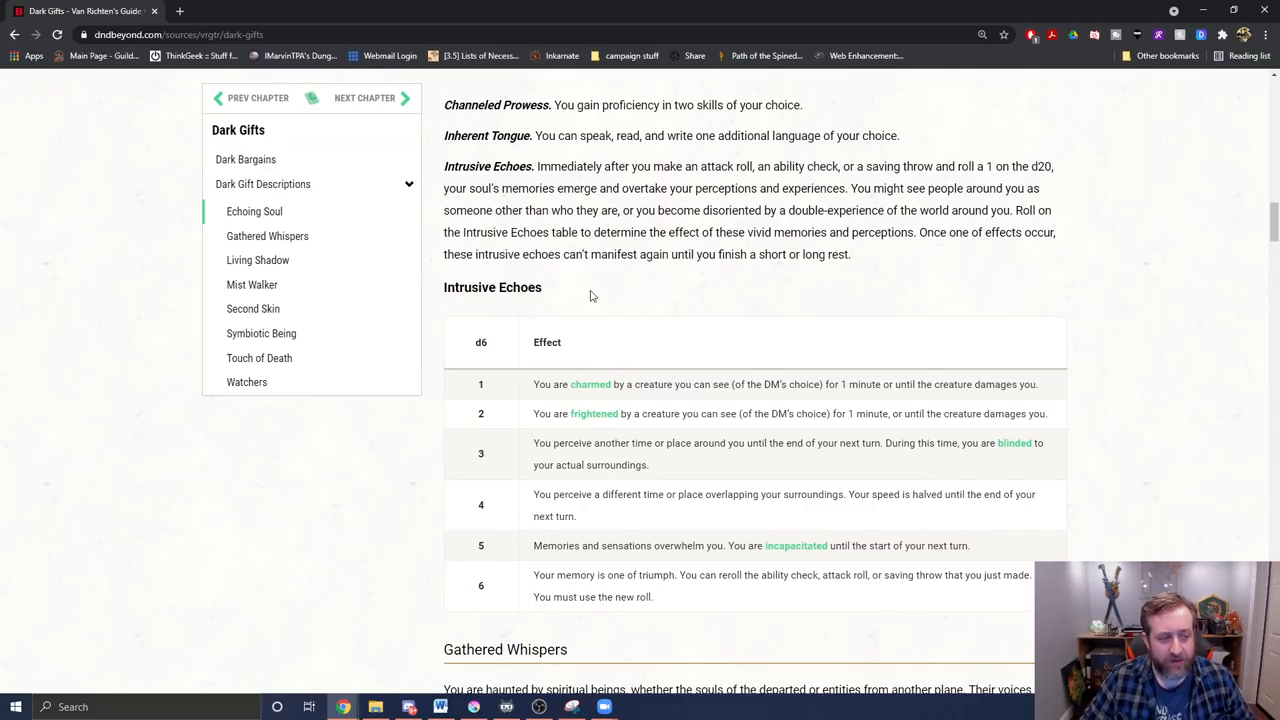
Scroll past Intrusive Echoes to Gathered Whispers and its Whispering Spirits table
{"action": "scroll", "scroll_direction": "down", "scroll_amount": 3}
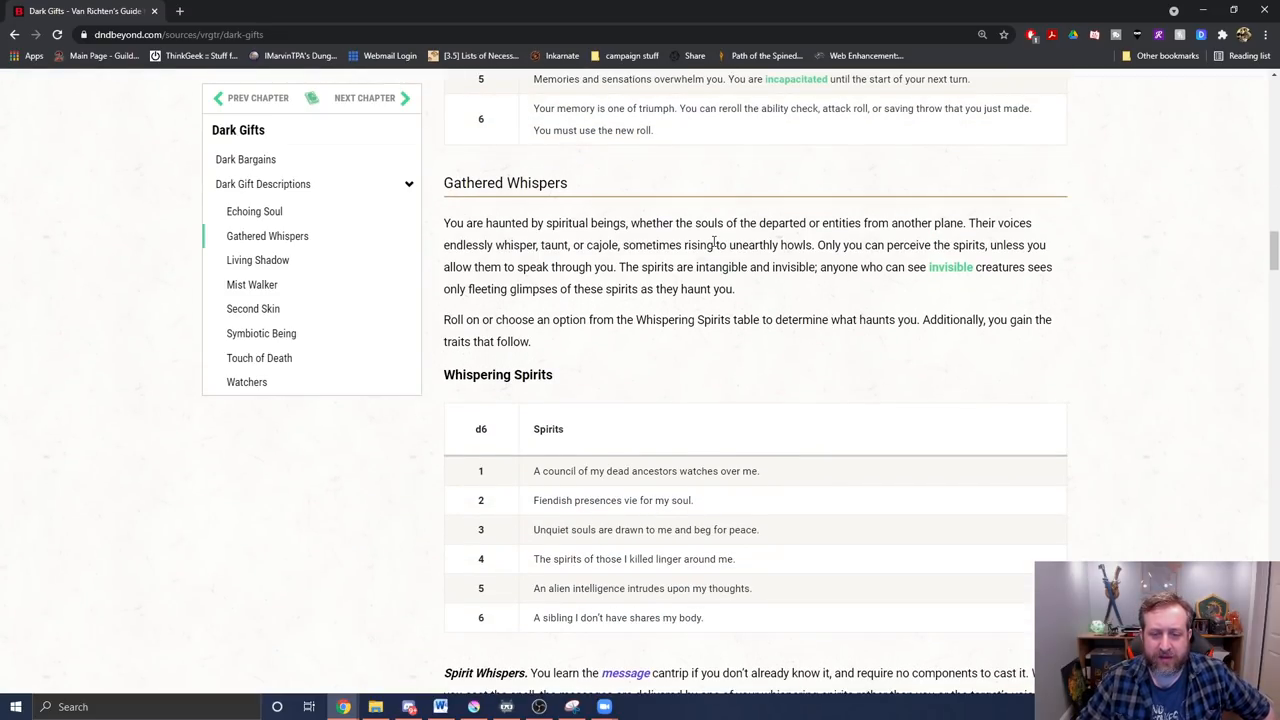
{"action": "mouse_move", "coordinate": [770, 344]}
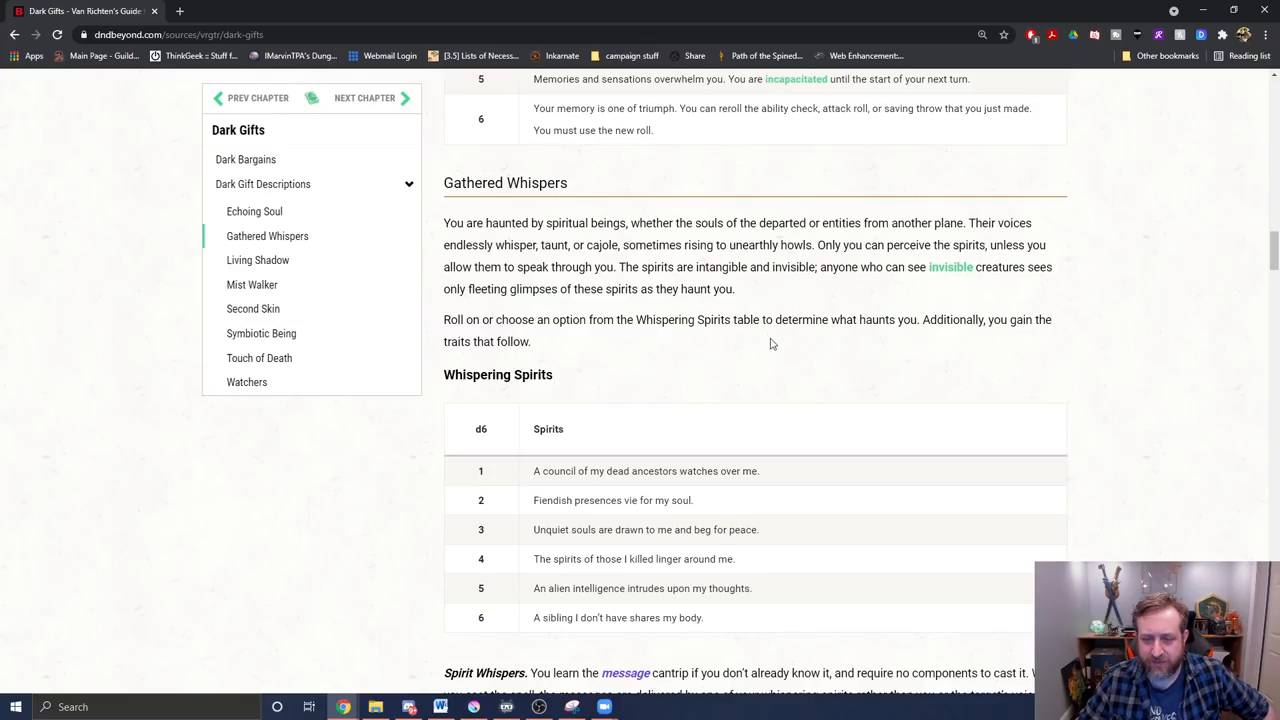
{"action": "mouse_move", "coordinate": [672, 238]}
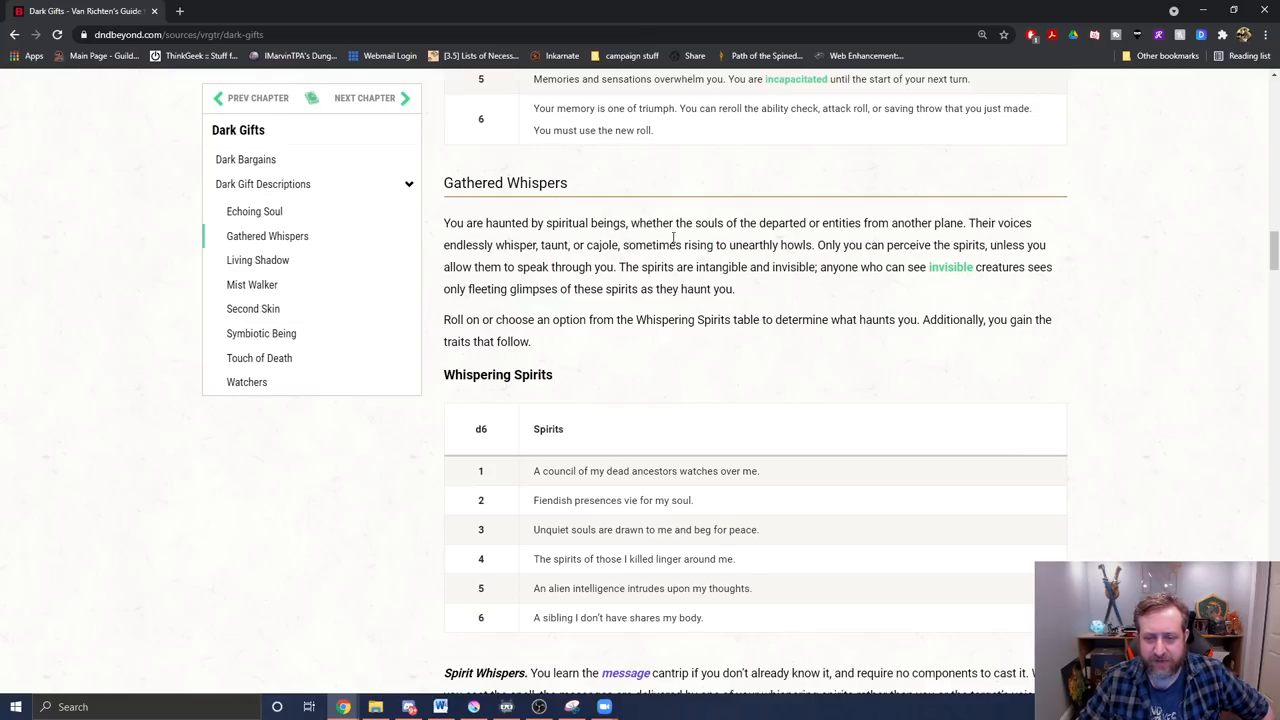
{"action": "scroll", "scroll_direction": "down", "scroll_amount": 3}
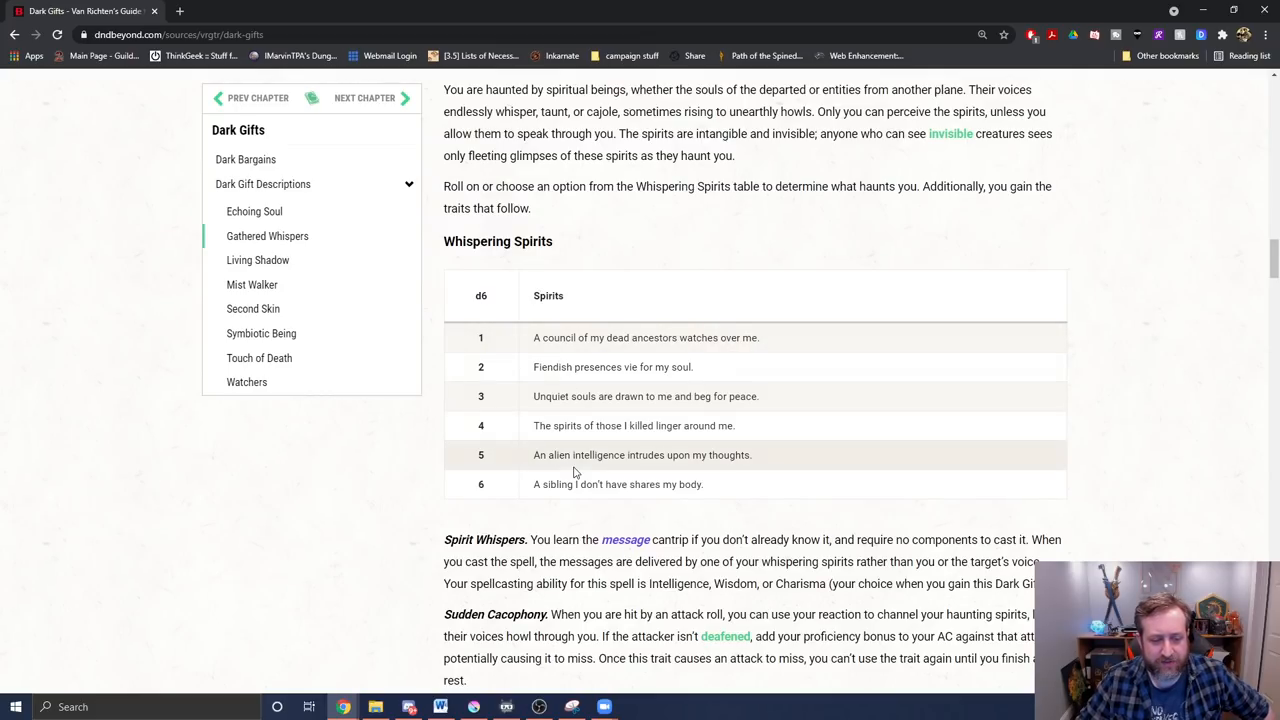
{"action": "mouse_move", "coordinate": [772, 392]}
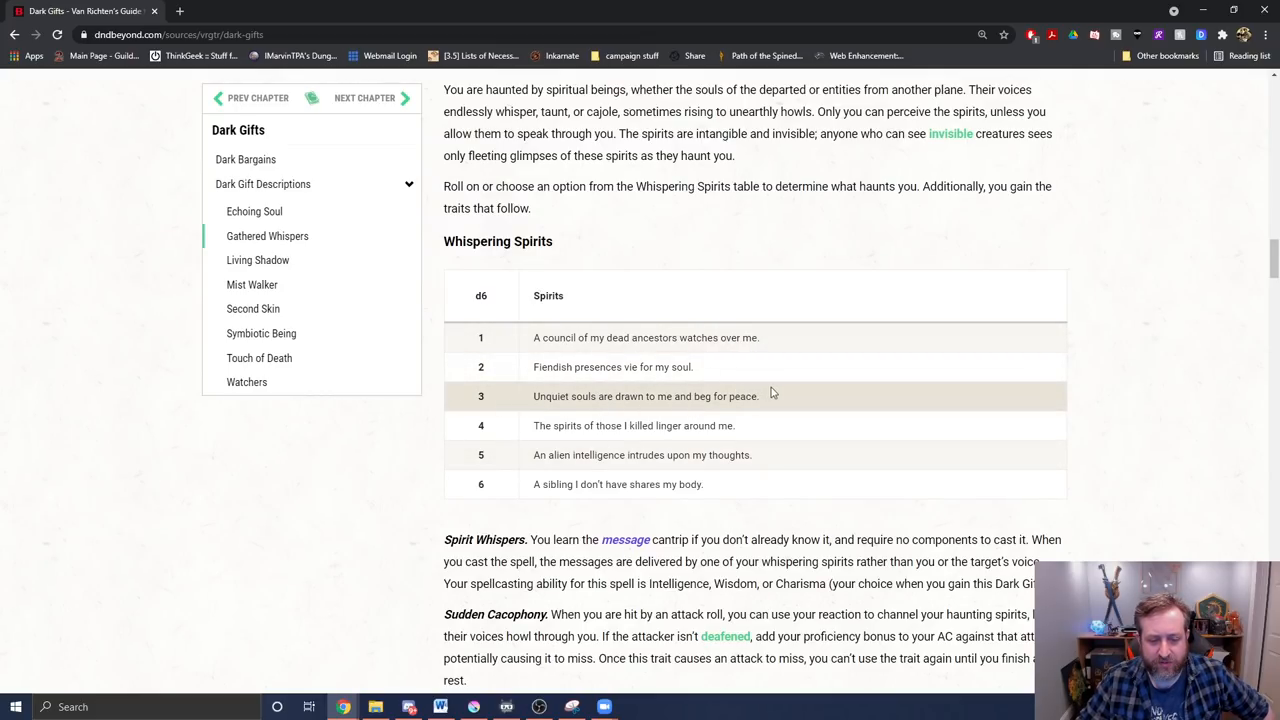
{"action": "scroll", "scroll_direction": "down", "scroll_amount": 3}
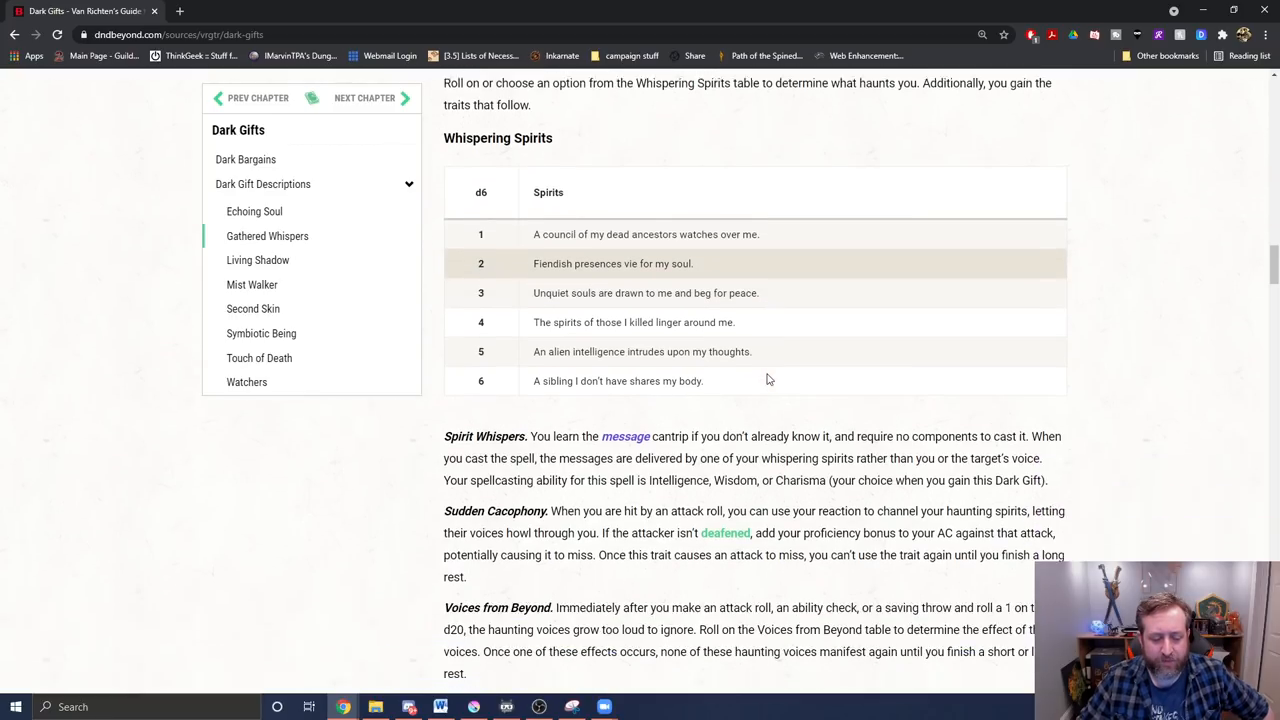
Scroll down to the full Voices from Beyond table with Living Shadow starting below
{"action": "scroll", "scroll_direction": "down", "scroll_amount": 3}
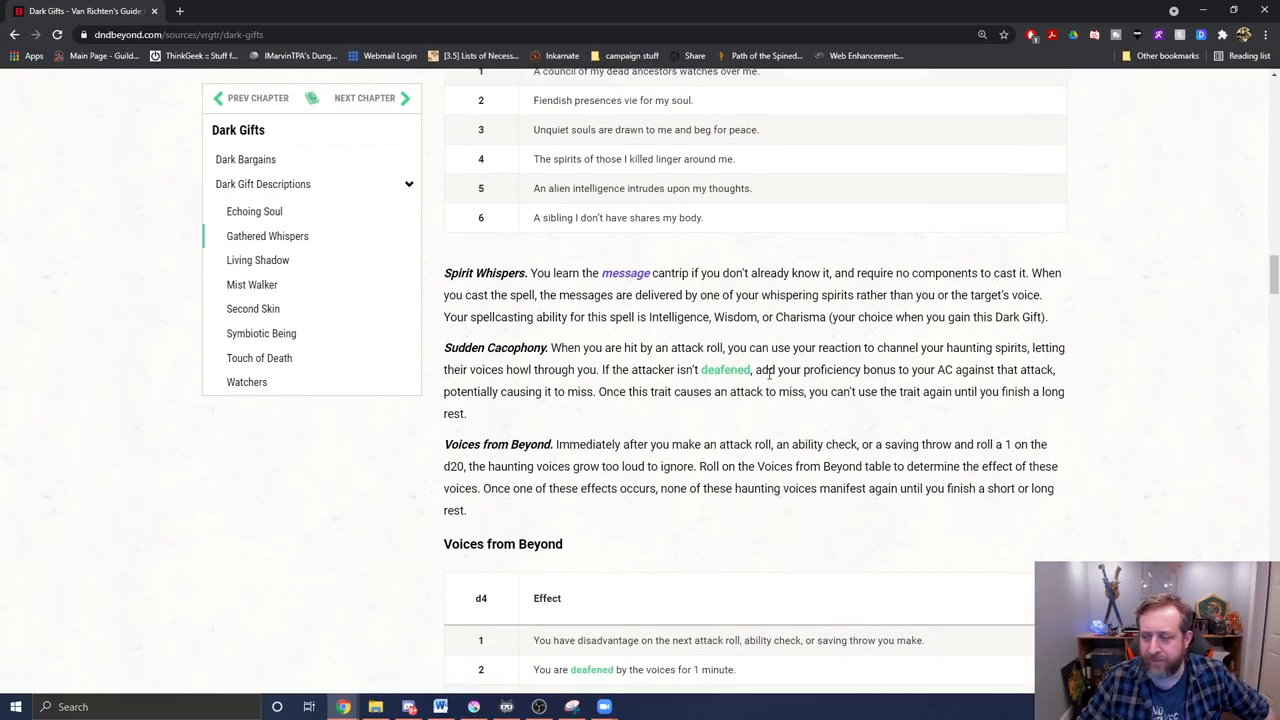
{"action": "mouse_move", "coordinate": [576, 288]}
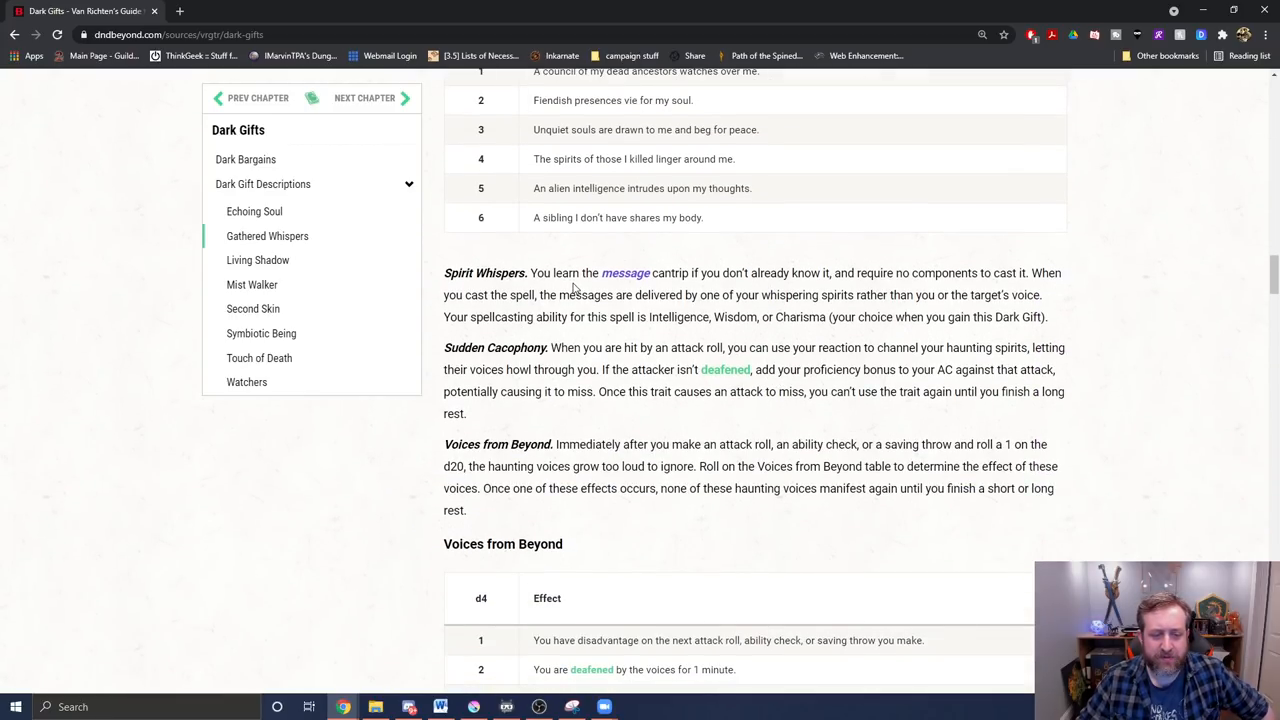
{"action": "mouse_move", "coordinate": [930, 310]}
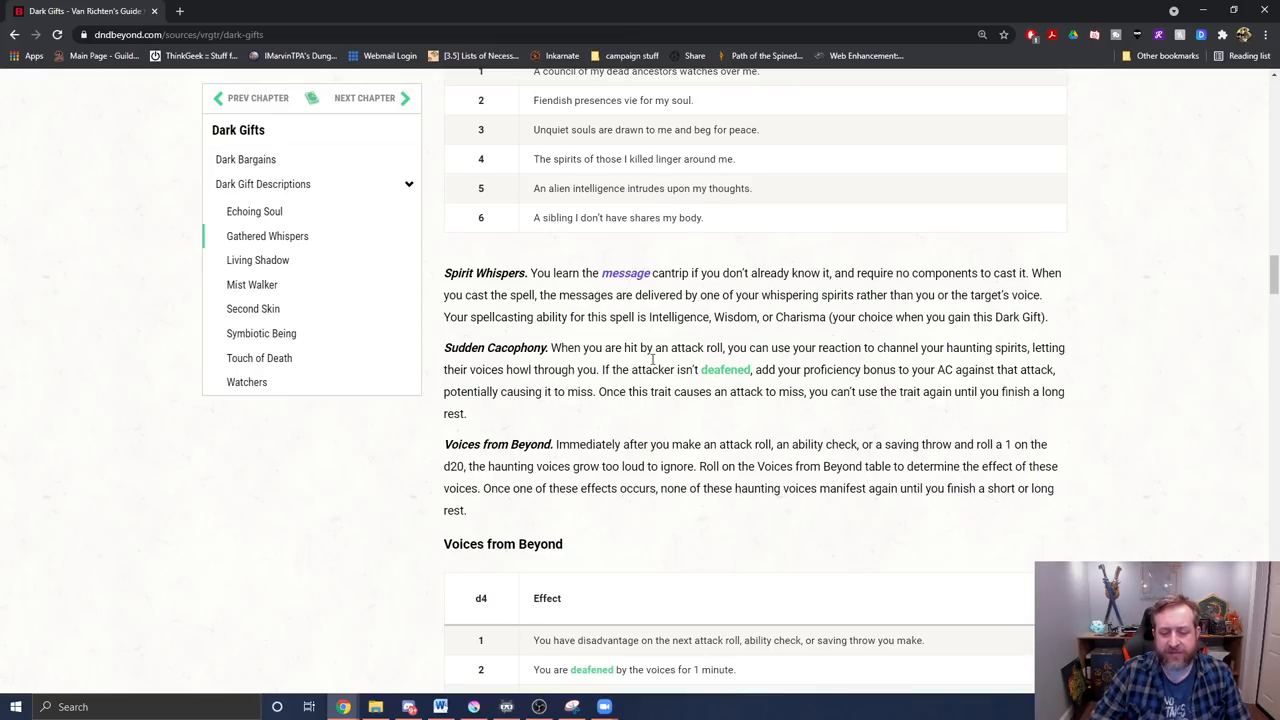
{"action": "scroll", "scroll_direction": "down", "scroll_amount": 3}
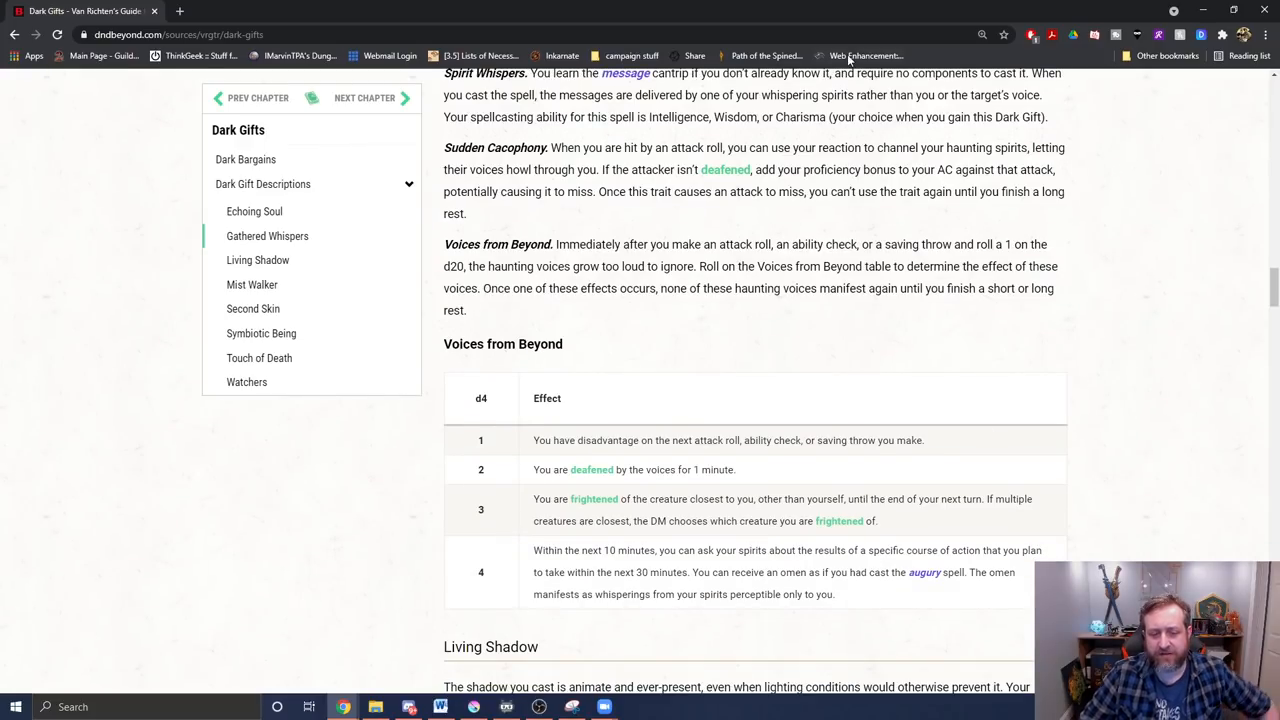
Scroll to the Living Shadow description and the start of its Shadow Quirk table
{"action": "scroll", "scroll_direction": "down", "scroll_amount": 3}
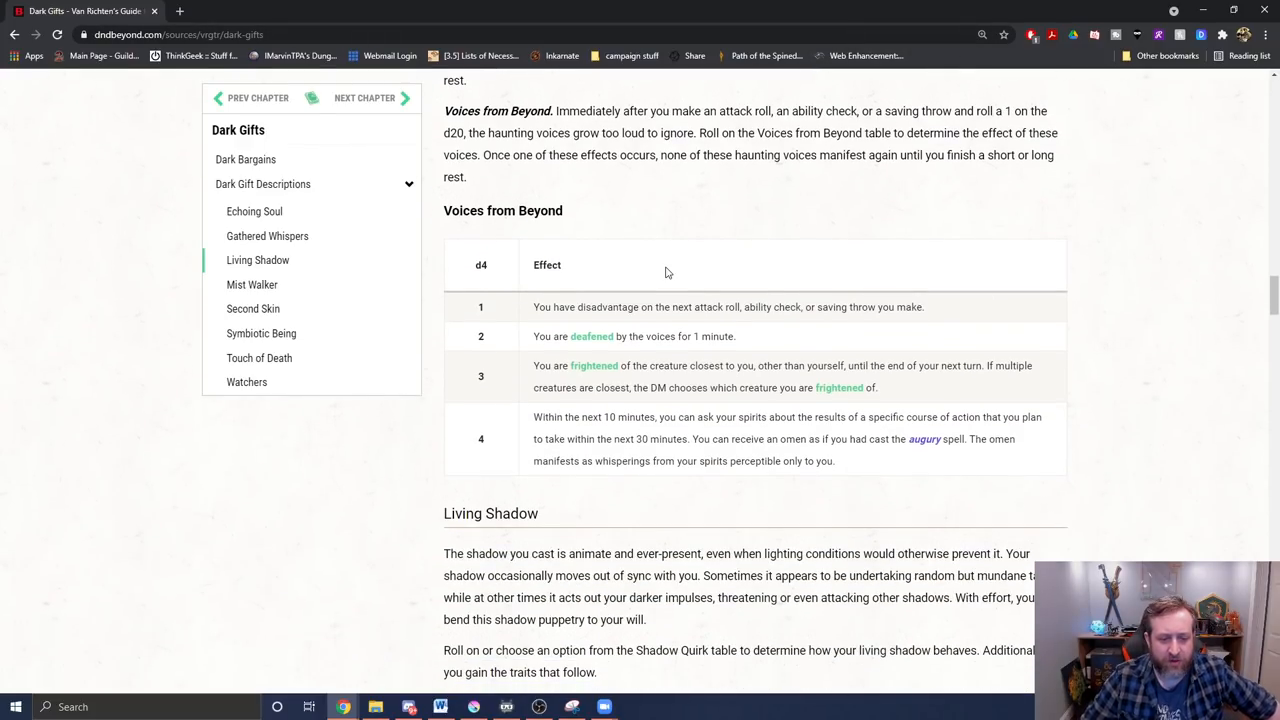
{"action": "mouse_move", "coordinate": [706, 228]}
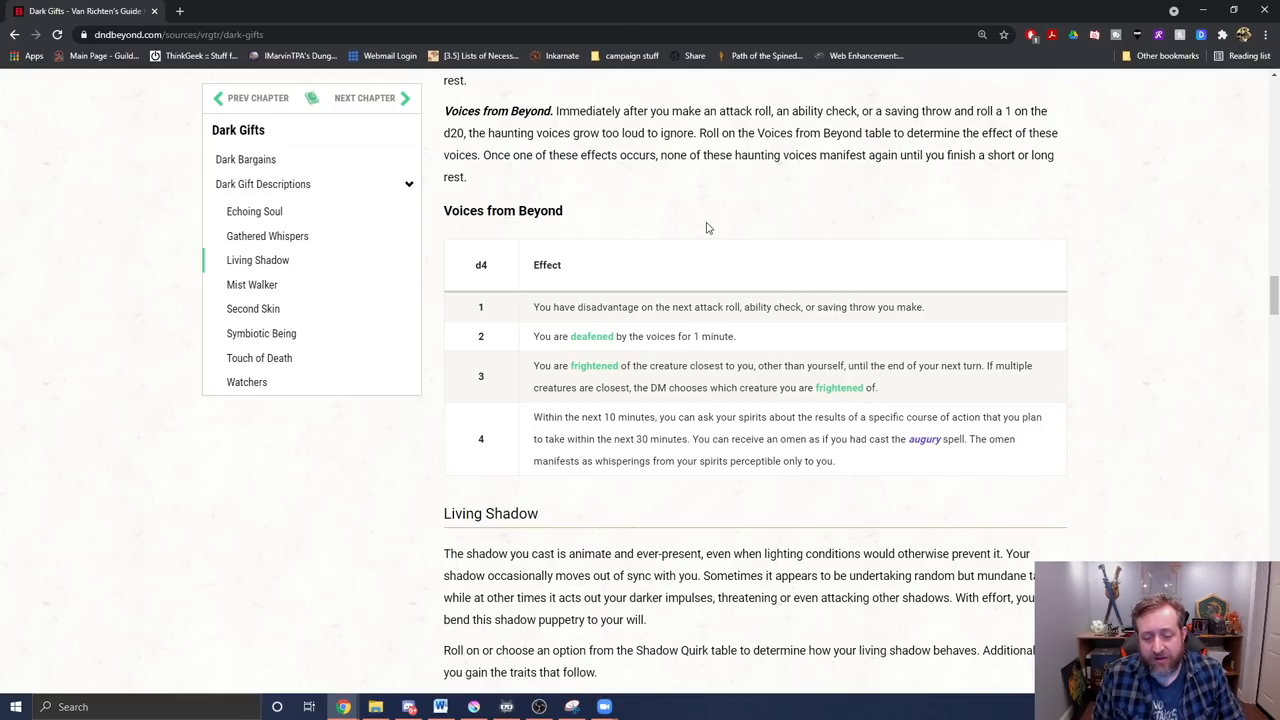
{"action": "mouse_move", "coordinate": [944, 208]}
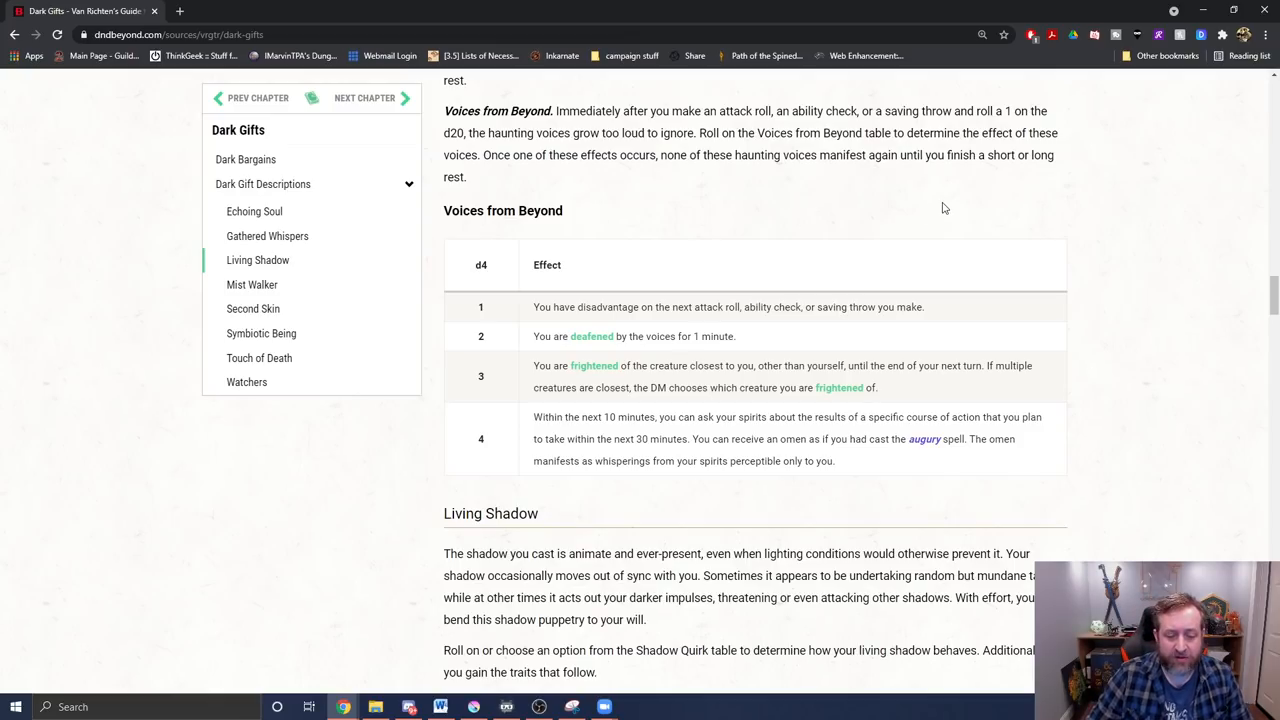
{"action": "scroll", "scroll_direction": "down", "scroll_amount": 3}
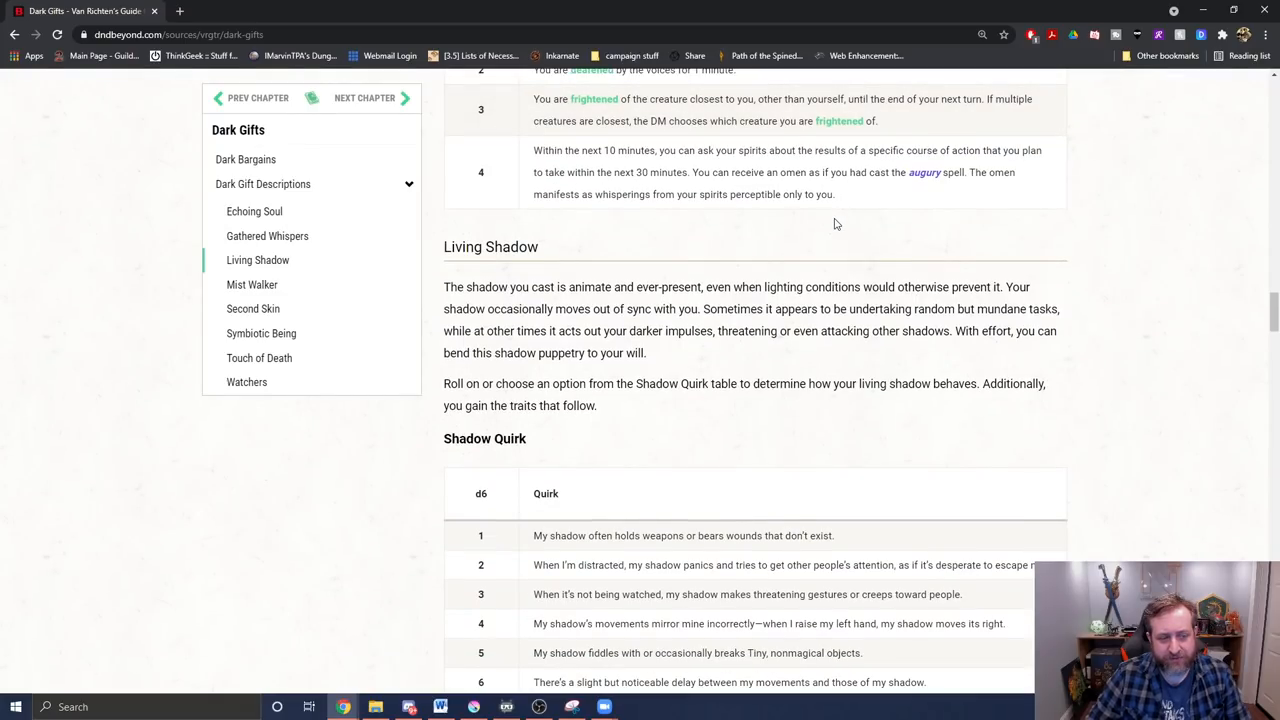
Scroll through all six Shadow Quirk entries to Grasping Shadow, Shadow Strike and Ominous Will
{"action": "scroll", "scroll_direction": "down", "scroll_amount": 3}
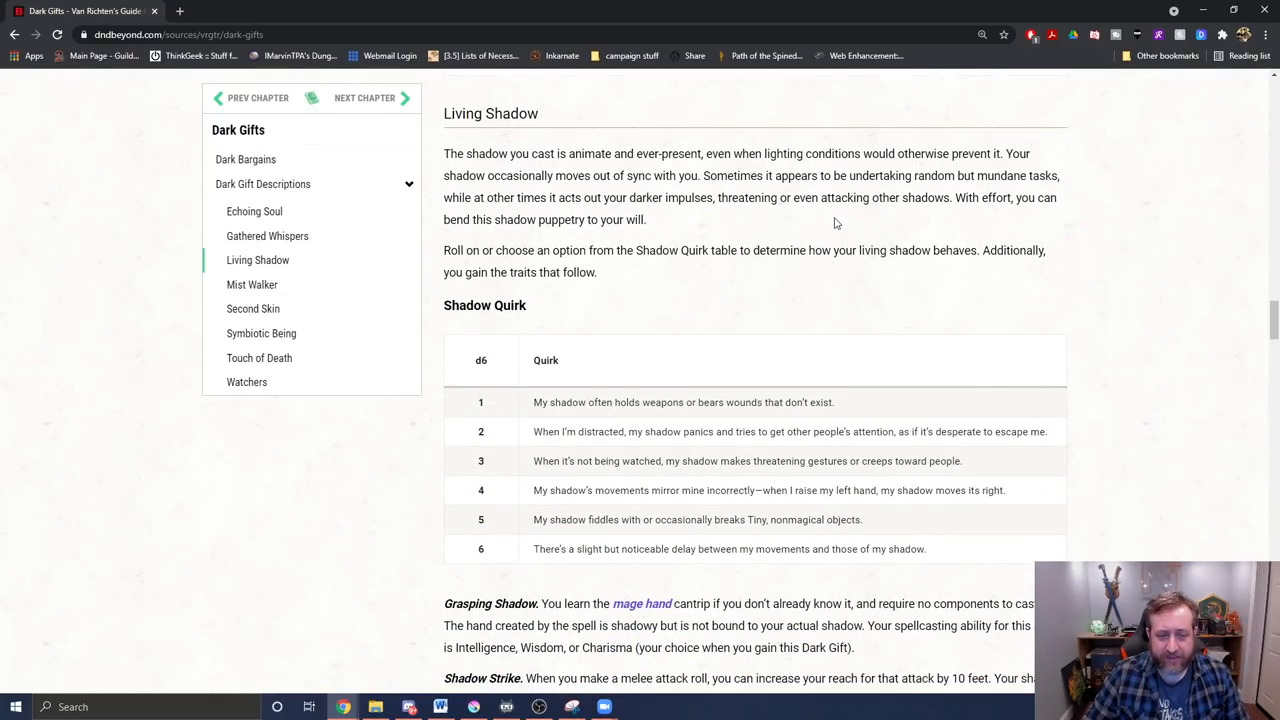
{"action": "mouse_move", "coordinate": [696, 332]}
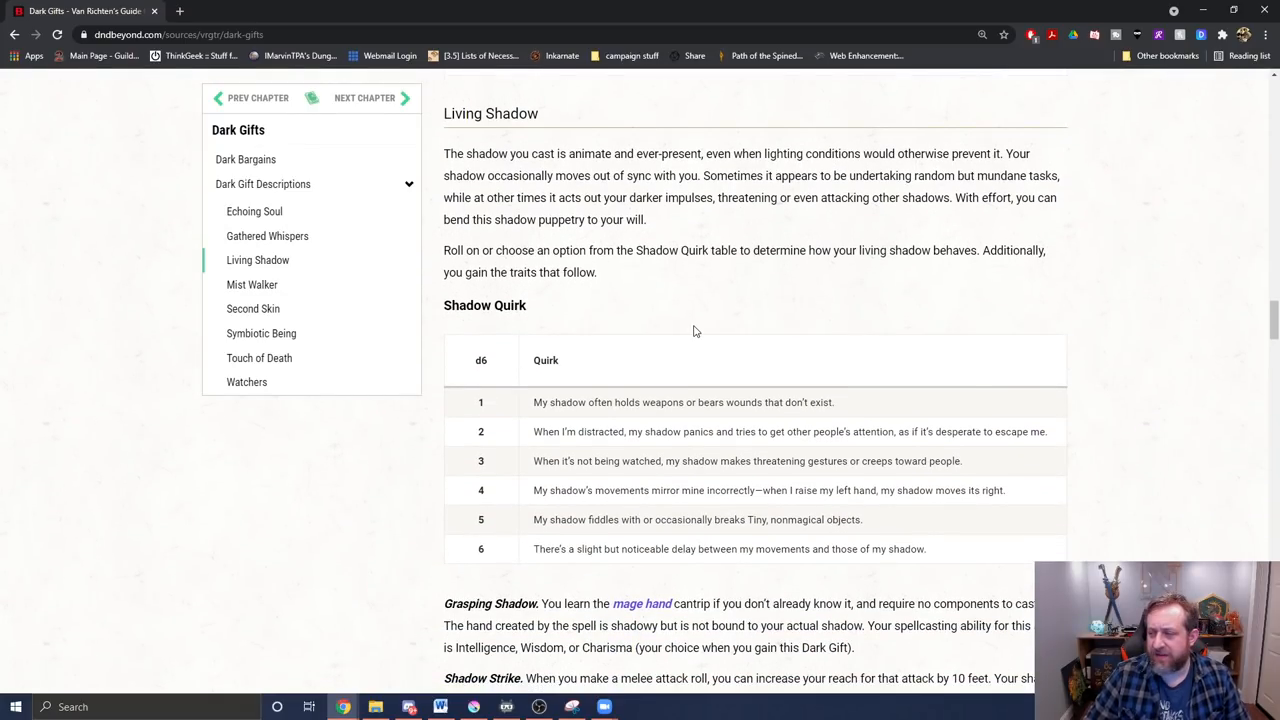
{"action": "mouse_move", "coordinate": [640, 292]}
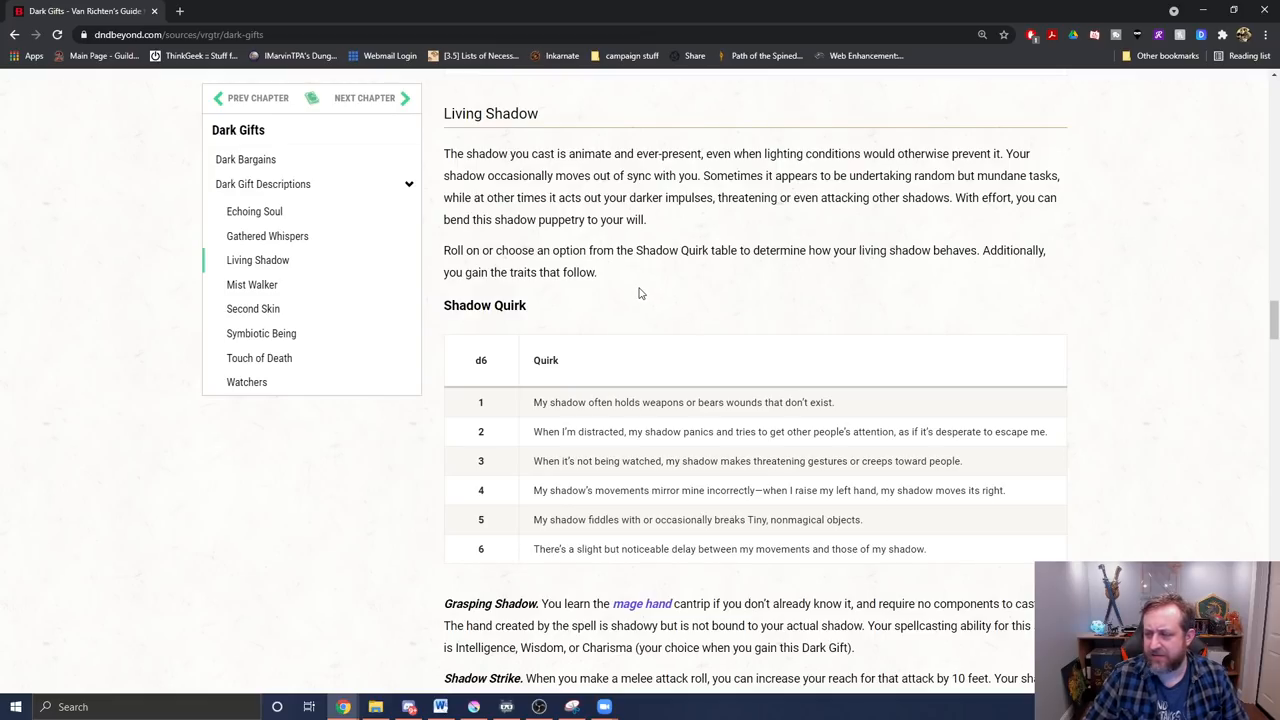
{"action": "mouse_move", "coordinate": [772, 322]}
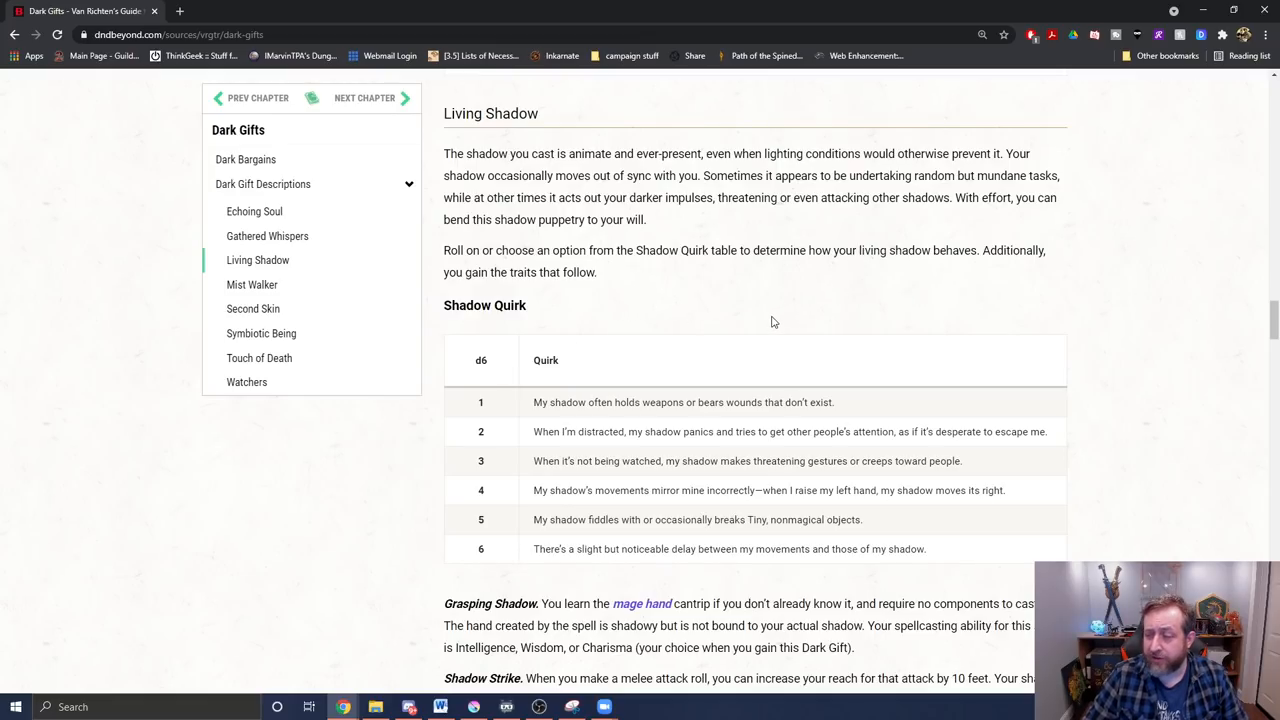
{"action": "scroll", "scroll_direction": "down", "scroll_amount": 3}
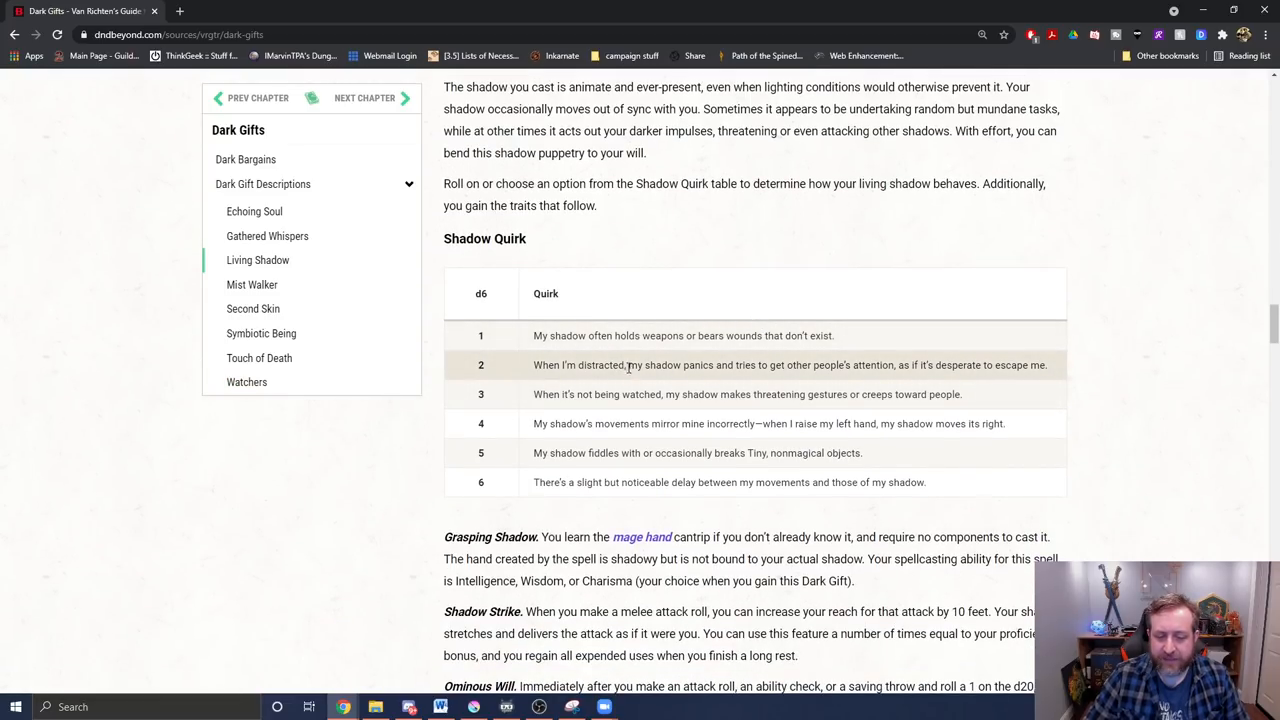
{"action": "mouse_move", "coordinate": [632, 390]}
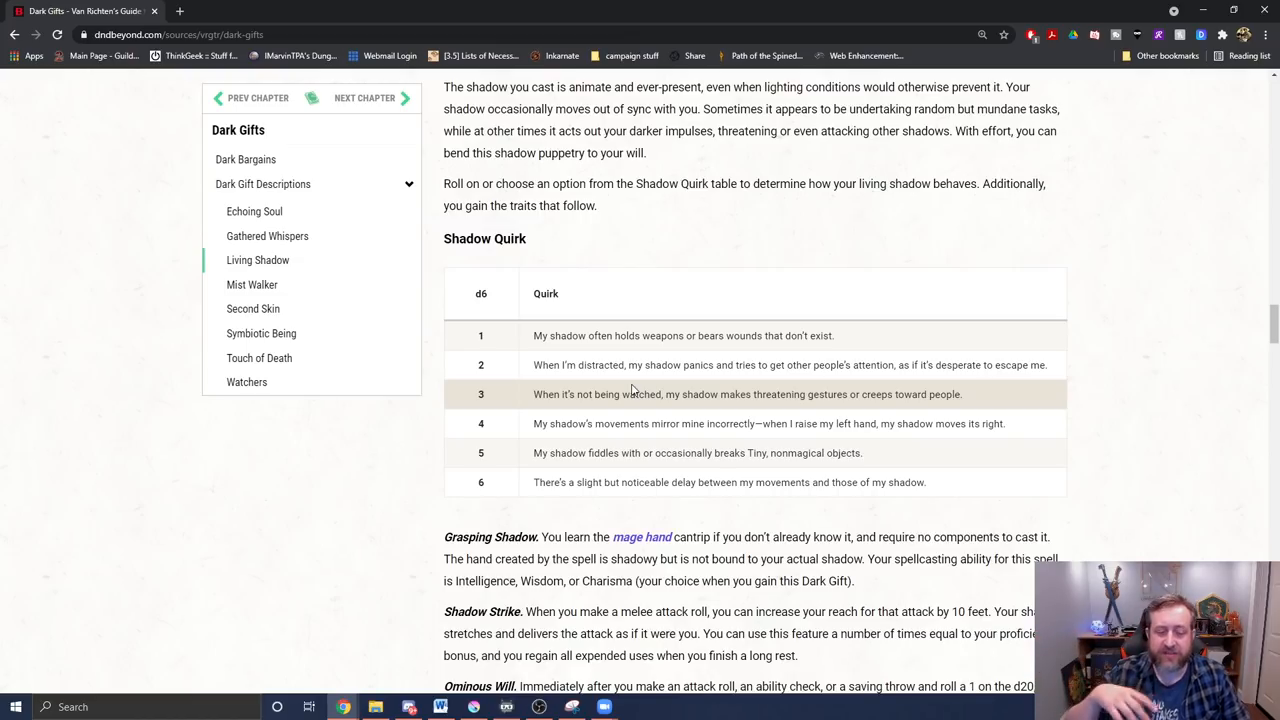
{"action": "mouse_move", "coordinate": [676, 414]}
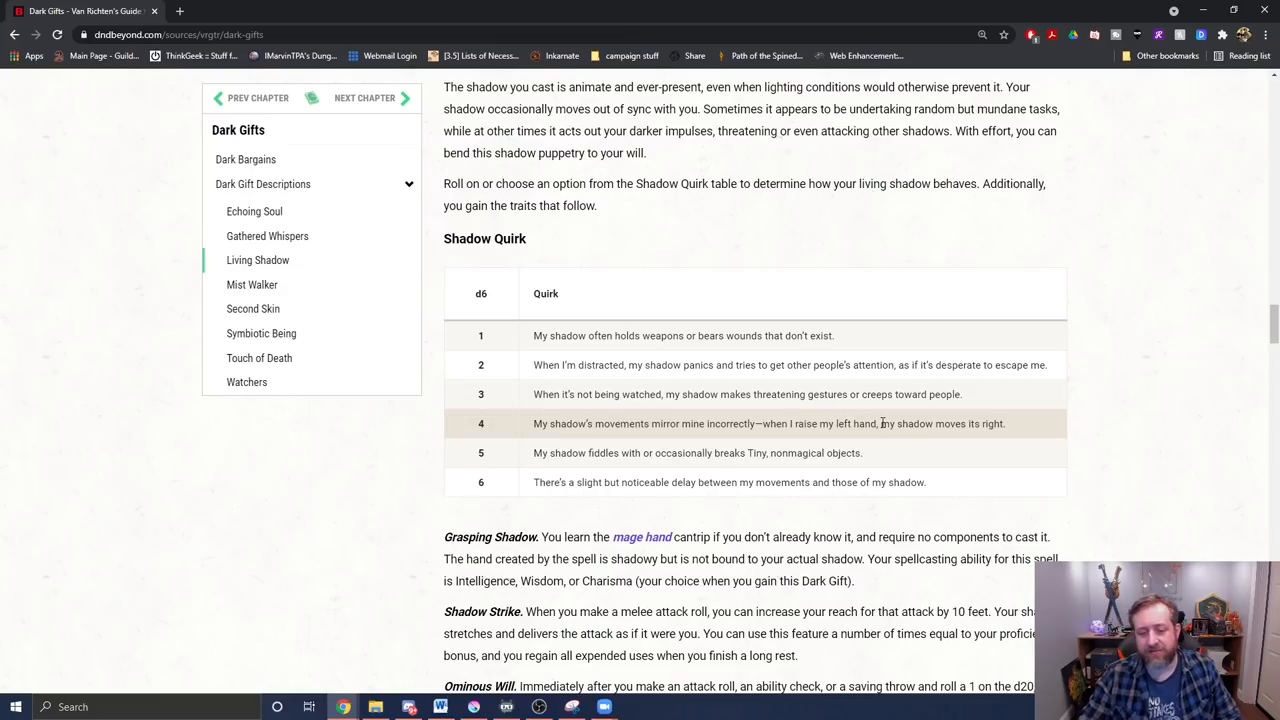
{"action": "scroll", "scroll_direction": "down", "scroll_amount": 3}
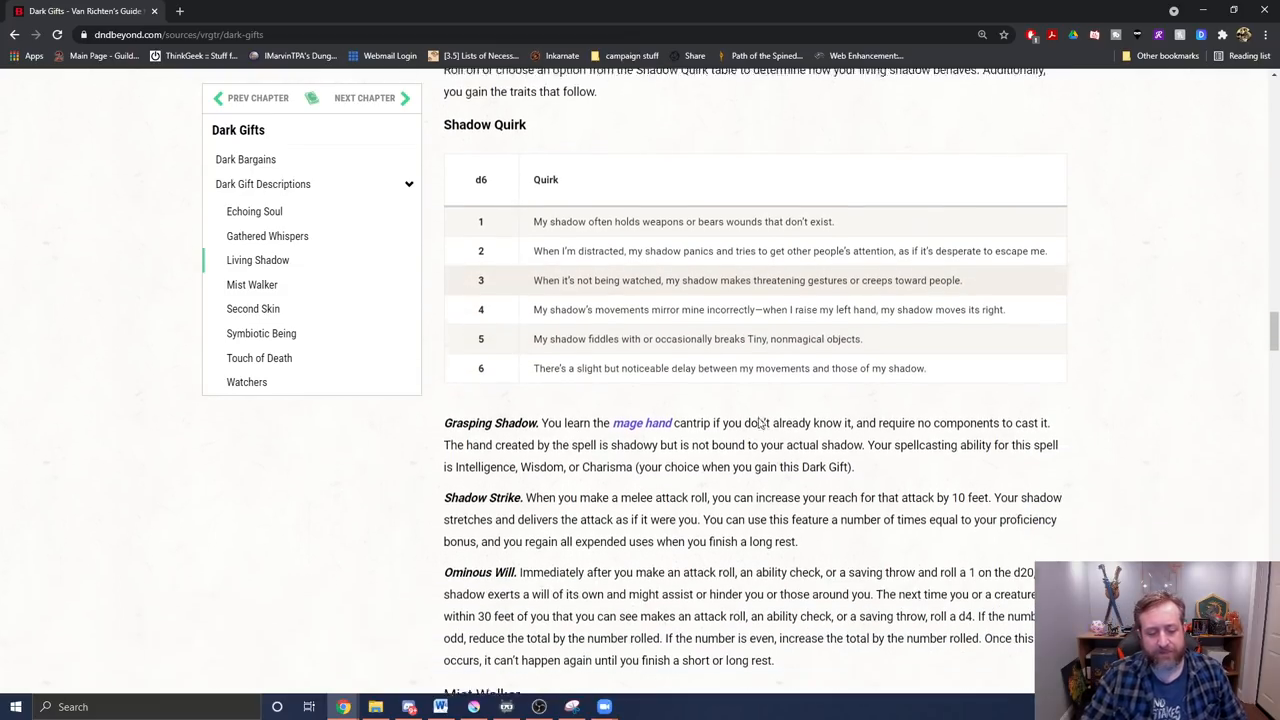
Scroll past Living Shadow's traits to Mist Walker and its Misty Travels table
{"action": "scroll", "scroll_direction": "down", "scroll_amount": 3}
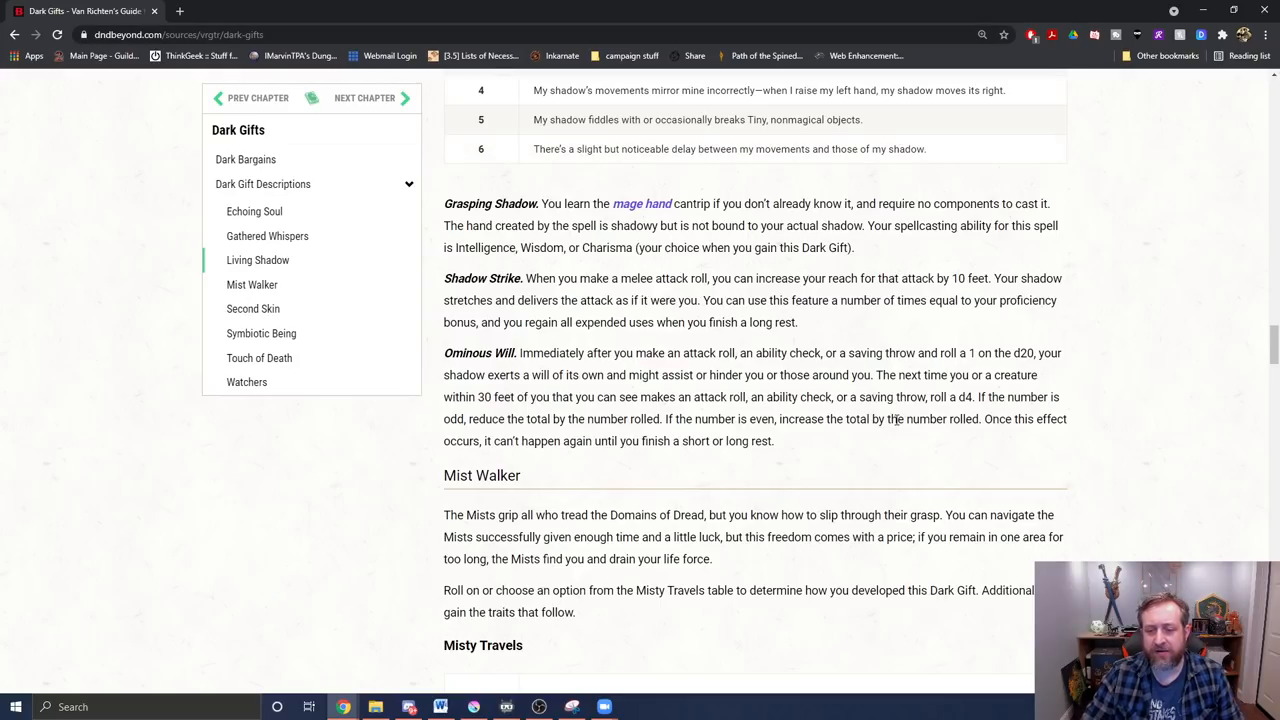
{"action": "mouse_move", "coordinate": [968, 342]}
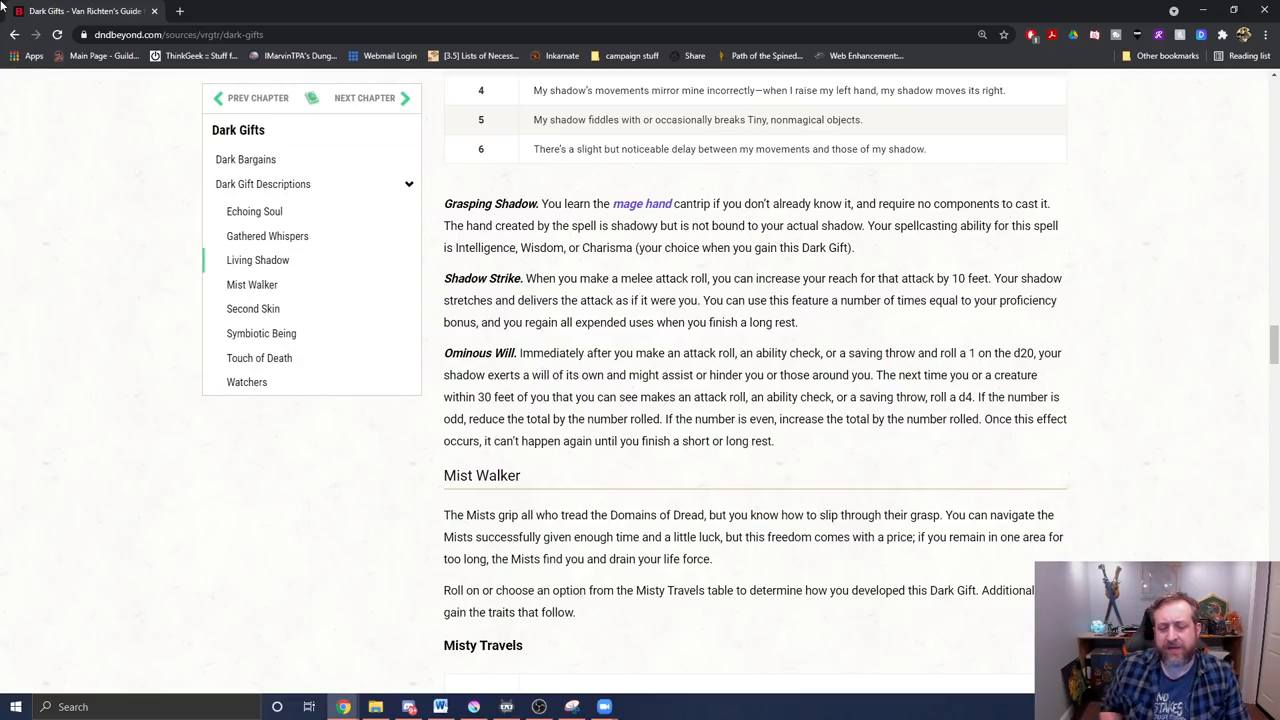
{"action": "mouse_move", "coordinate": [84, 12]}
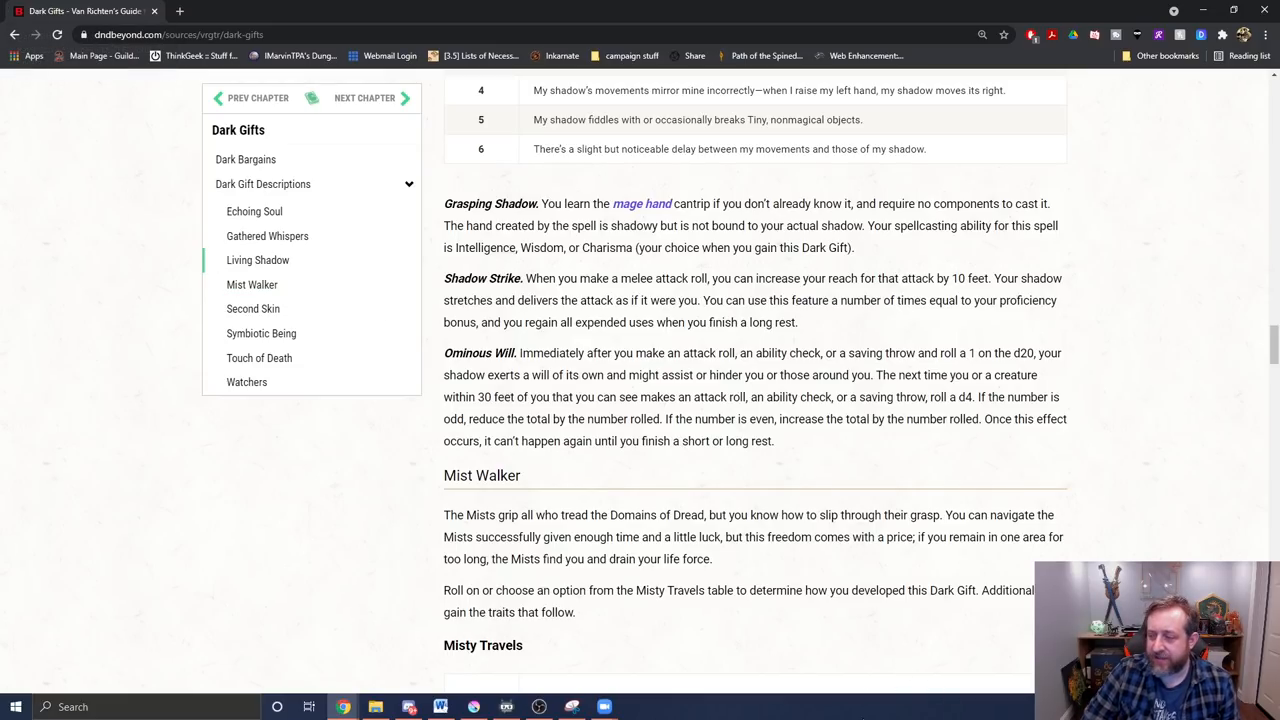
{"action": "mouse_move", "coordinate": [874, 496]}
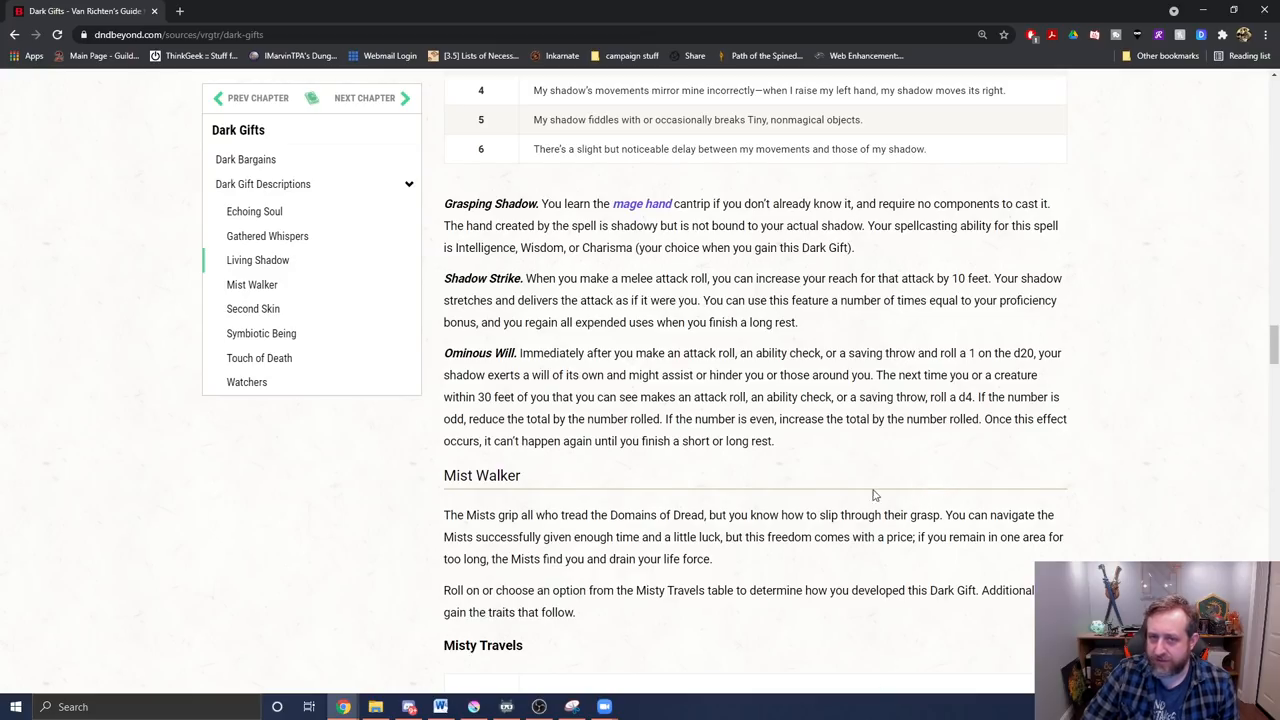
{"action": "mouse_move", "coordinate": [658, 676]}
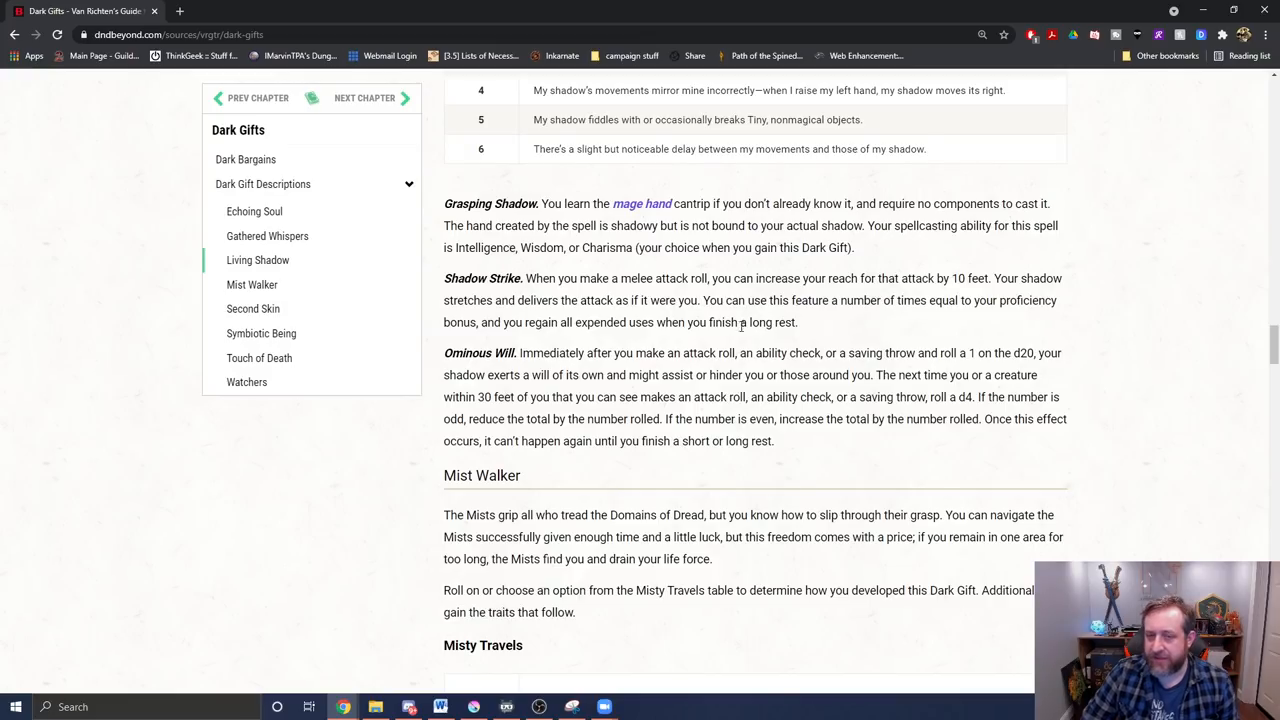
{"action": "mouse_move", "coordinate": [740, 324]}
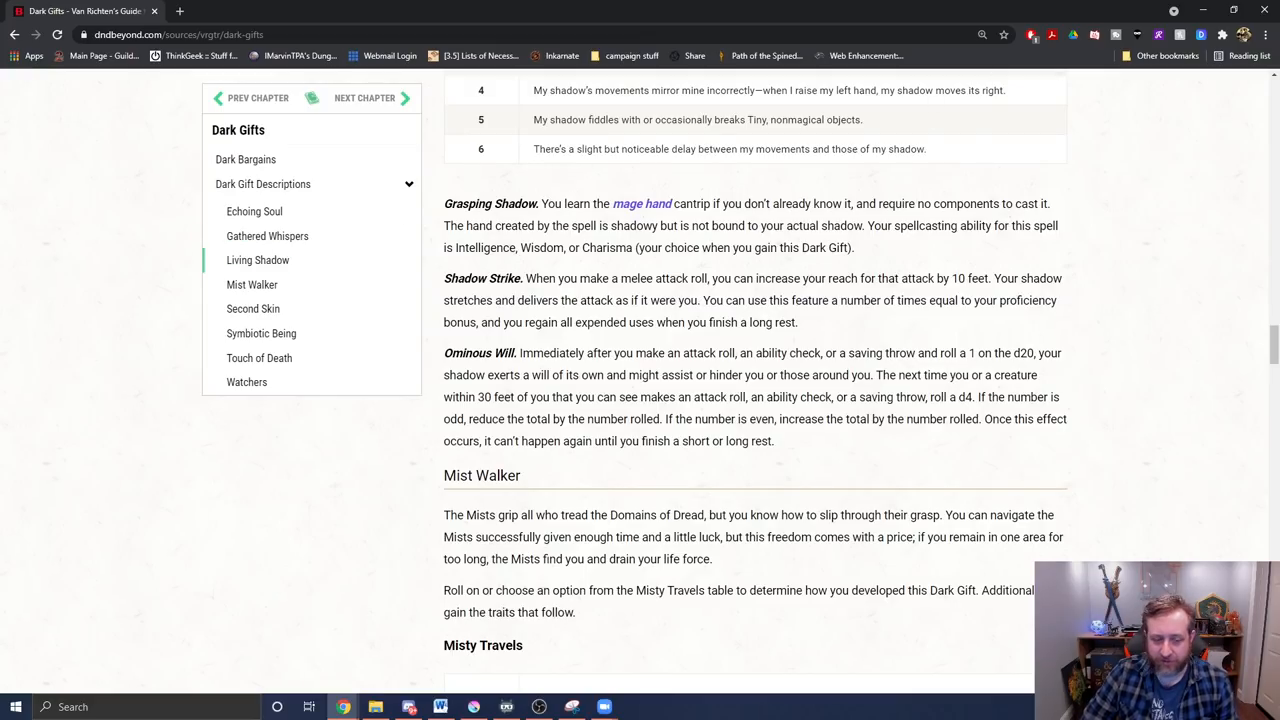
{"action": "scroll", "scroll_direction": "down", "scroll_amount": 3}
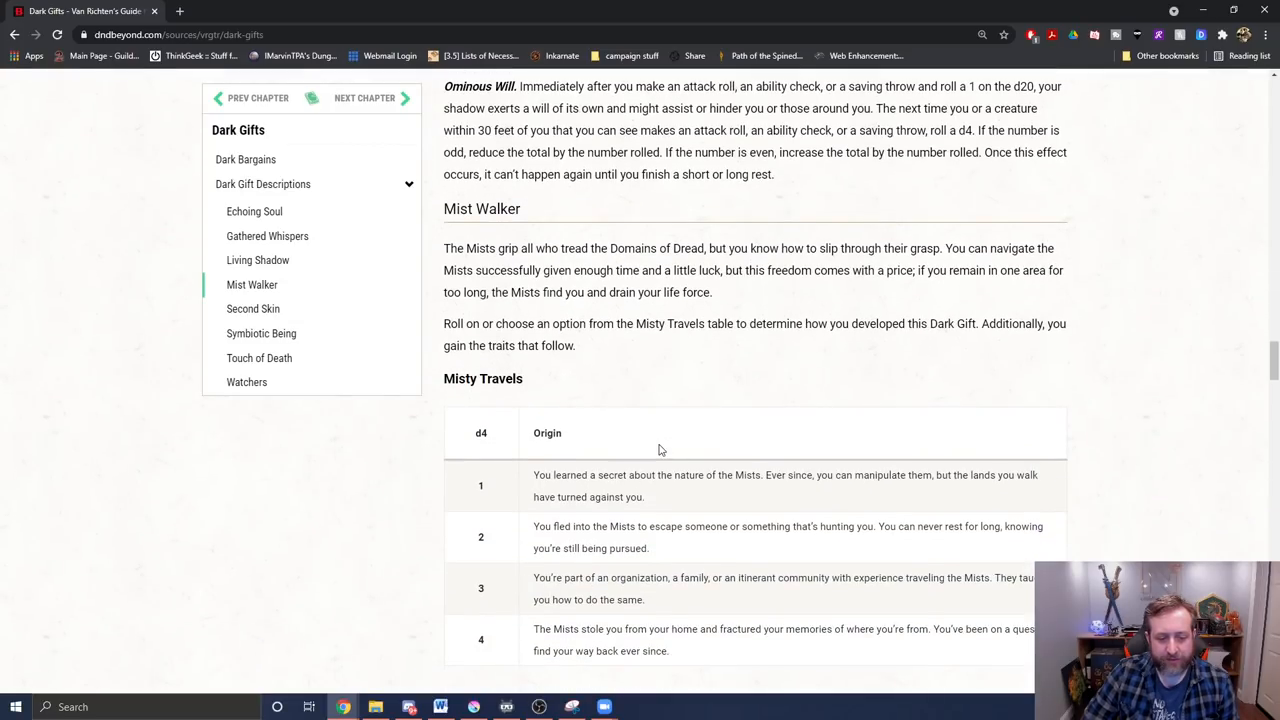
Scroll through Misty Step, Mist Traveler and Poisoned Roots to Second Skin's Second Form table
{"action": "scroll", "scroll_direction": "down", "scroll_amount": 3}
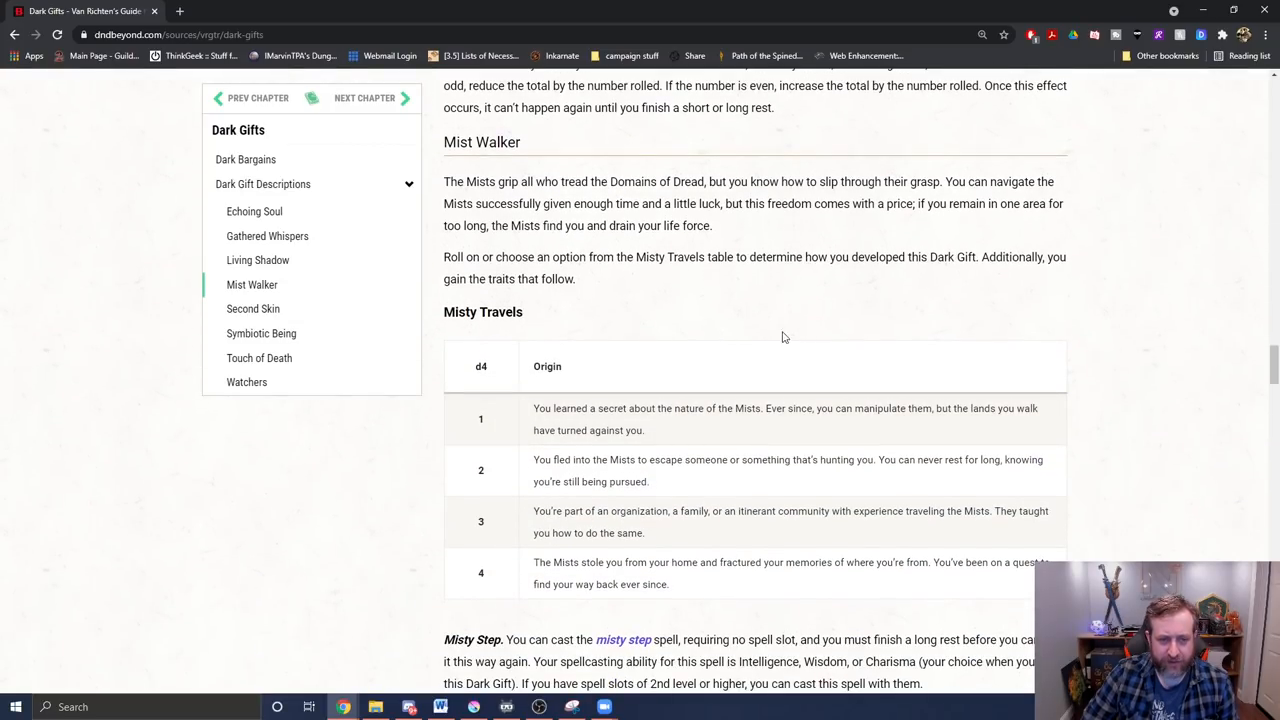
{"action": "scroll", "scroll_direction": "down", "scroll_amount": 3}
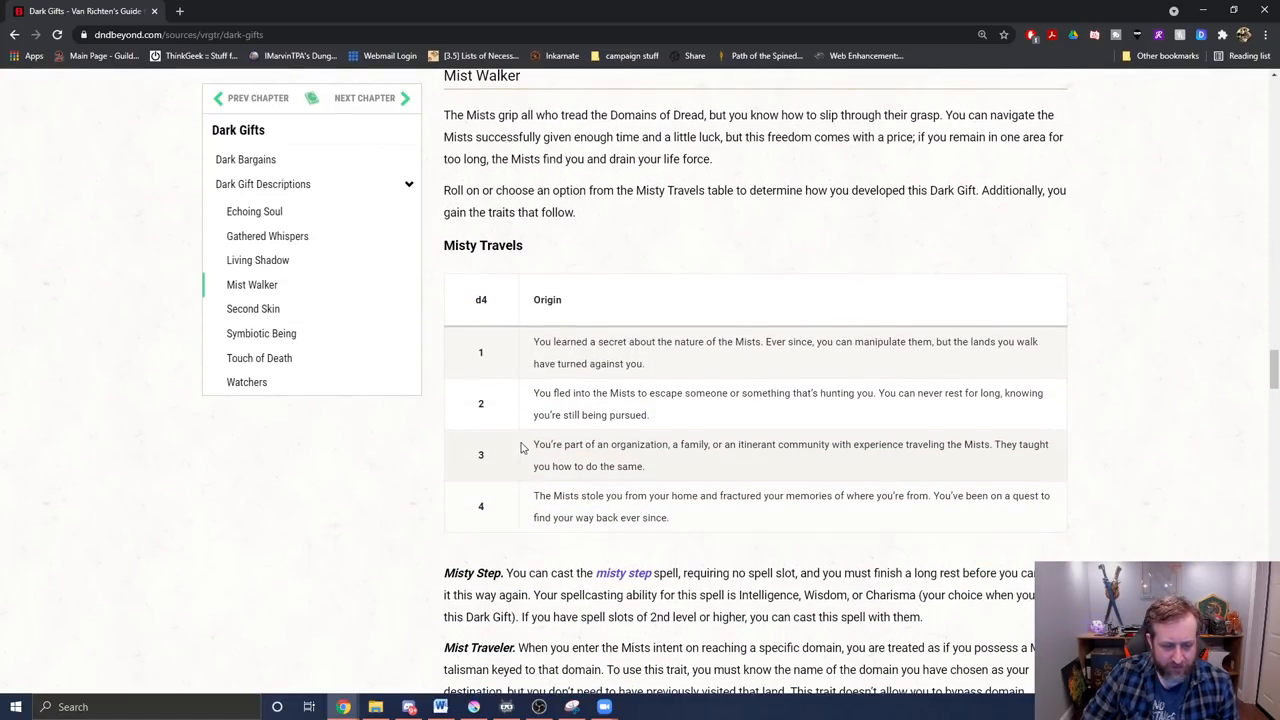
{"action": "mouse_move", "coordinate": [836, 528]}
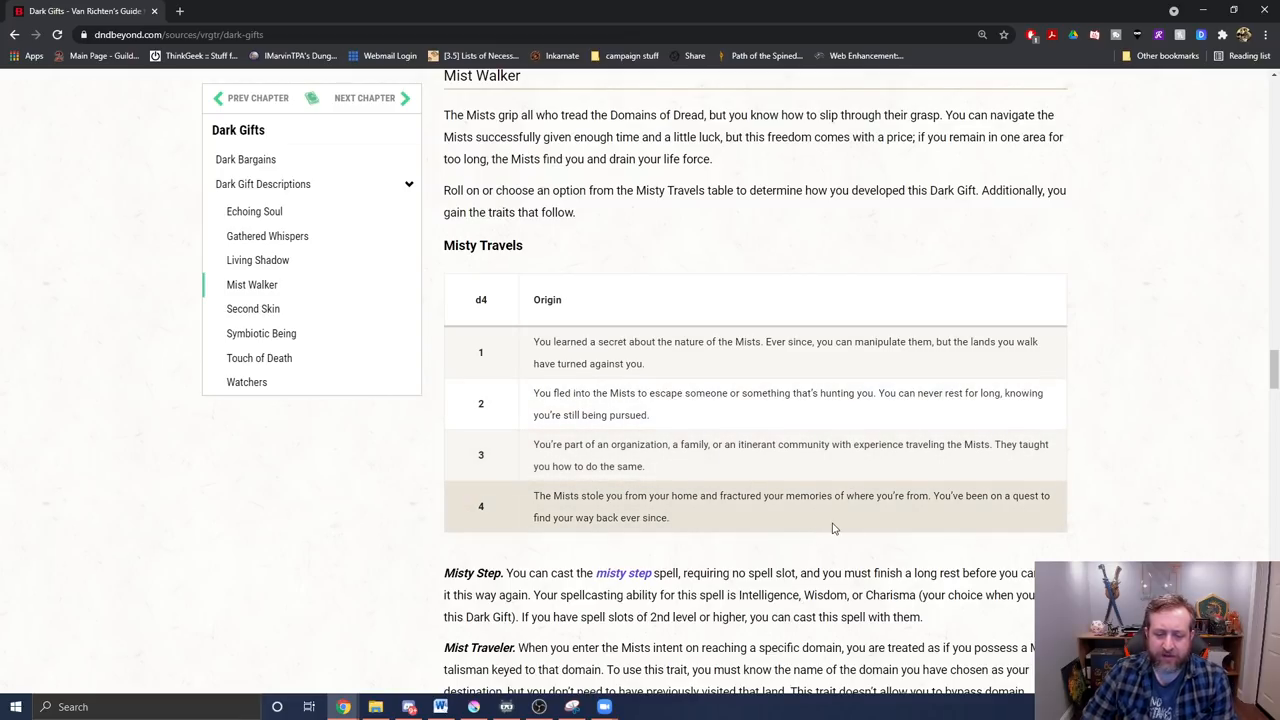
{"action": "mouse_move", "coordinate": [504, 424]}
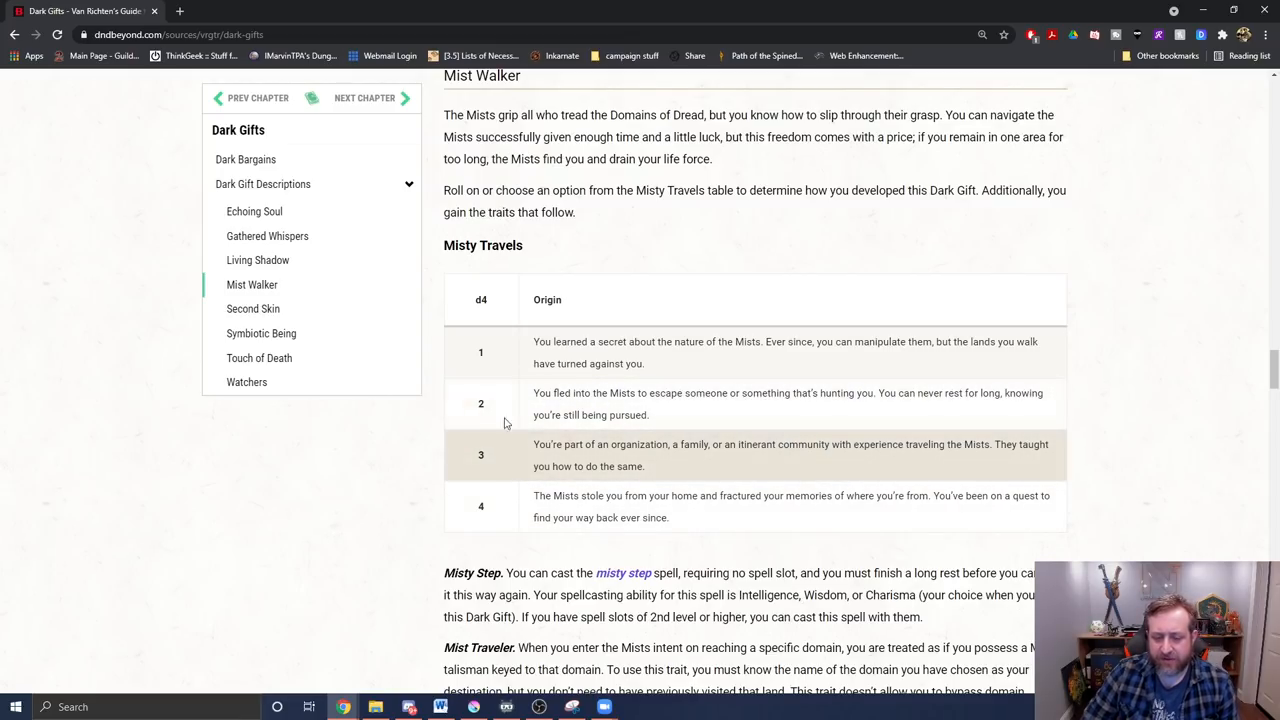
{"action": "scroll", "scroll_direction": "down", "scroll_amount": 3}
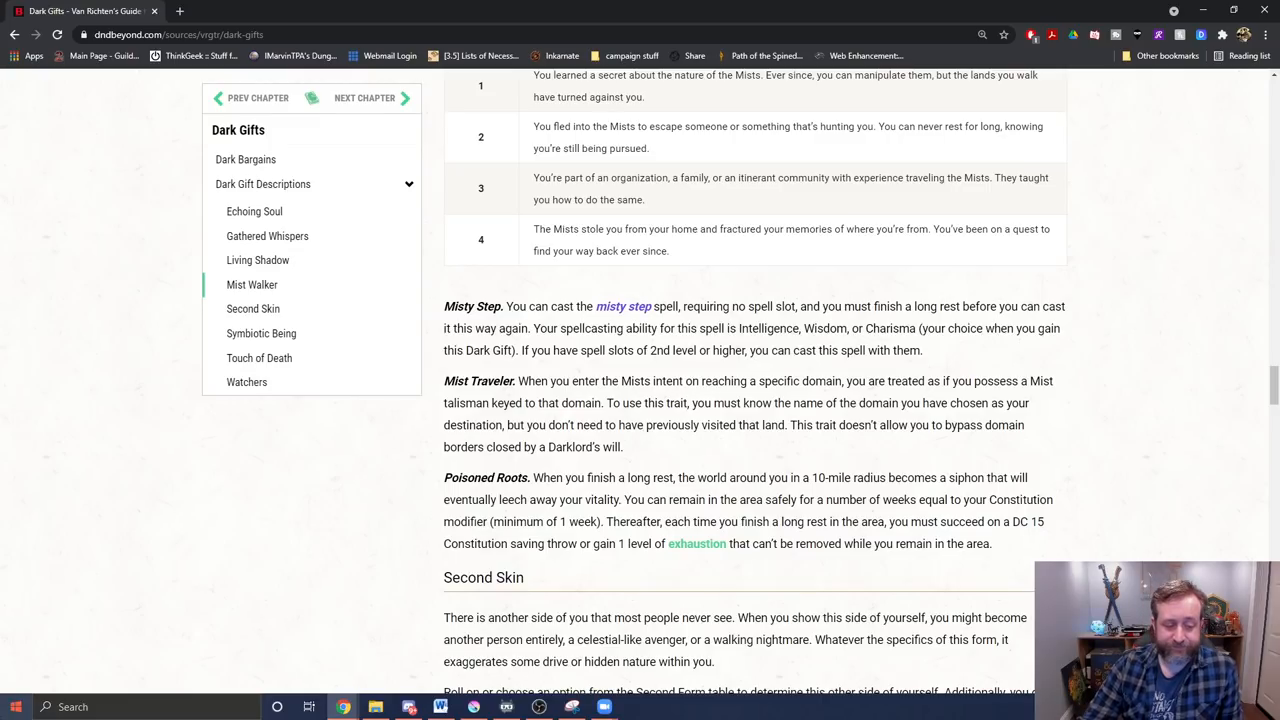
{"action": "scroll", "scroll_direction": "down", "scroll_amount": 3}
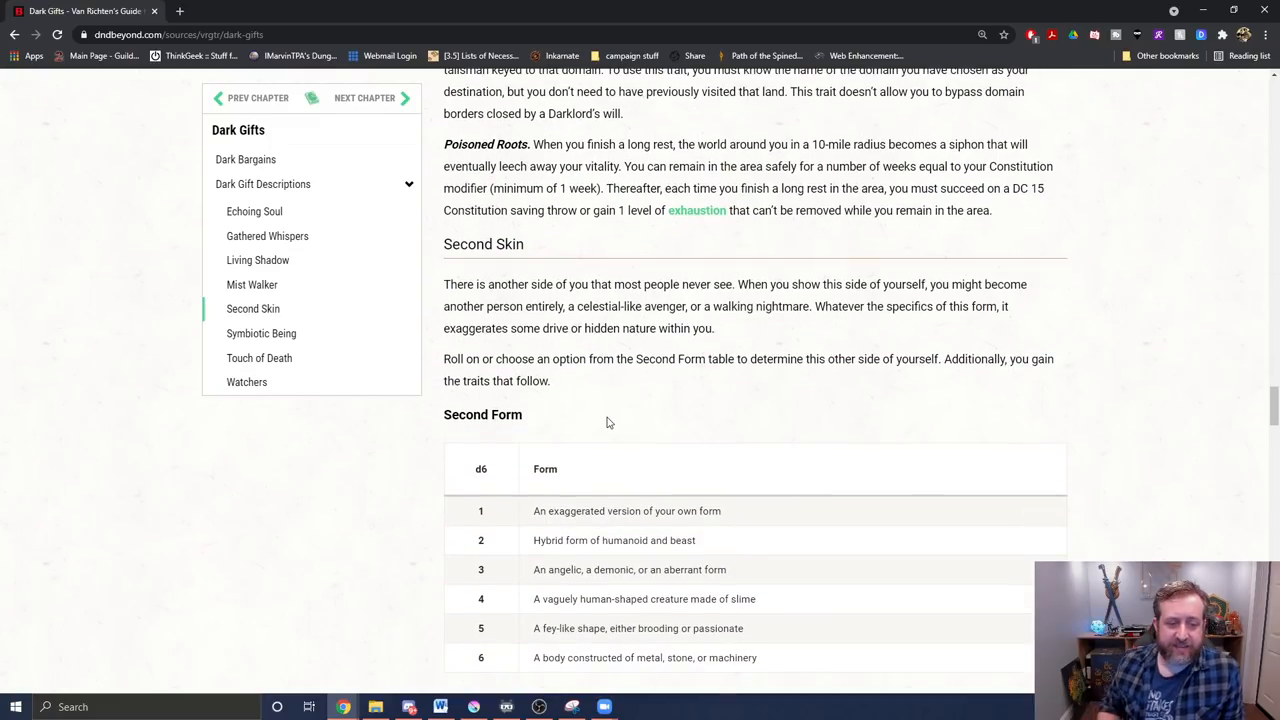
{"action": "mouse_move", "coordinate": [816, 496]}
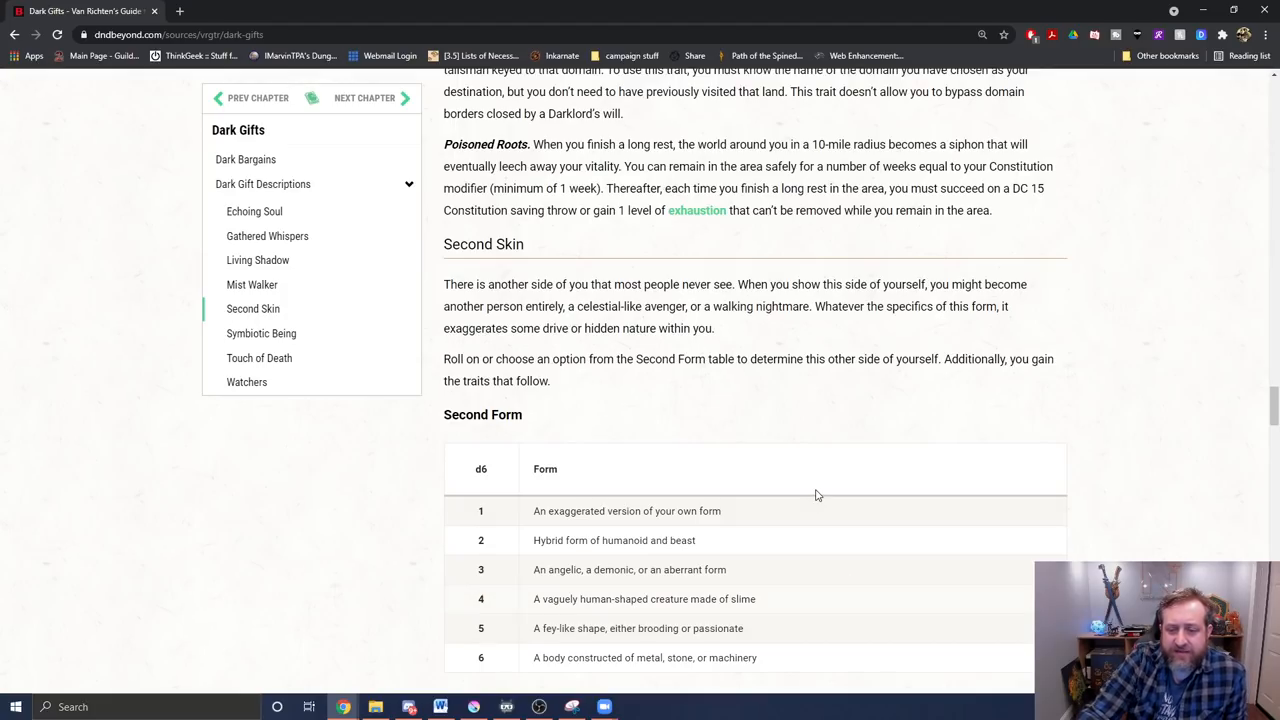
Scroll to show all six Second Form entries and the Transformation and Involuntary Change traits
{"action": "scroll", "scroll_direction": "down", "scroll_amount": 3}
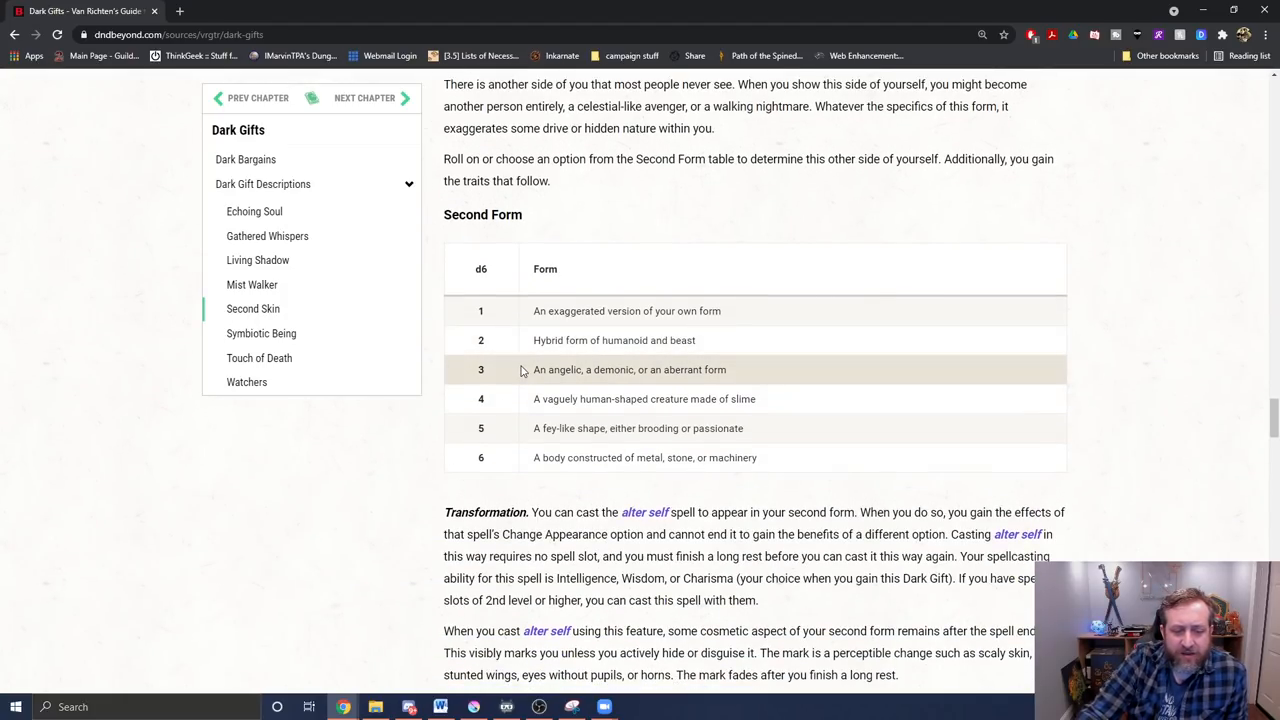
{"action": "mouse_move", "coordinate": [720, 212]}
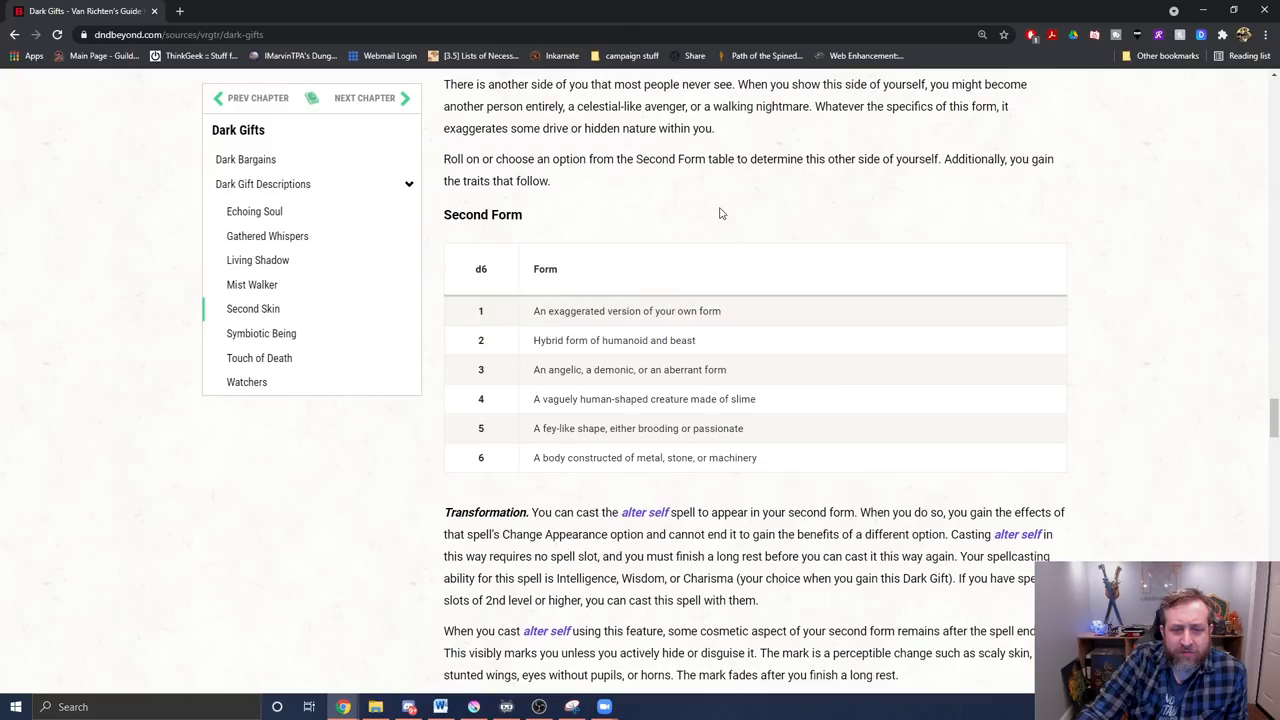
{"action": "scroll", "scroll_direction": "up", "scroll_amount": 3}
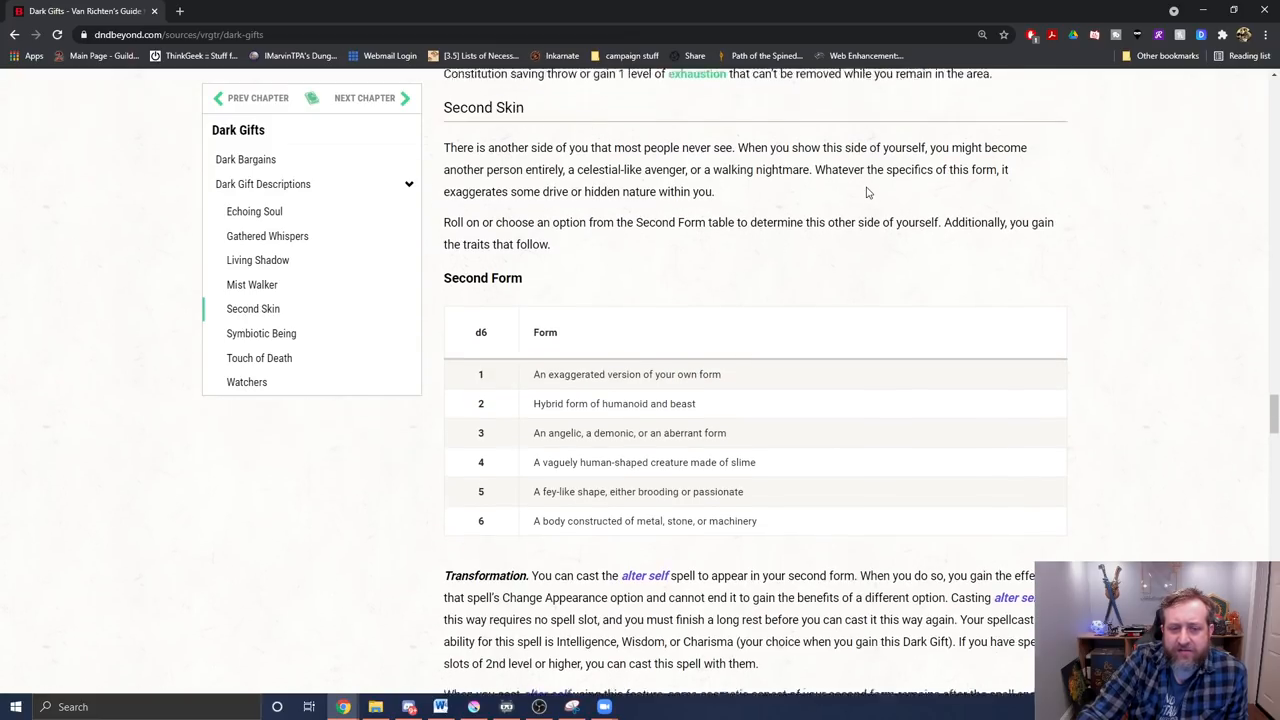
{"action": "scroll", "scroll_direction": "down", "scroll_amount": 3}
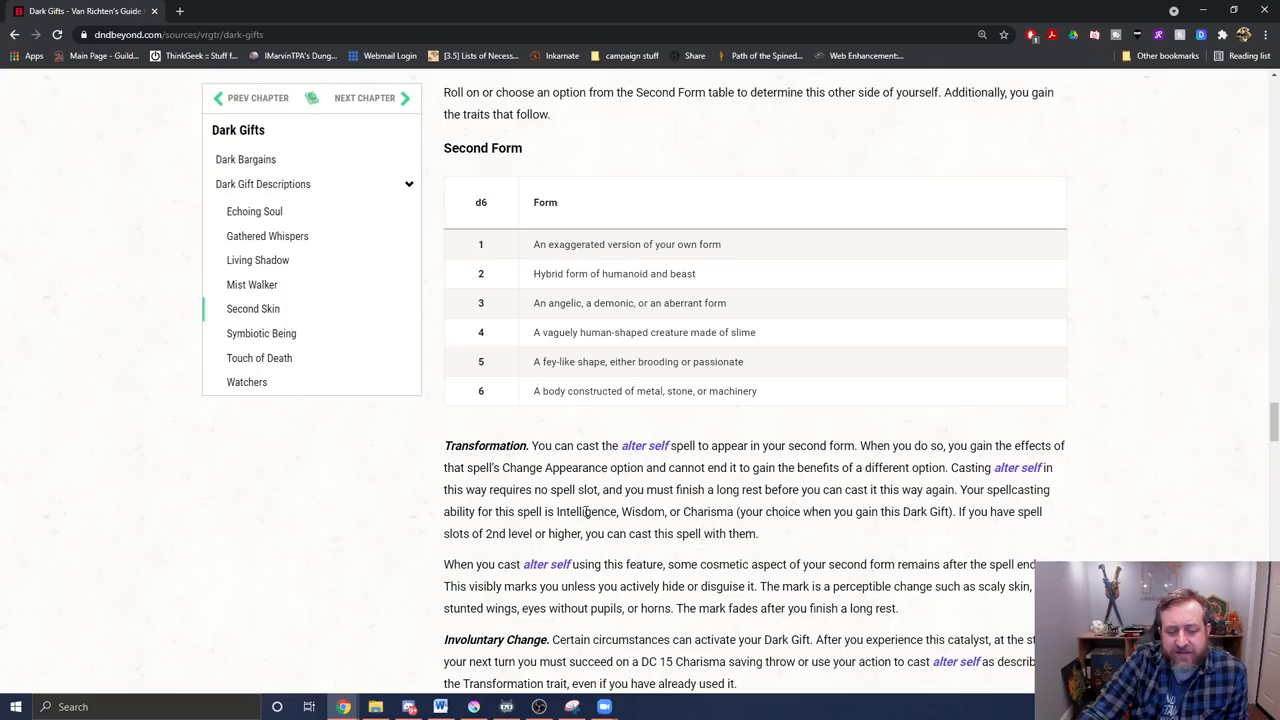
{"action": "mouse_move", "coordinate": [688, 482]}
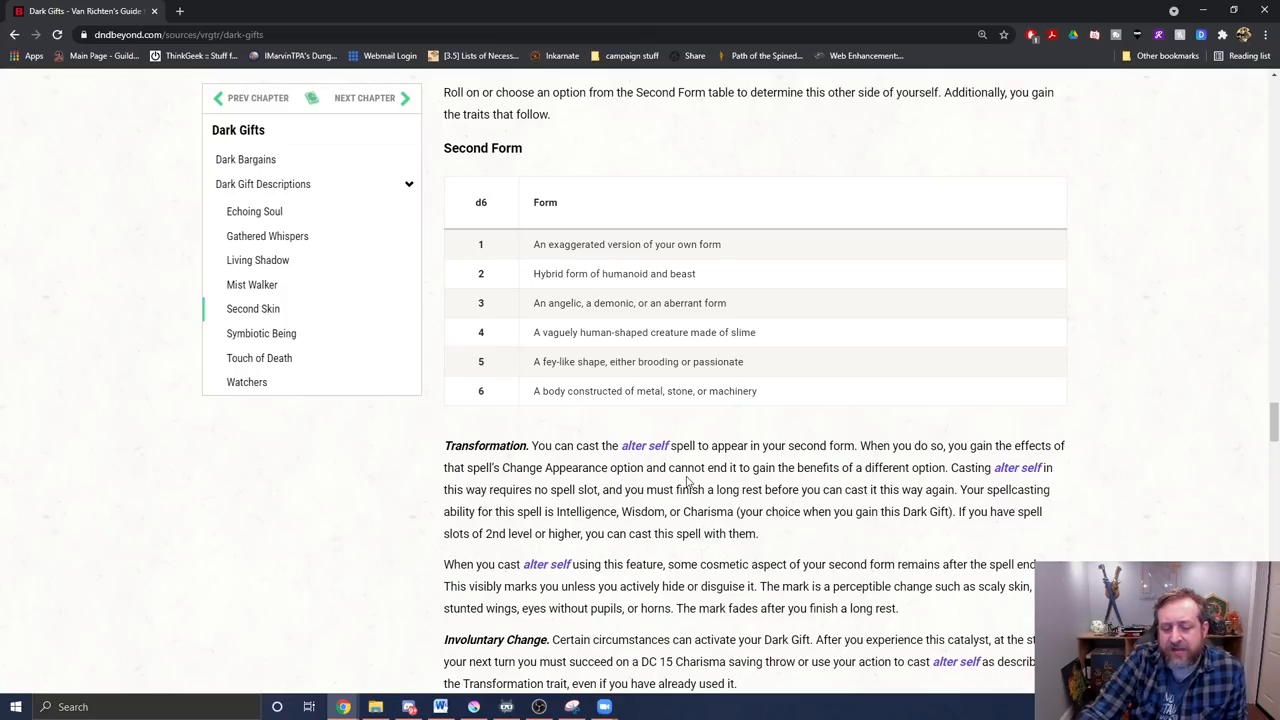
{"action": "mouse_move", "coordinate": [716, 528]}
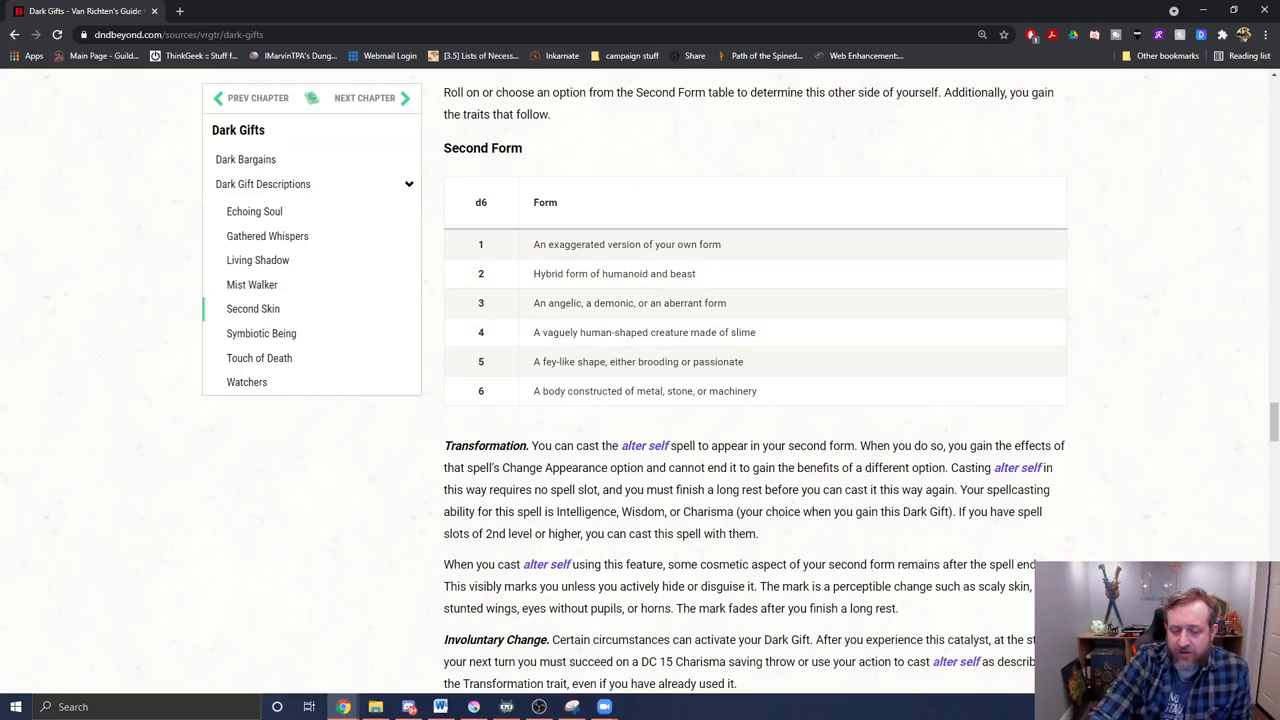
Scroll past Involuntary Change to the six-entry Change Catalyst table above Symbiotic Being
{"action": "scroll", "scroll_direction": "down", "scroll_amount": 3}
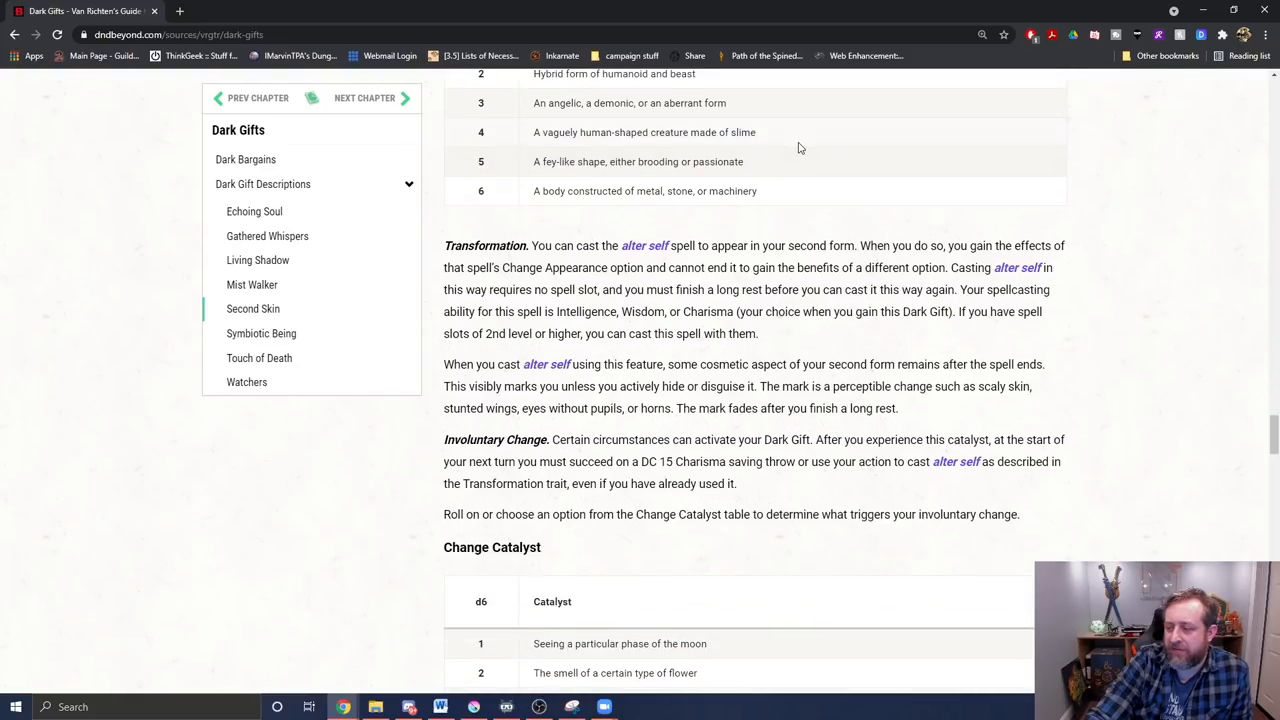
{"action": "scroll", "scroll_direction": "down", "scroll_amount": 3}
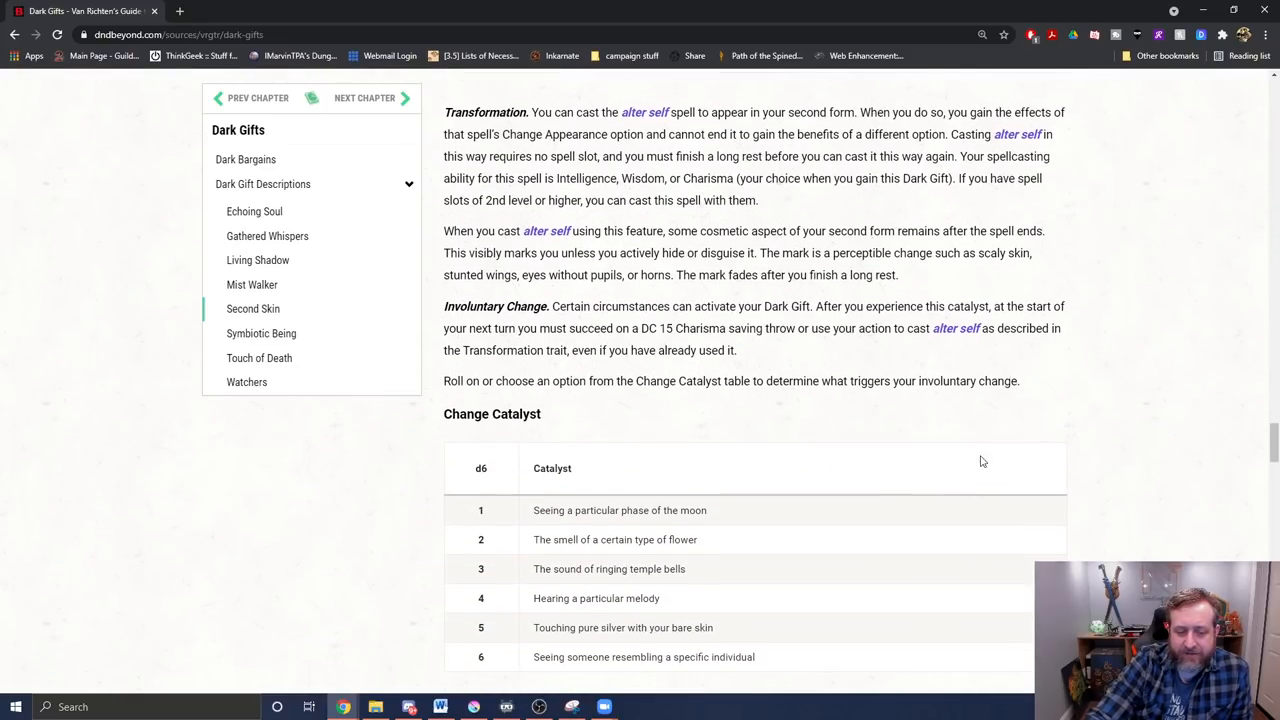
{"action": "mouse_move", "coordinate": [514, 408]}
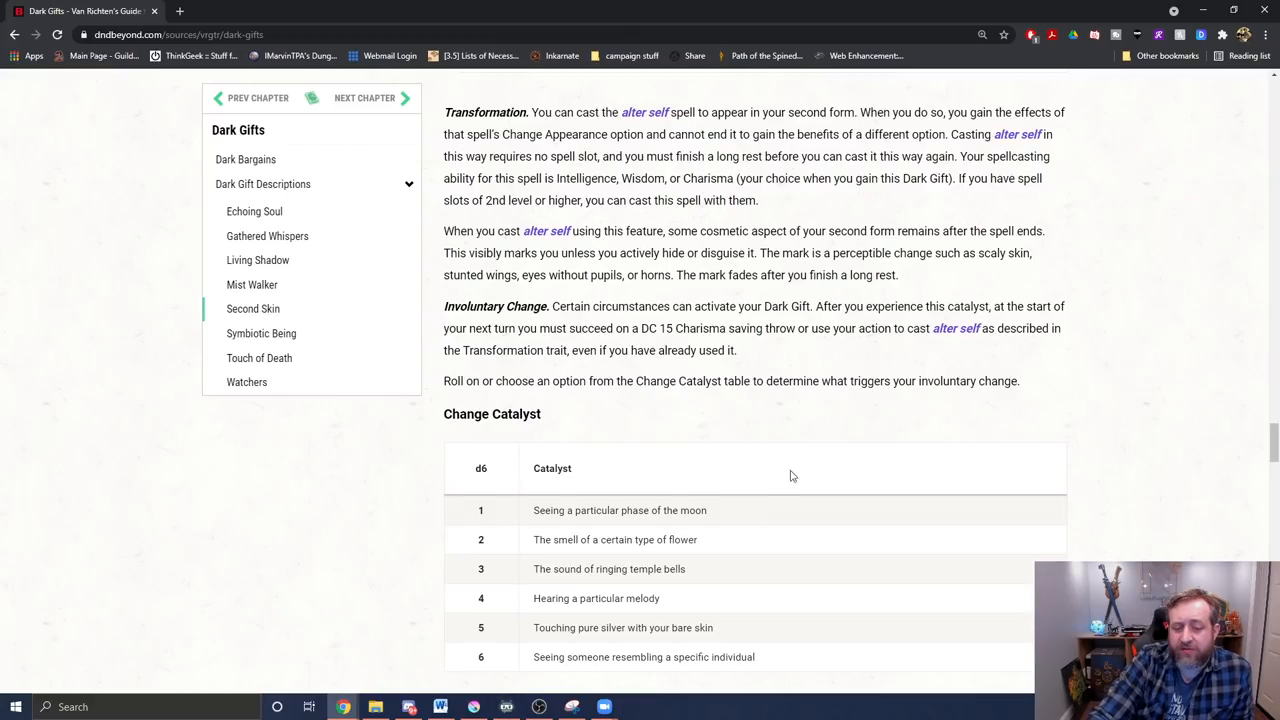
{"action": "mouse_move", "coordinate": [696, 400]}
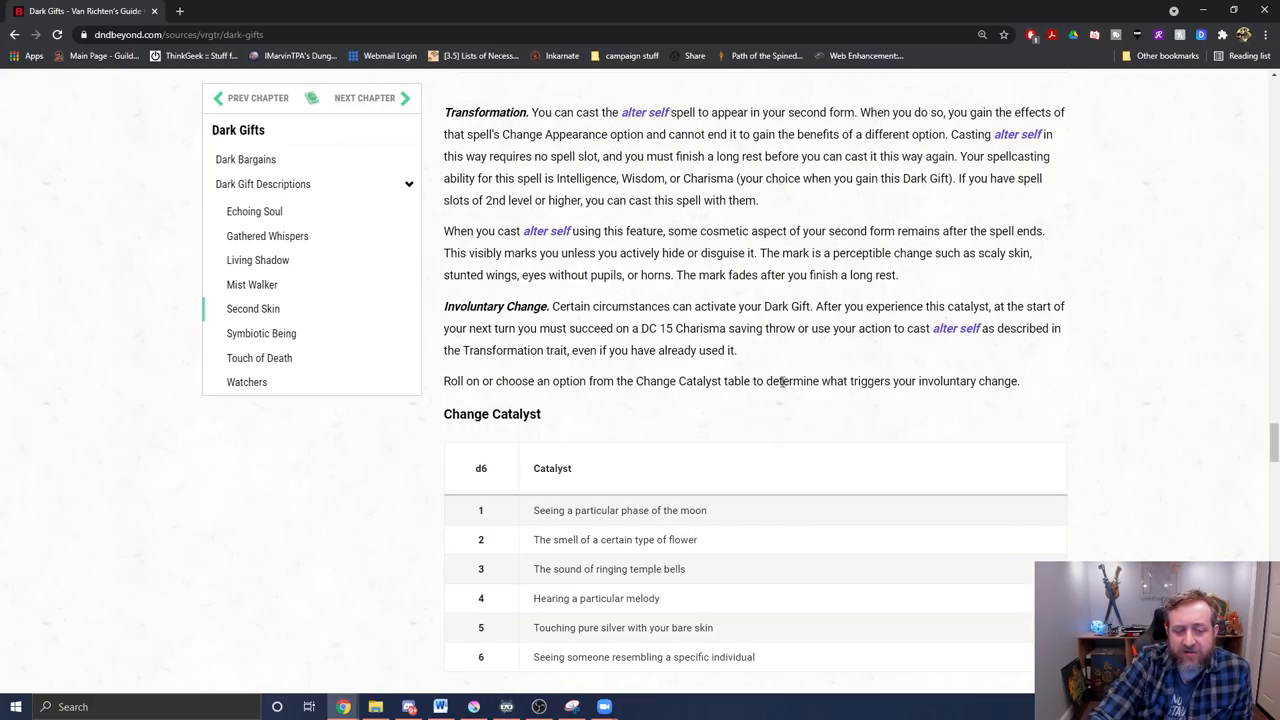
{"action": "mouse_move", "coordinate": [812, 400]}
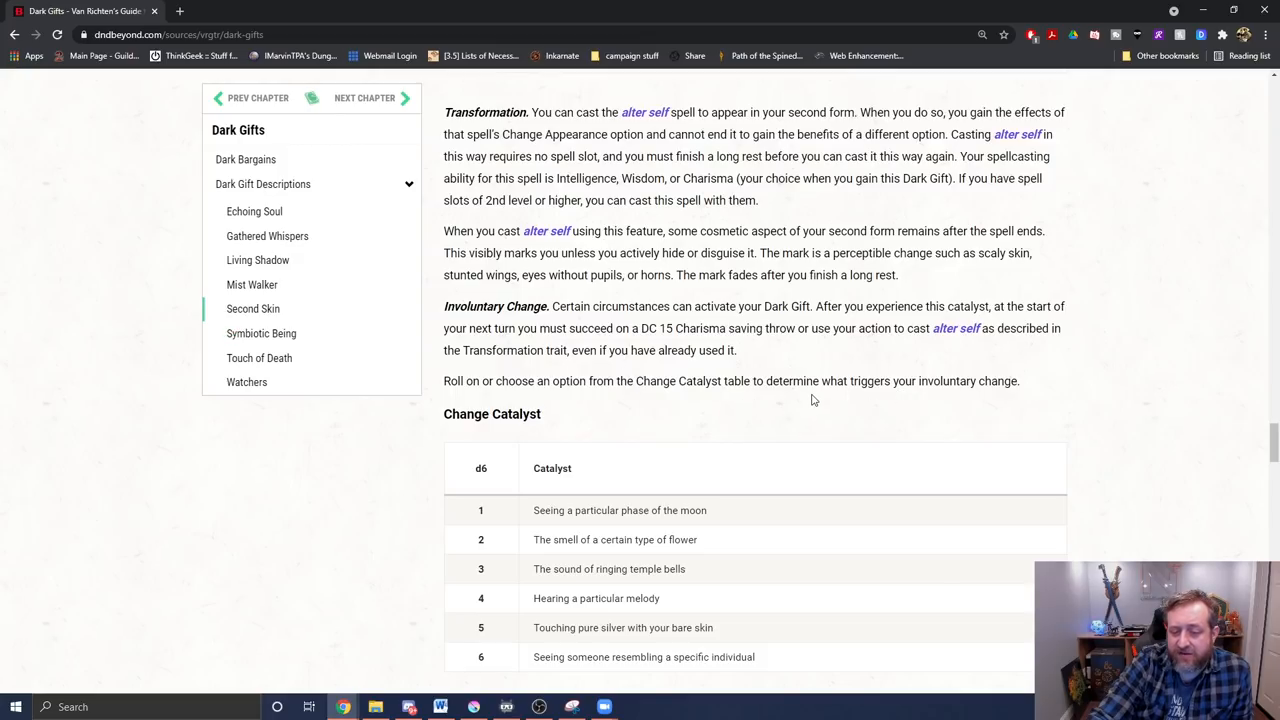
{"action": "mouse_move", "coordinate": [836, 378]}
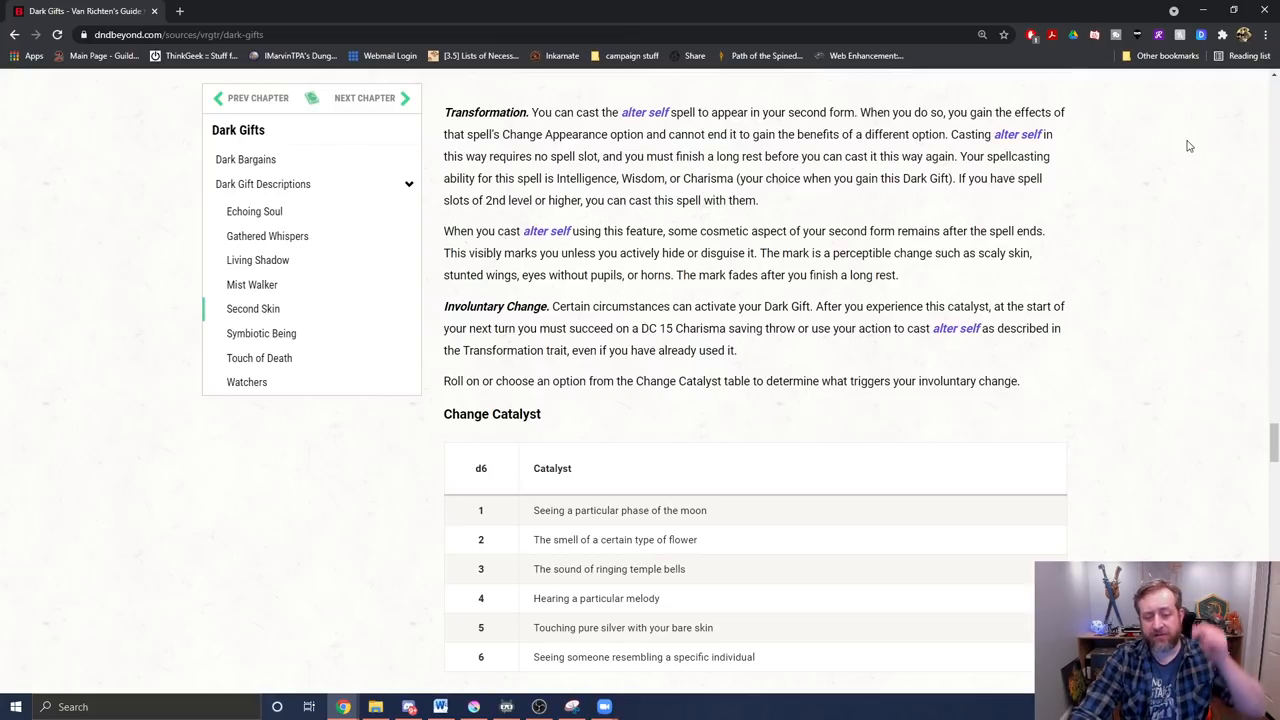
{"action": "scroll", "scroll_direction": "down", "scroll_amount": 3}
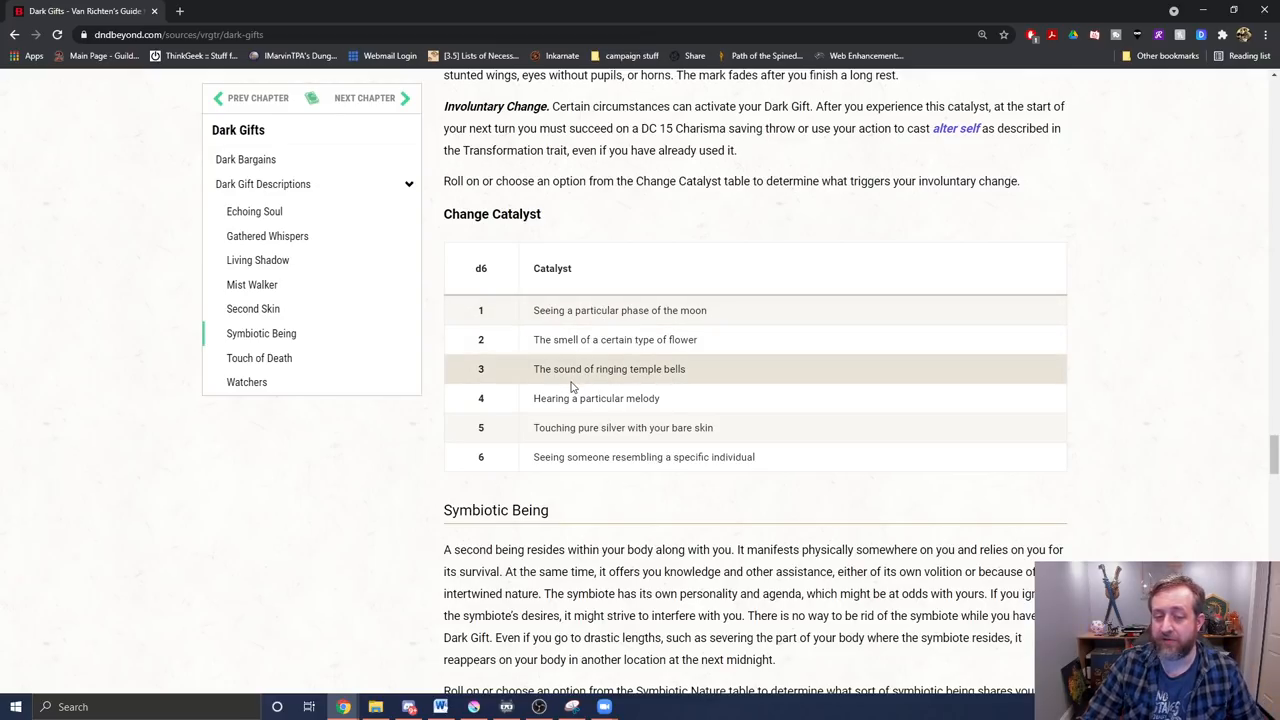
{"action": "mouse_move", "coordinate": [1136, 438]}
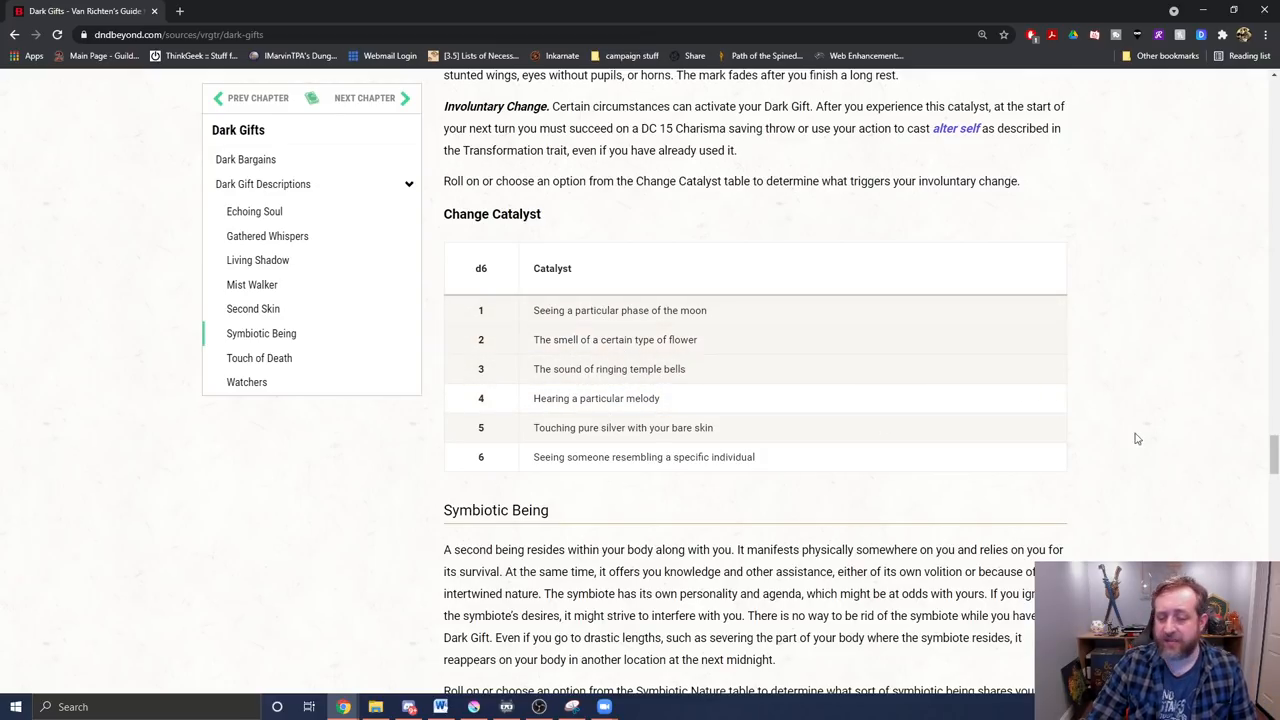
{"action": "scroll", "scroll_direction": "up", "scroll_amount": 3}
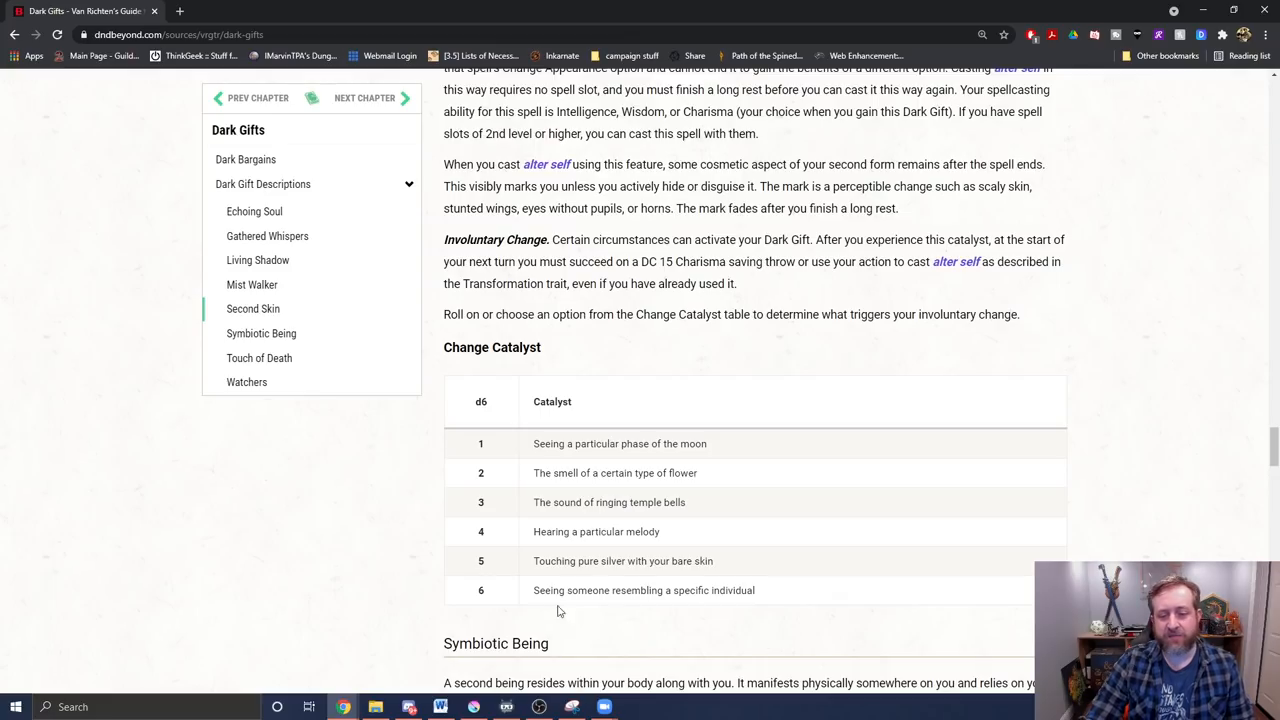
{"action": "scroll", "scroll_direction": "up", "scroll_amount": 3}
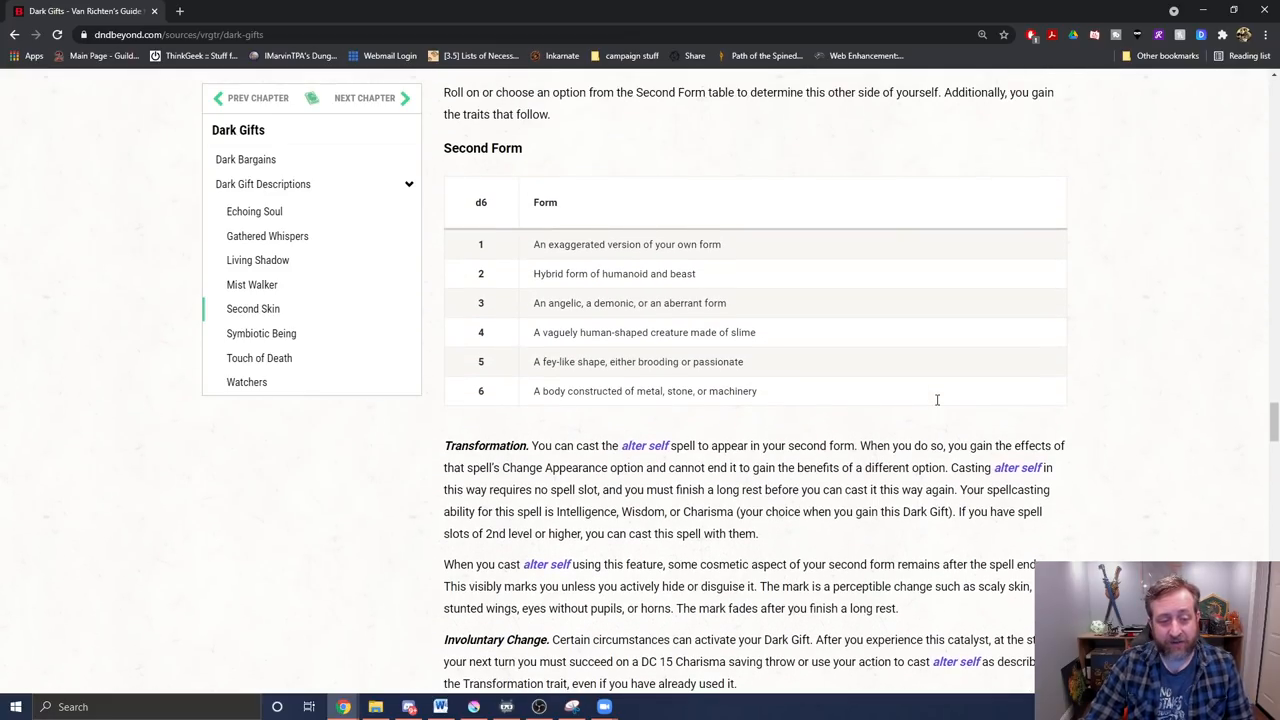
{"action": "scroll", "scroll_direction": "up", "scroll_amount": 3}
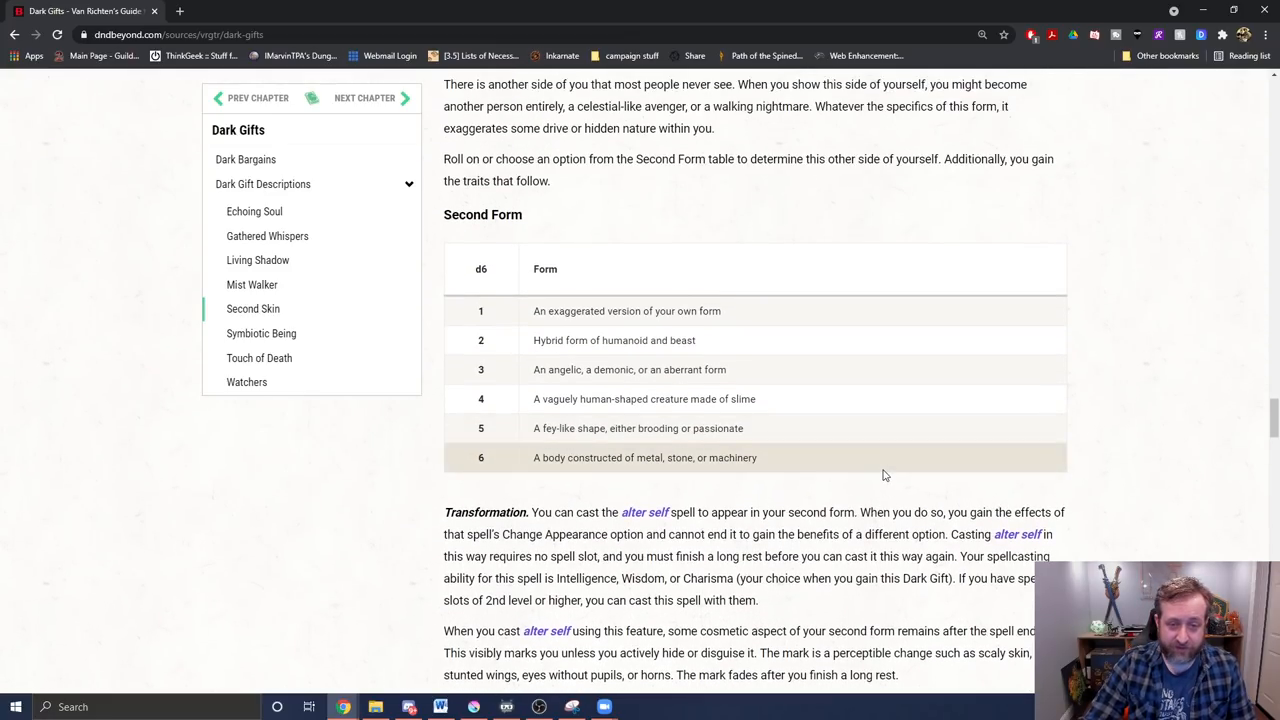
{"action": "scroll", "scroll_direction": "down", "scroll_amount": 3}
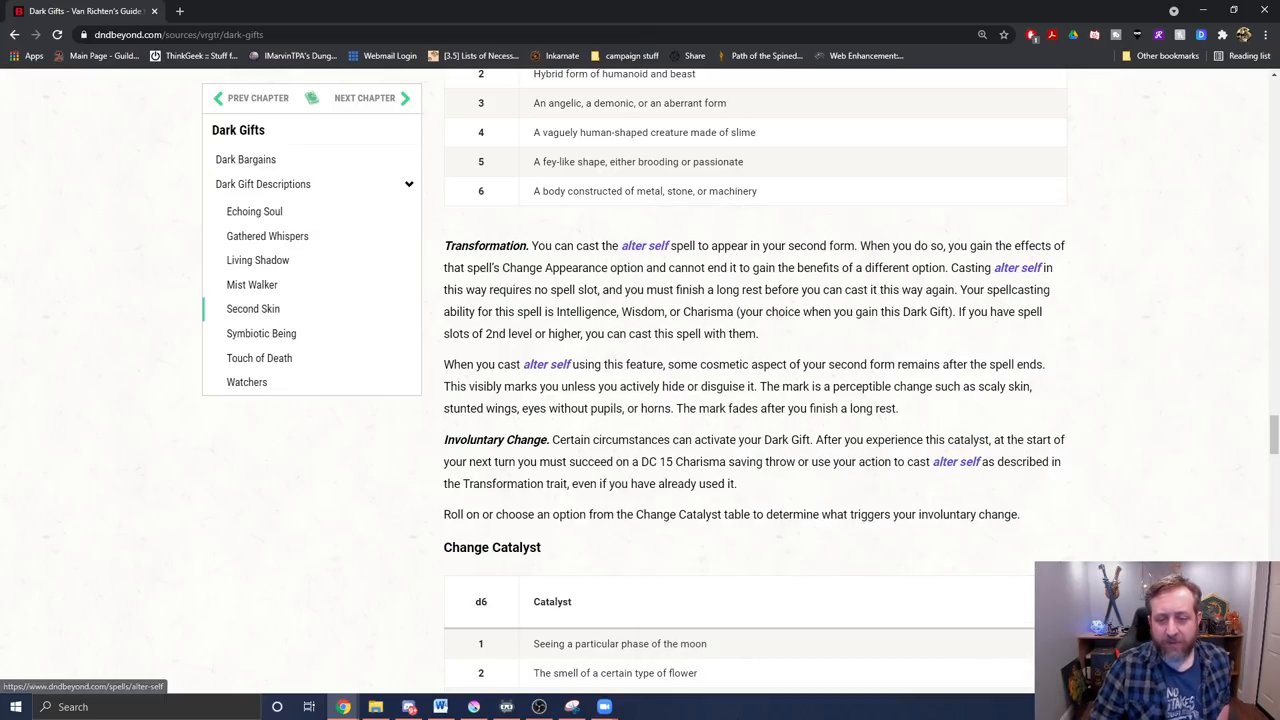
{"action": "mouse_move", "coordinate": [560, 576]}
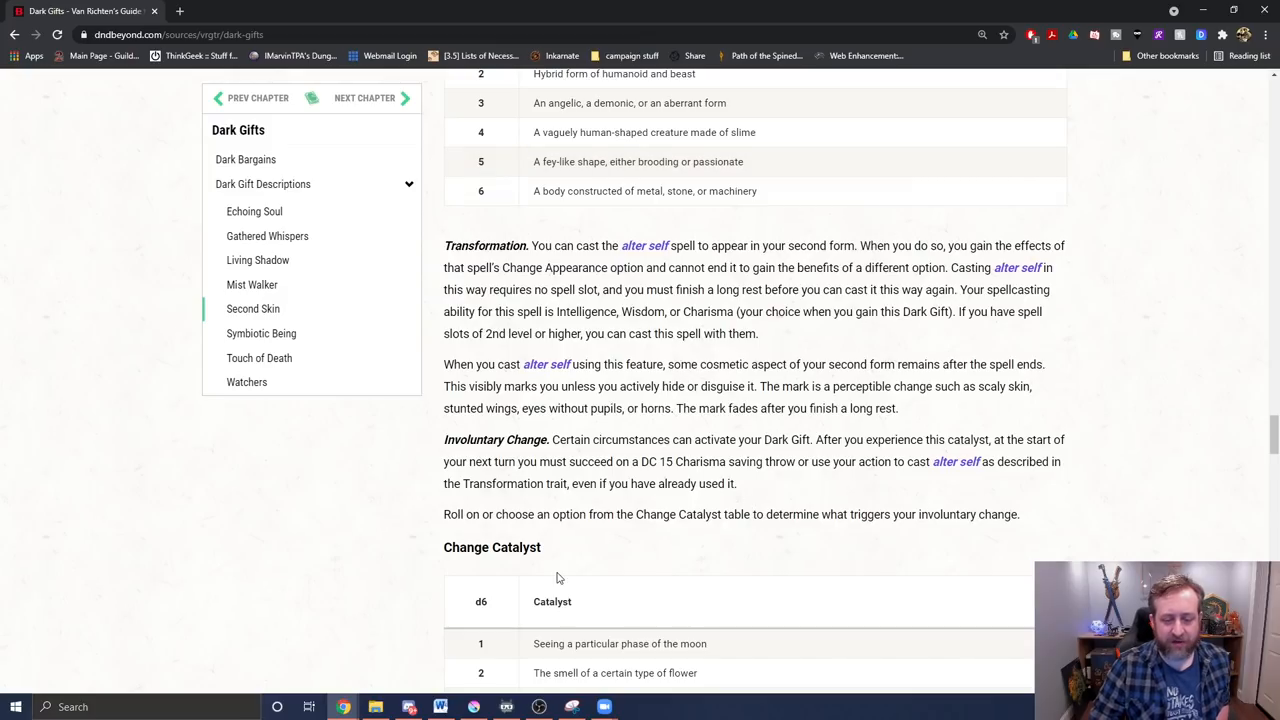
{"action": "mouse_move", "coordinate": [956, 368]}
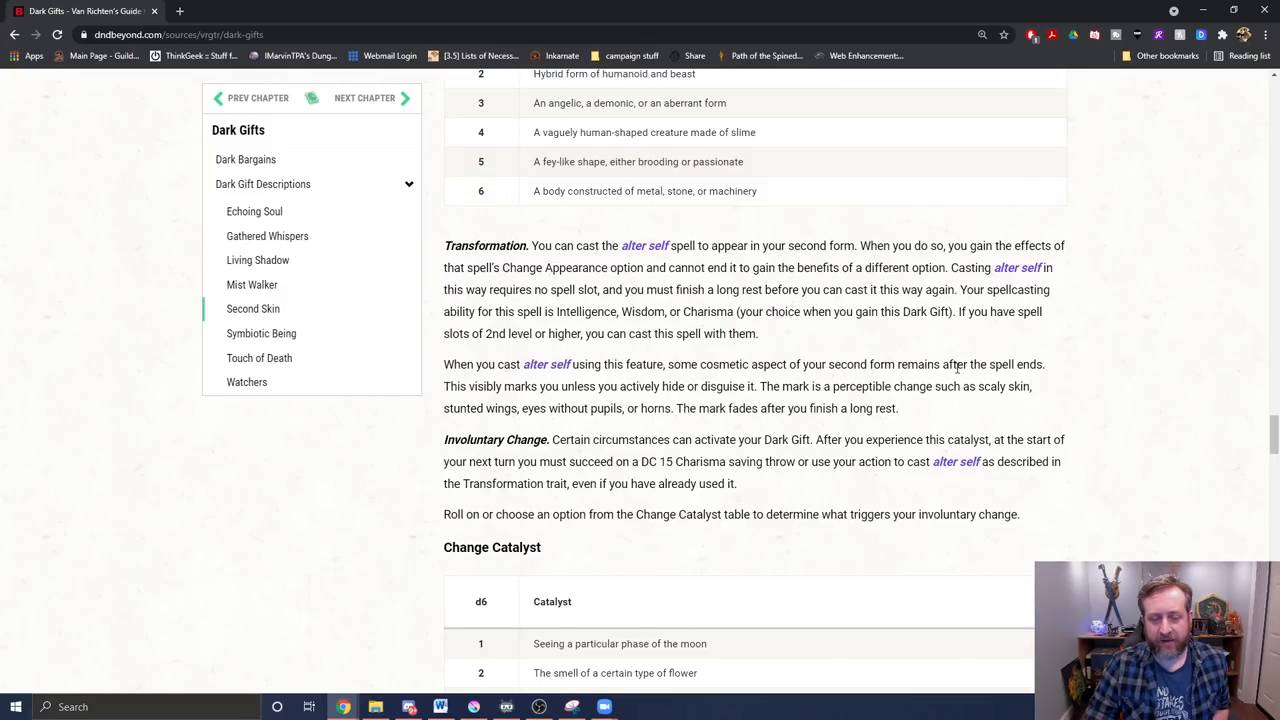
{"action": "scroll", "scroll_direction": "down", "scroll_amount": 3}
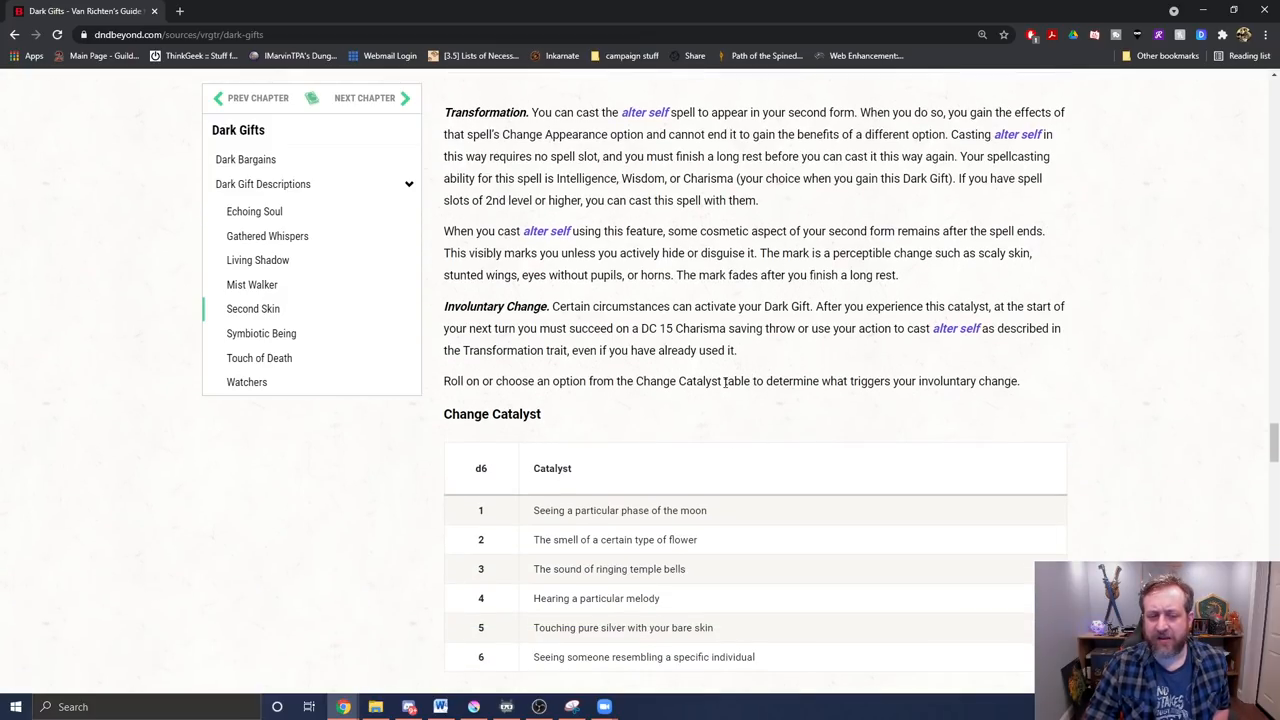
{"action": "scroll", "scroll_direction": "down", "scroll_amount": 3}
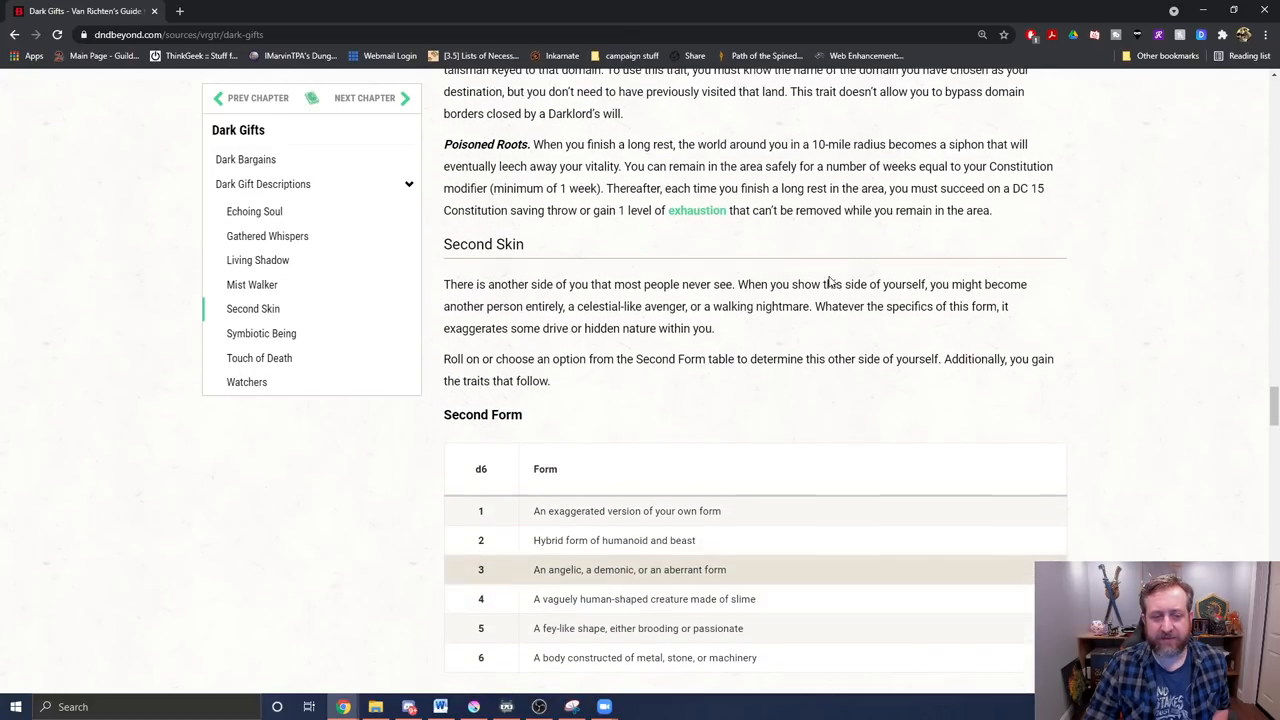
{"action": "scroll", "scroll_direction": "down", "scroll_amount": 3}
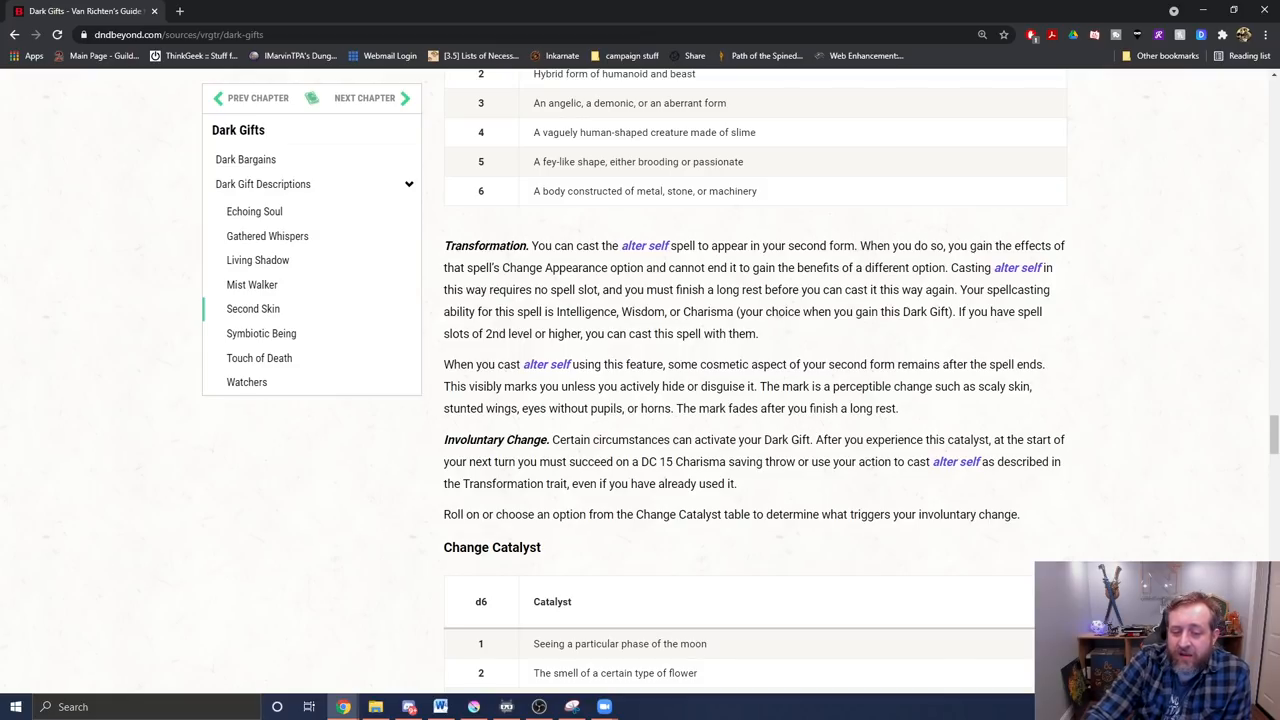
{"action": "mouse_move", "coordinate": [826, 492]}
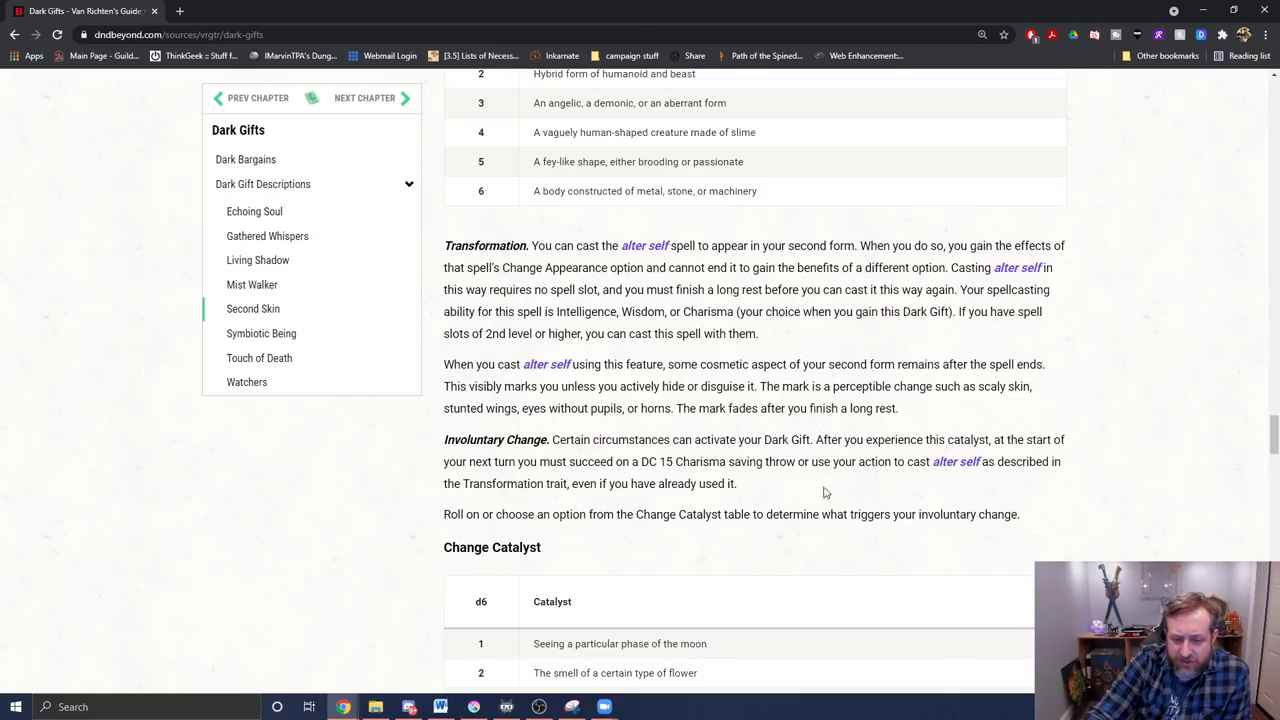
{"action": "mouse_move", "coordinate": [872, 496]}
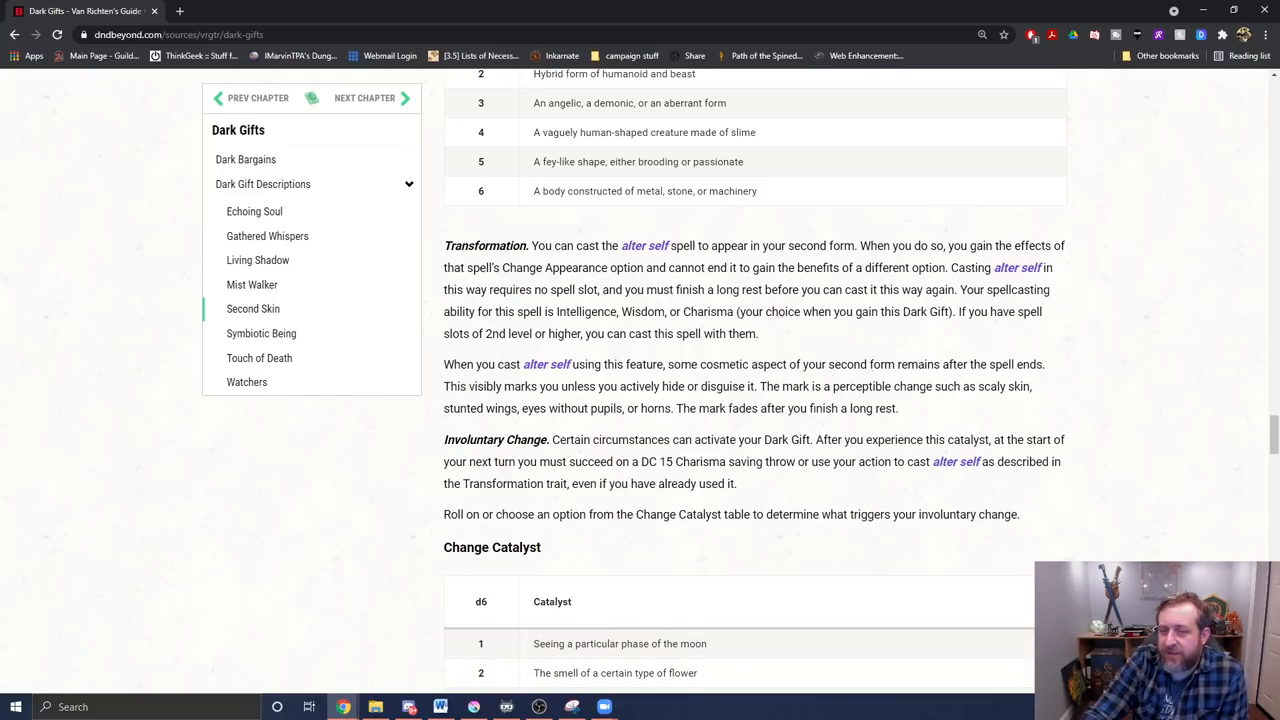
{"action": "scroll", "scroll_direction": "down", "scroll_amount": 3}
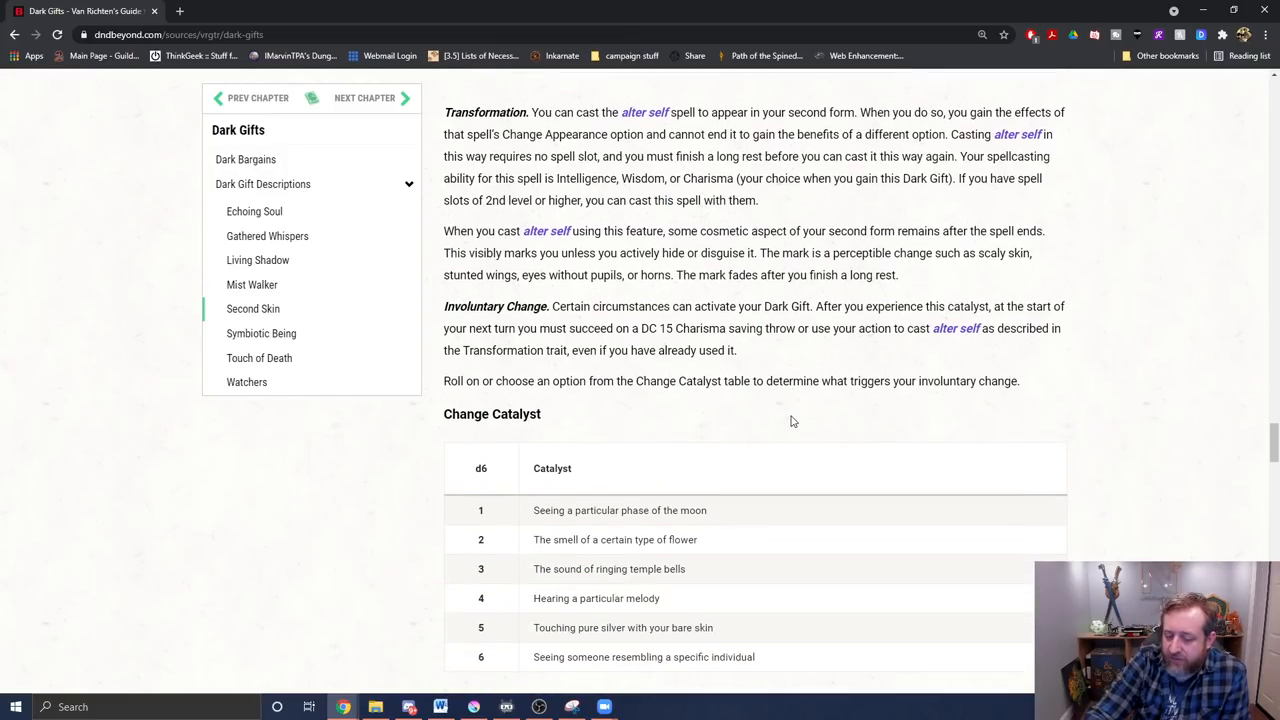
Scroll below the Symbiotic Nature table to the Entwined Existence and Sustained Symbiosis paragraphs
{"action": "scroll", "scroll_direction": "down", "scroll_amount": 3}
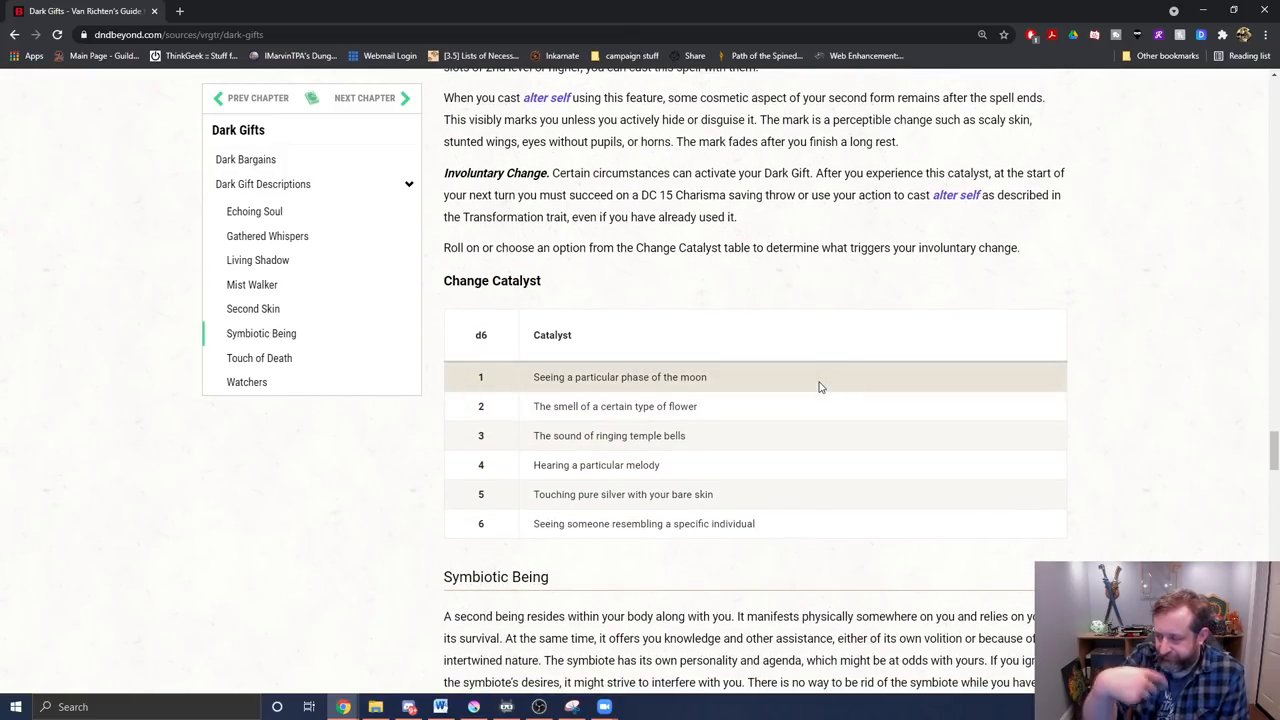
{"action": "scroll", "scroll_direction": "down", "scroll_amount": 3}
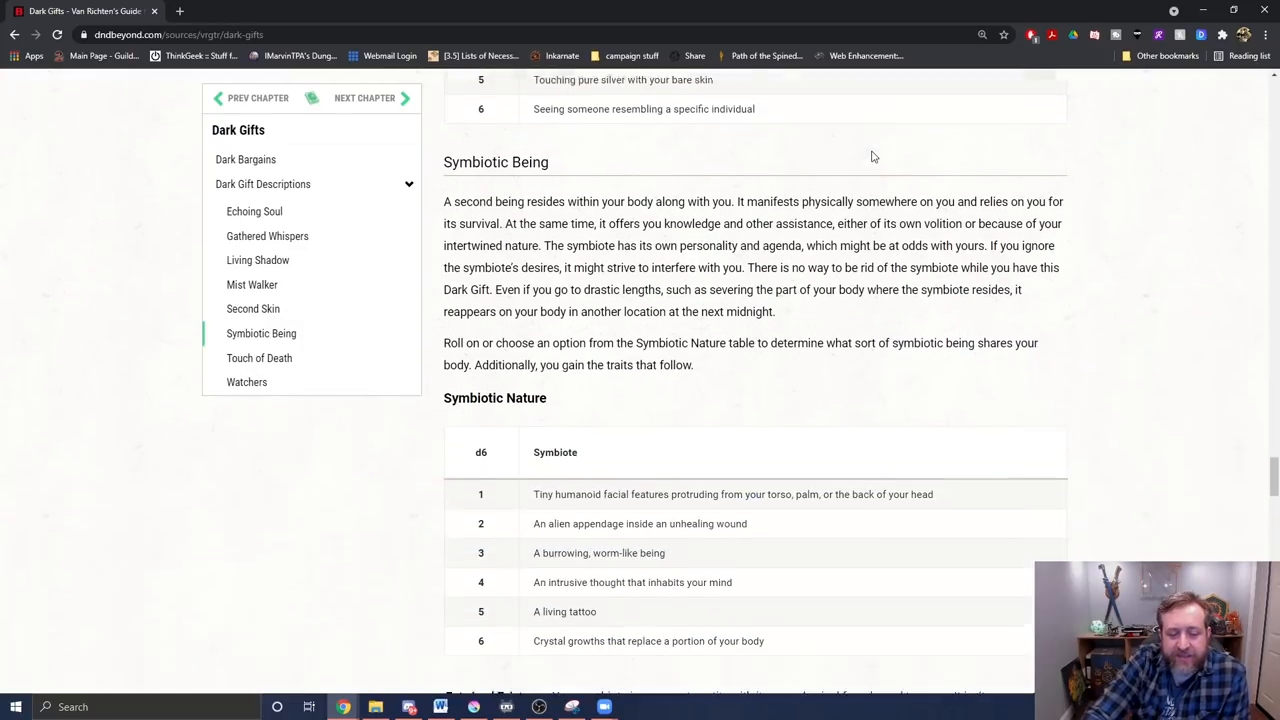
{"action": "scroll", "scroll_direction": "down", "scroll_amount": 3}
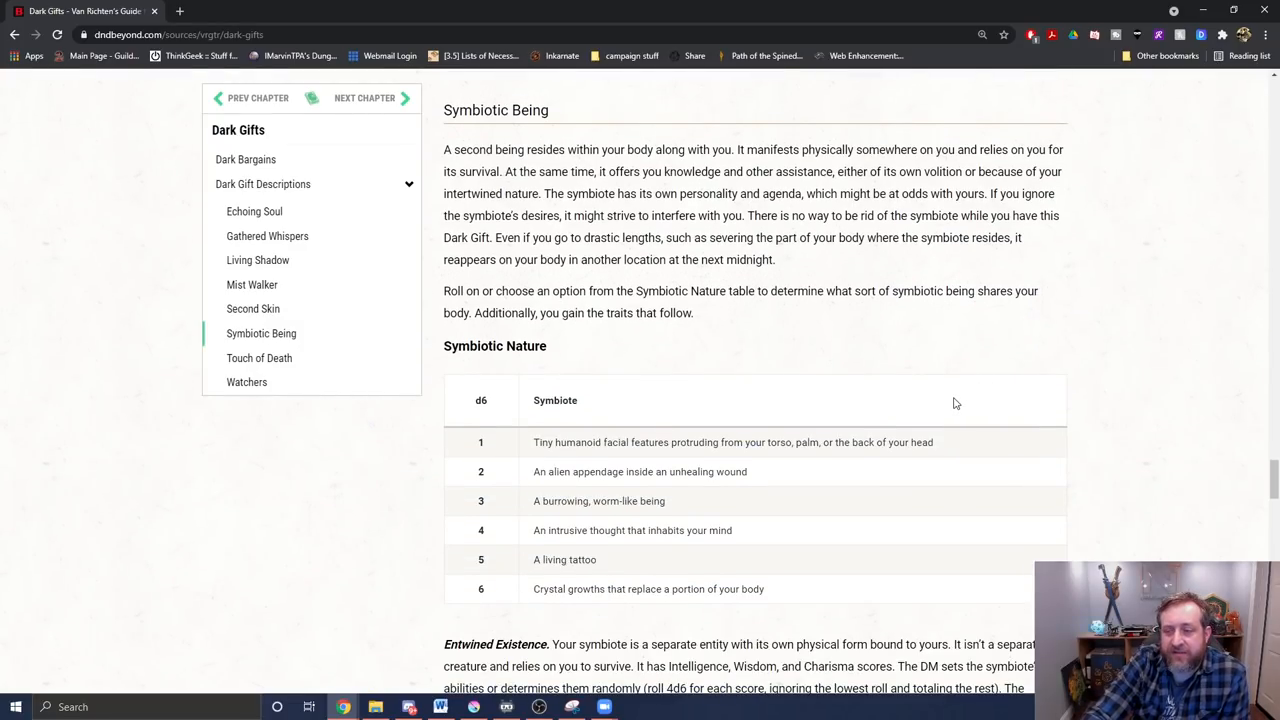
{"action": "mouse_move", "coordinate": [872, 264]}
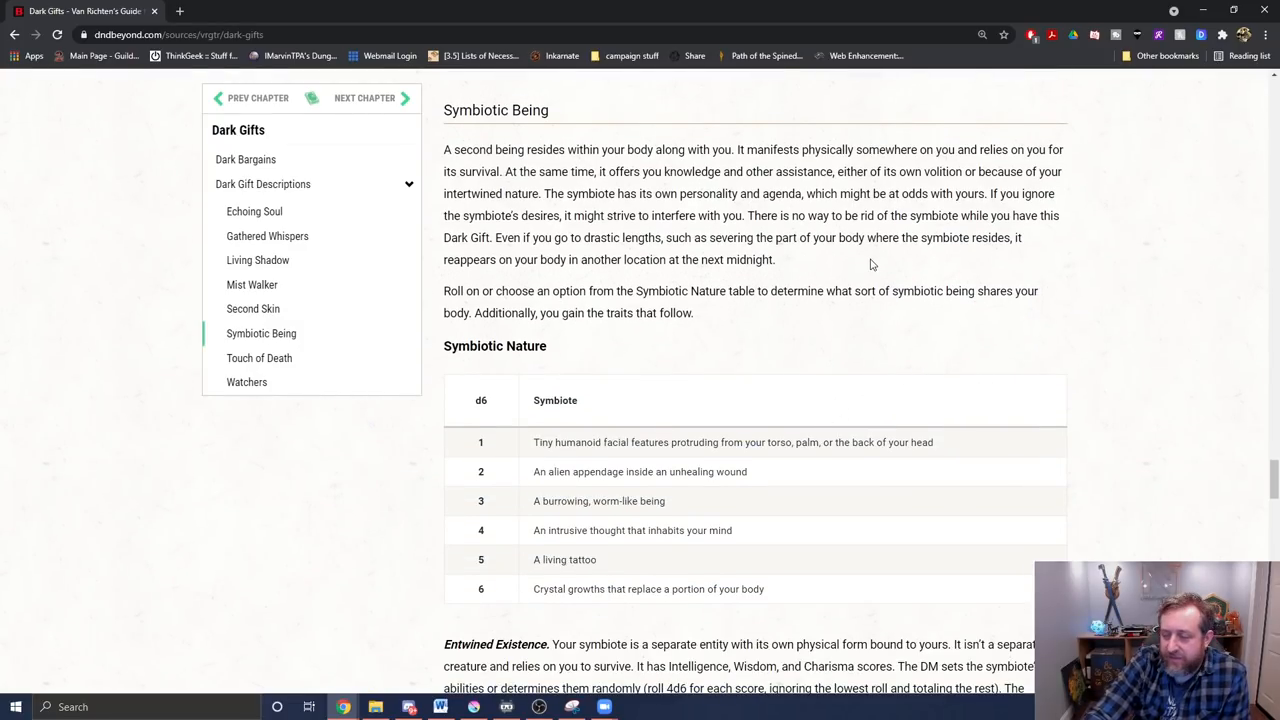
{"action": "mouse_move", "coordinate": [866, 266]}
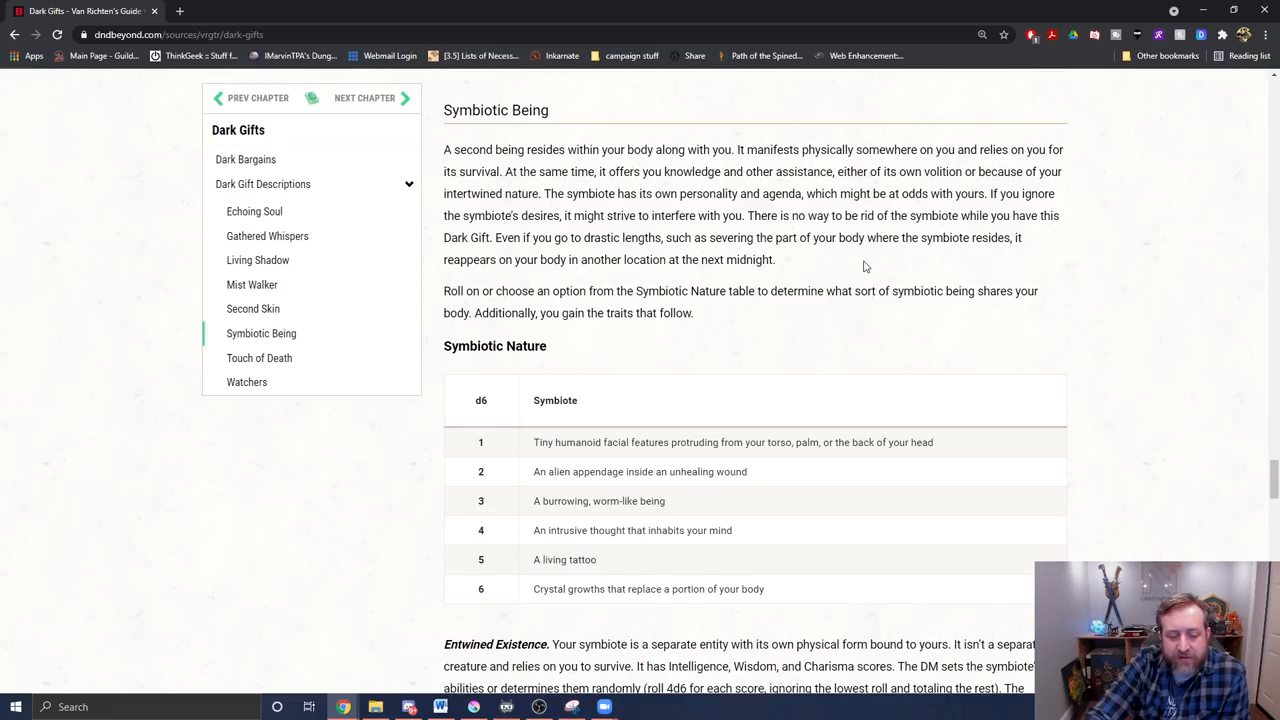
{"action": "scroll", "scroll_direction": "down", "scroll_amount": 3}
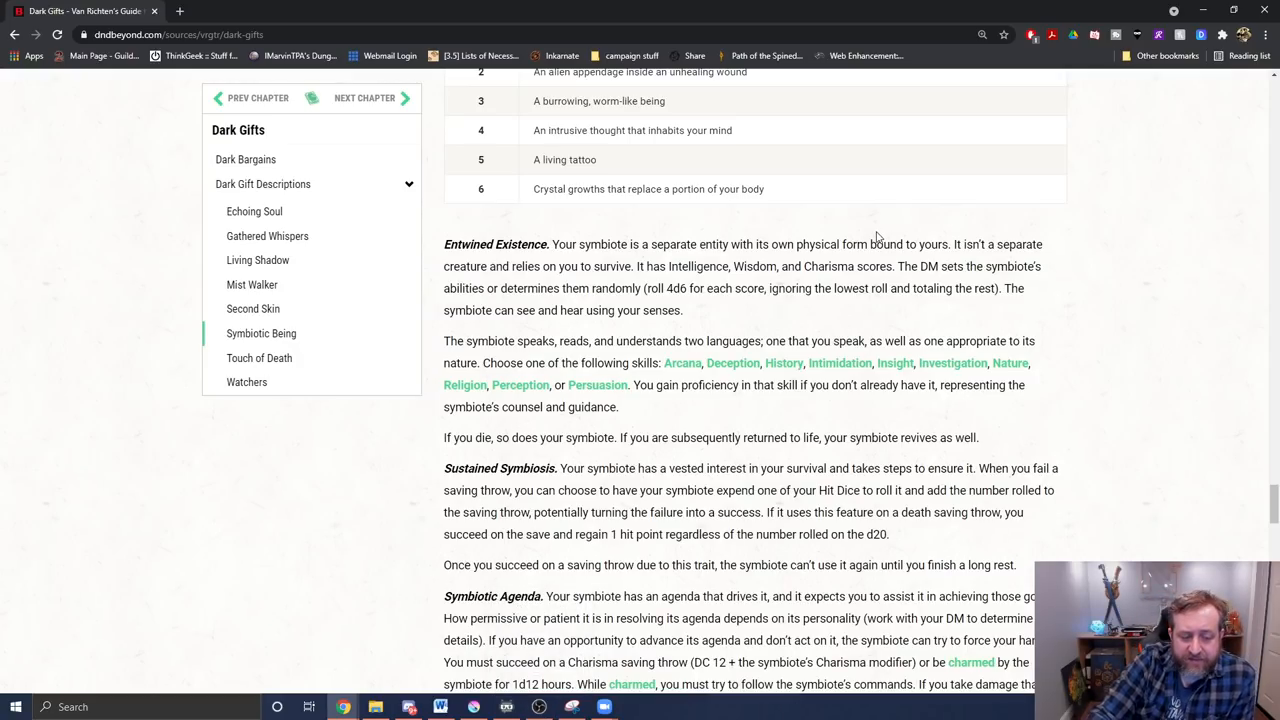
{"action": "mouse_move", "coordinate": [944, 212]}
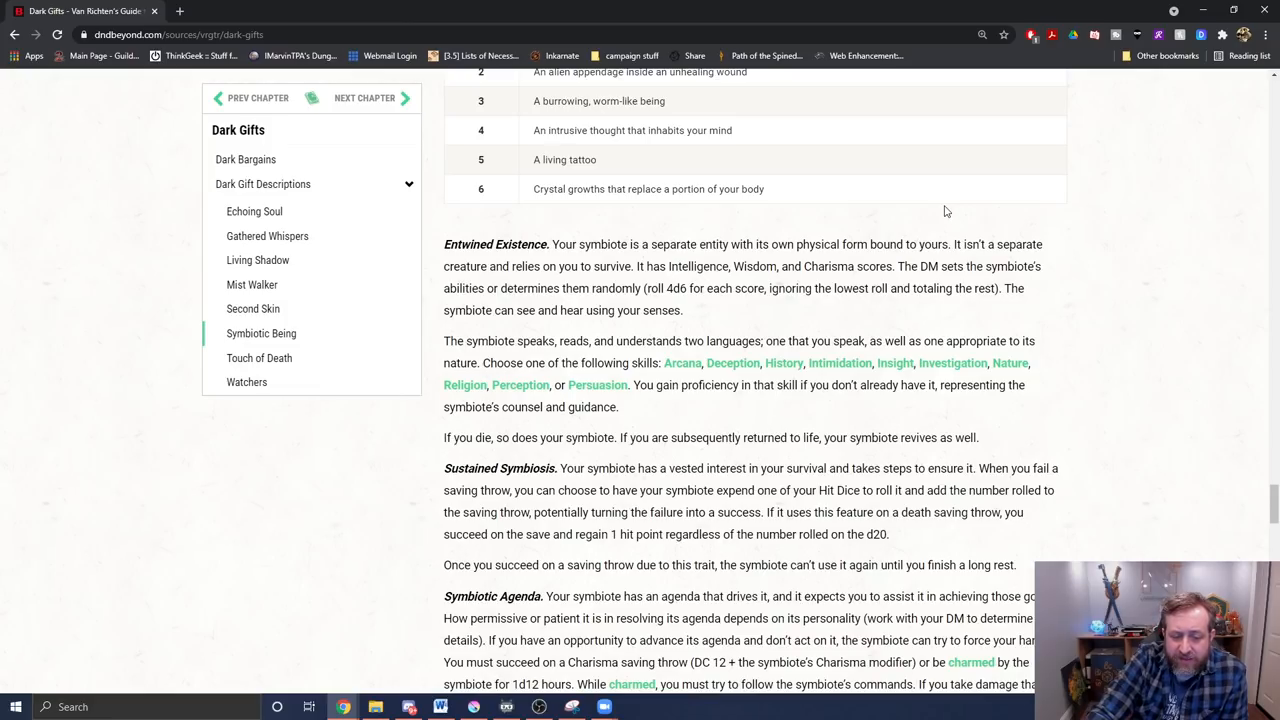
Scroll down until the Symbiotic Agenda paragraph and its table heading appear
{"action": "scroll", "scroll_direction": "down", "scroll_amount": 3}
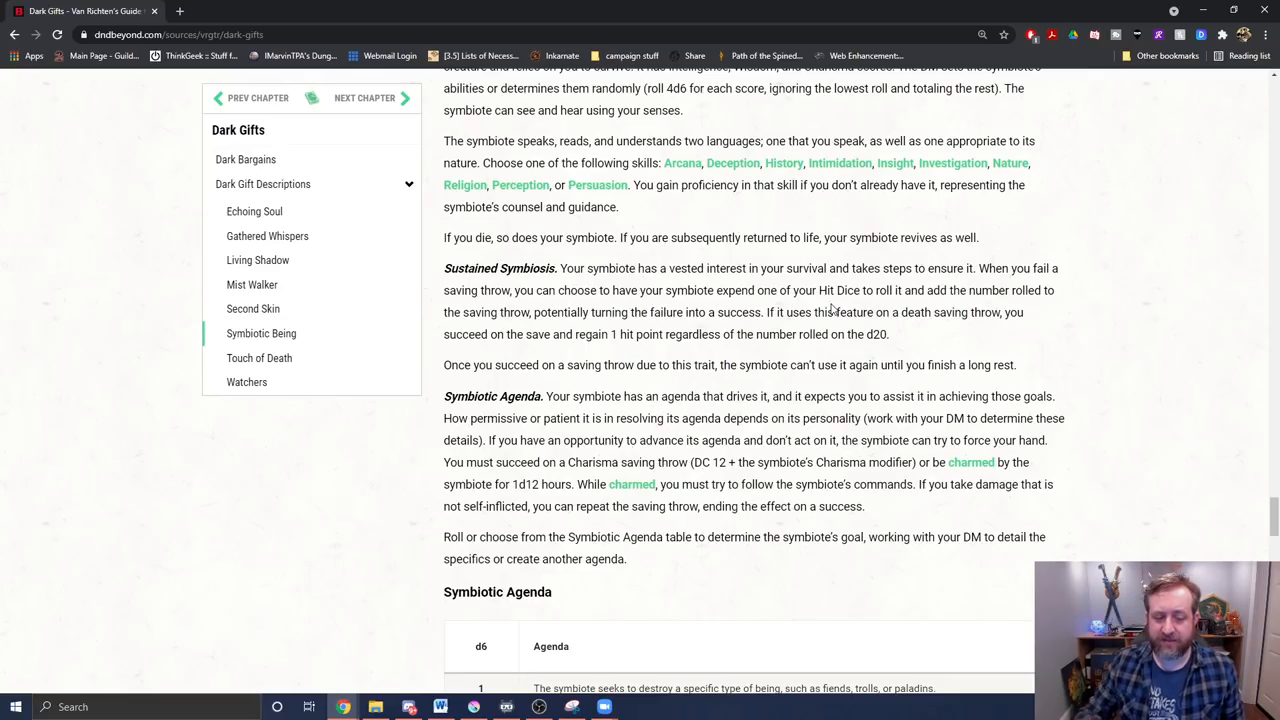
Scroll past the six-entry Symbiotic Agenda table to the Touch of Death heading and Deadly Touch table
{"action": "scroll", "scroll_direction": "down", "scroll_amount": 3}
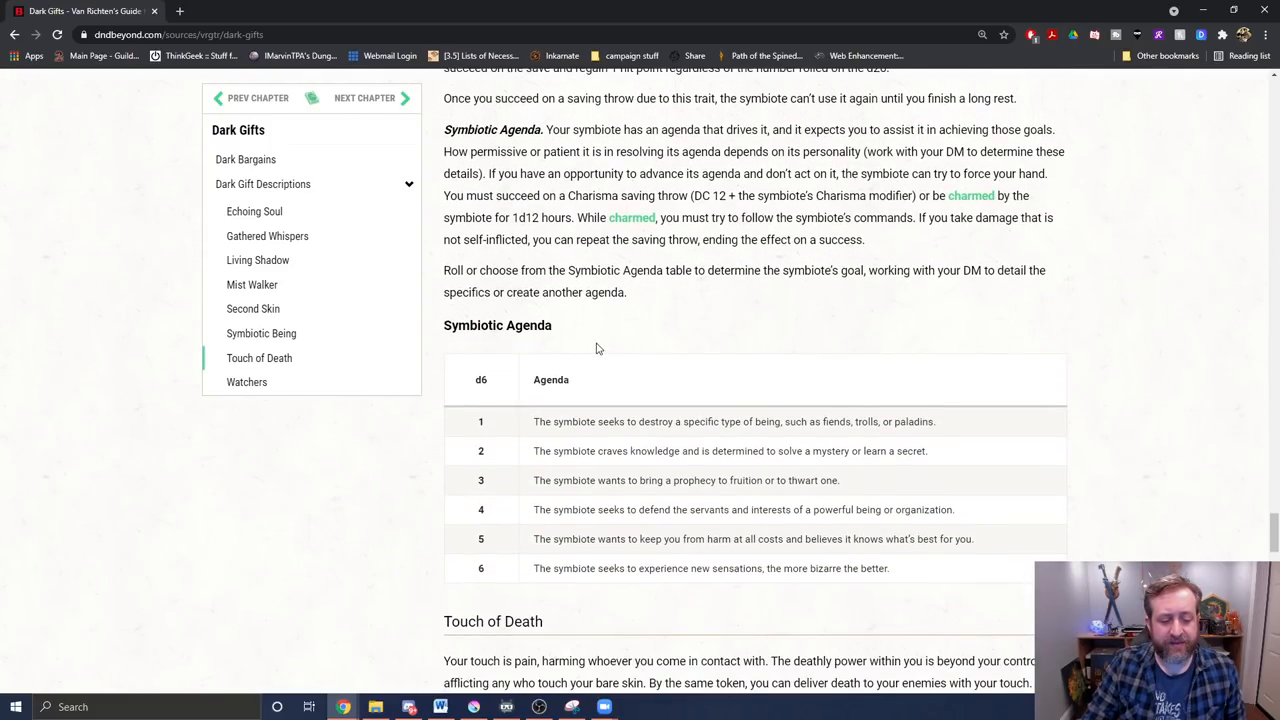
{"action": "scroll", "scroll_direction": "up", "scroll_amount": 3}
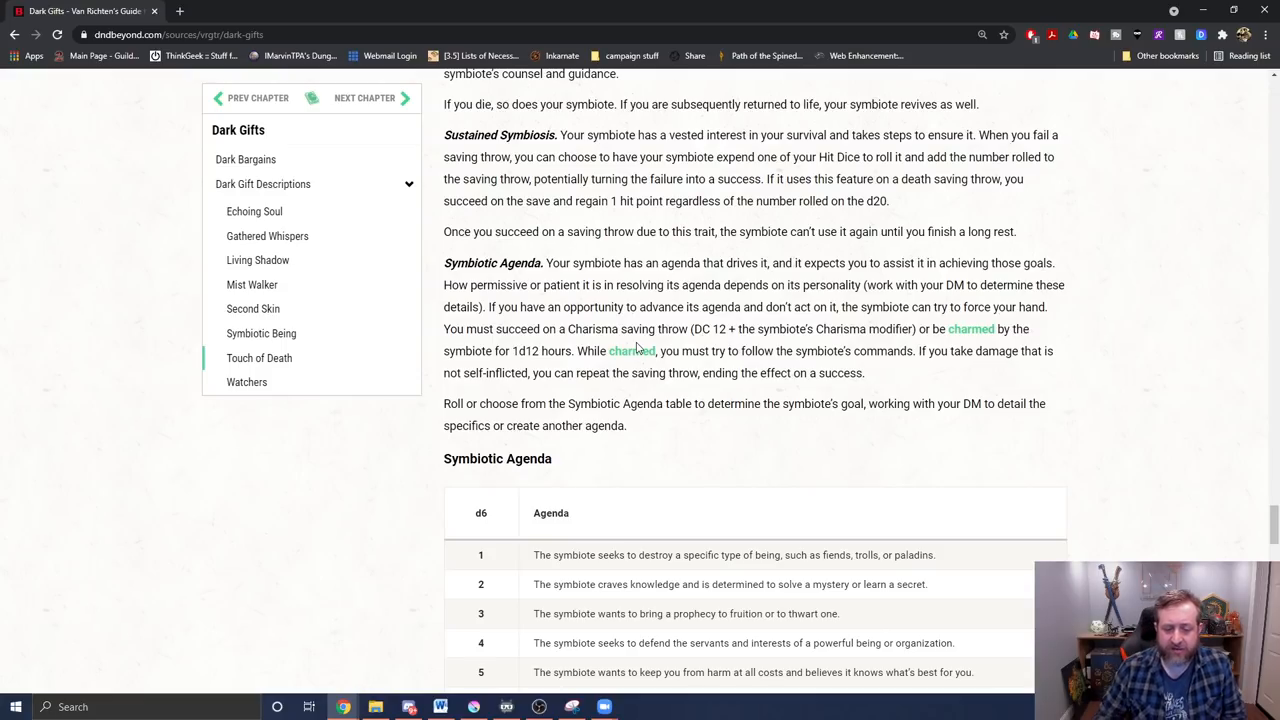
{"action": "scroll", "scroll_direction": "down", "scroll_amount": 3}
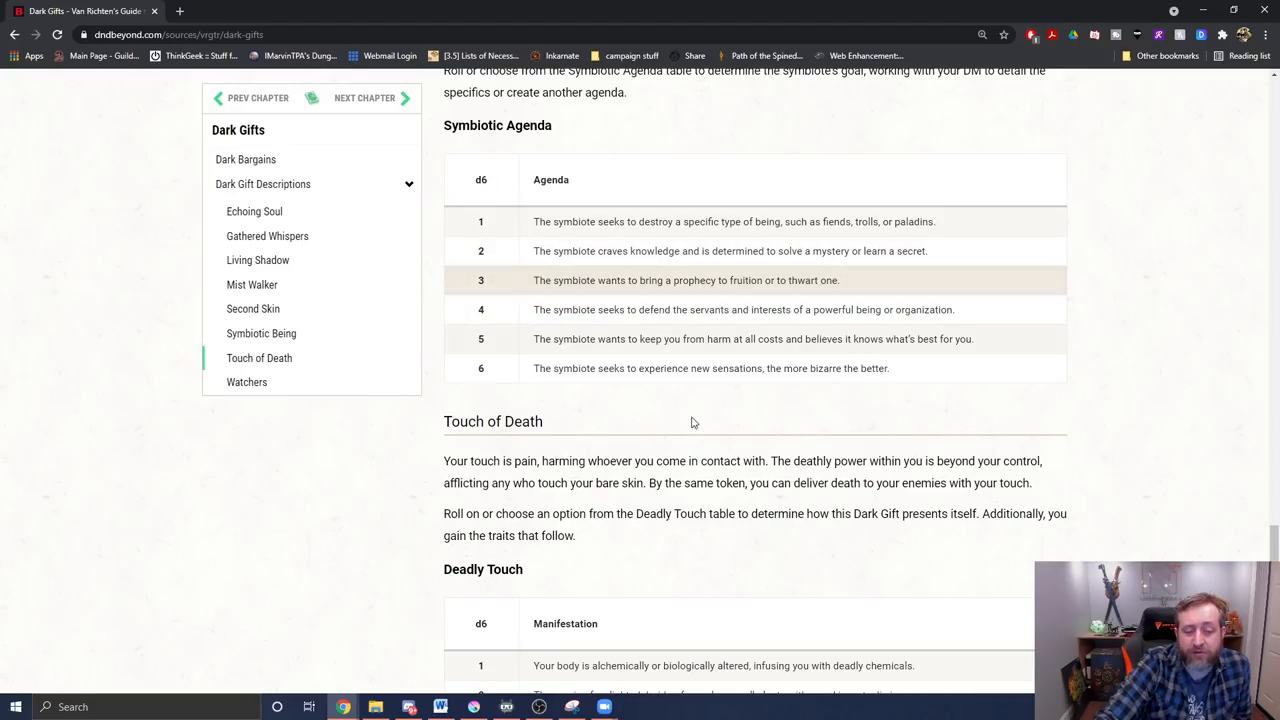
{"action": "mouse_move", "coordinate": [964, 392]}
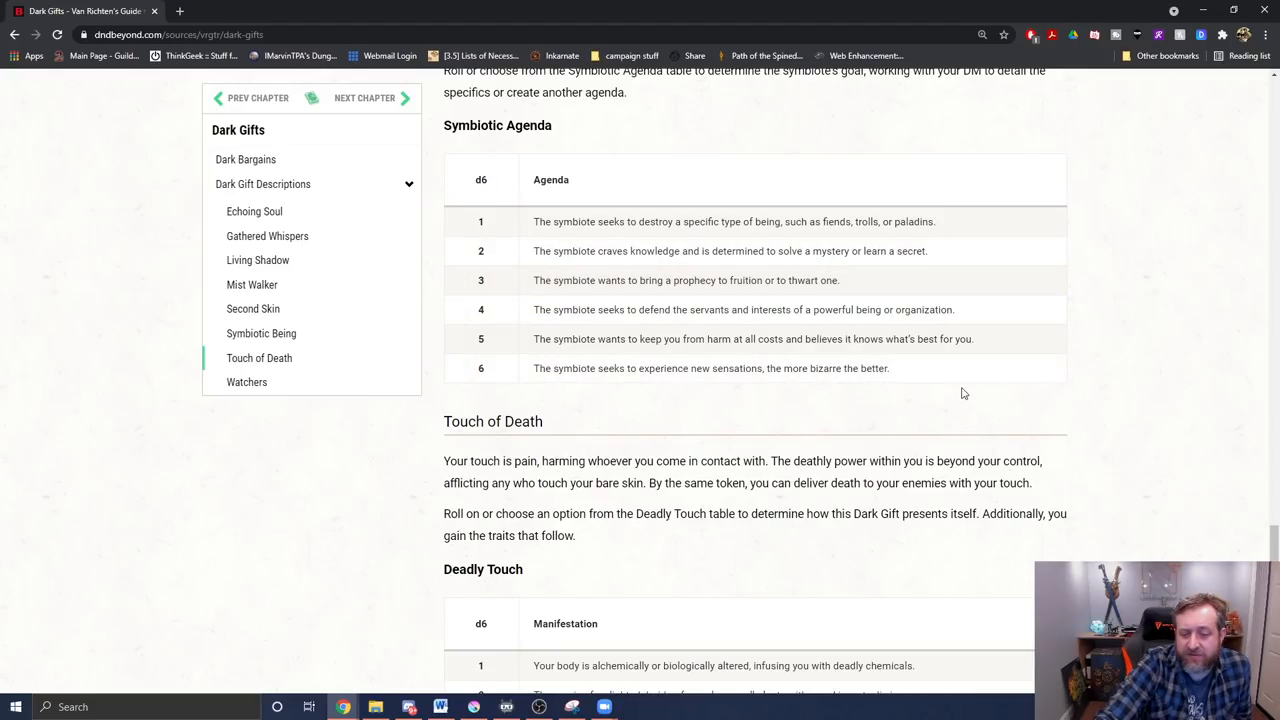
Scroll through the Deadly Touch table to Death Touch, Inescapable Death and Withering Contact, then back up to the traits
{"action": "scroll", "scroll_direction": "down", "scroll_amount": 3}
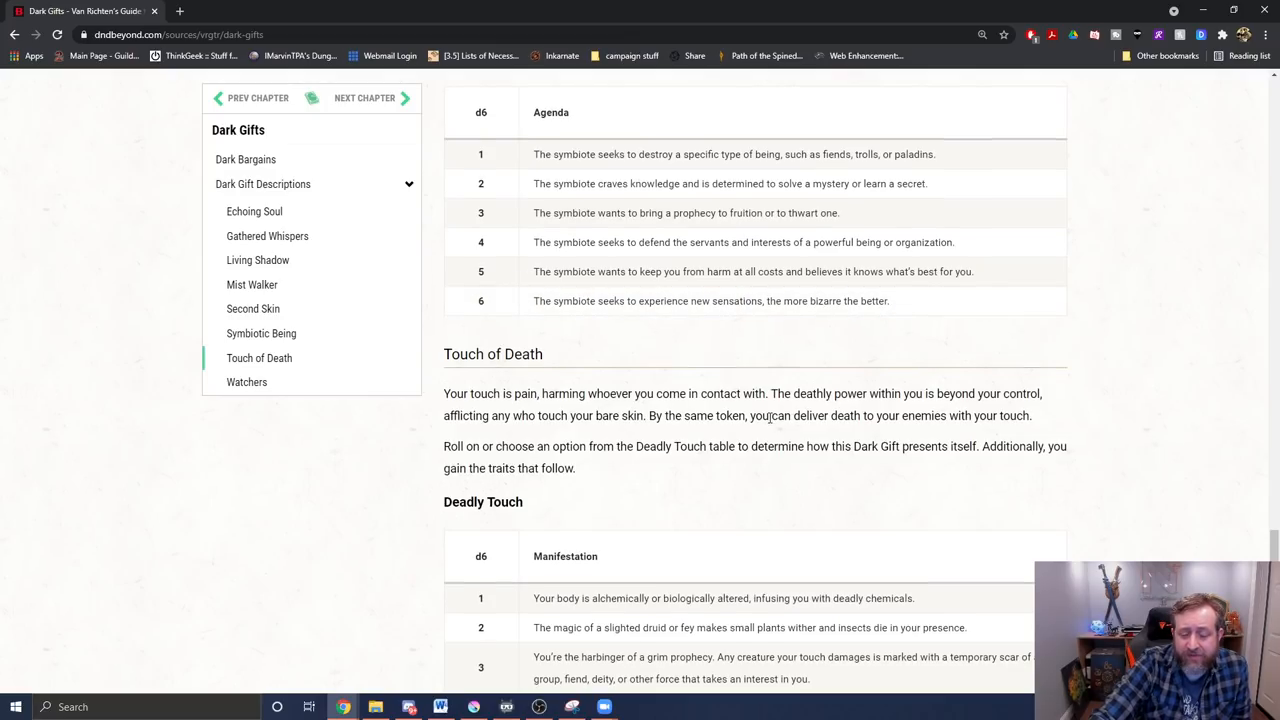
{"action": "scroll", "scroll_direction": "down", "scroll_amount": 3}
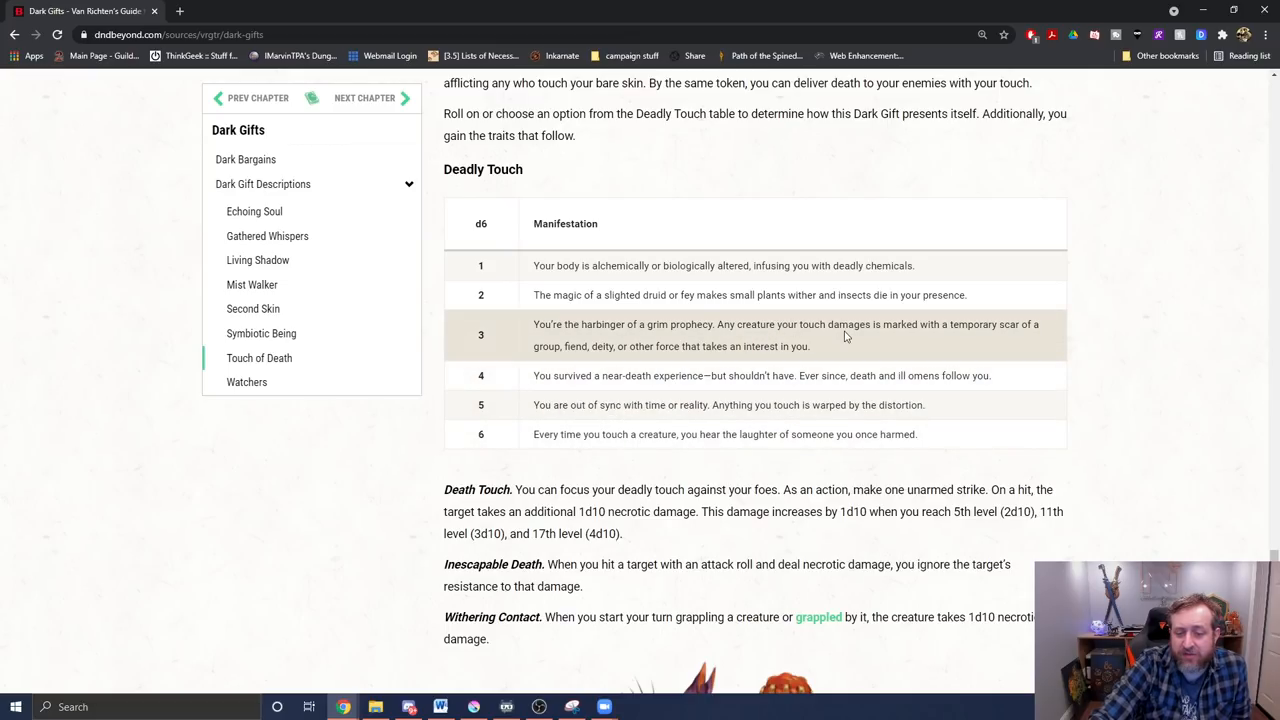
{"action": "mouse_move", "coordinate": [868, 340]}
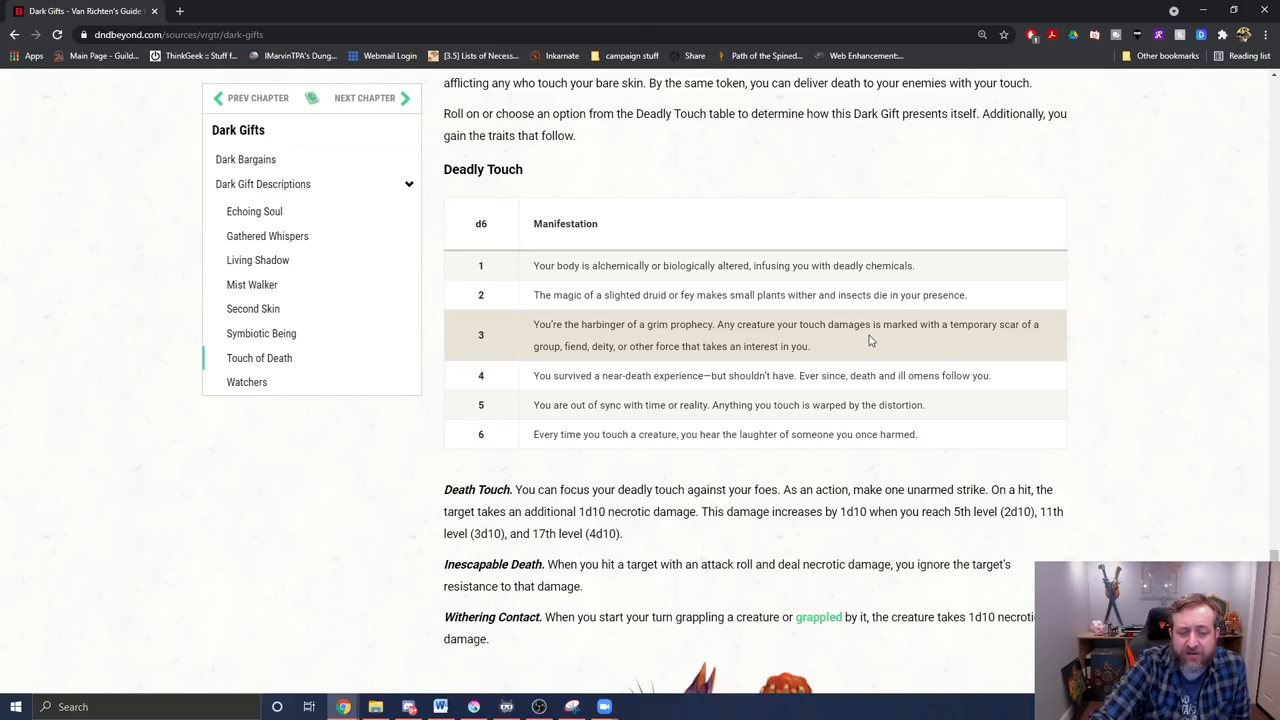
{"action": "mouse_move", "coordinate": [854, 366]}
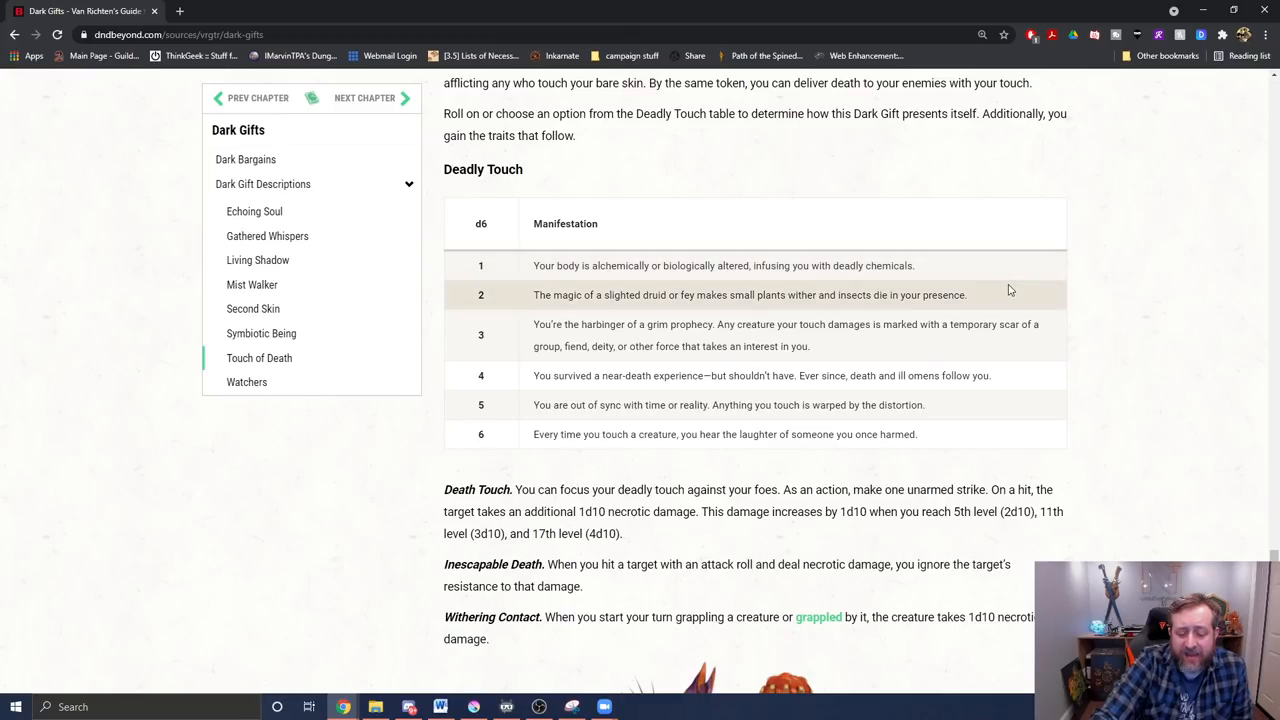
{"action": "scroll", "scroll_direction": "down", "scroll_amount": 3}
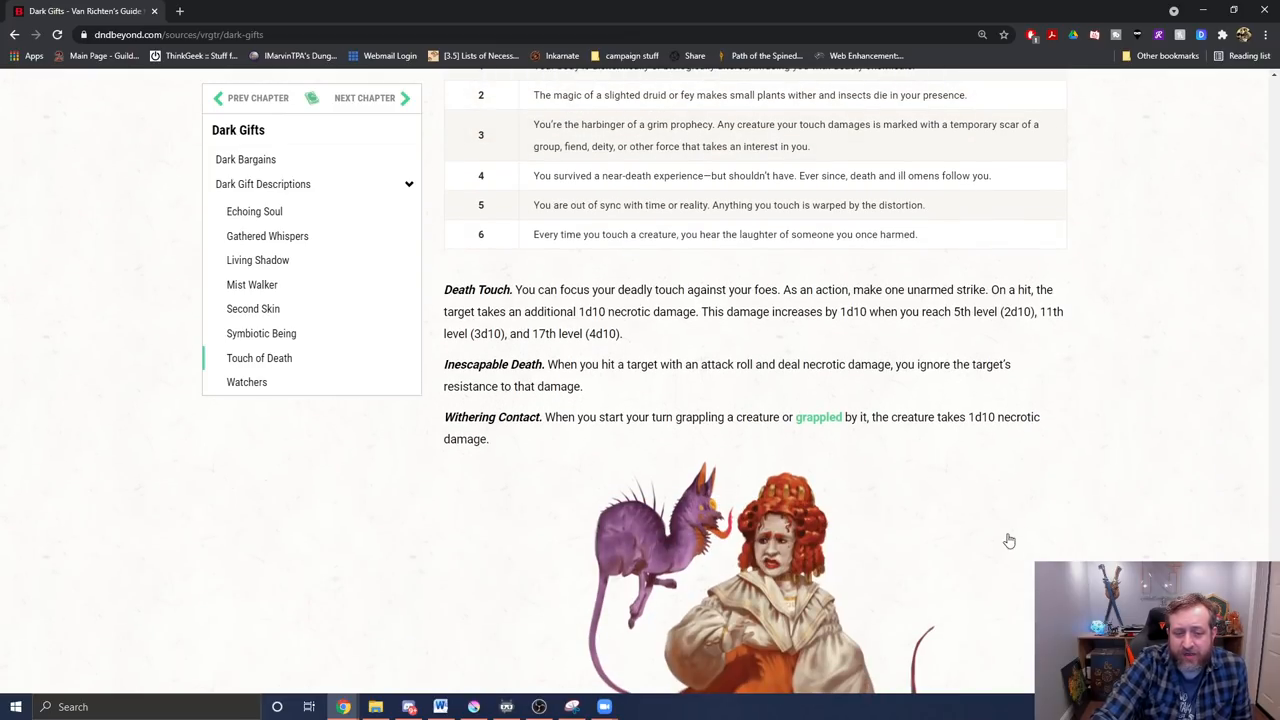
{"action": "mouse_move", "coordinate": [870, 404]}
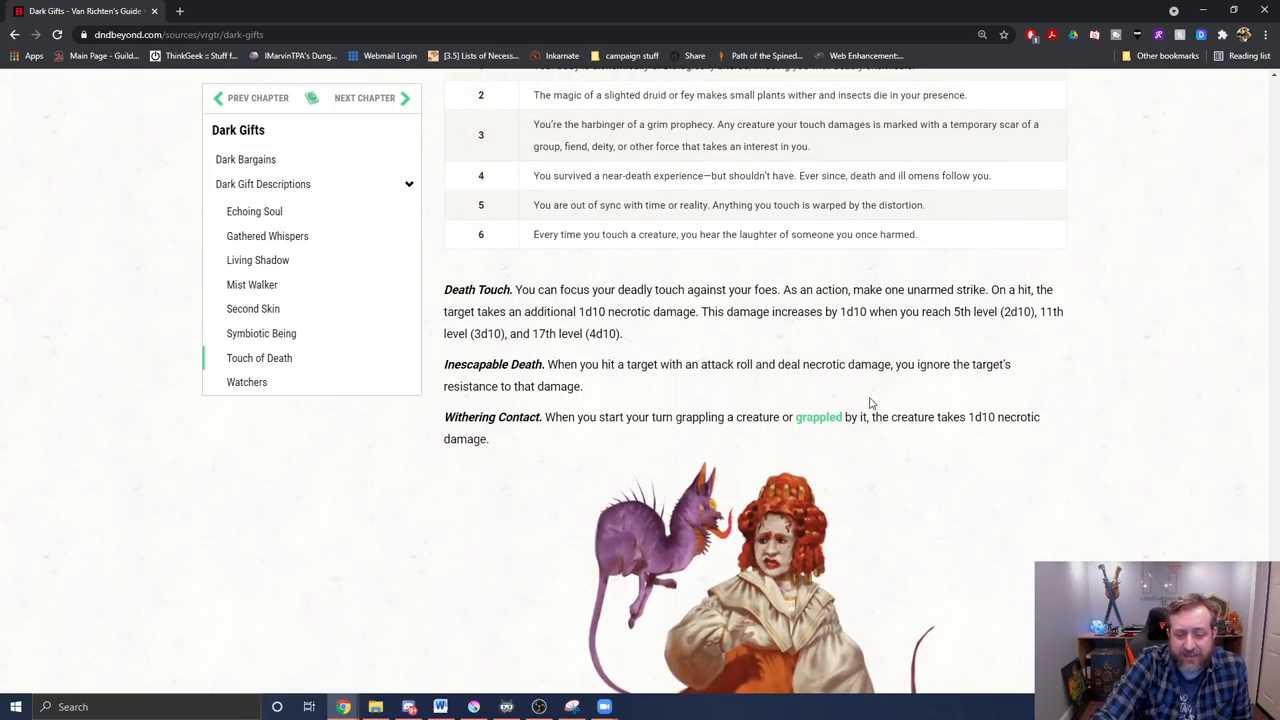
{"action": "mouse_move", "coordinate": [932, 364]}
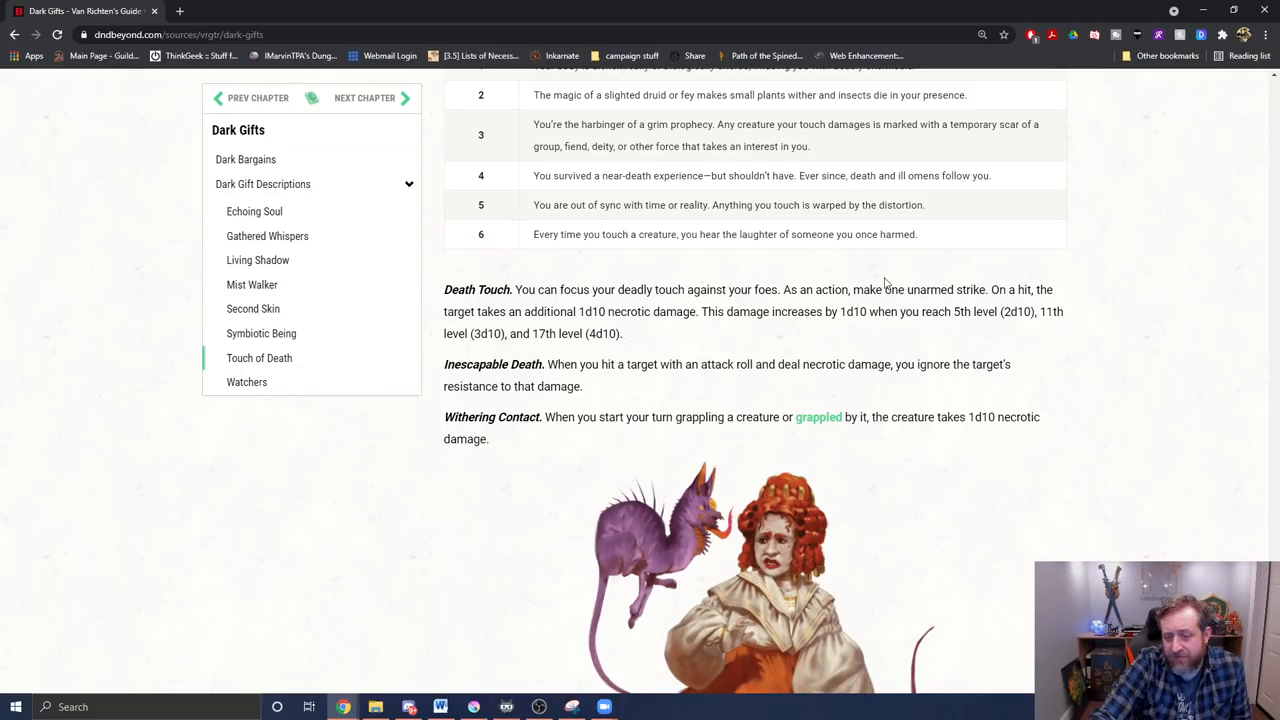
{"action": "mouse_move", "coordinate": [700, 400]}
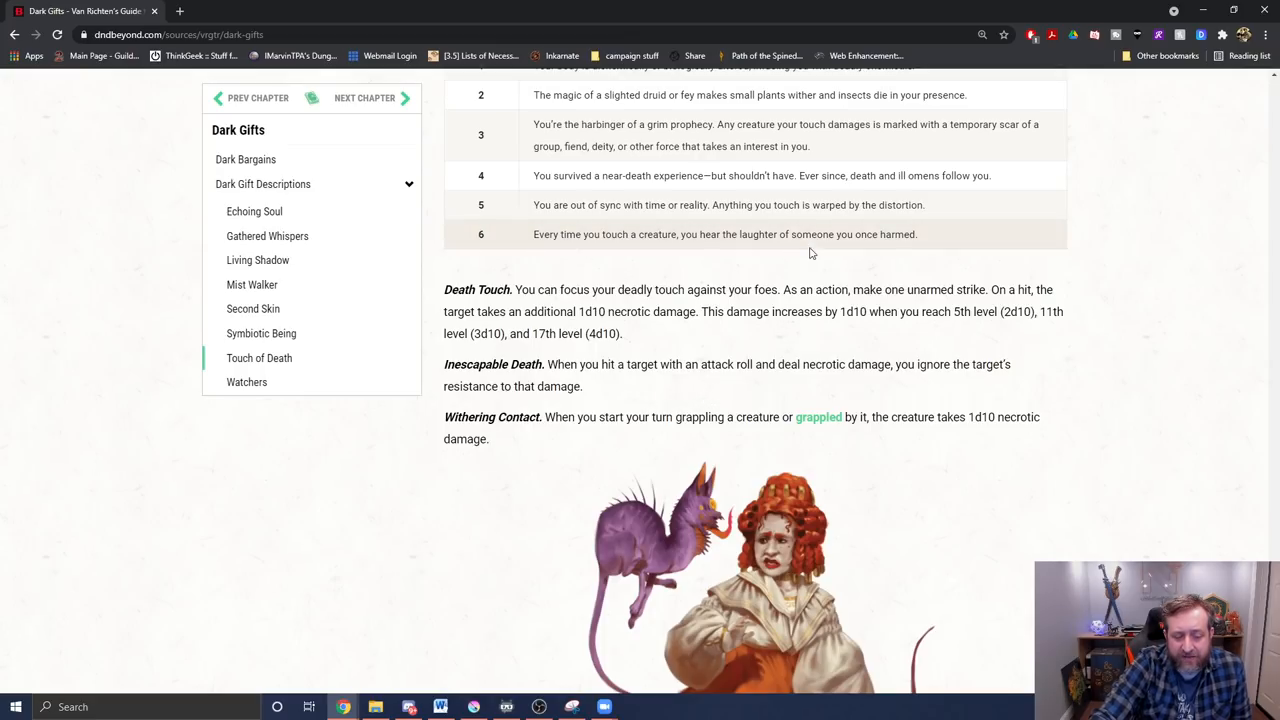
{"action": "mouse_move", "coordinate": [596, 392]}
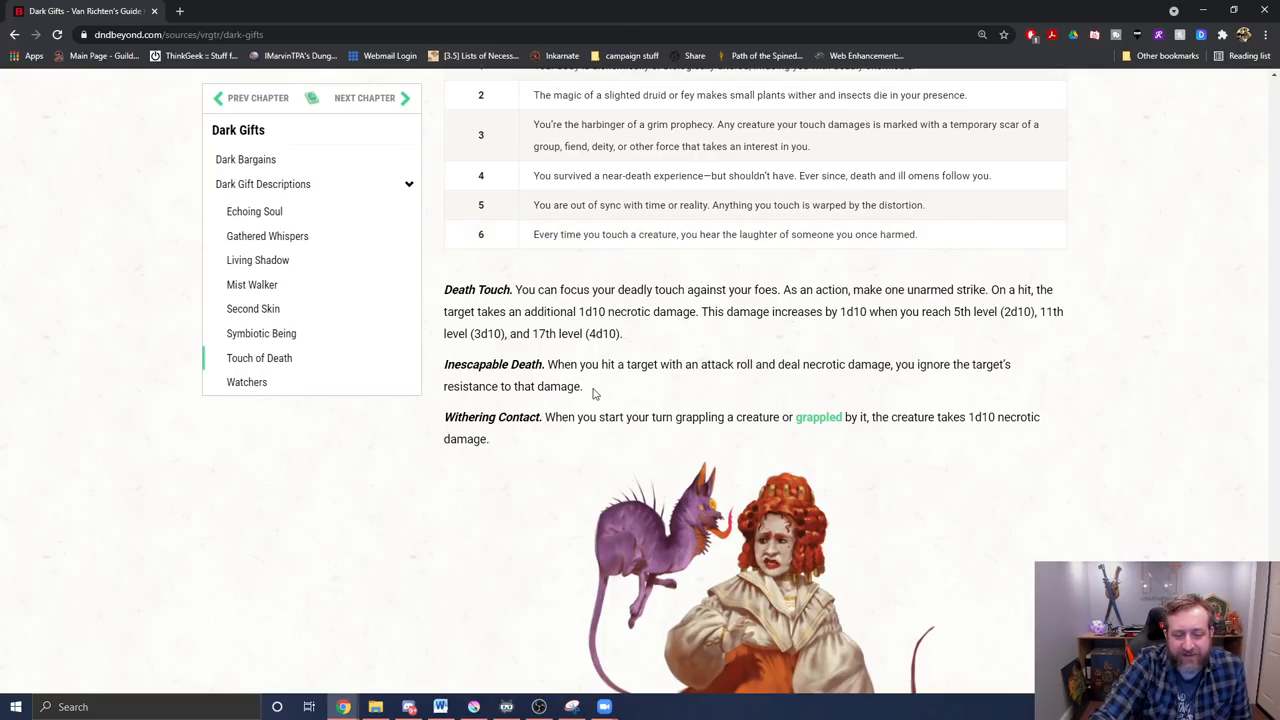
{"action": "mouse_move", "coordinate": [476, 328]}
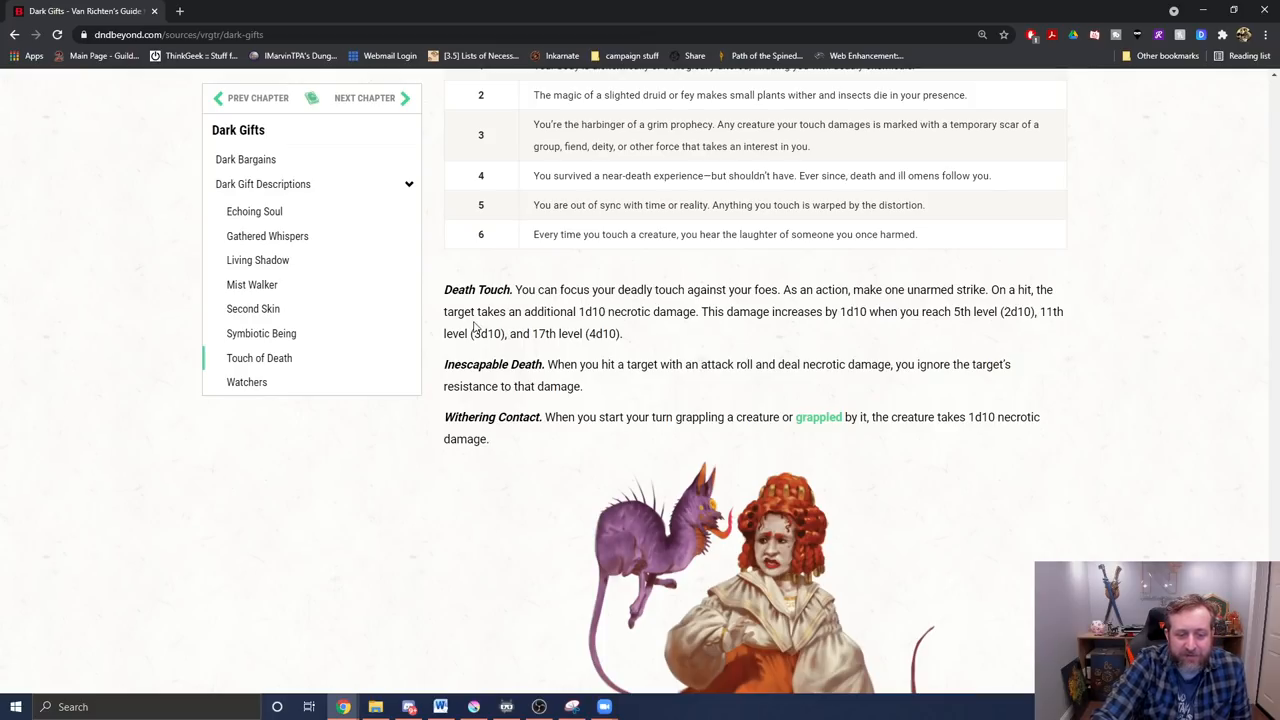
{"action": "mouse_move", "coordinate": [768, 486]}
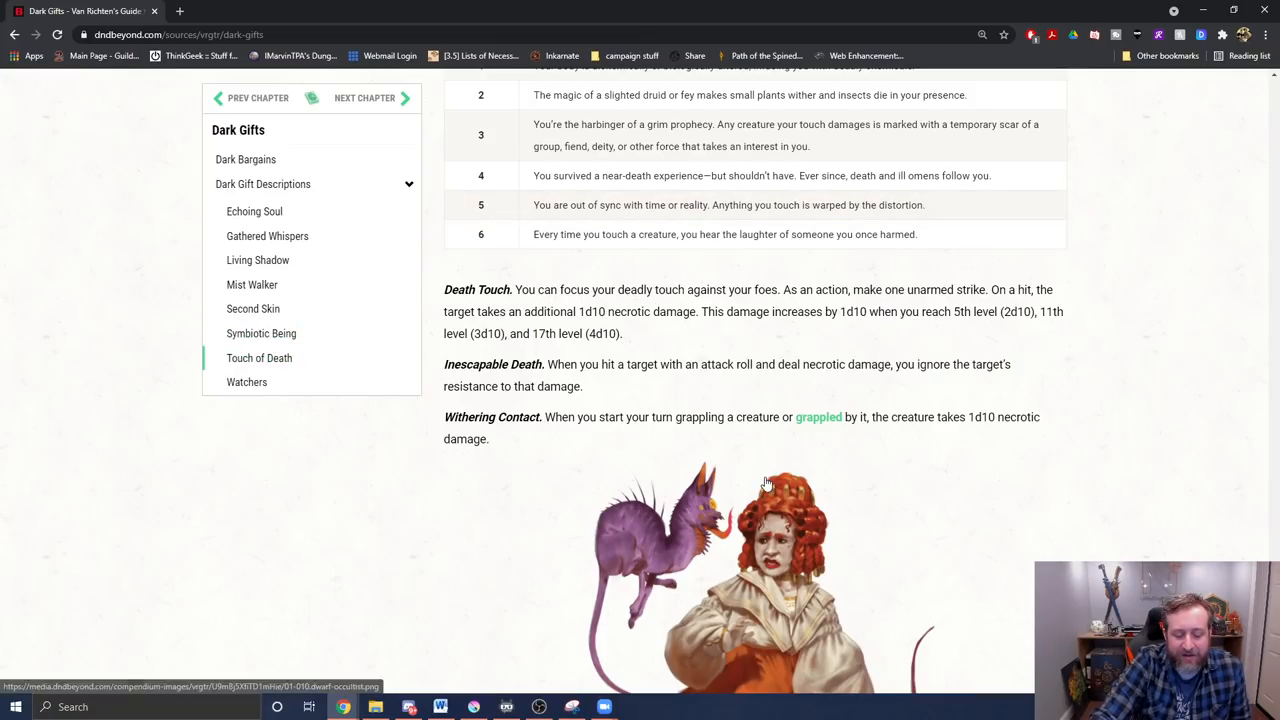
{"action": "mouse_move", "coordinate": [636, 388]}
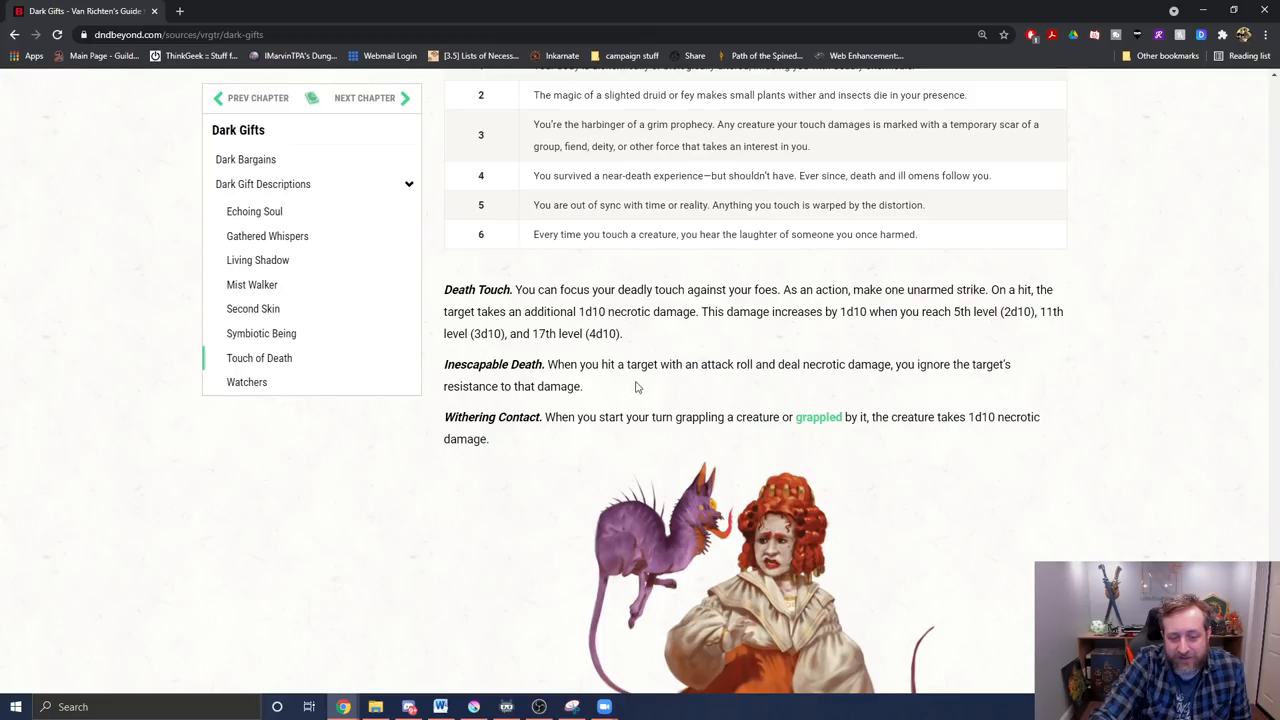
{"action": "mouse_move", "coordinate": [786, 368]}
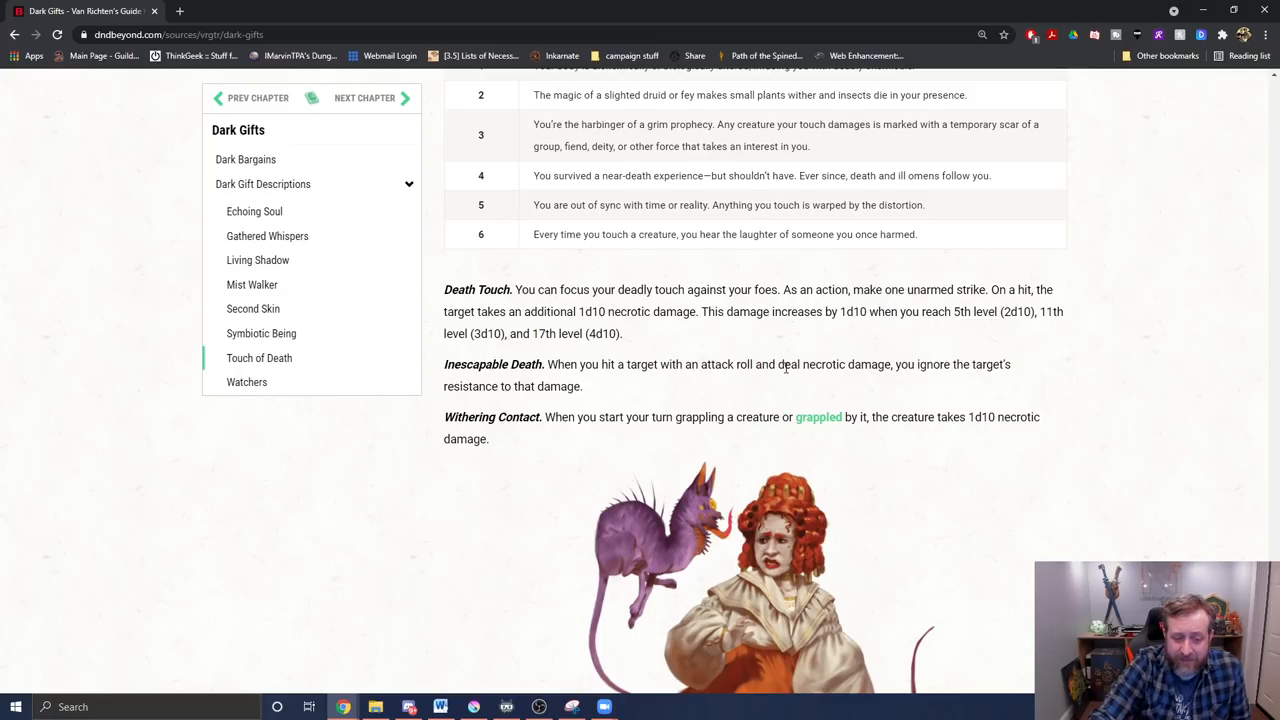
{"action": "mouse_move", "coordinate": [912, 300]}
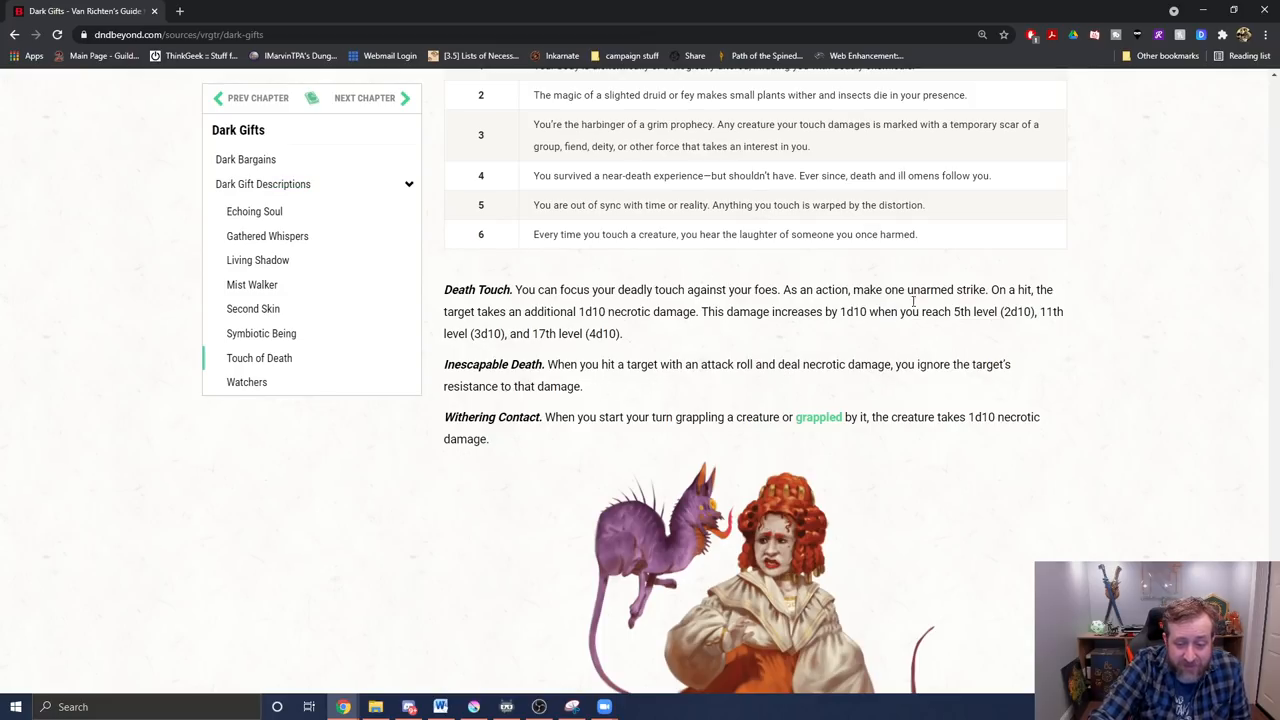
{"action": "scroll", "scroll_direction": "down", "scroll_amount": 3}
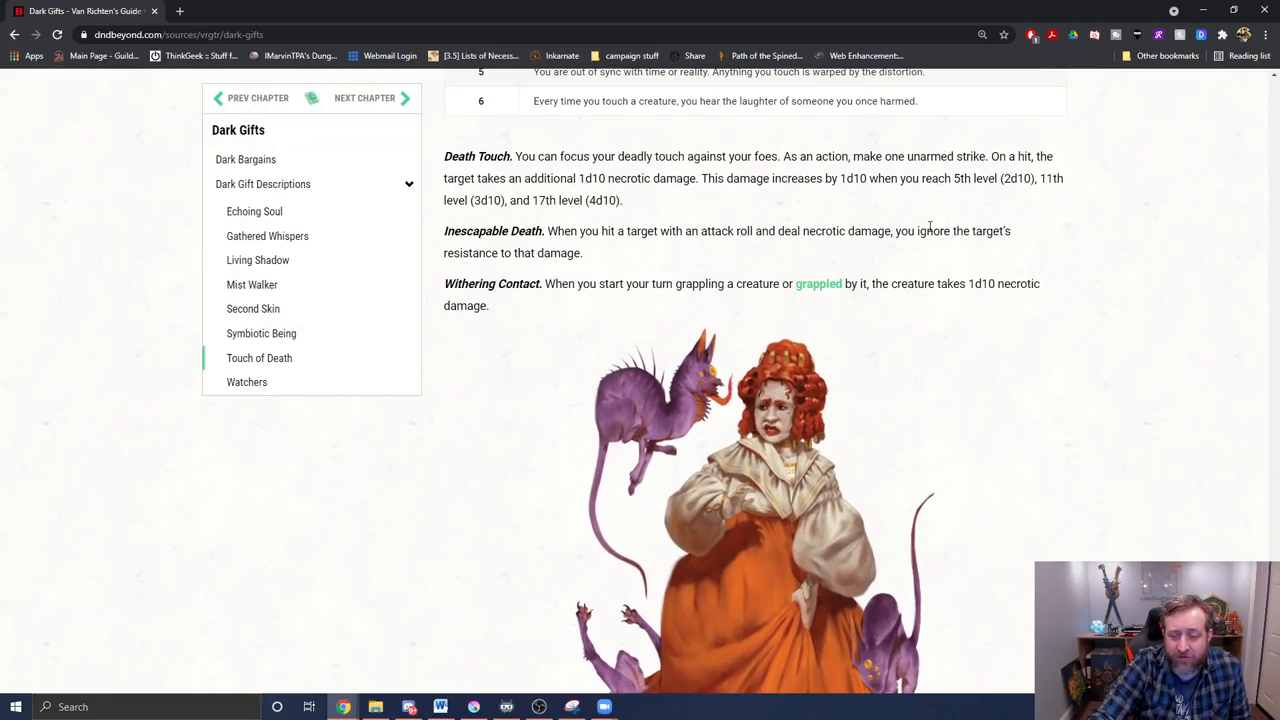
{"action": "scroll", "scroll_direction": "down", "scroll_amount": 3}
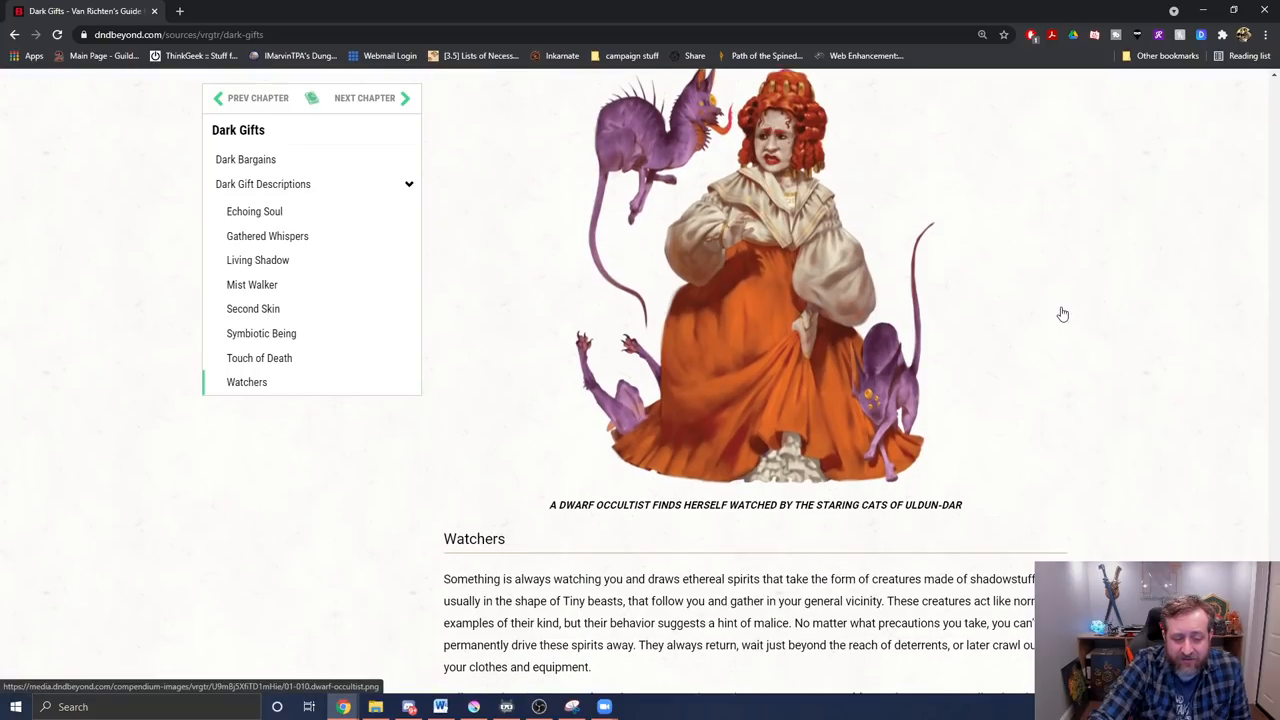
{"action": "scroll", "scroll_direction": "up", "scroll_amount": 3}
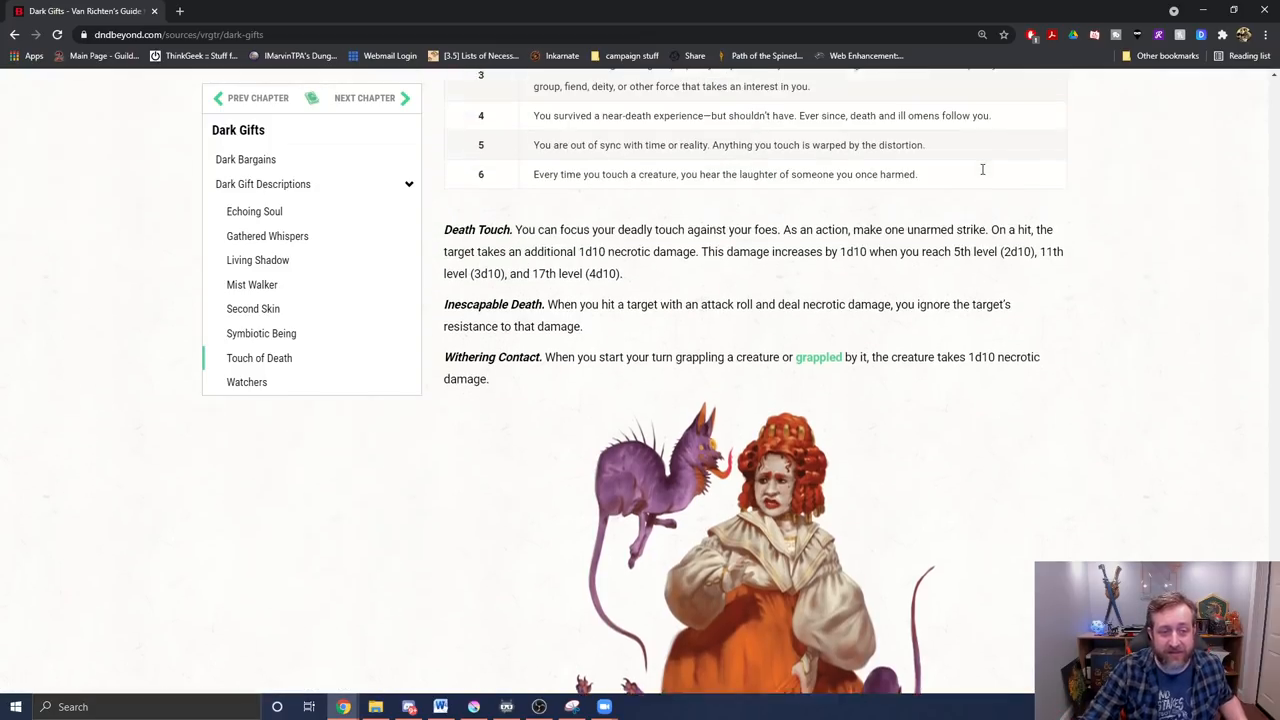
Highlight the opening Touch of Death paragraphs, then scroll down to its three traits and artwork
{"action": "scroll", "scroll_direction": "up", "scroll_amount": 3}
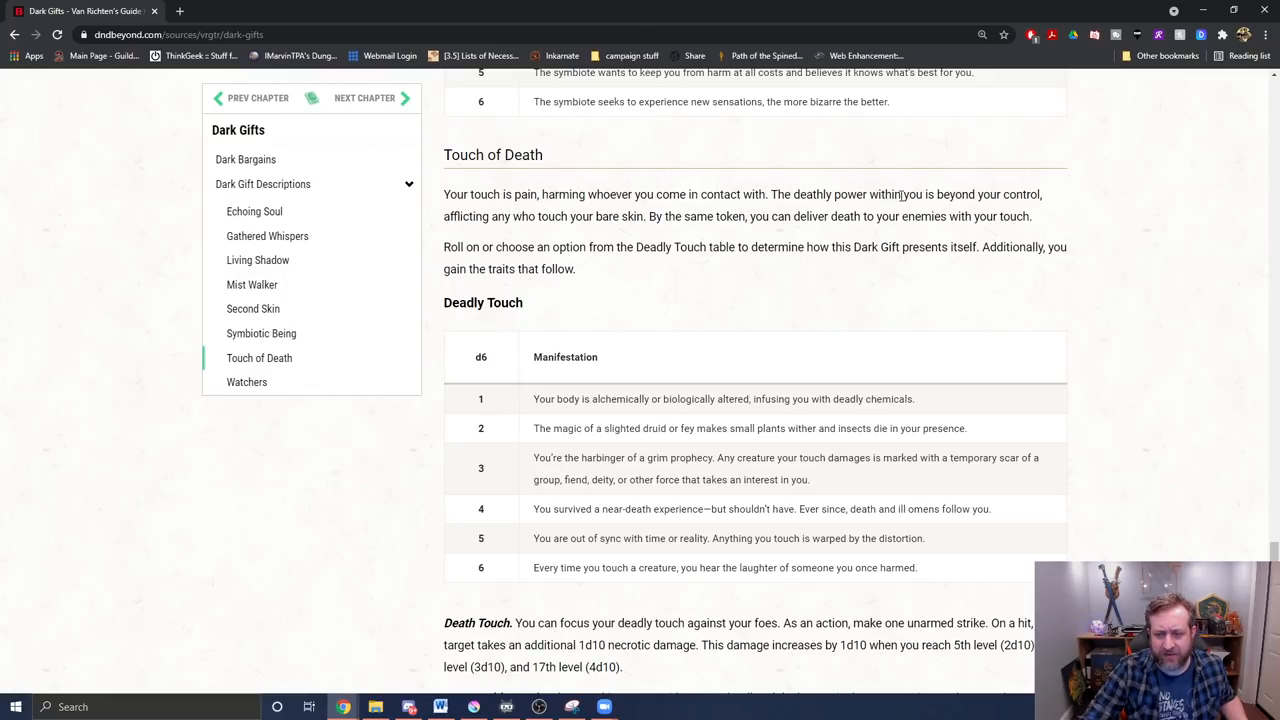
{"action": "mouse_move", "coordinate": [716, 288]}
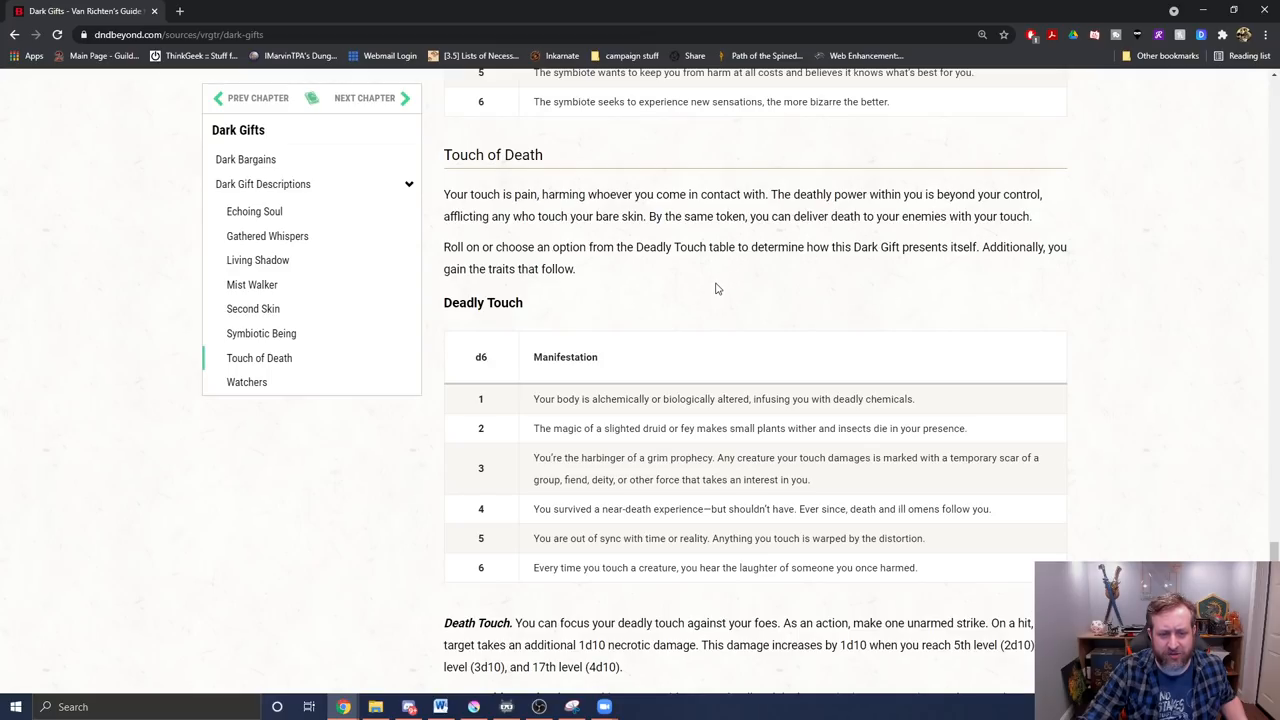
{"action": "mouse_move", "coordinate": [760, 270]}
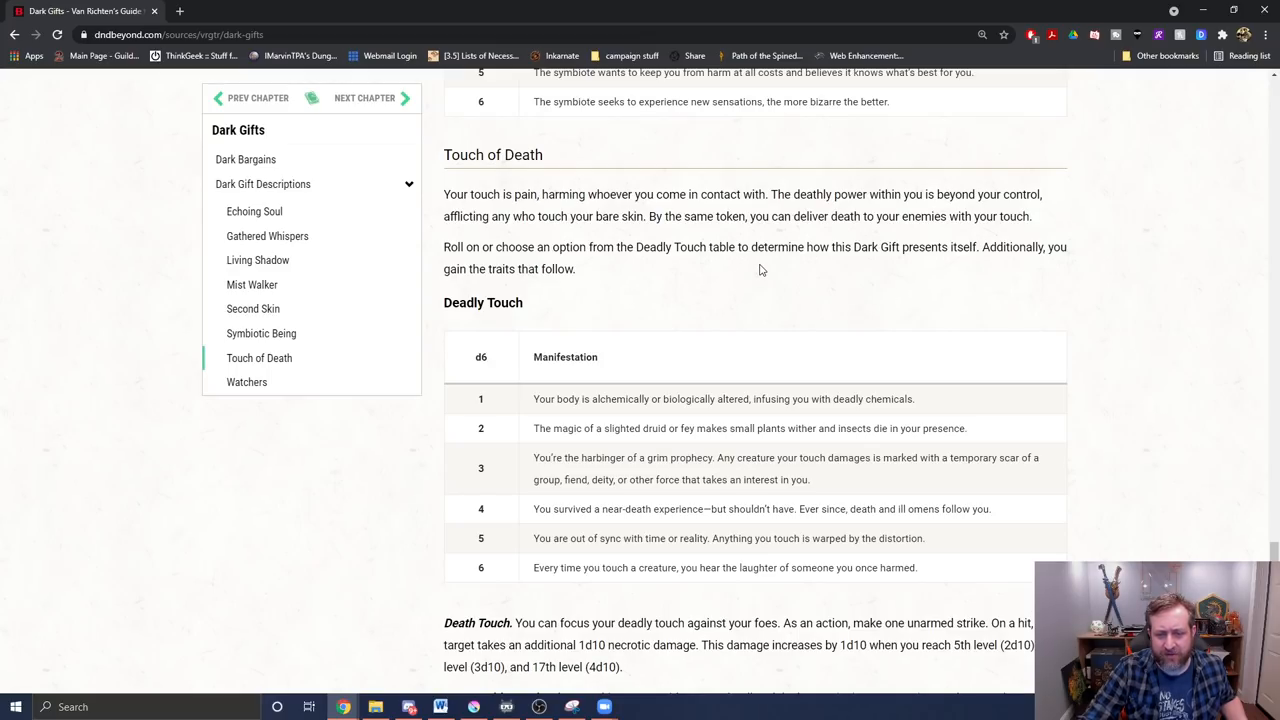
{"action": "mouse_move", "coordinate": [896, 276]}
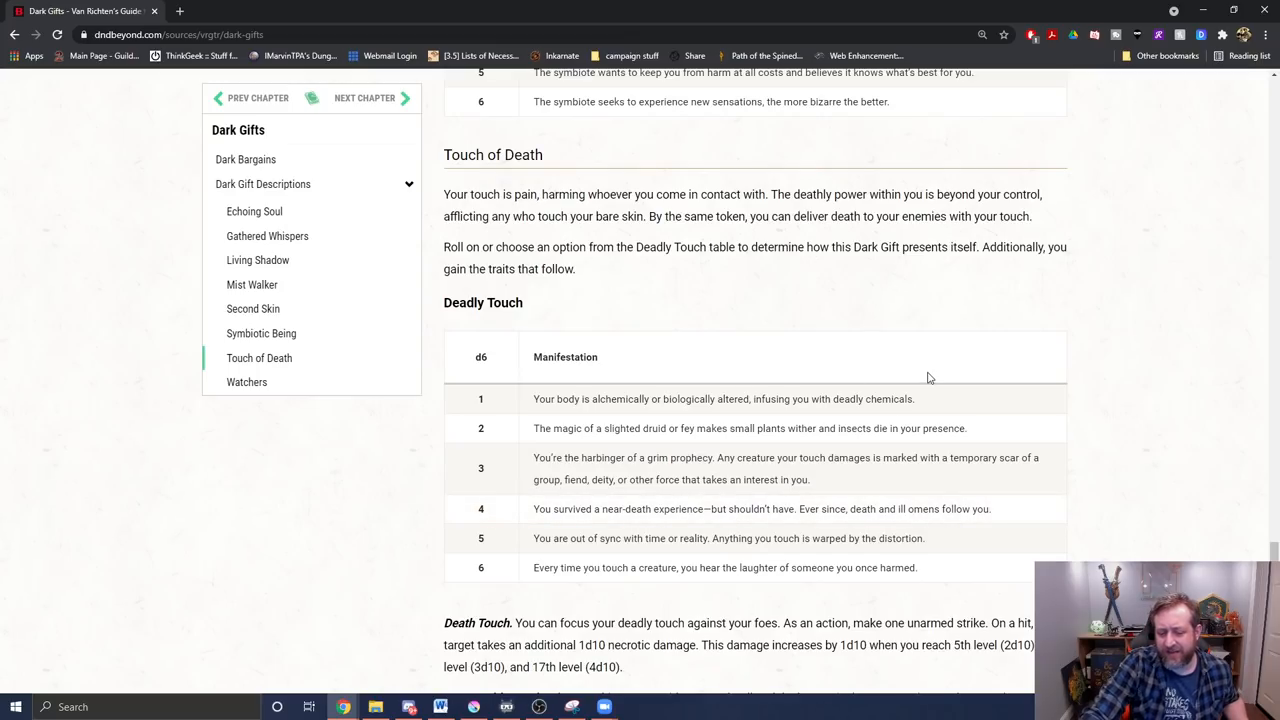
{"action": "scroll", "scroll_direction": "down", "scroll_amount": 3}
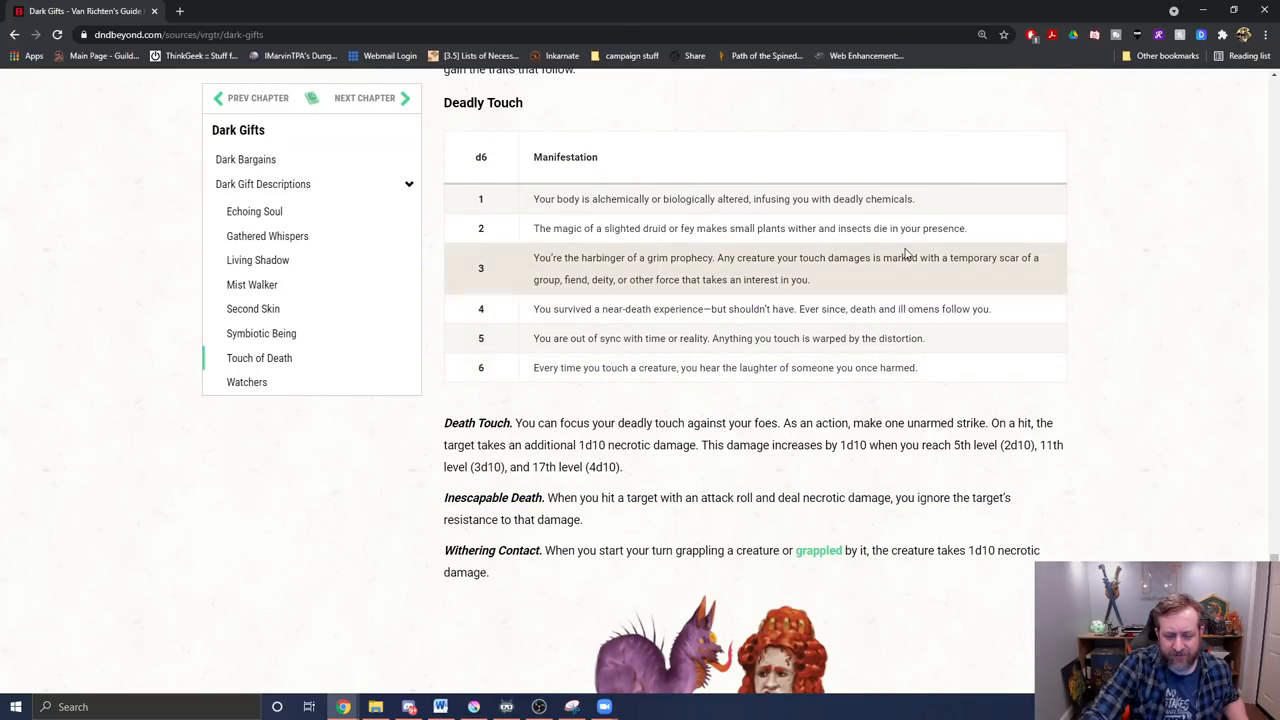
{"action": "mouse_move", "coordinate": [840, 276]}
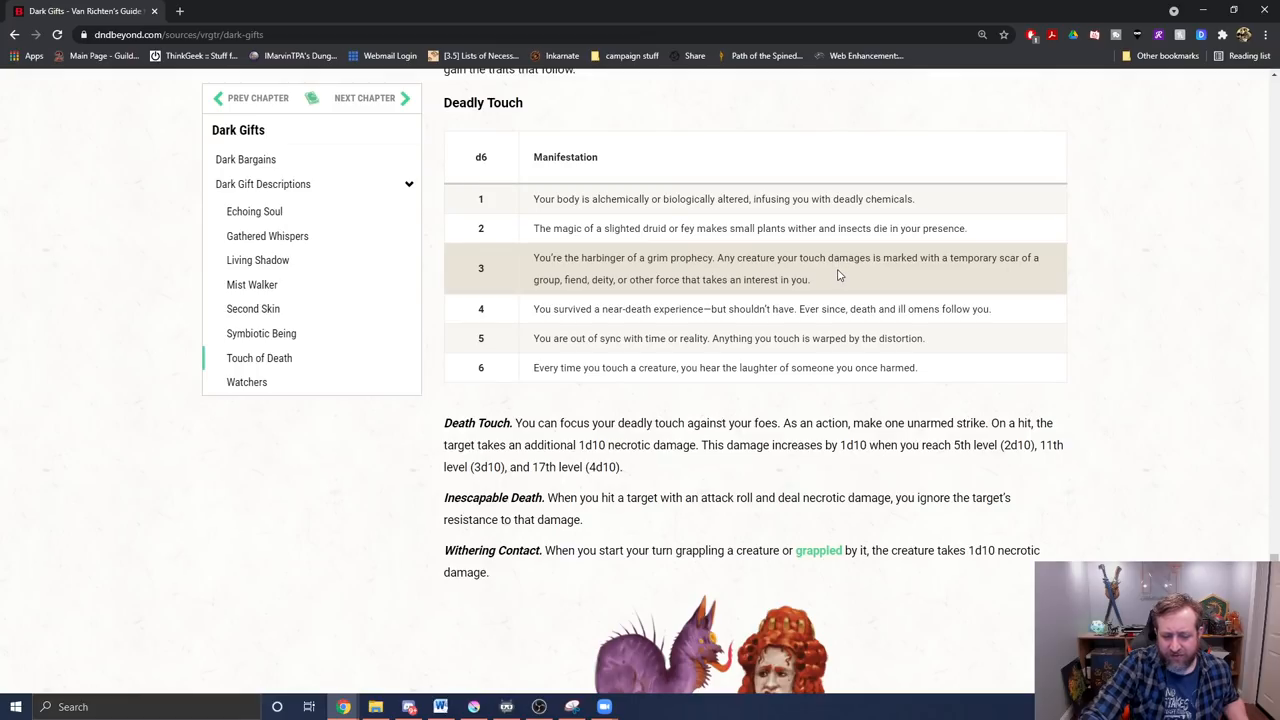
{"action": "scroll", "scroll_direction": "up", "scroll_amount": 3}
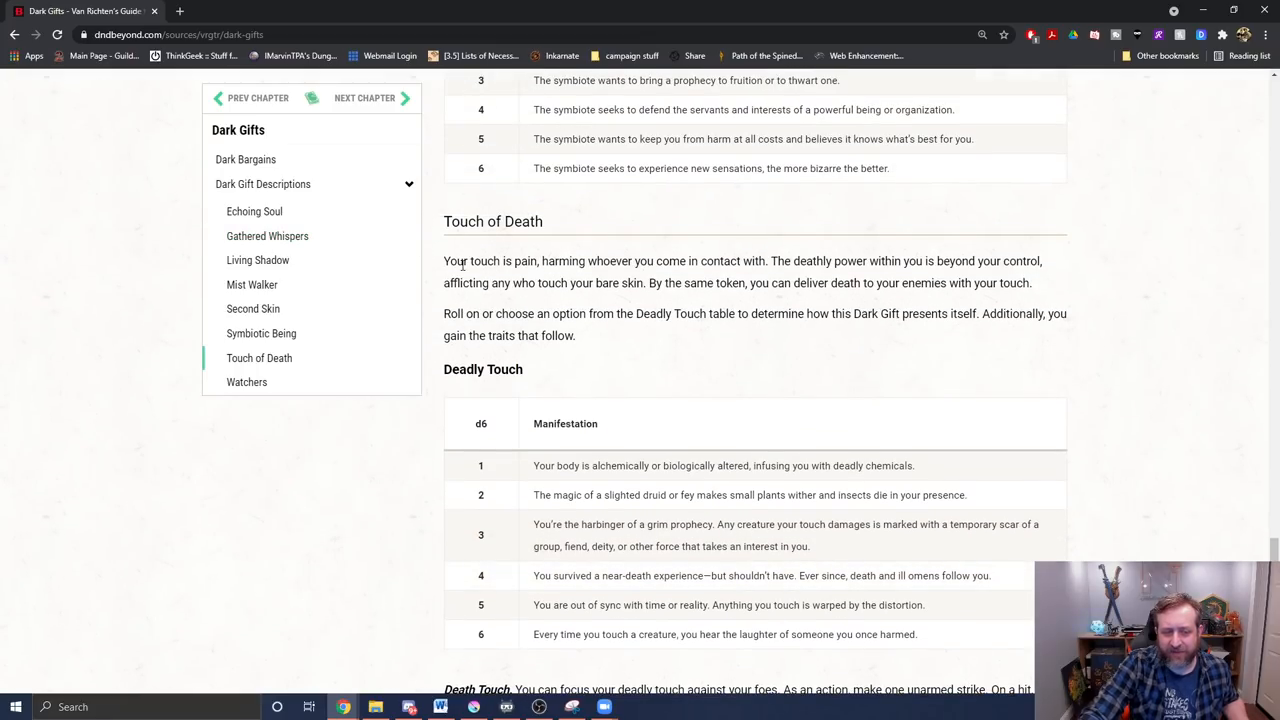
{"action": "left_click_drag", "start_coordinate": [460, 260], "coordinate": [948, 312]}
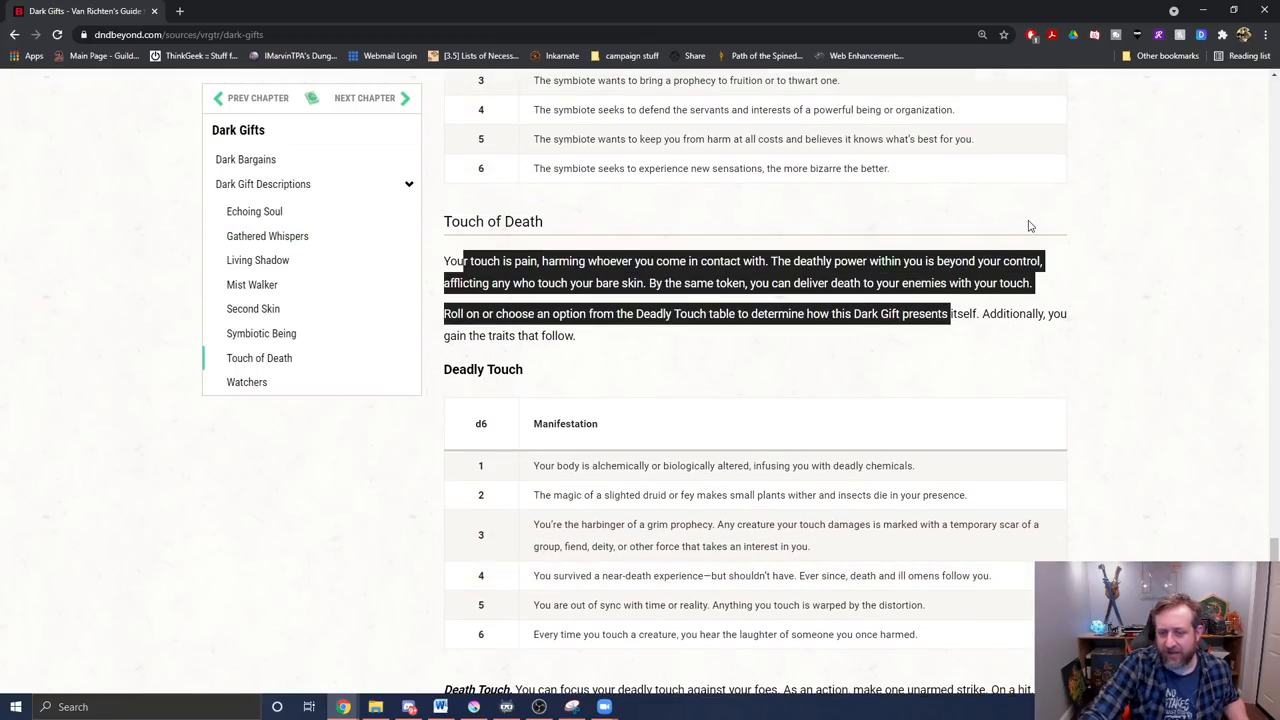
{"action": "scroll", "scroll_direction": "down", "scroll_amount": 3}
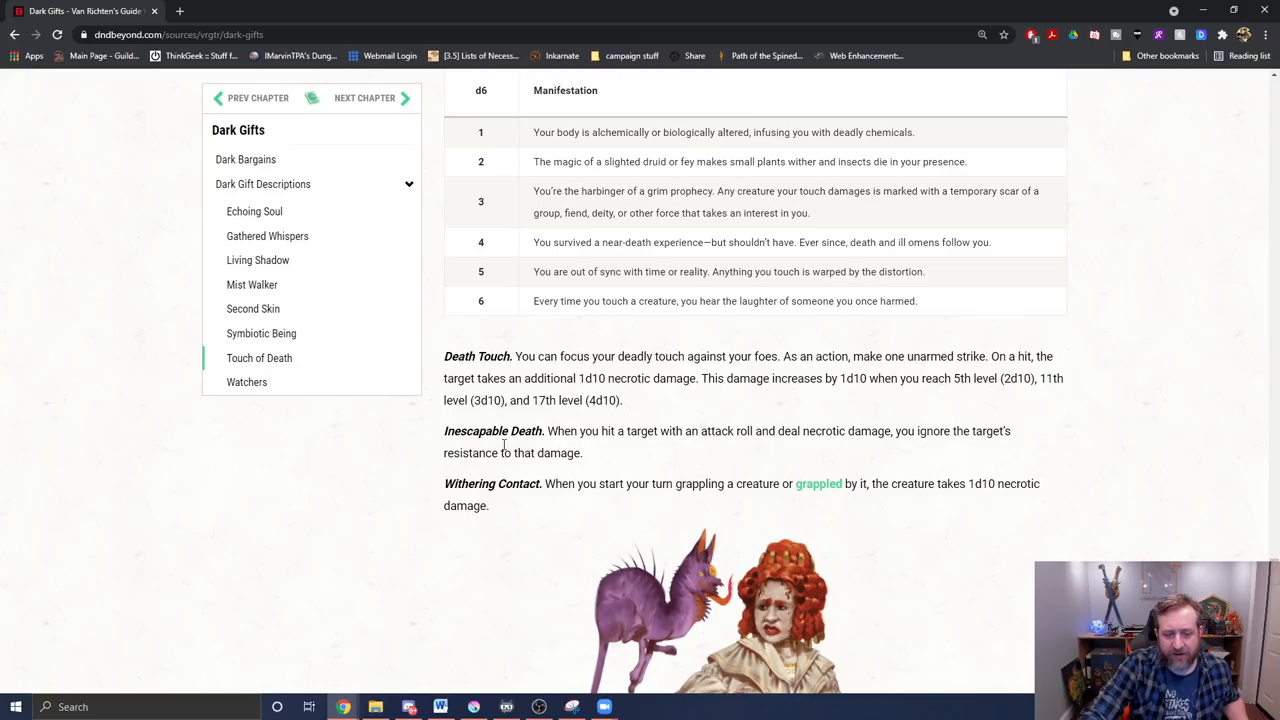
{"action": "mouse_move", "coordinate": [720, 352]}
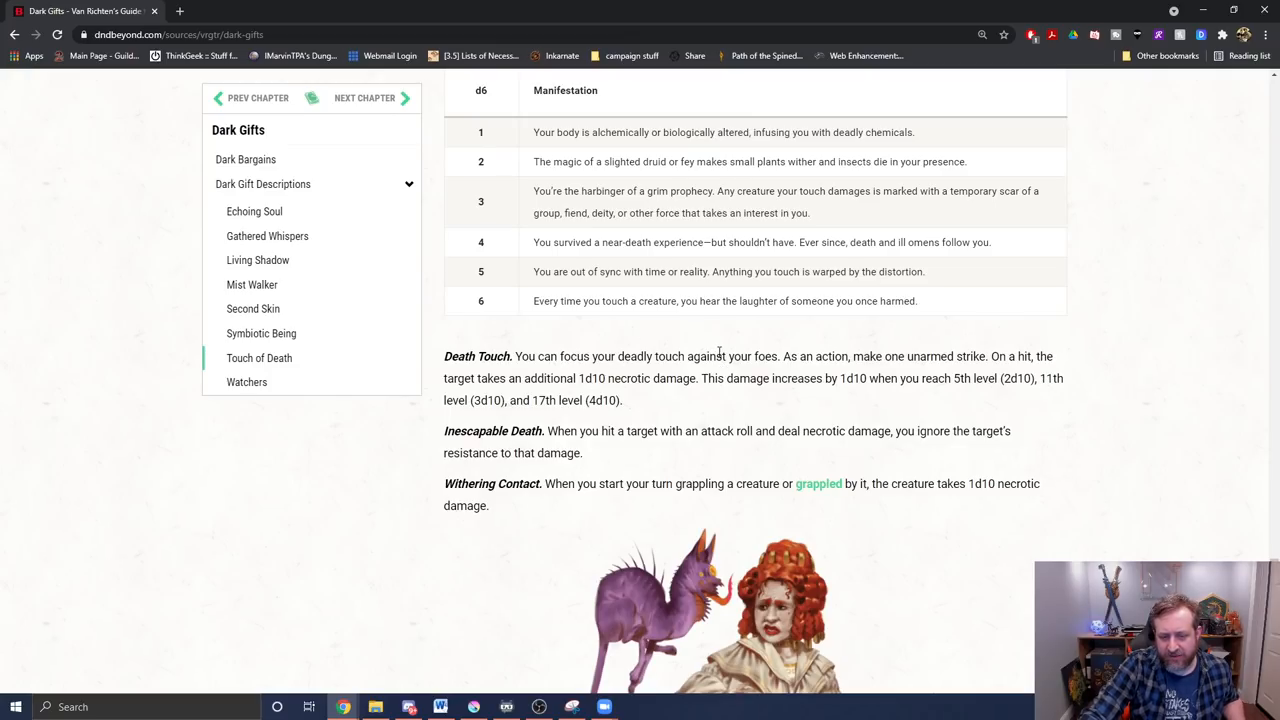
{"action": "mouse_move", "coordinate": [554, 338]}
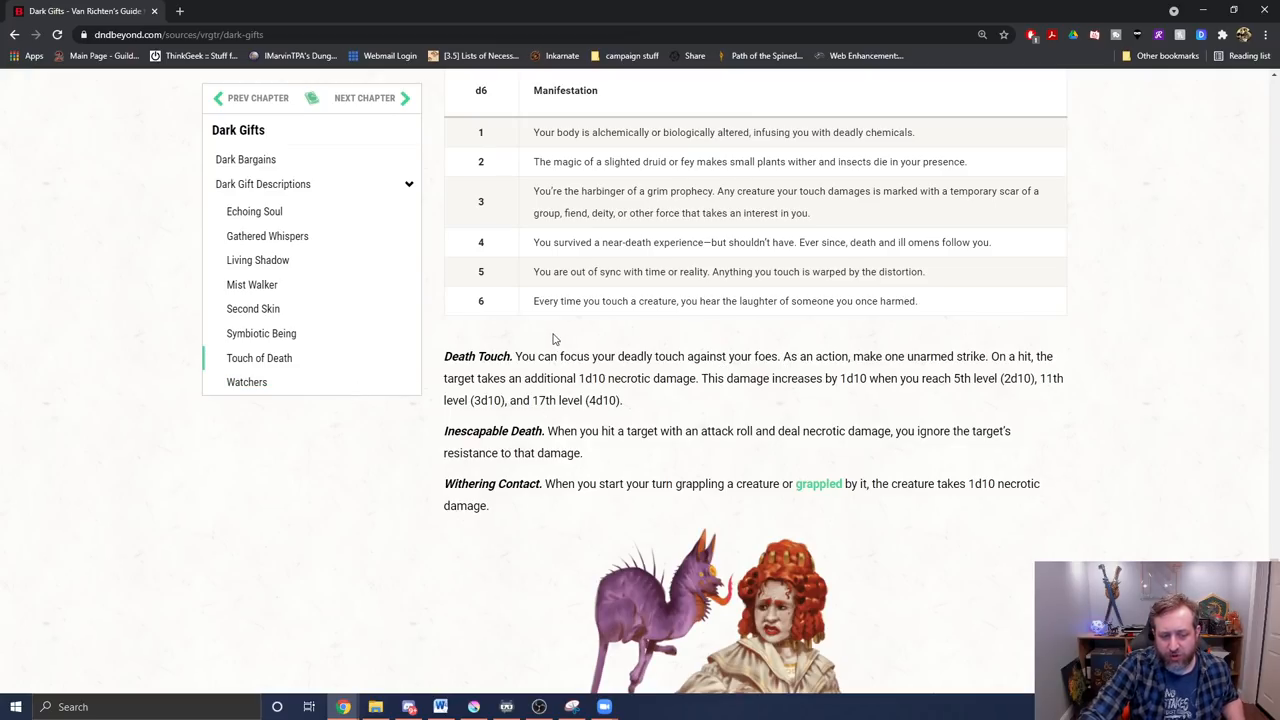
{"action": "mouse_move", "coordinate": [690, 504]}
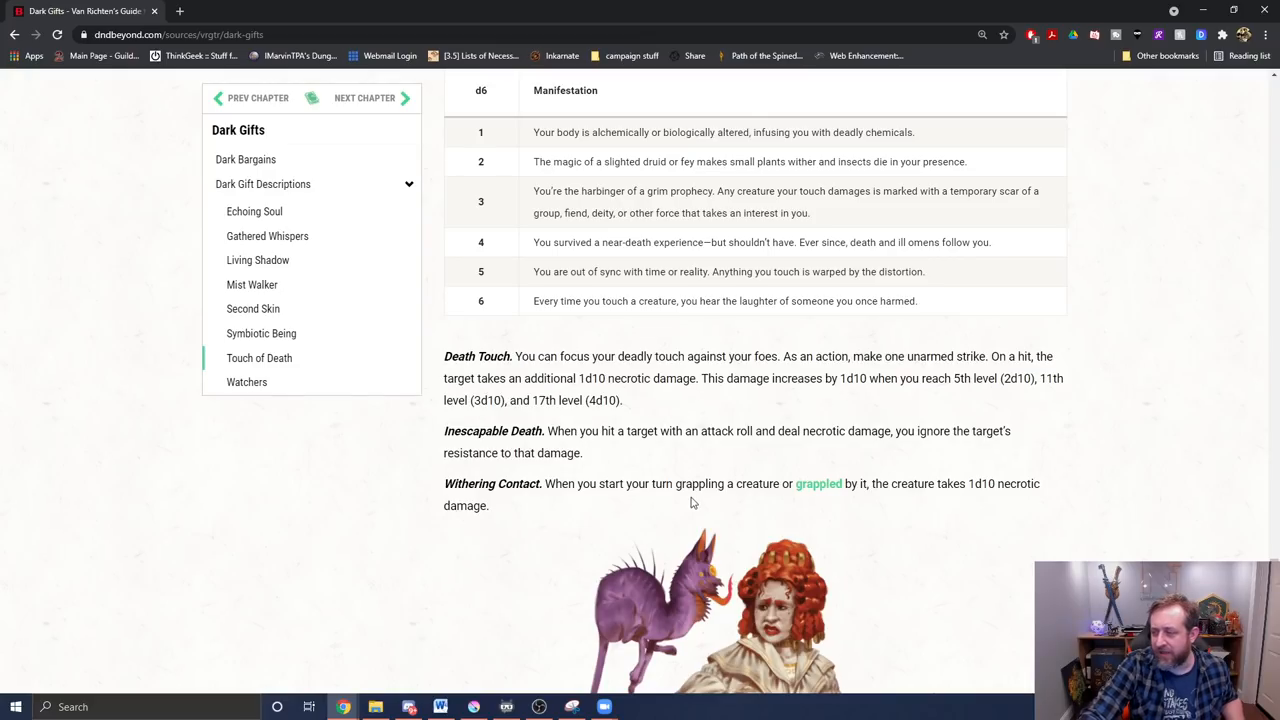
{"action": "mouse_move", "coordinate": [968, 396]}
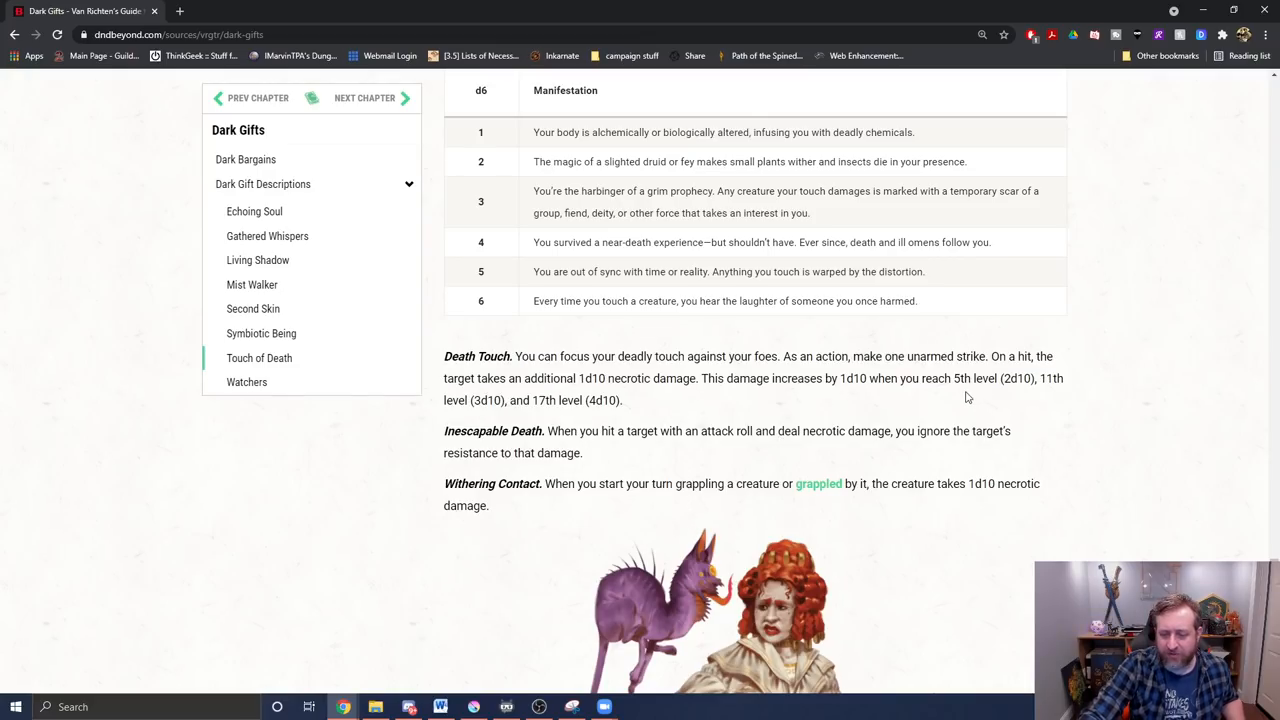
{"action": "mouse_move", "coordinate": [918, 516]}
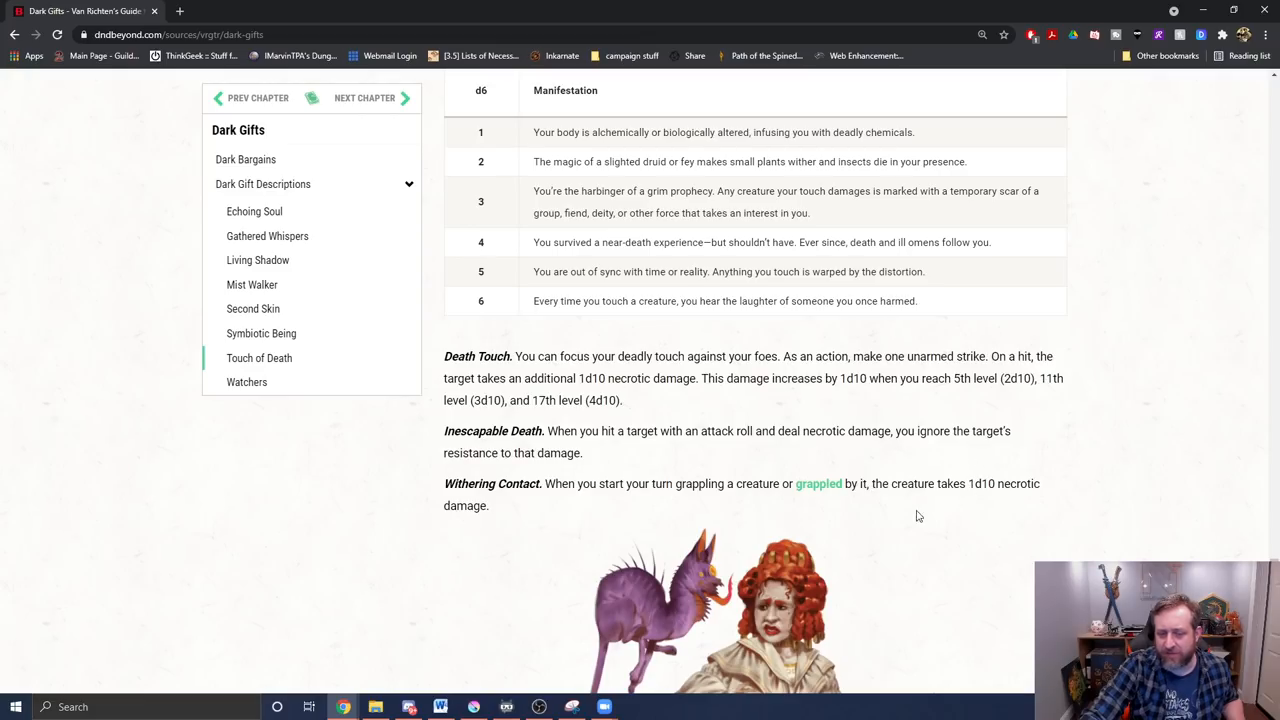
{"action": "mouse_move", "coordinate": [658, 392]}
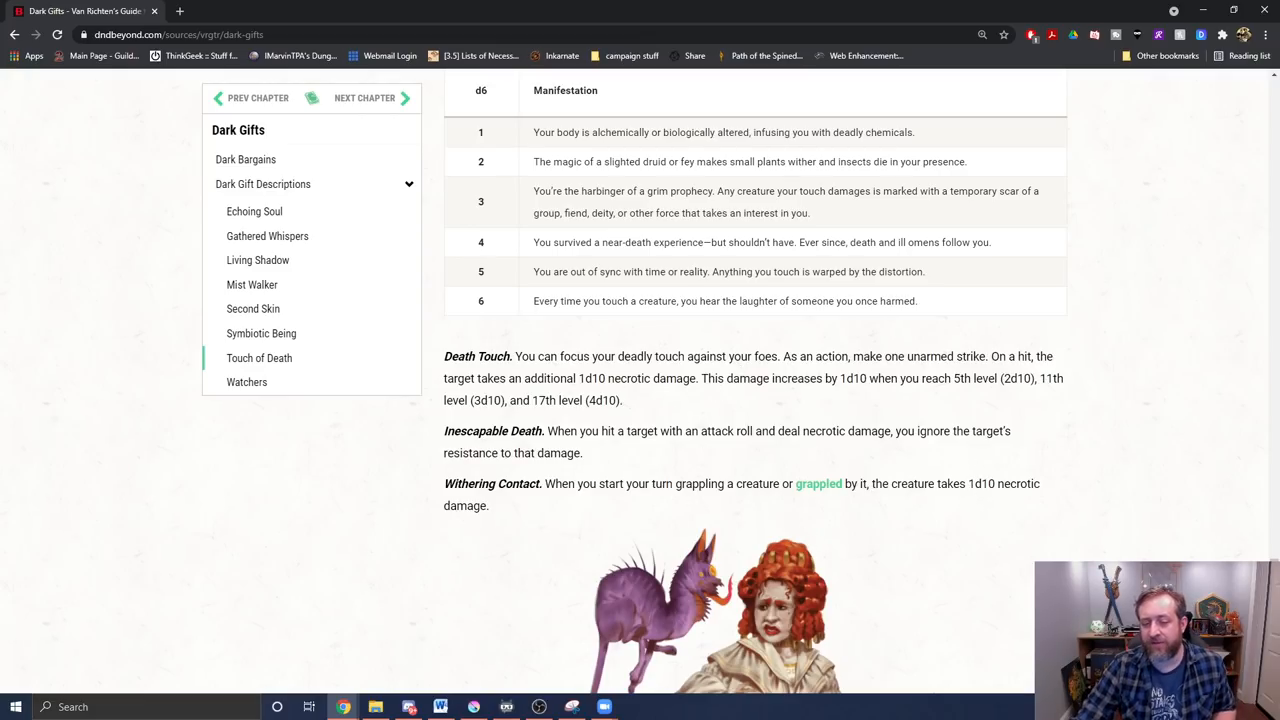
{"action": "mouse_move", "coordinate": [868, 662]}
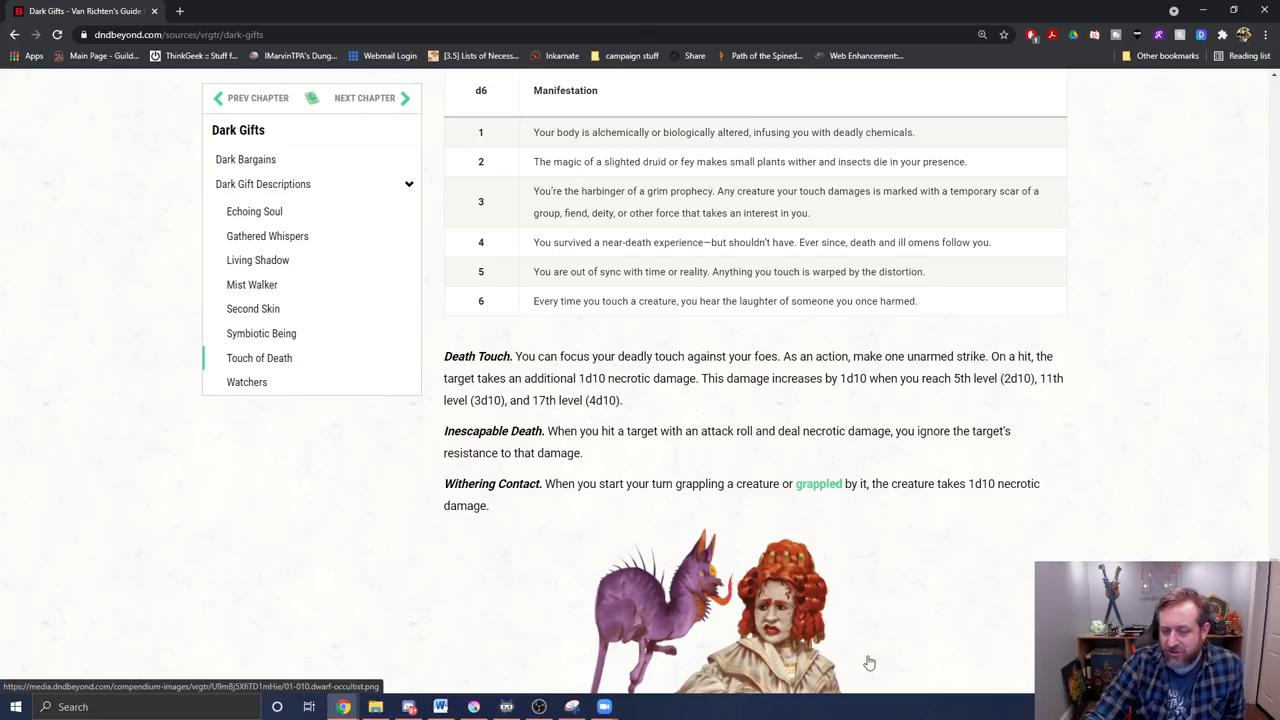
{"action": "mouse_move", "coordinate": [744, 404]}
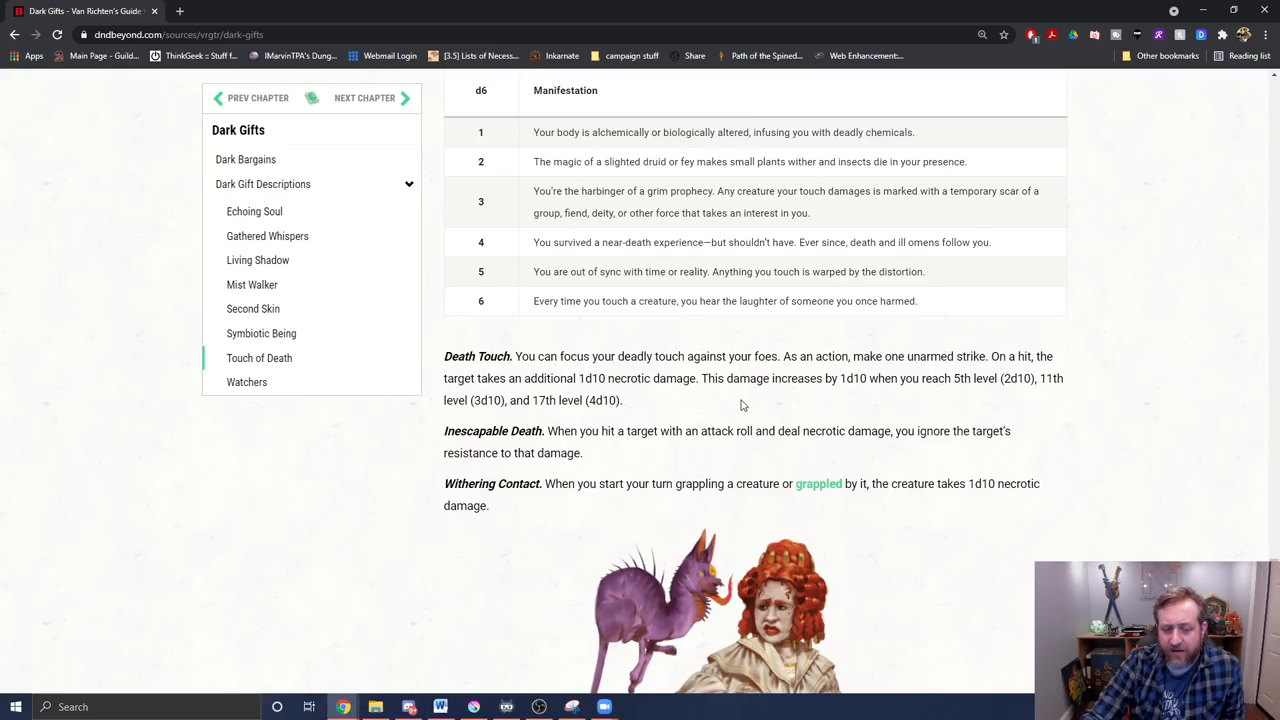
{"action": "mouse_move", "coordinate": [1108, 432]}
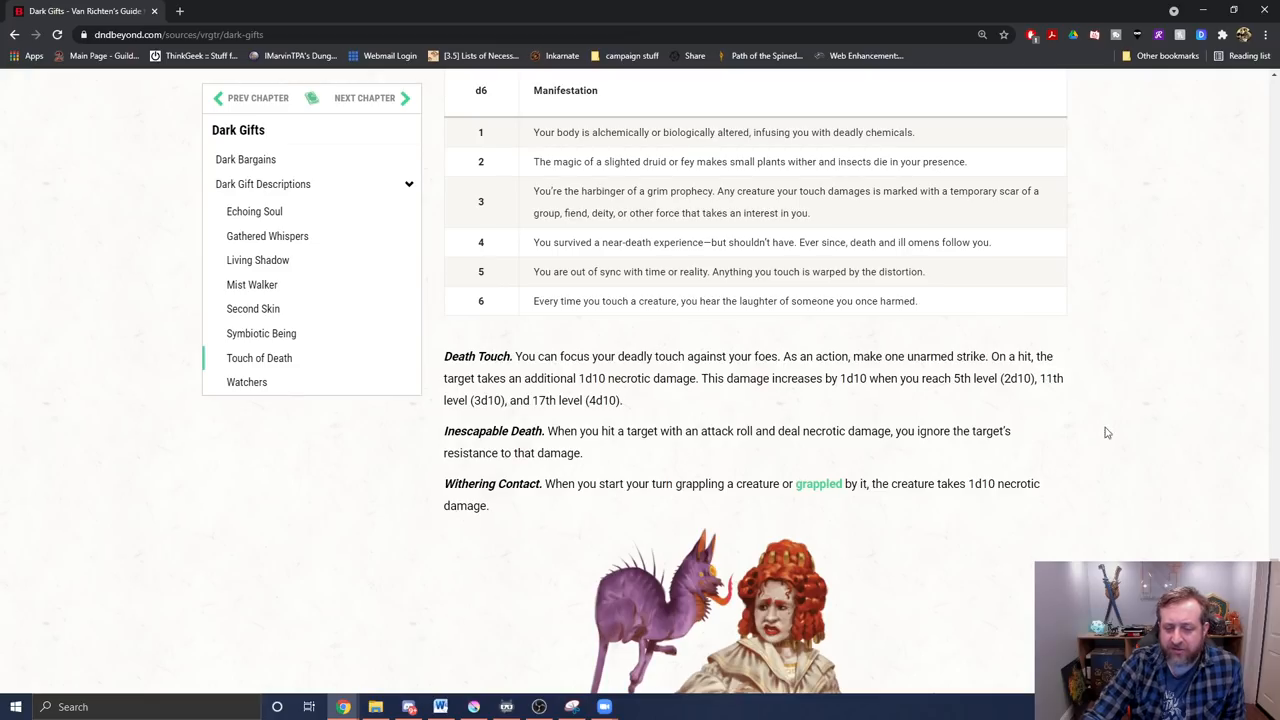
{"action": "mouse_move", "coordinate": [840, 420]}
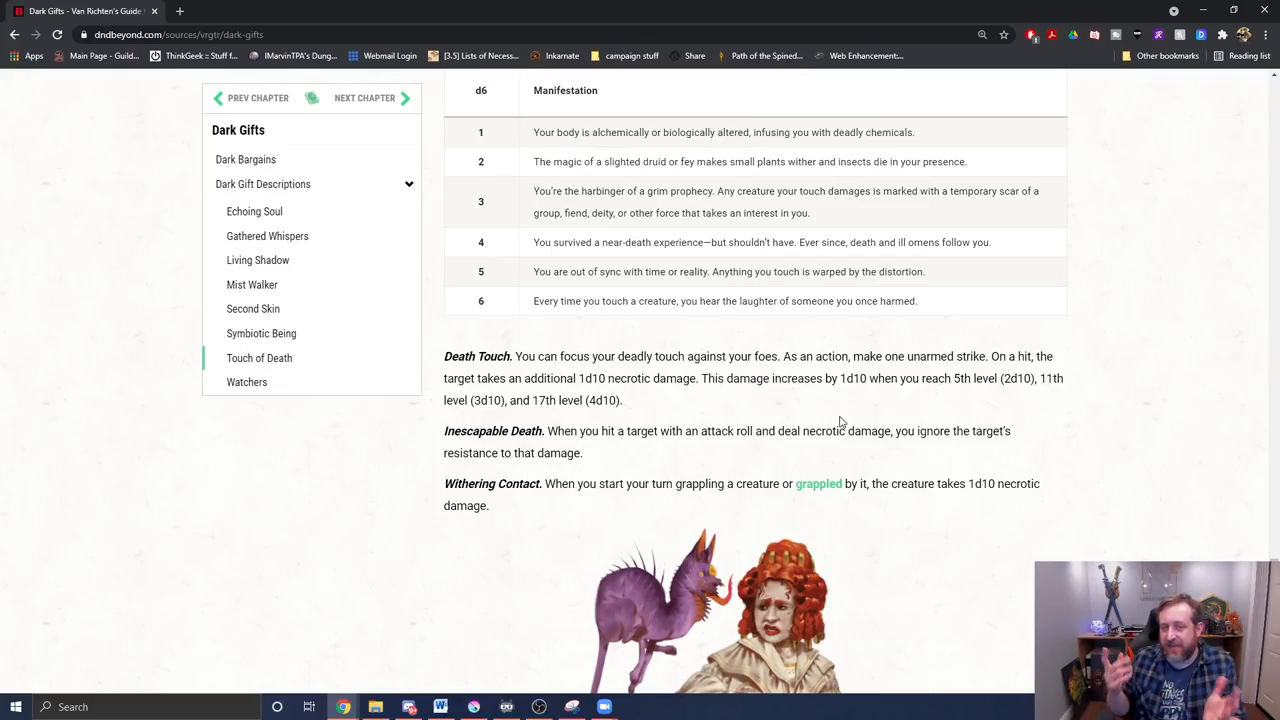
Scroll past the illustration through the Watchers d8 table to Borrowed Eyes and Dread Presence at the page end
{"action": "scroll", "scroll_direction": "down", "scroll_amount": 3}
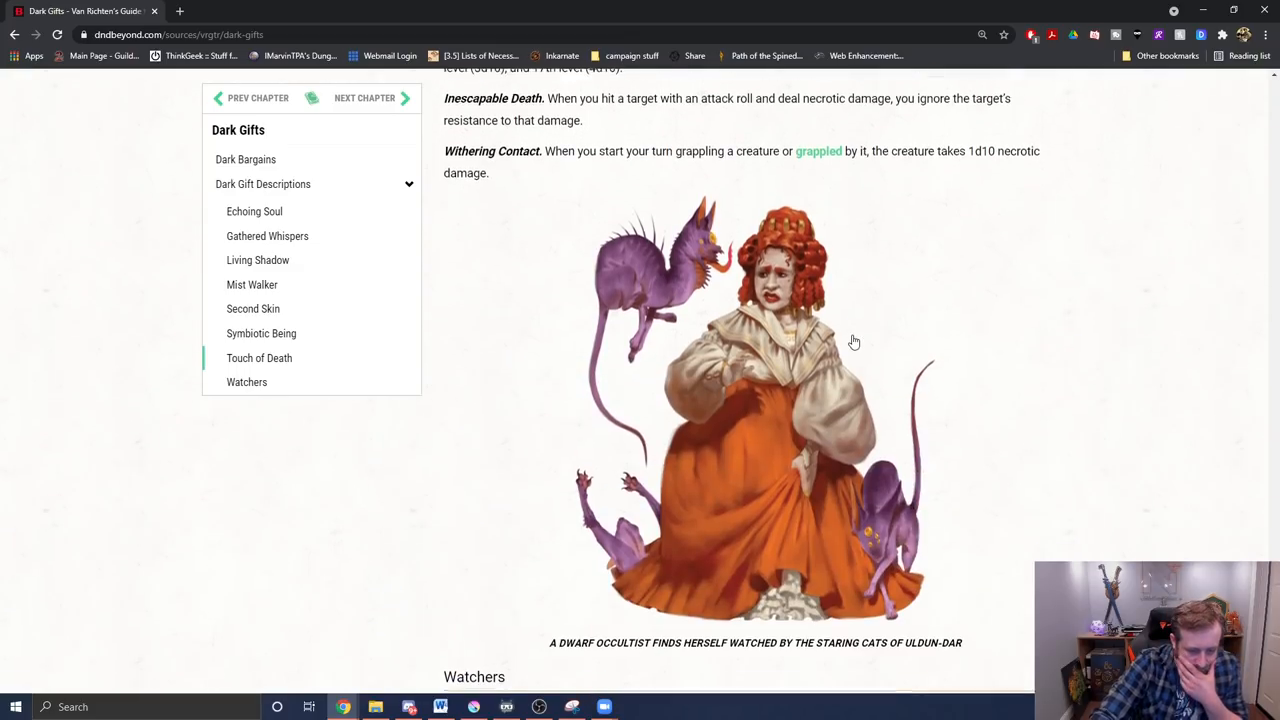
{"action": "scroll", "scroll_direction": "down", "scroll_amount": 3}
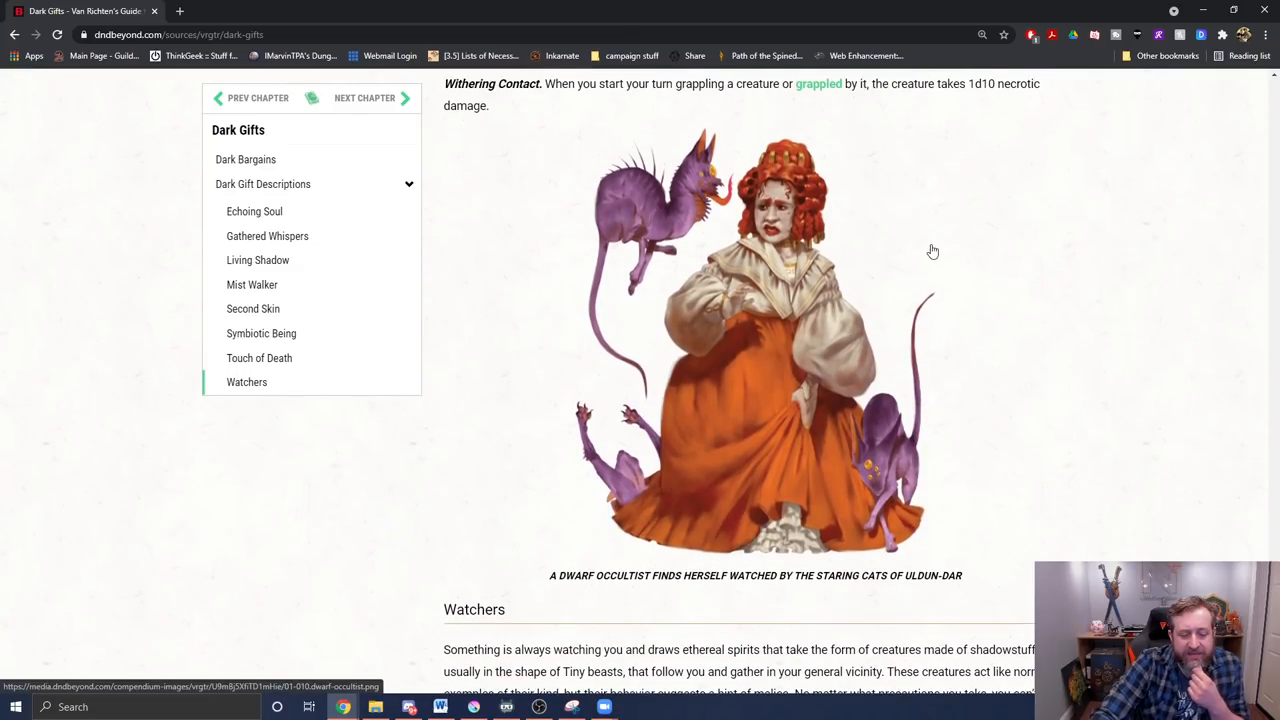
{"action": "scroll", "scroll_direction": "down", "scroll_amount": 3}
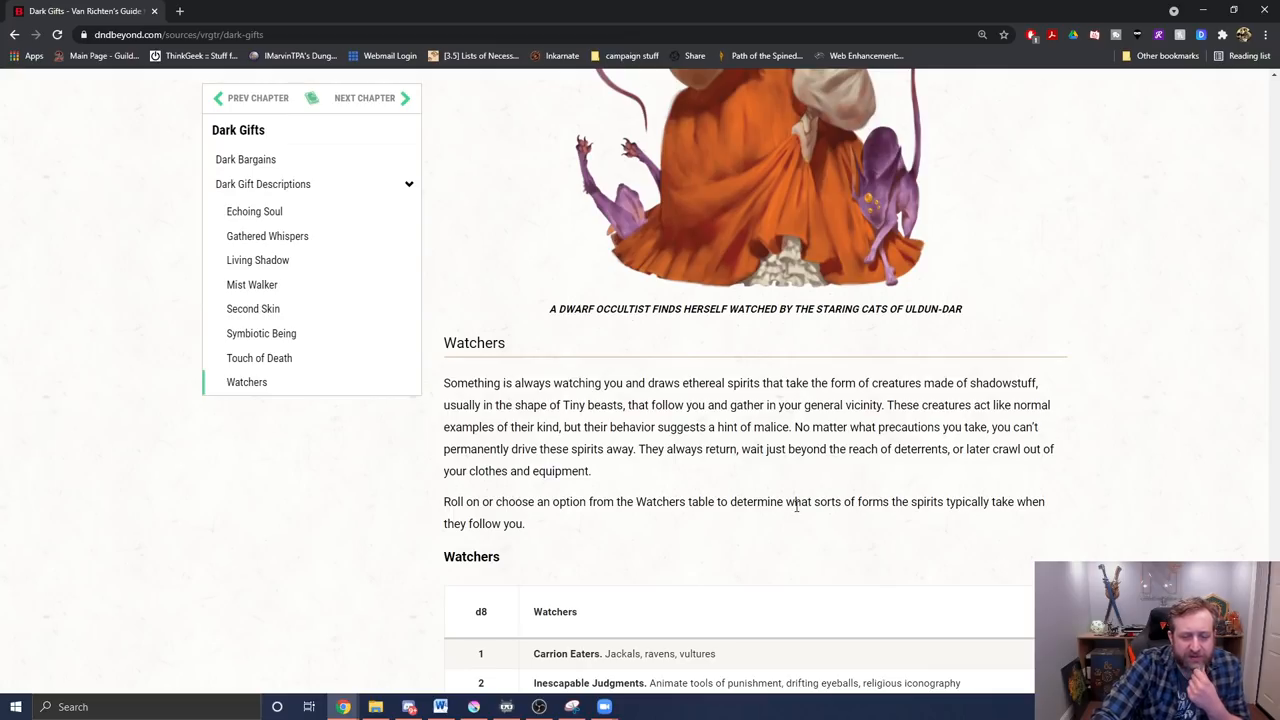
{"action": "mouse_move", "coordinate": [816, 496]}
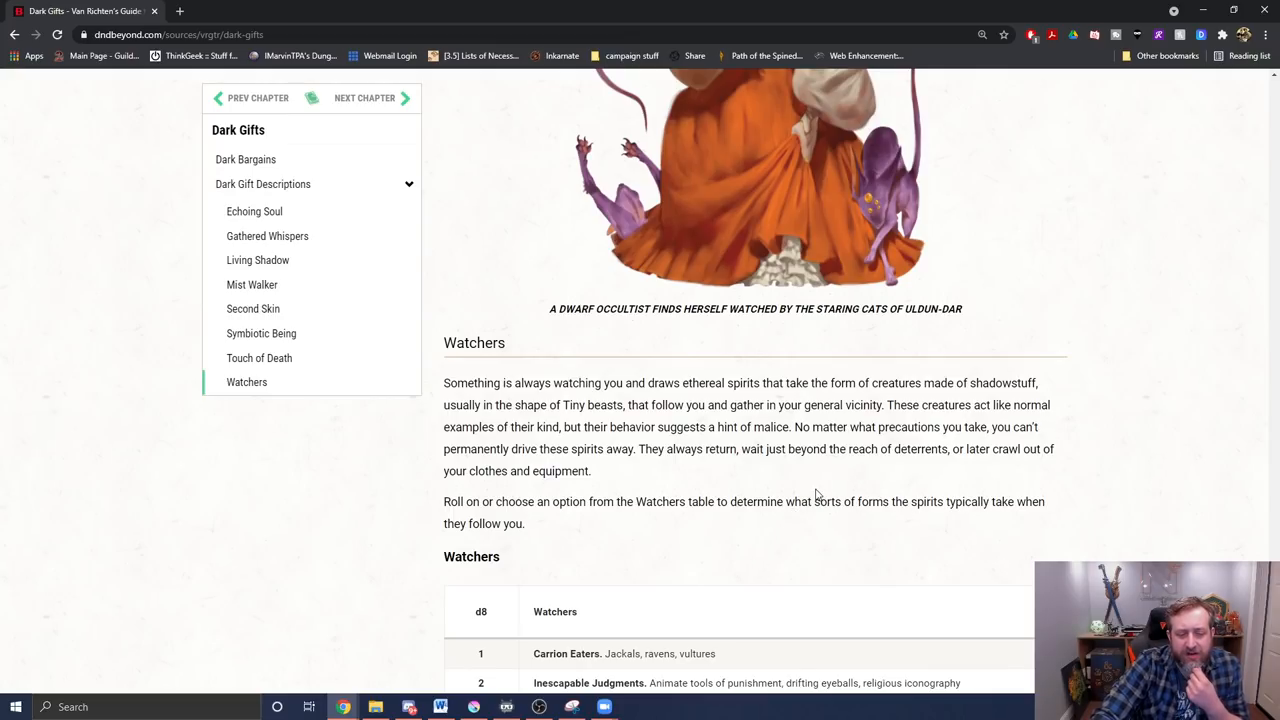
{"action": "mouse_move", "coordinate": [816, 476]}
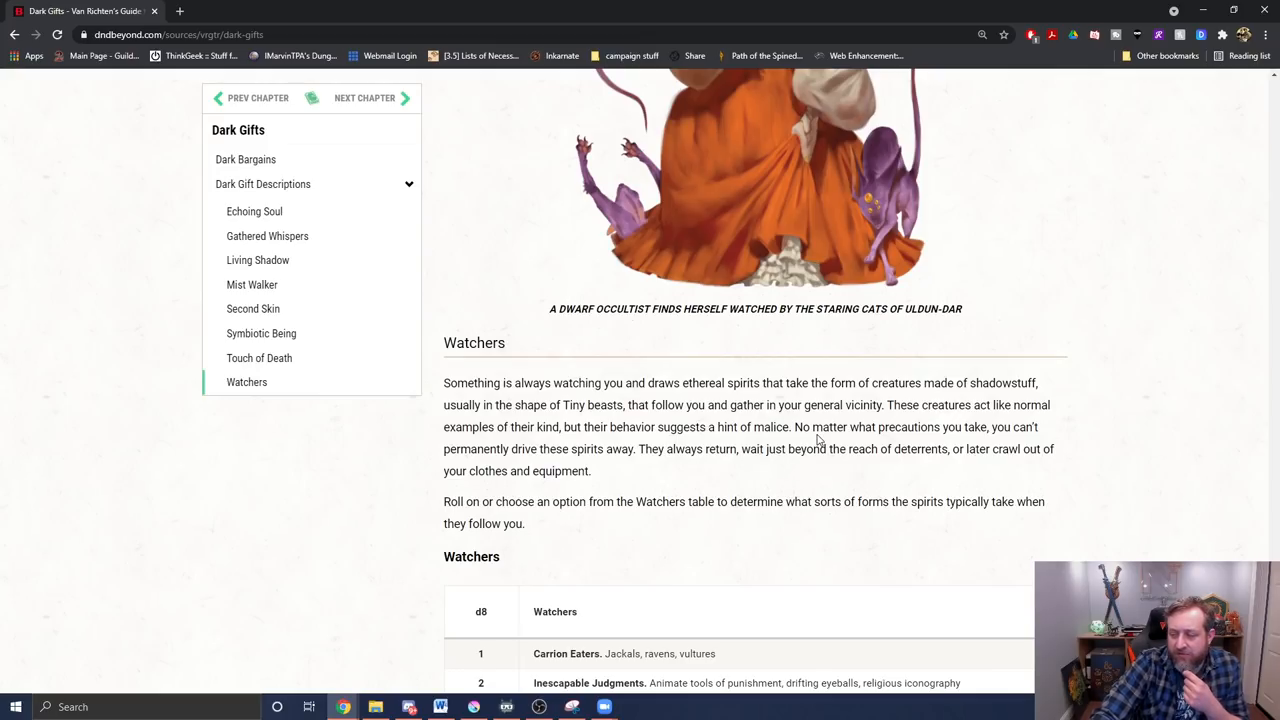
{"action": "scroll", "scroll_direction": "down", "scroll_amount": 3}
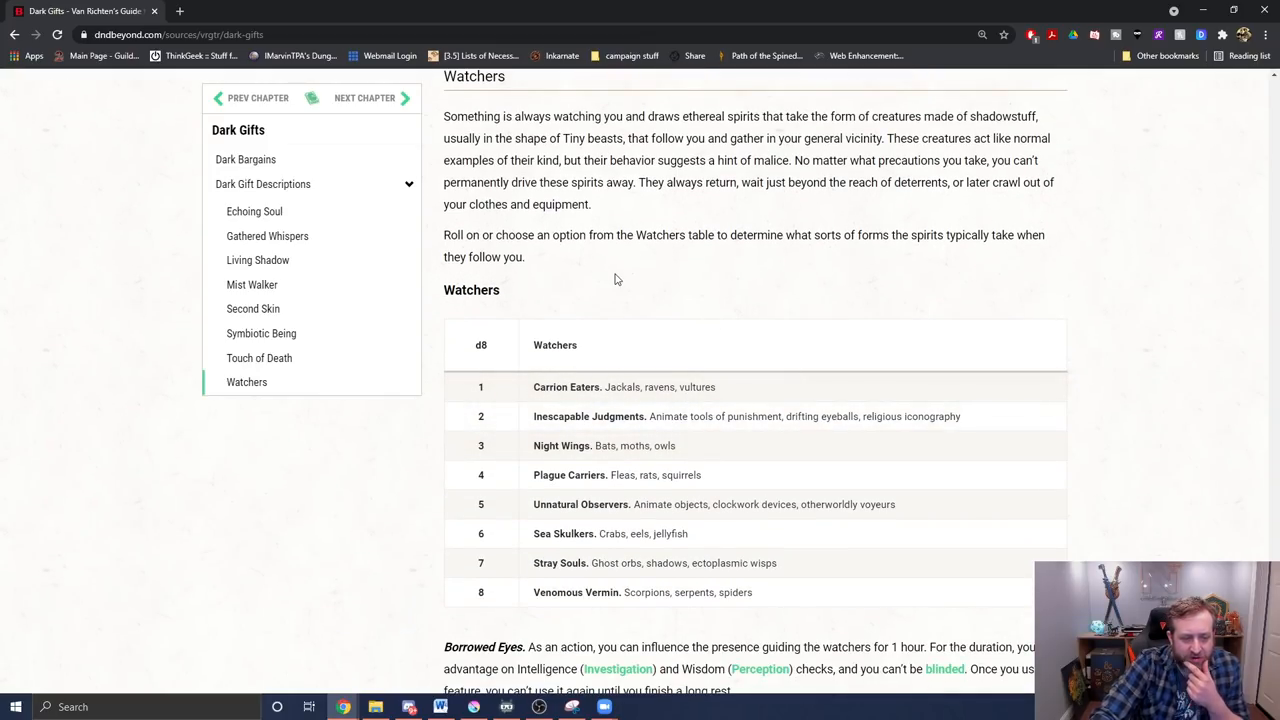
{"action": "mouse_move", "coordinate": [608, 564]}
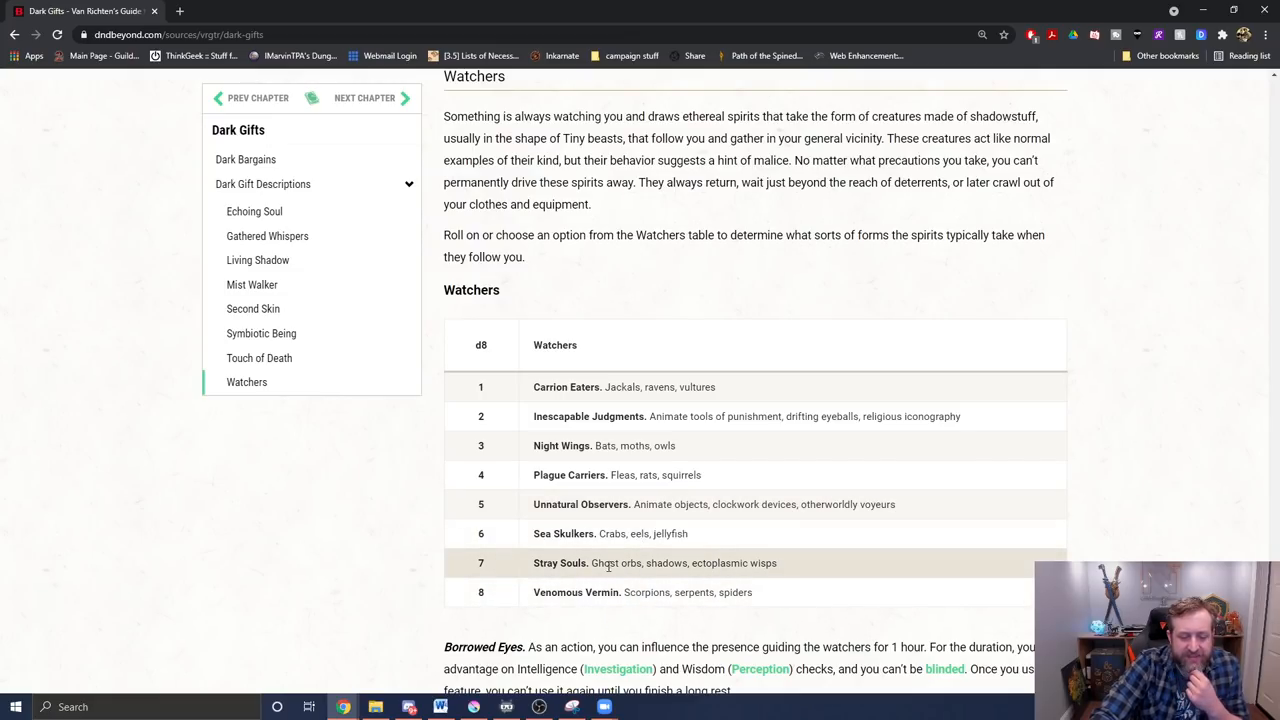
{"action": "scroll", "scroll_direction": "down", "scroll_amount": 3}
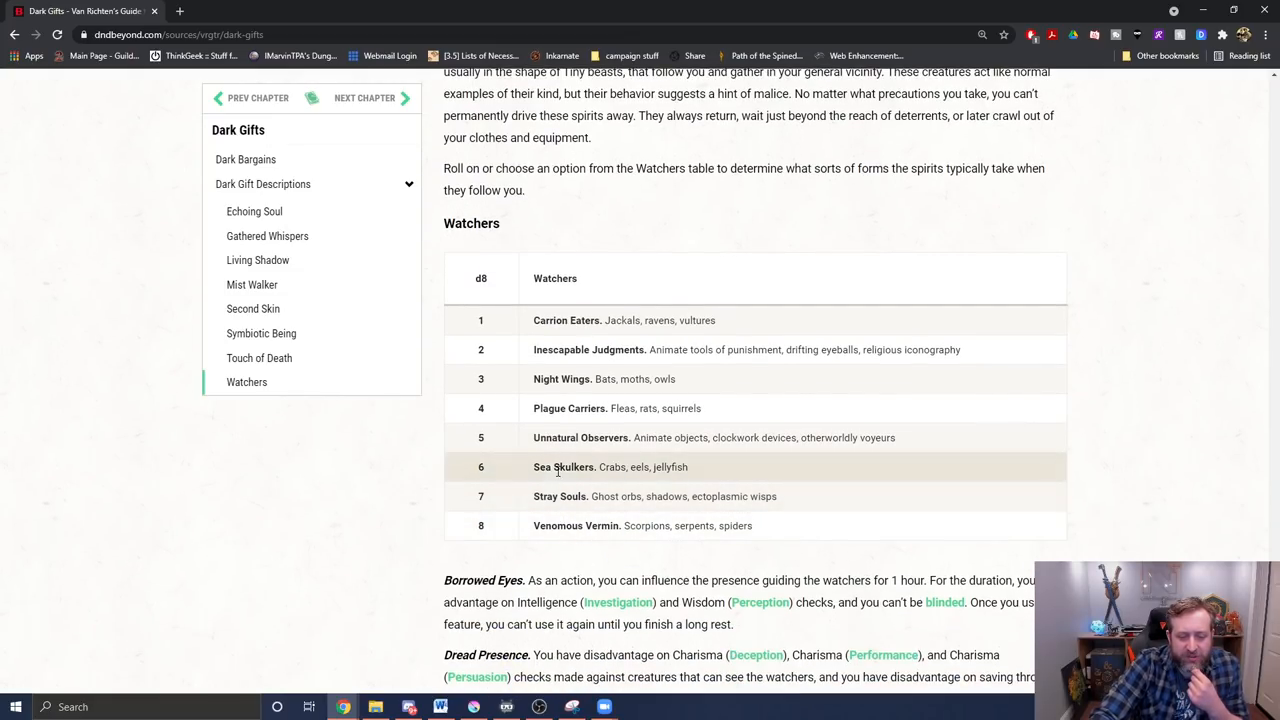
{"action": "mouse_move", "coordinate": [642, 512]}
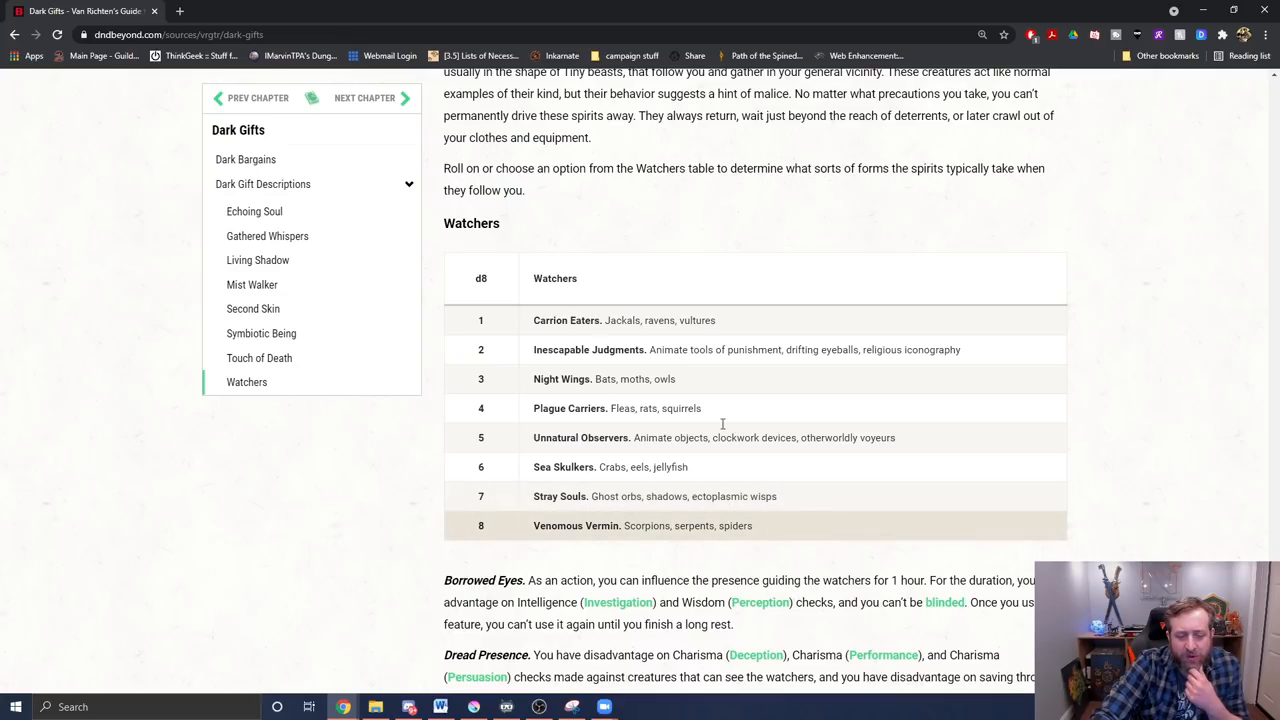
{"action": "mouse_move", "coordinate": [696, 408]}
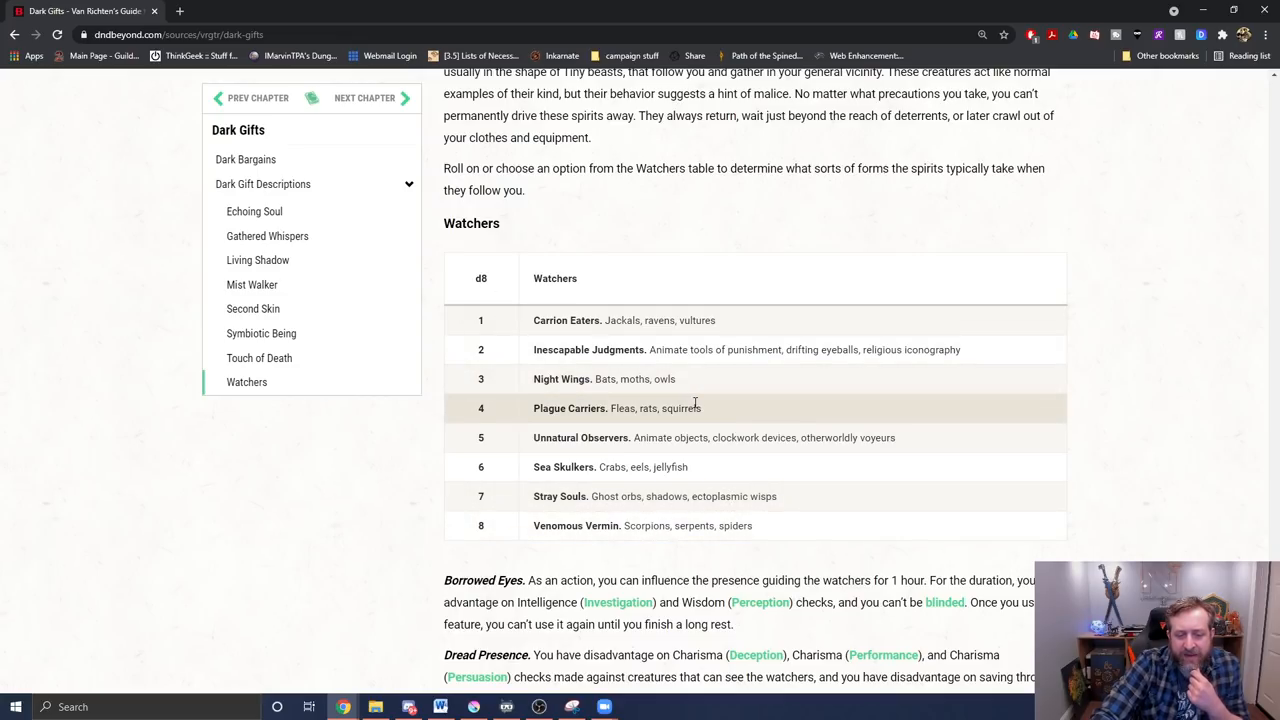
{"action": "scroll", "scroll_direction": "down", "scroll_amount": 3}
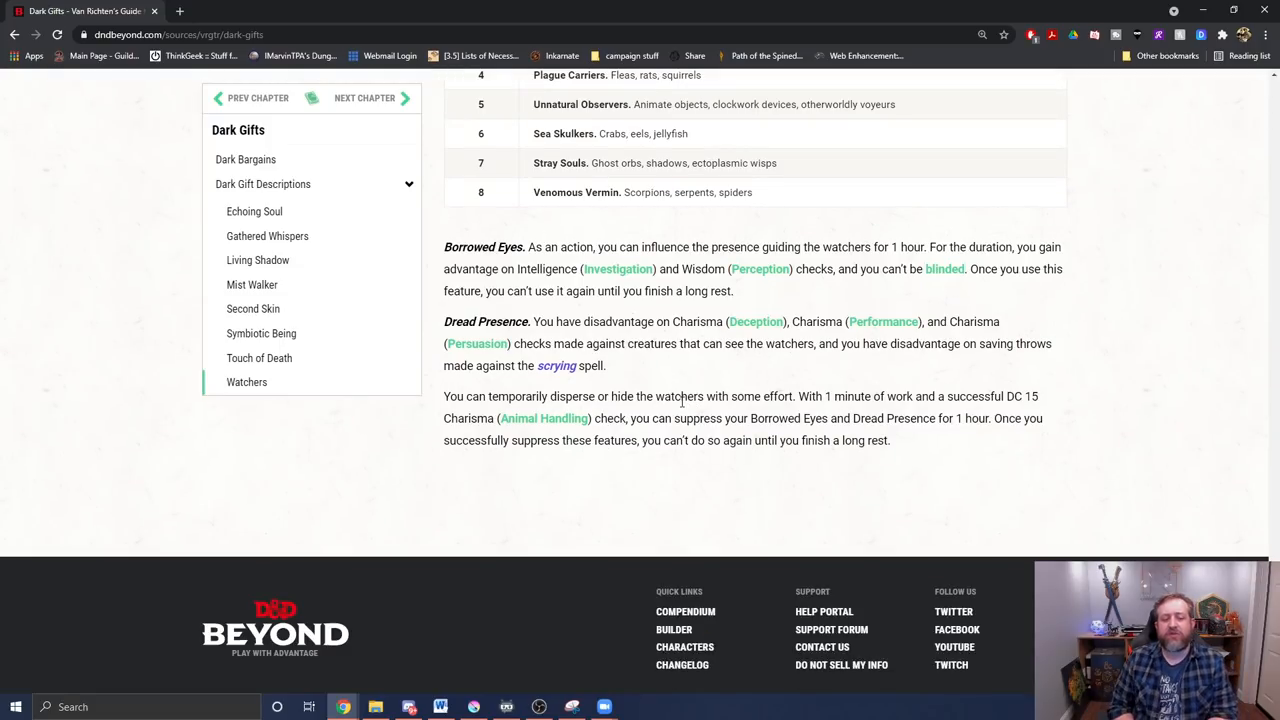